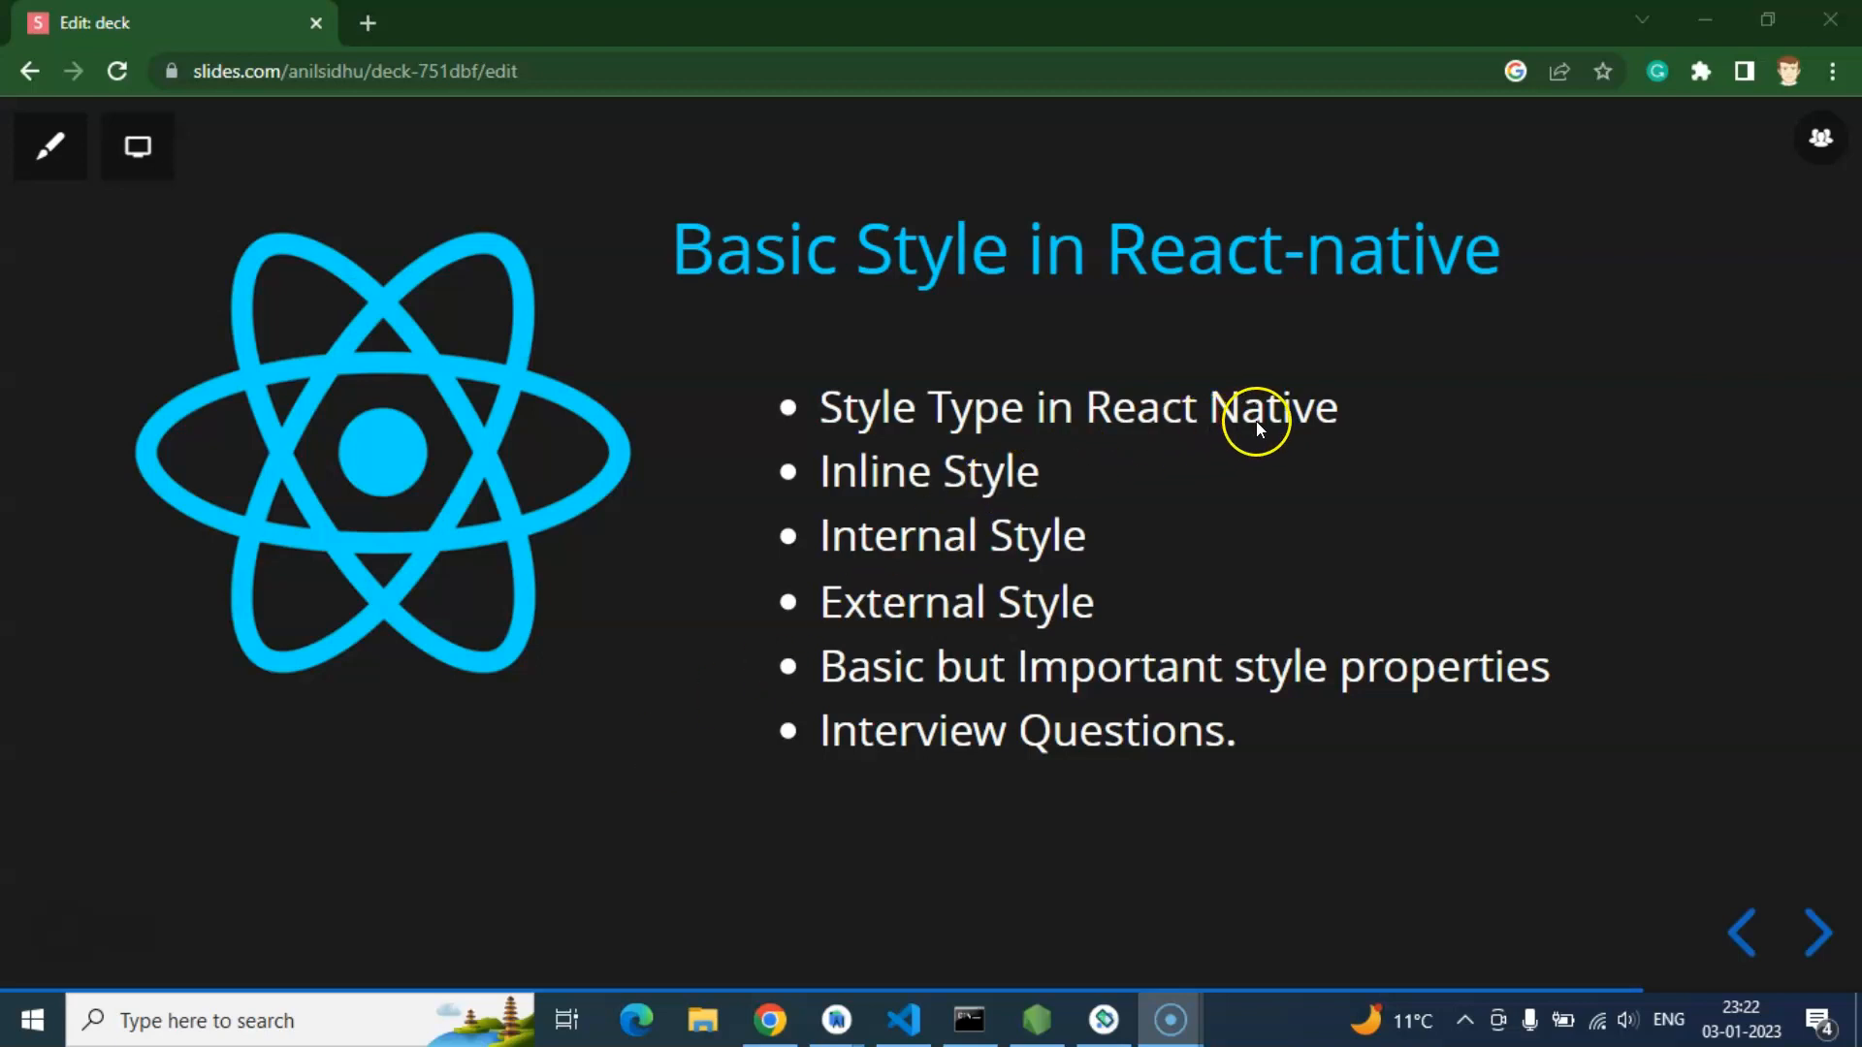
{"action": "mouse_move", "coordinate": [1091, 570]}
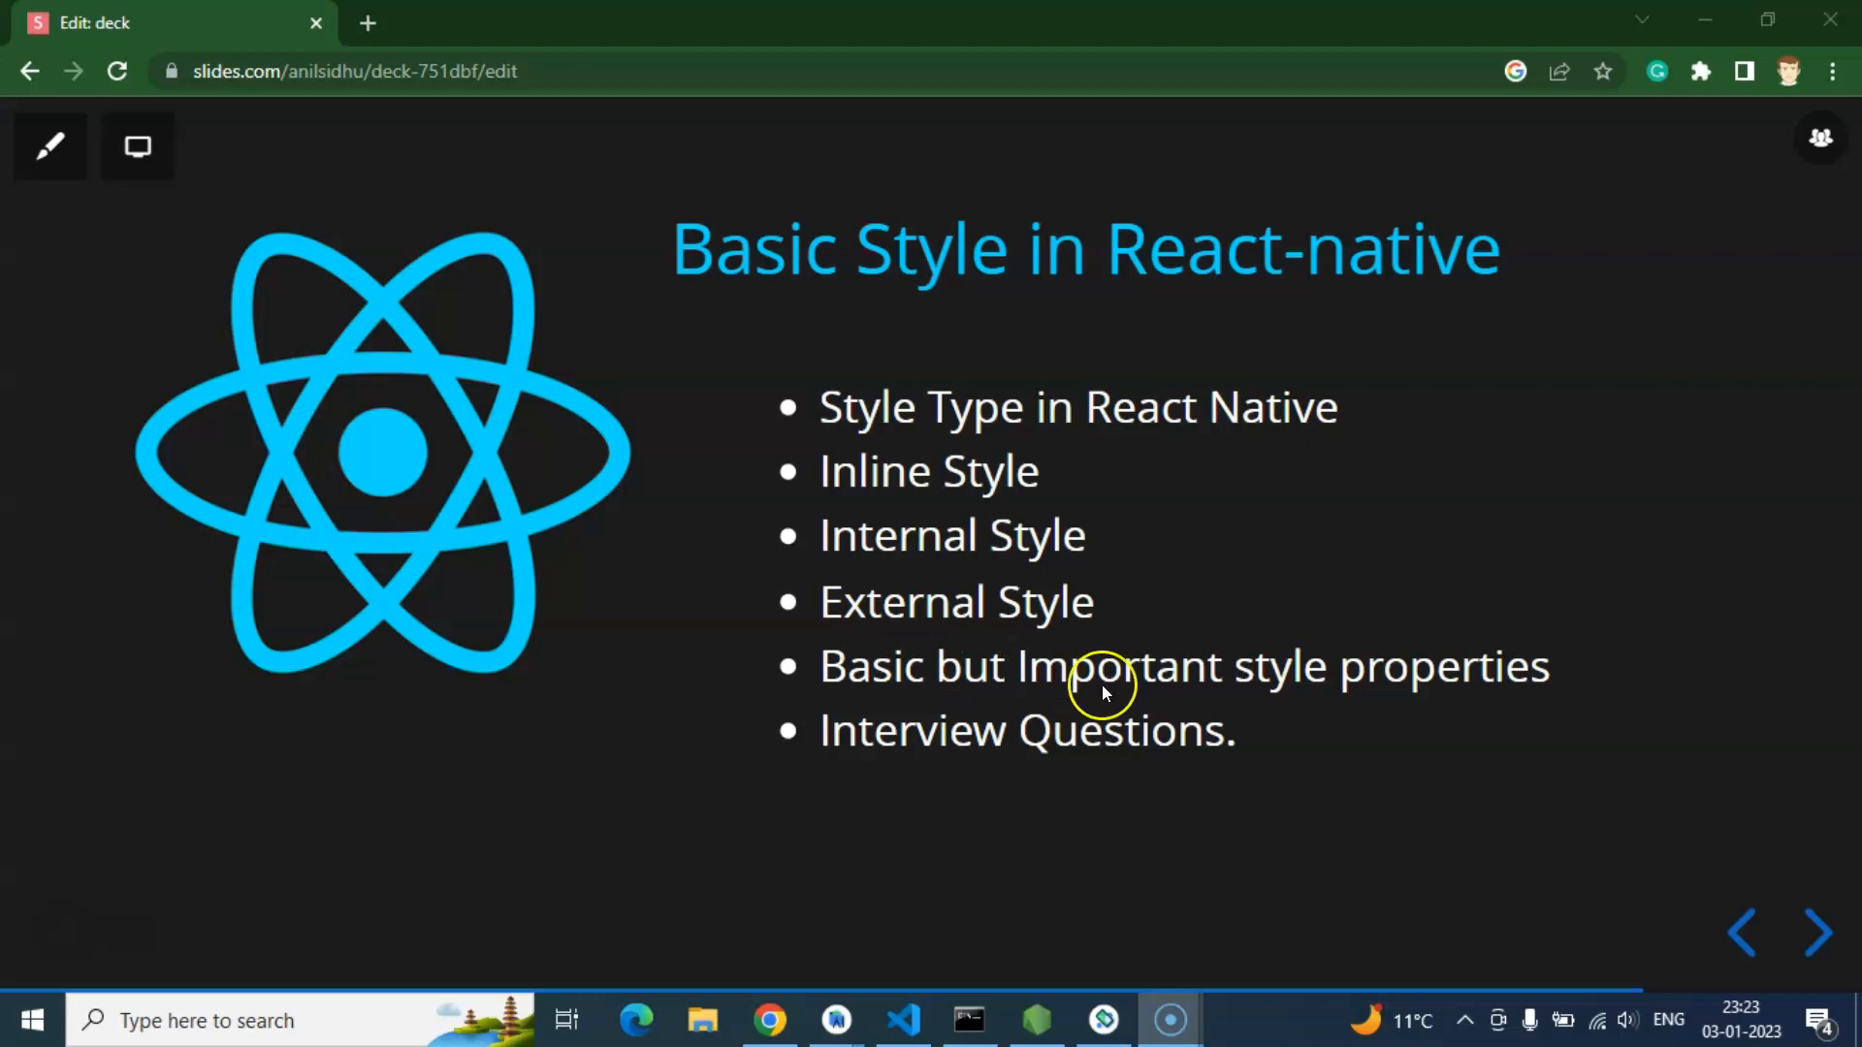
{"action": "mouse_move", "coordinate": [1109, 694]}
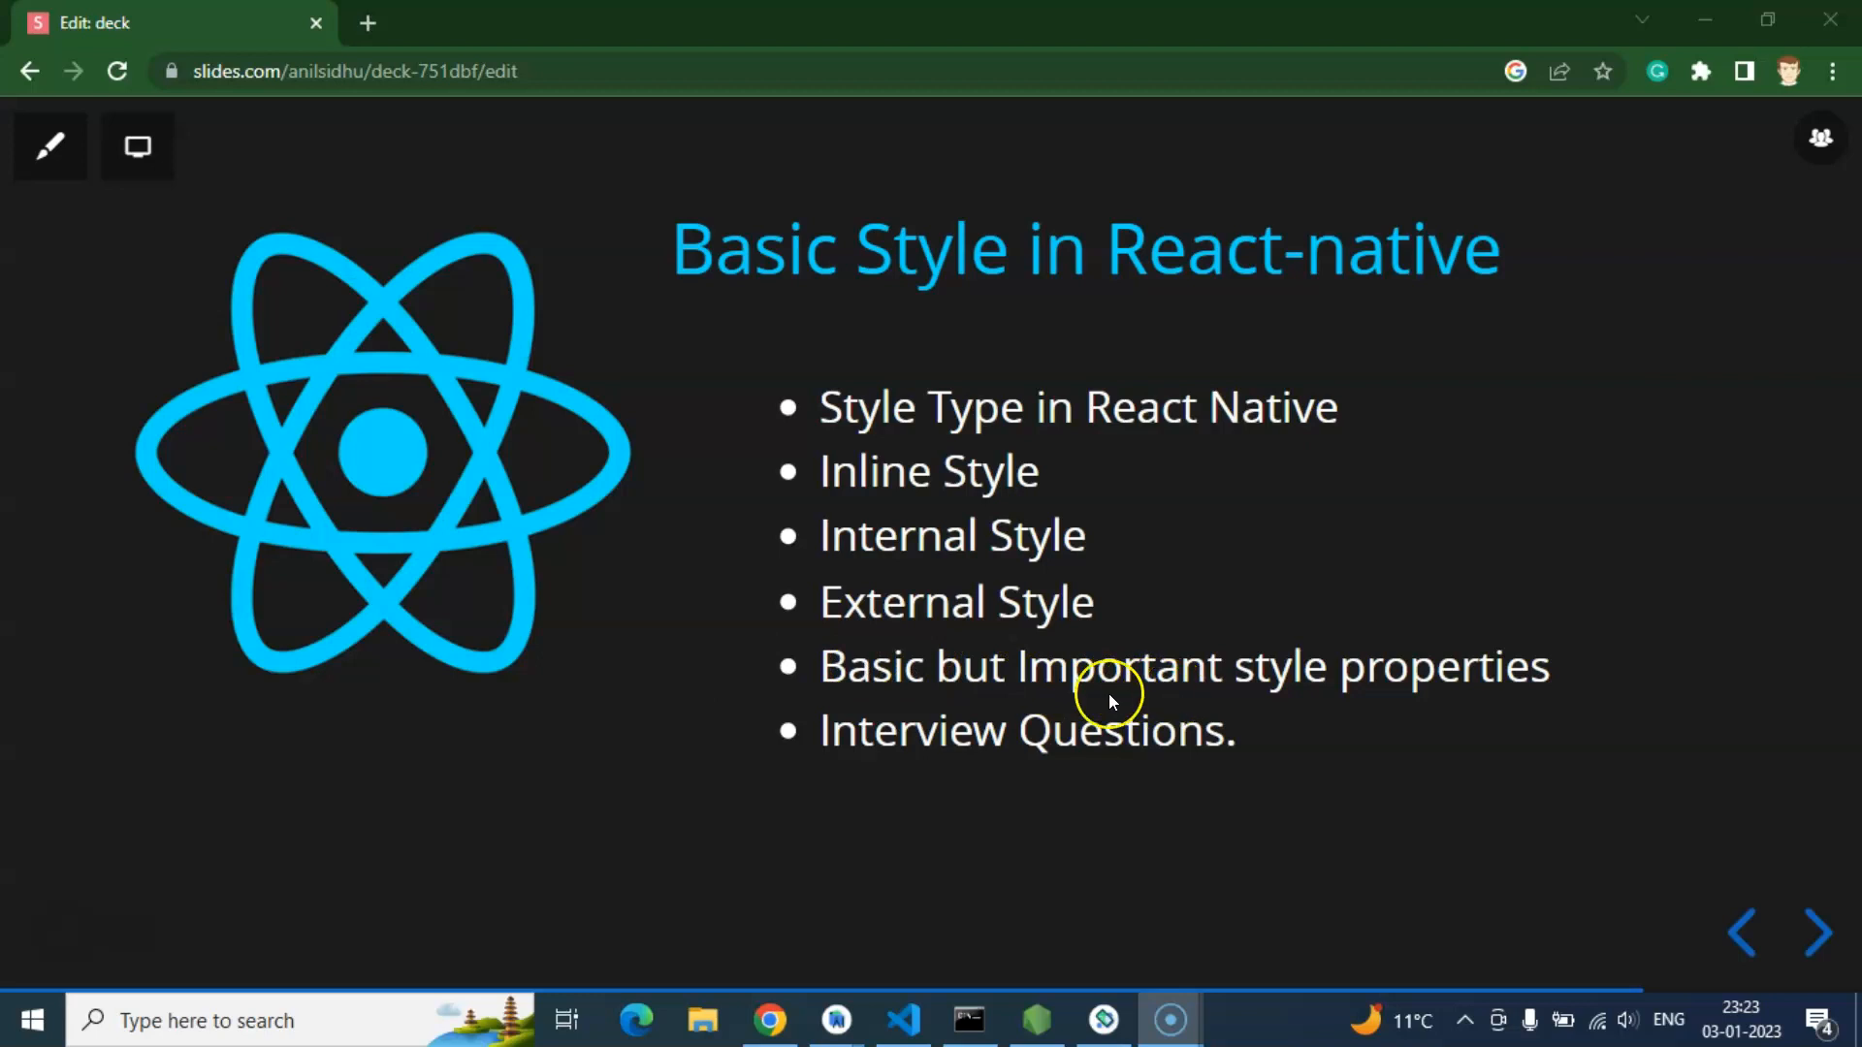
{"action": "mouse_move", "coordinate": [797, 700]}
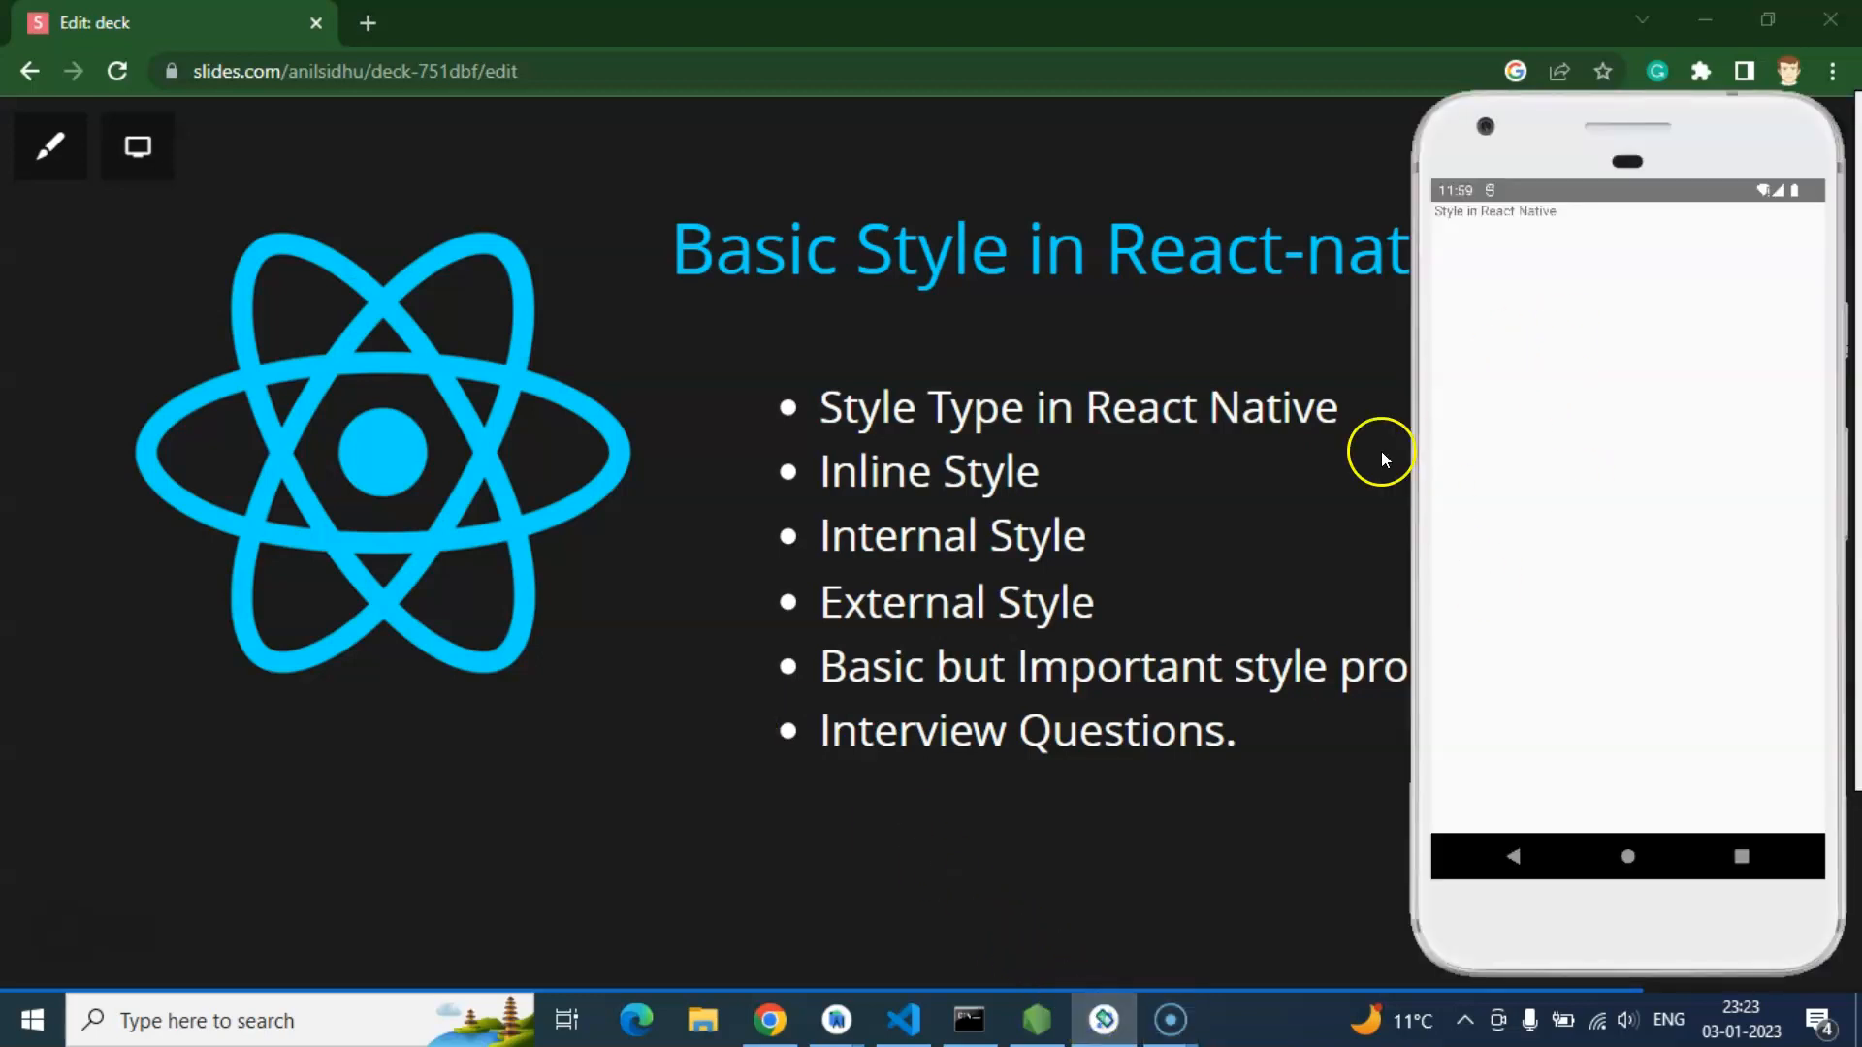
Step: Switch to VS Code's App.js and place the cursor on the Text element line
{"action": "left_click", "coordinate": [902, 1020]}
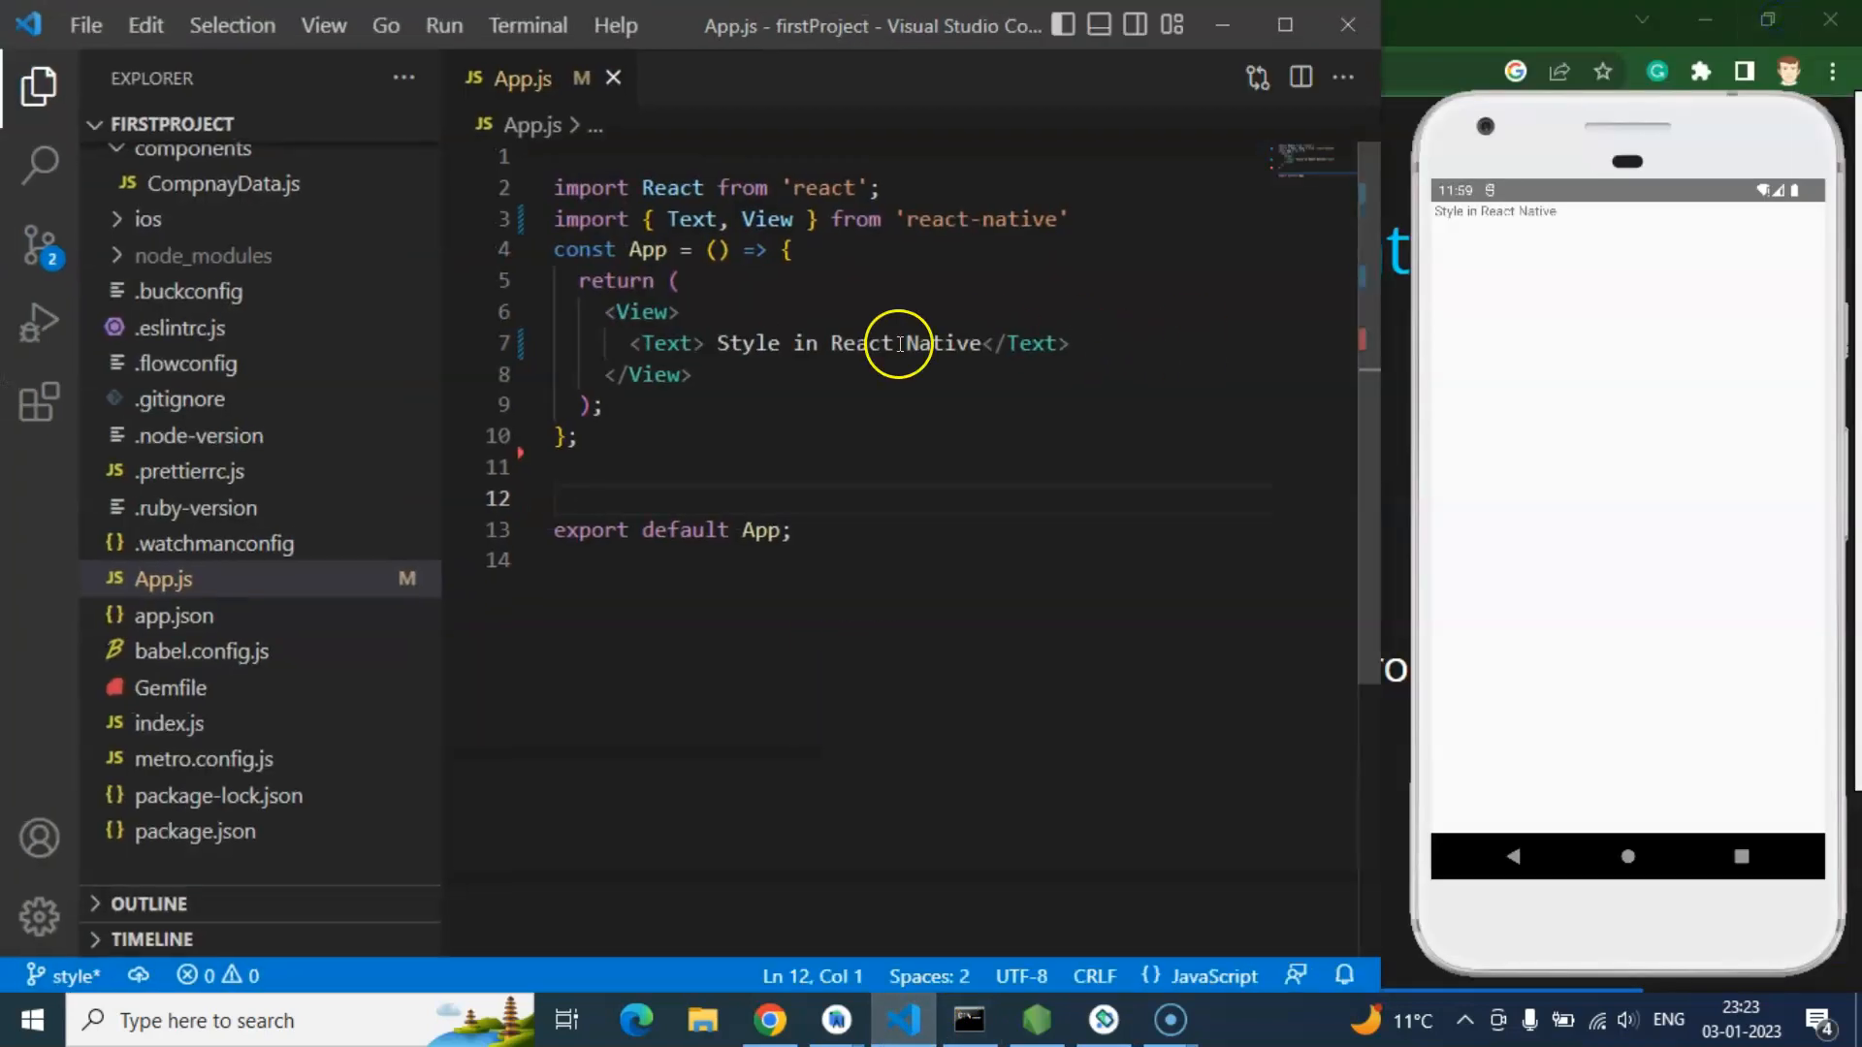
{"action": "left_click", "coordinate": [632, 343]}
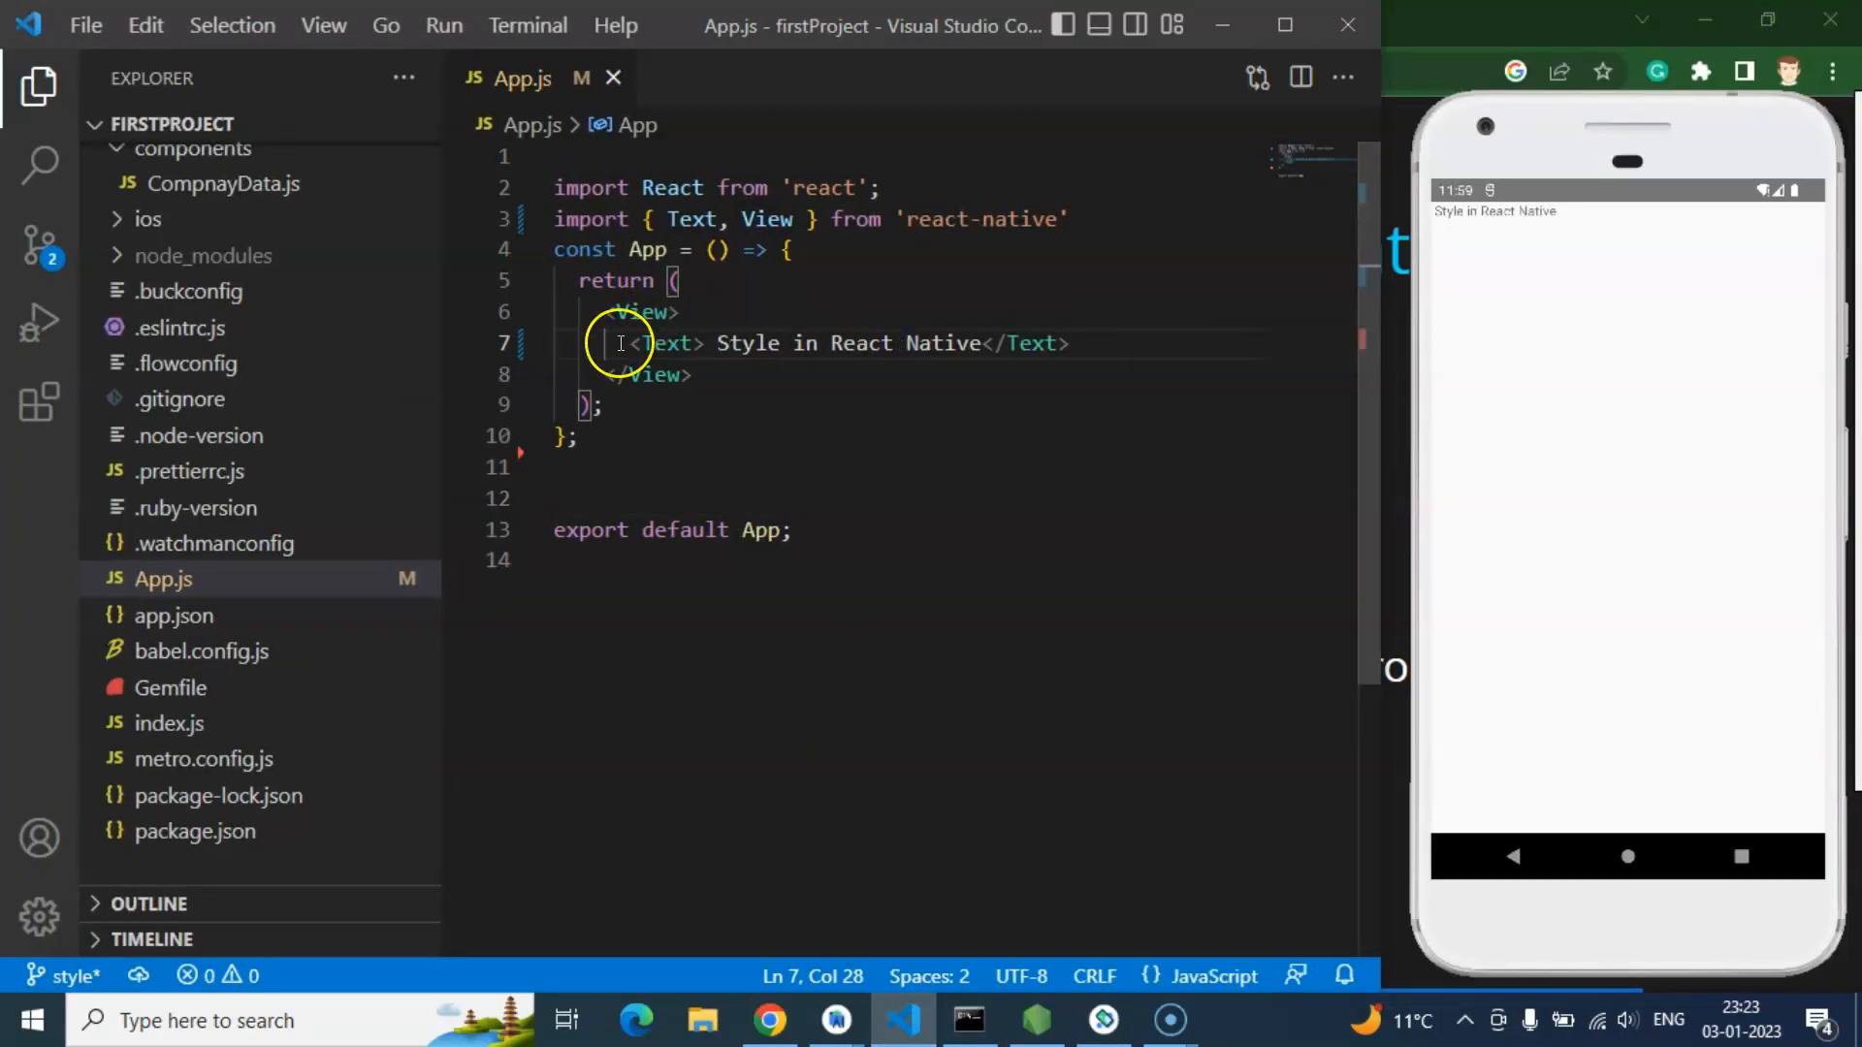
{"action": "left_click", "coordinate": [615, 343]}
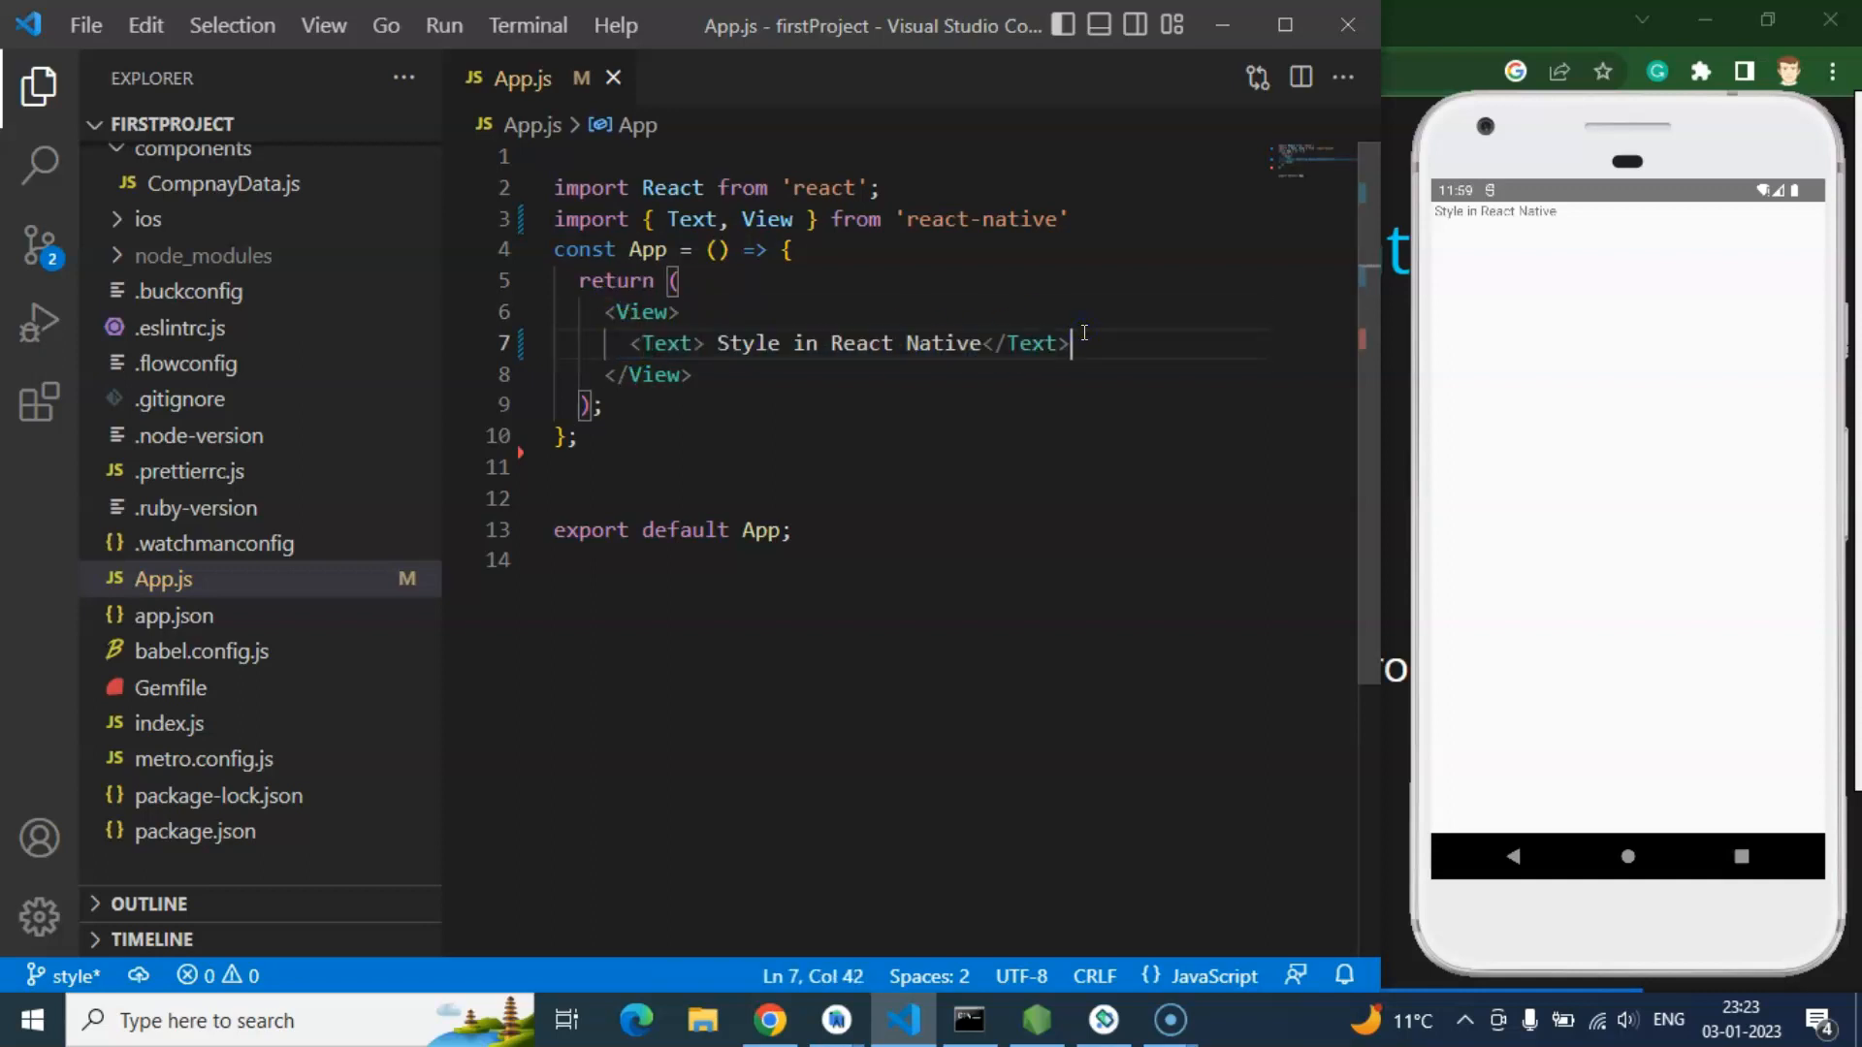
{"action": "mouse_move", "coordinate": [989, 378]}
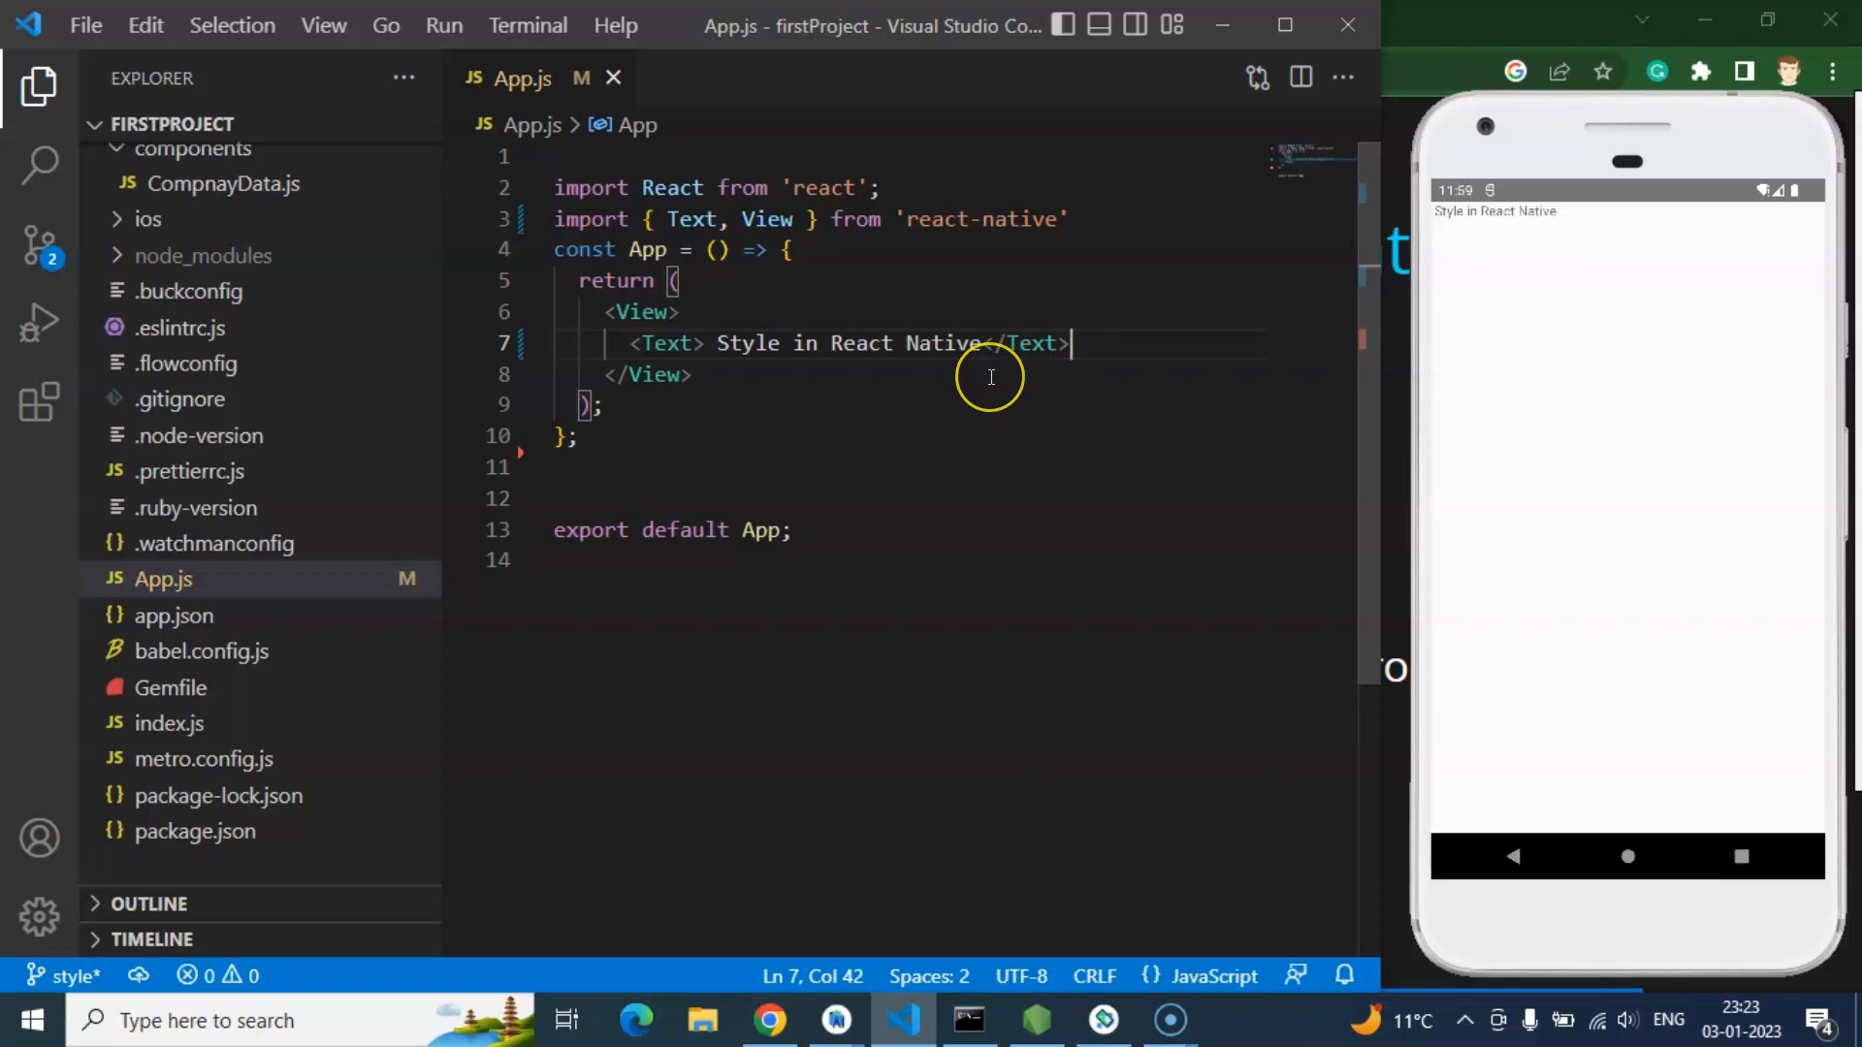
{"action": "mouse_move", "coordinate": [632, 353]}
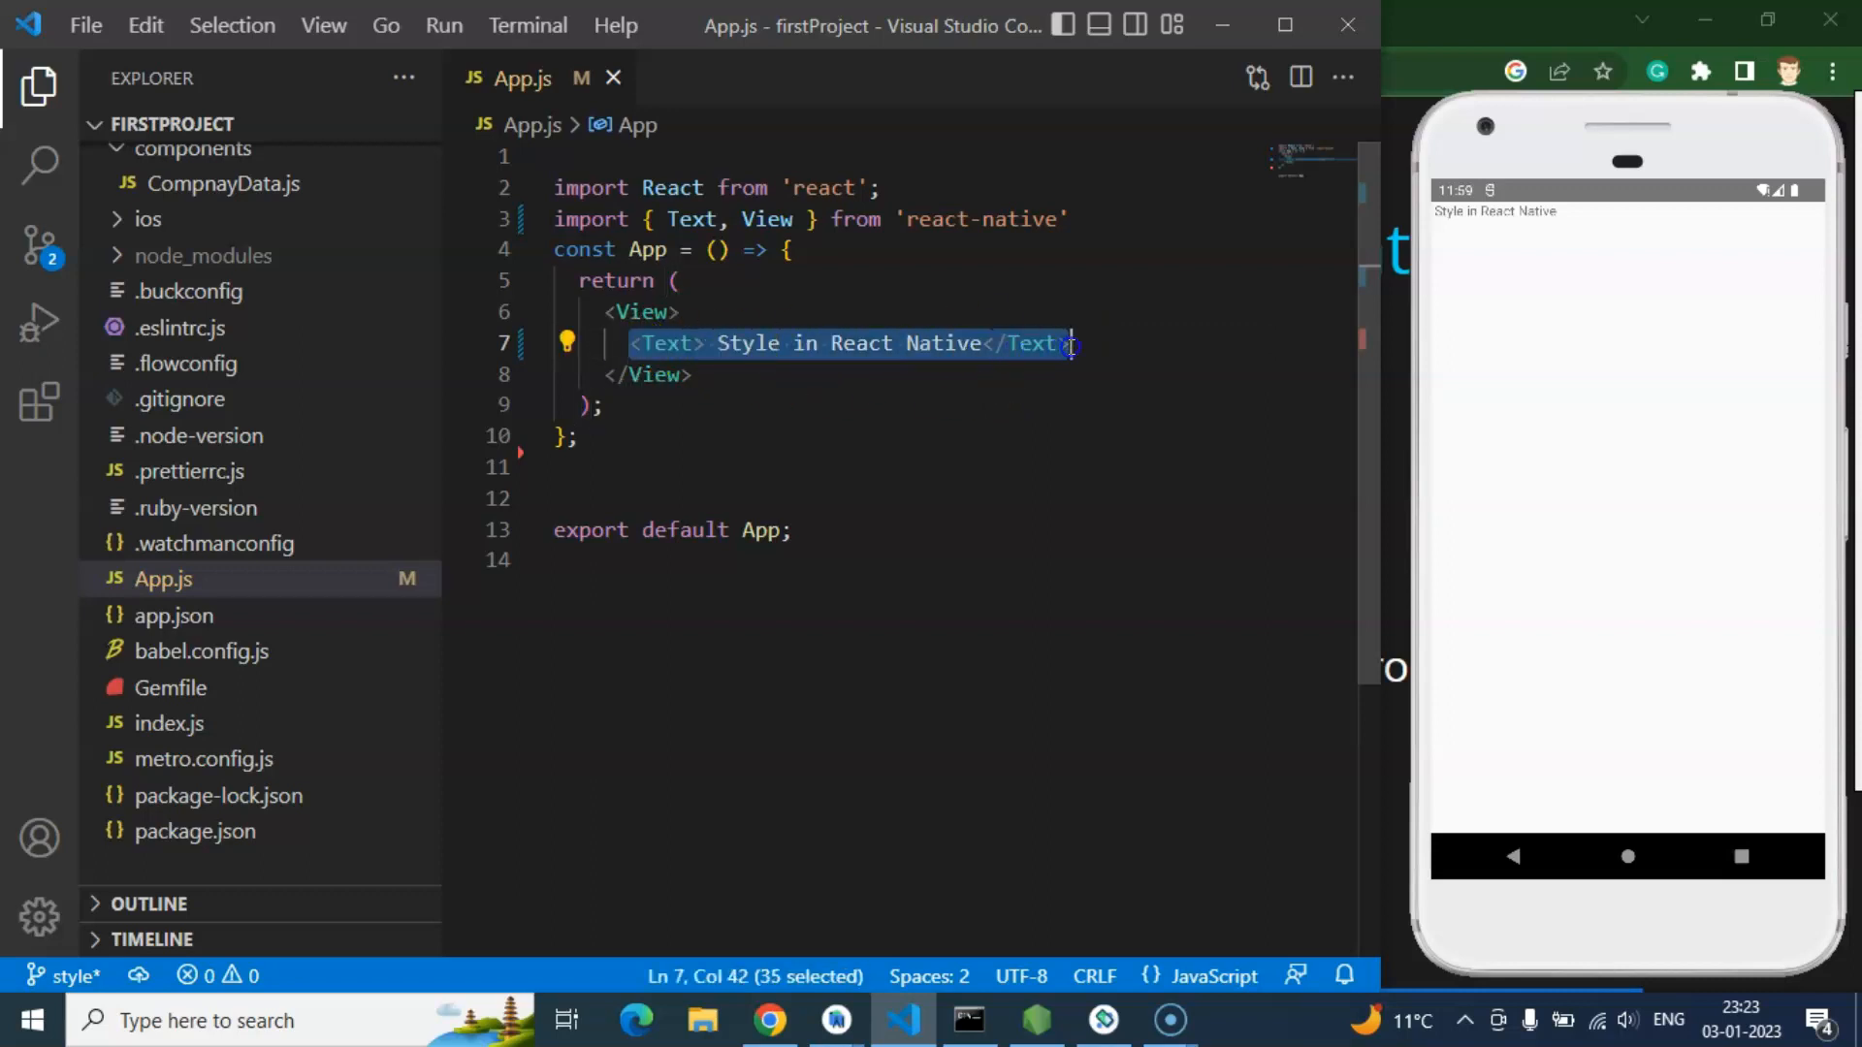
Step: Add an inline style={{fontSize:30}} to the Text tag and save to reload the app
{"action": "left_click", "coordinate": [609, 343]}
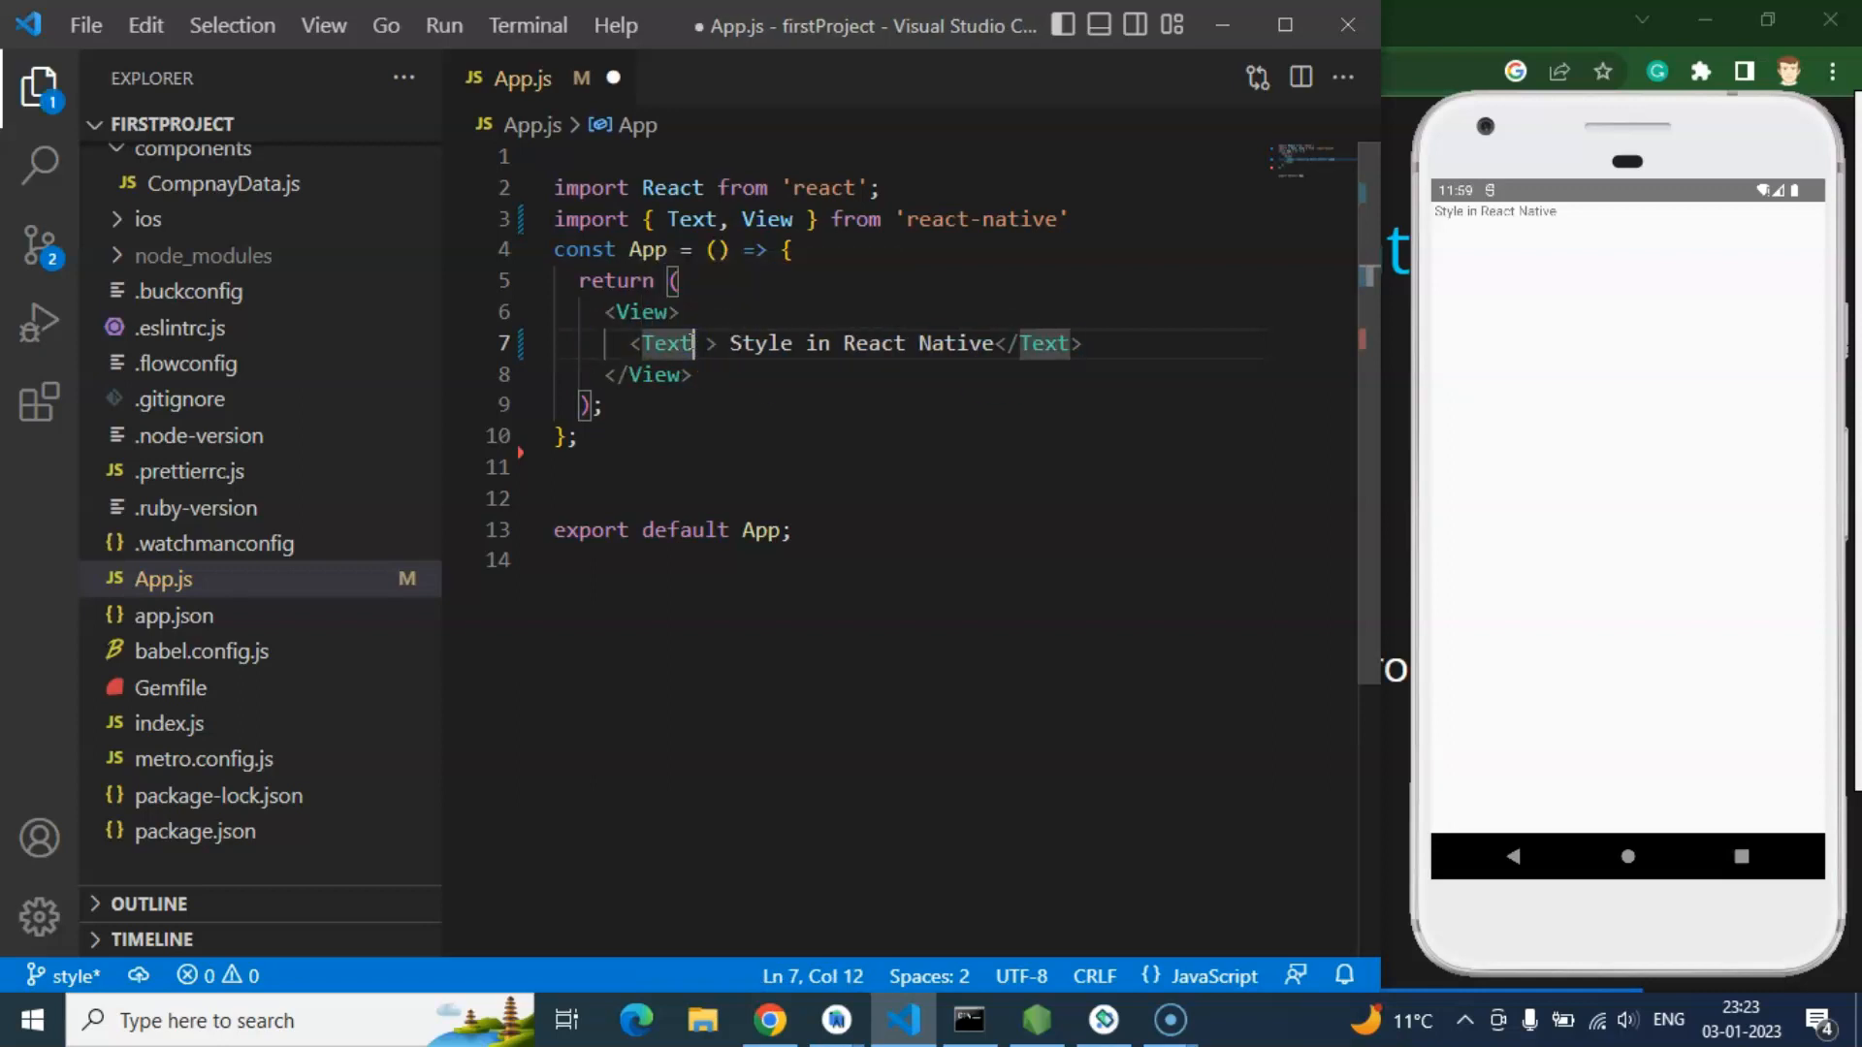
{"action": "type", "text": "style"}
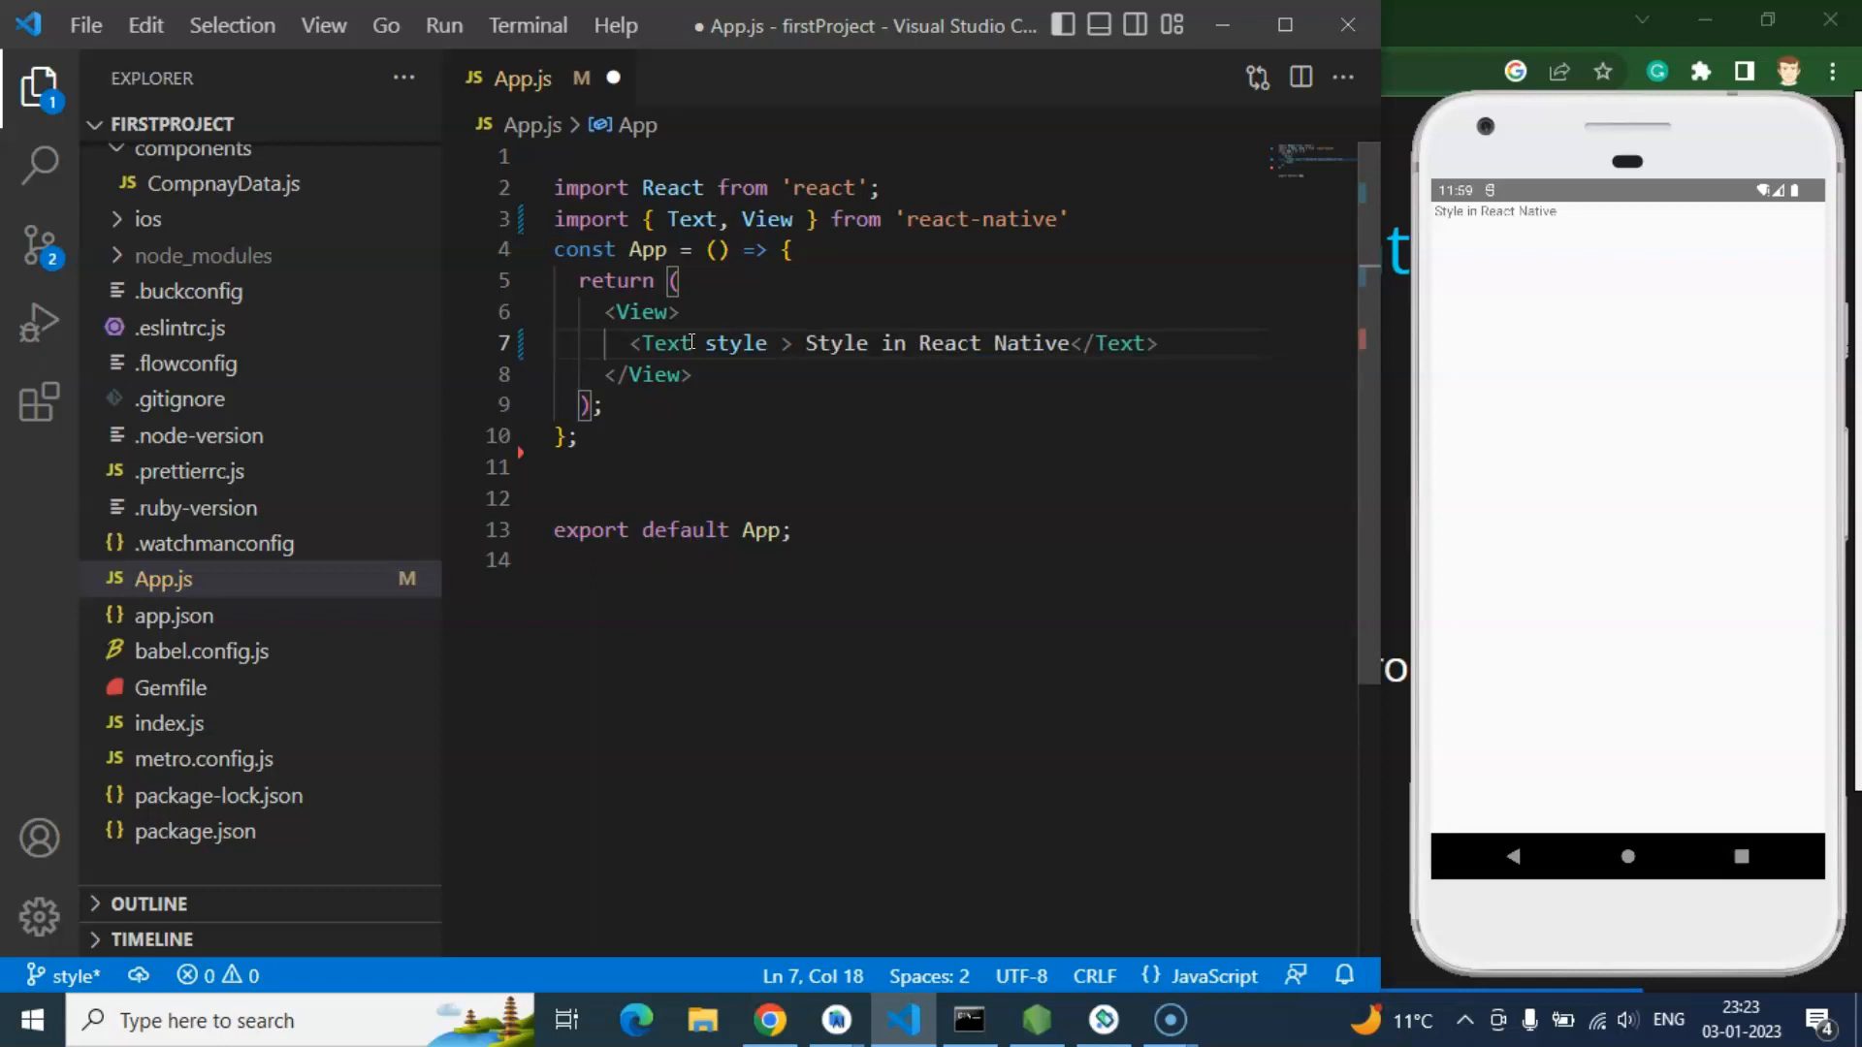
{"action": "type", "text": "={{}}"}
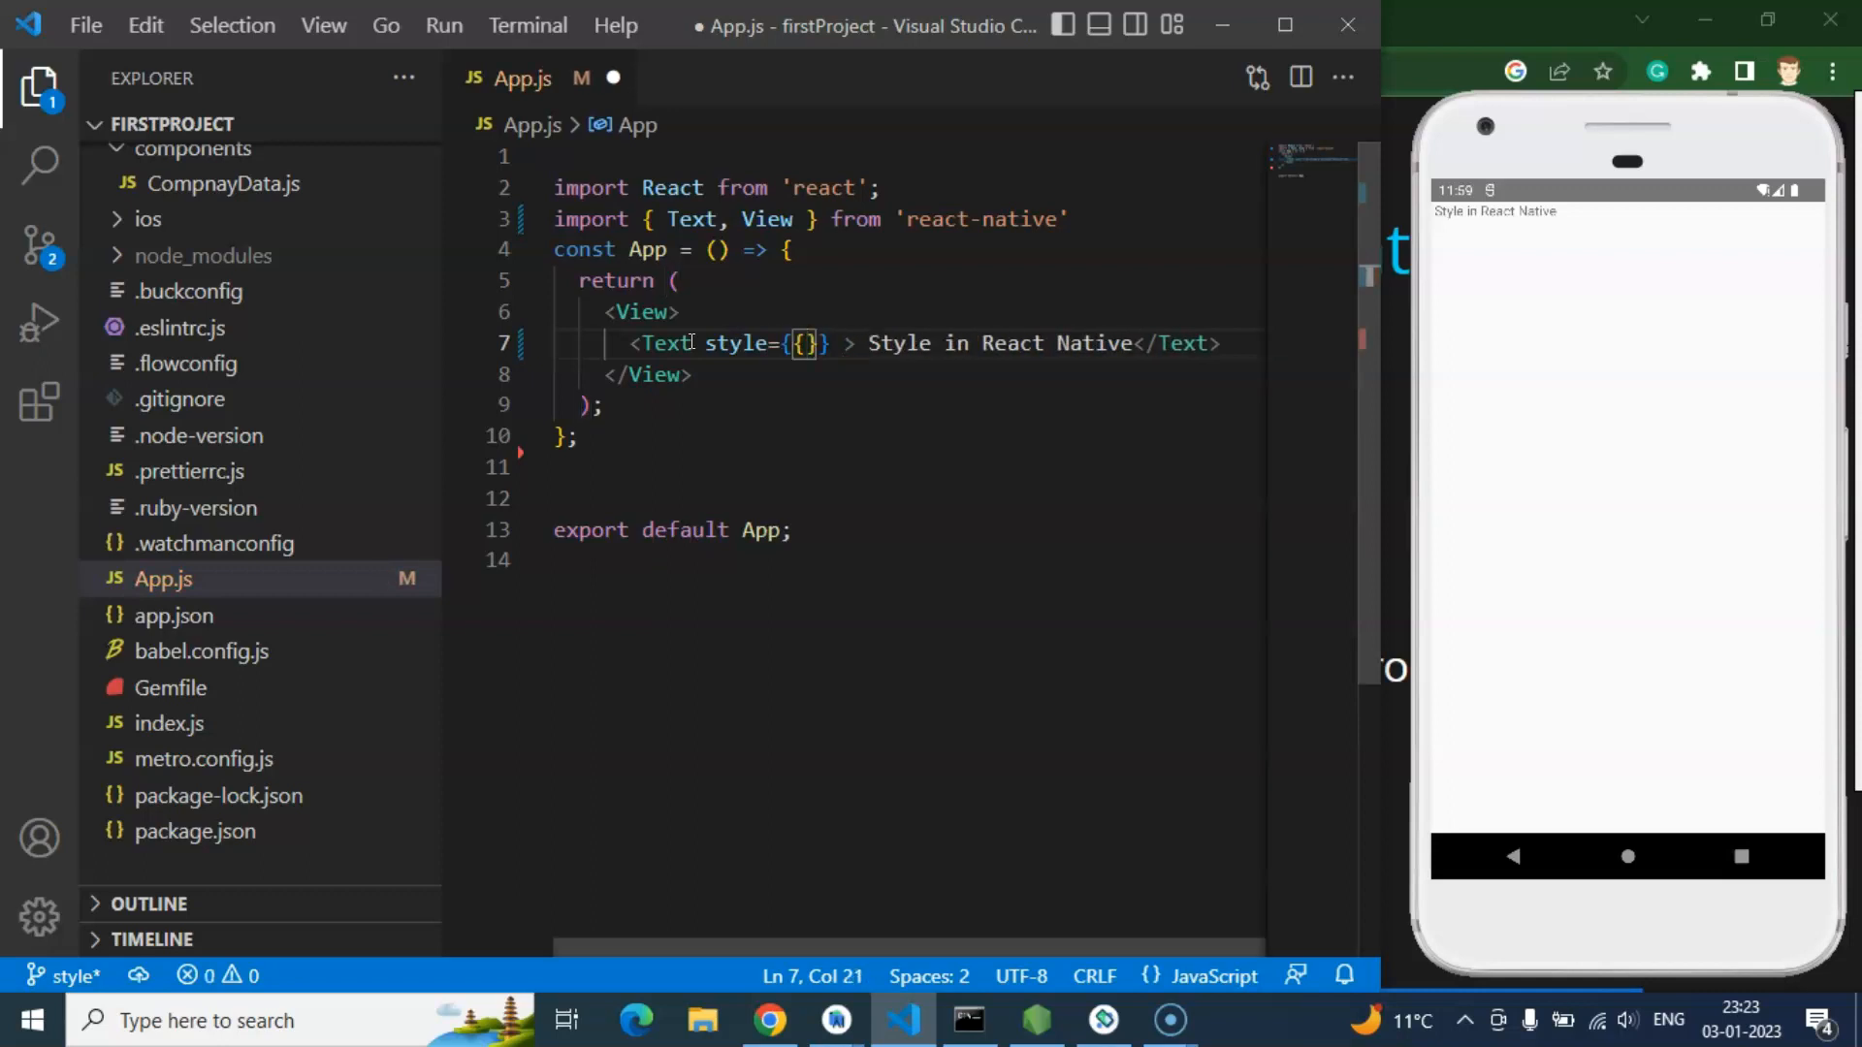
{"action": "type", "text": "font"}
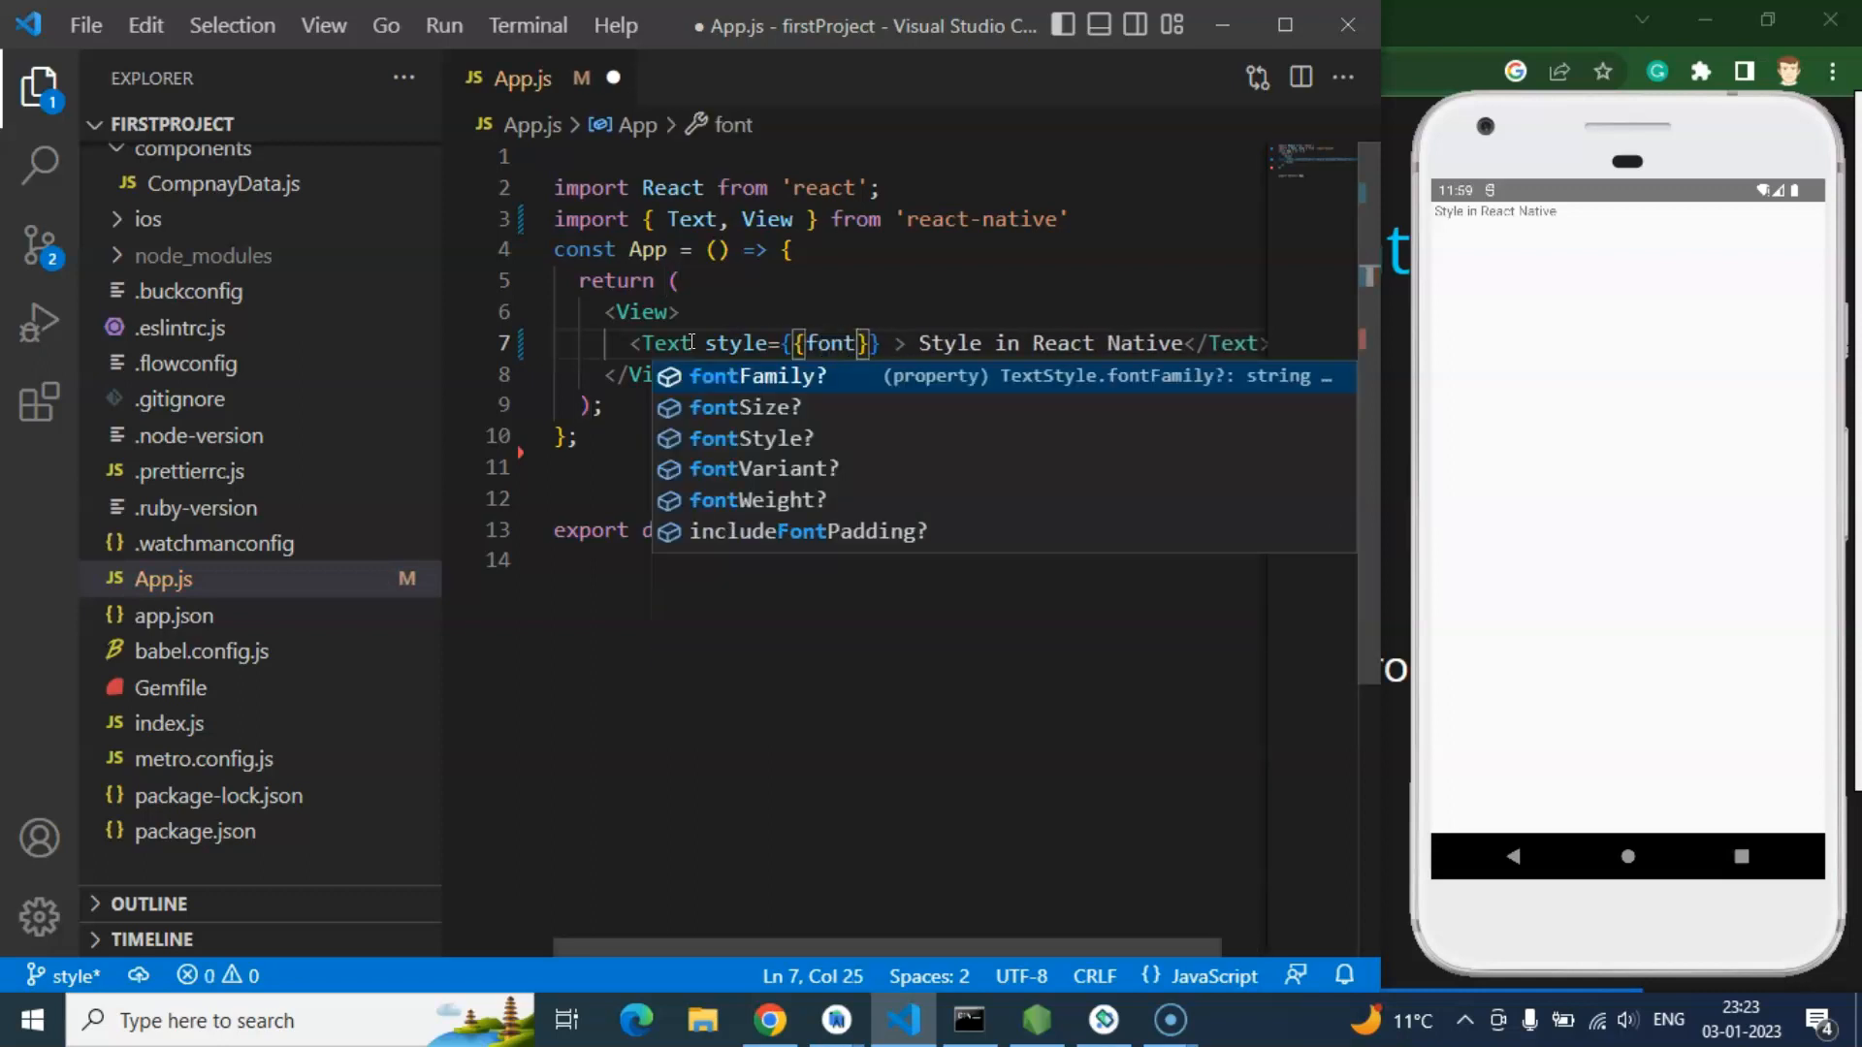
{"action": "mouse_move", "coordinate": [1544, 277]}
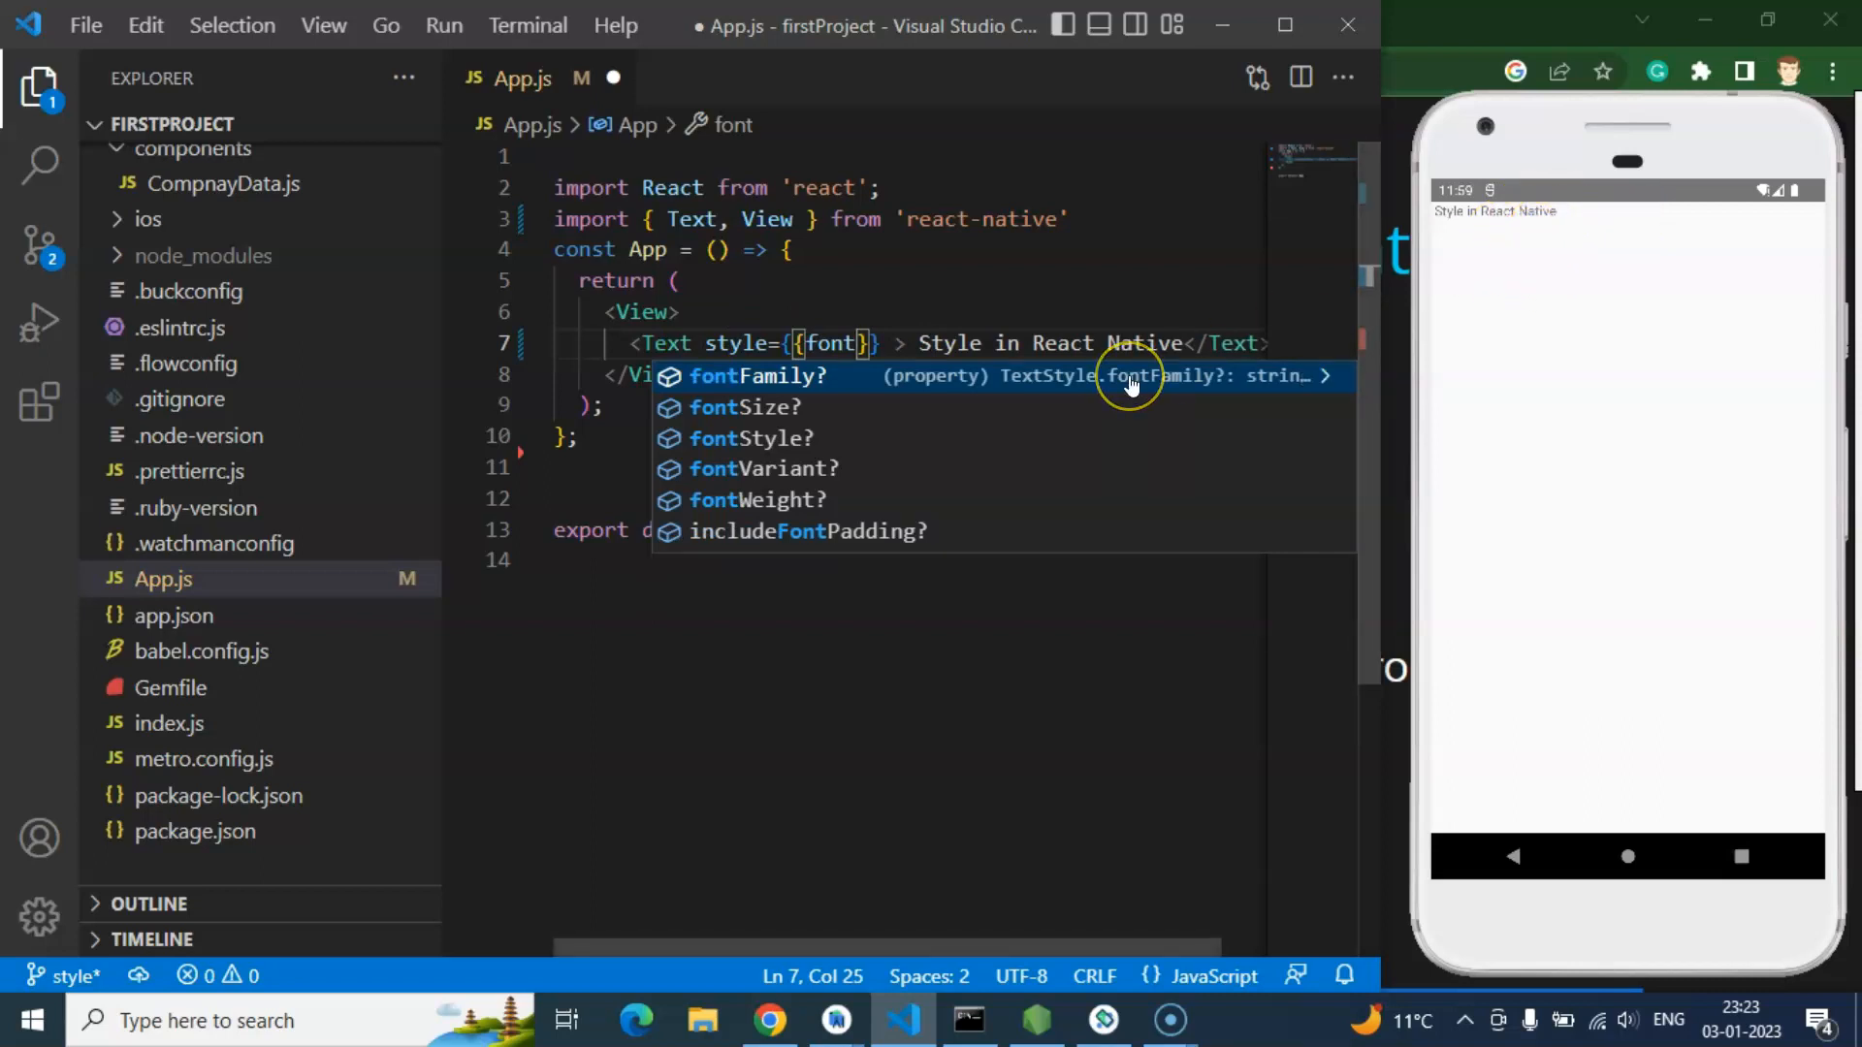
{"action": "left_click", "coordinate": [743, 406]}
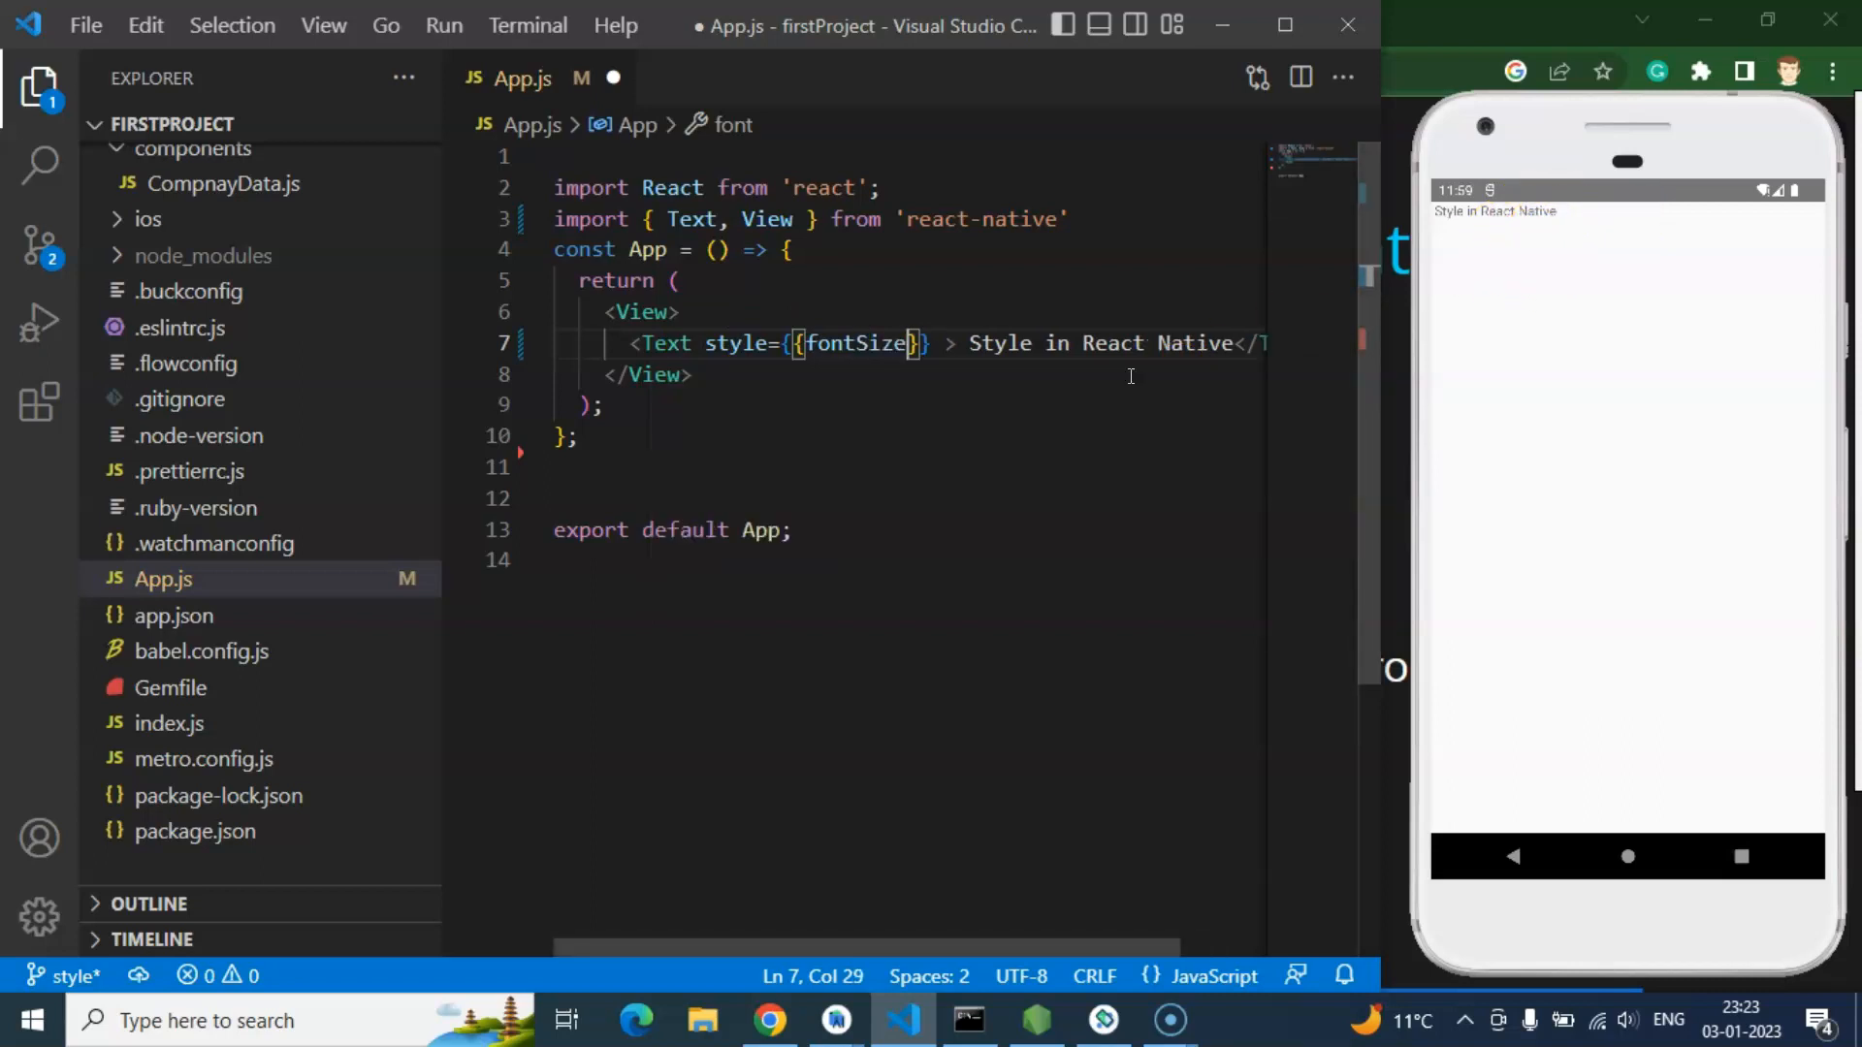
{"action": "type", "text": ":30"}
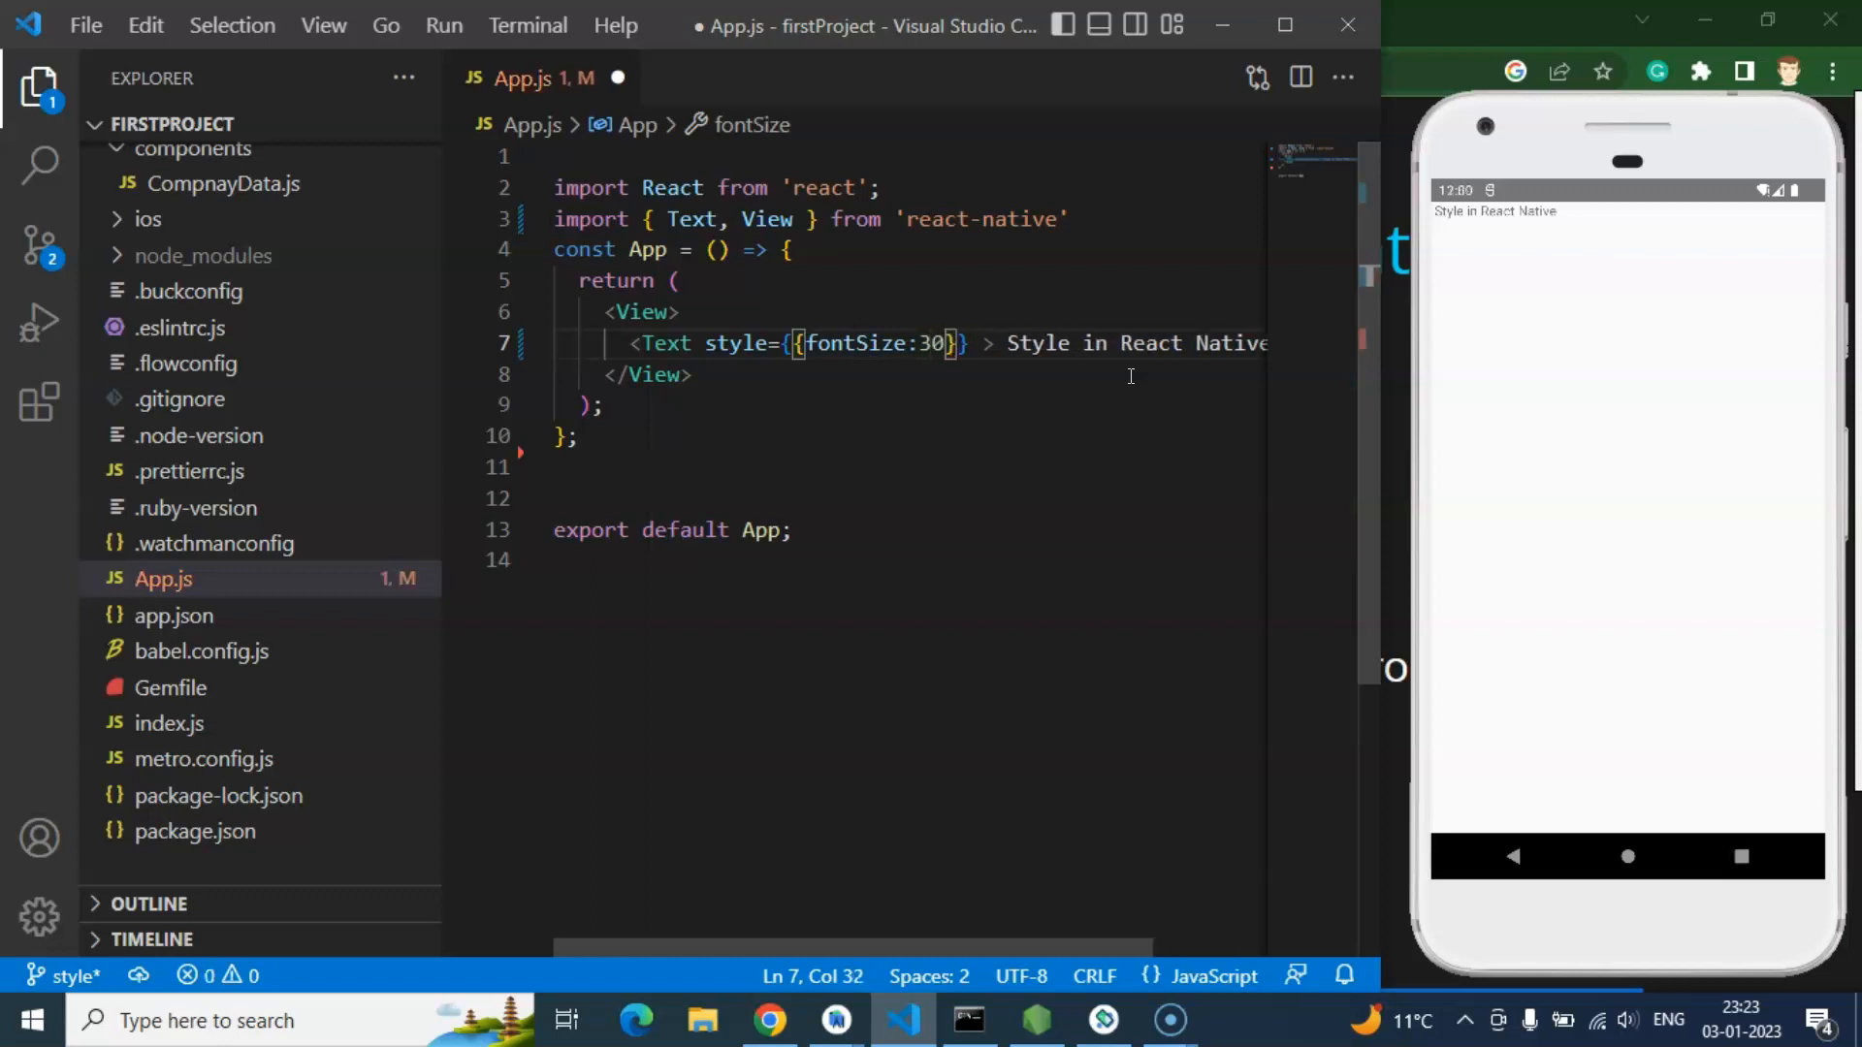
{"action": "key", "text": "ctrl+s"}
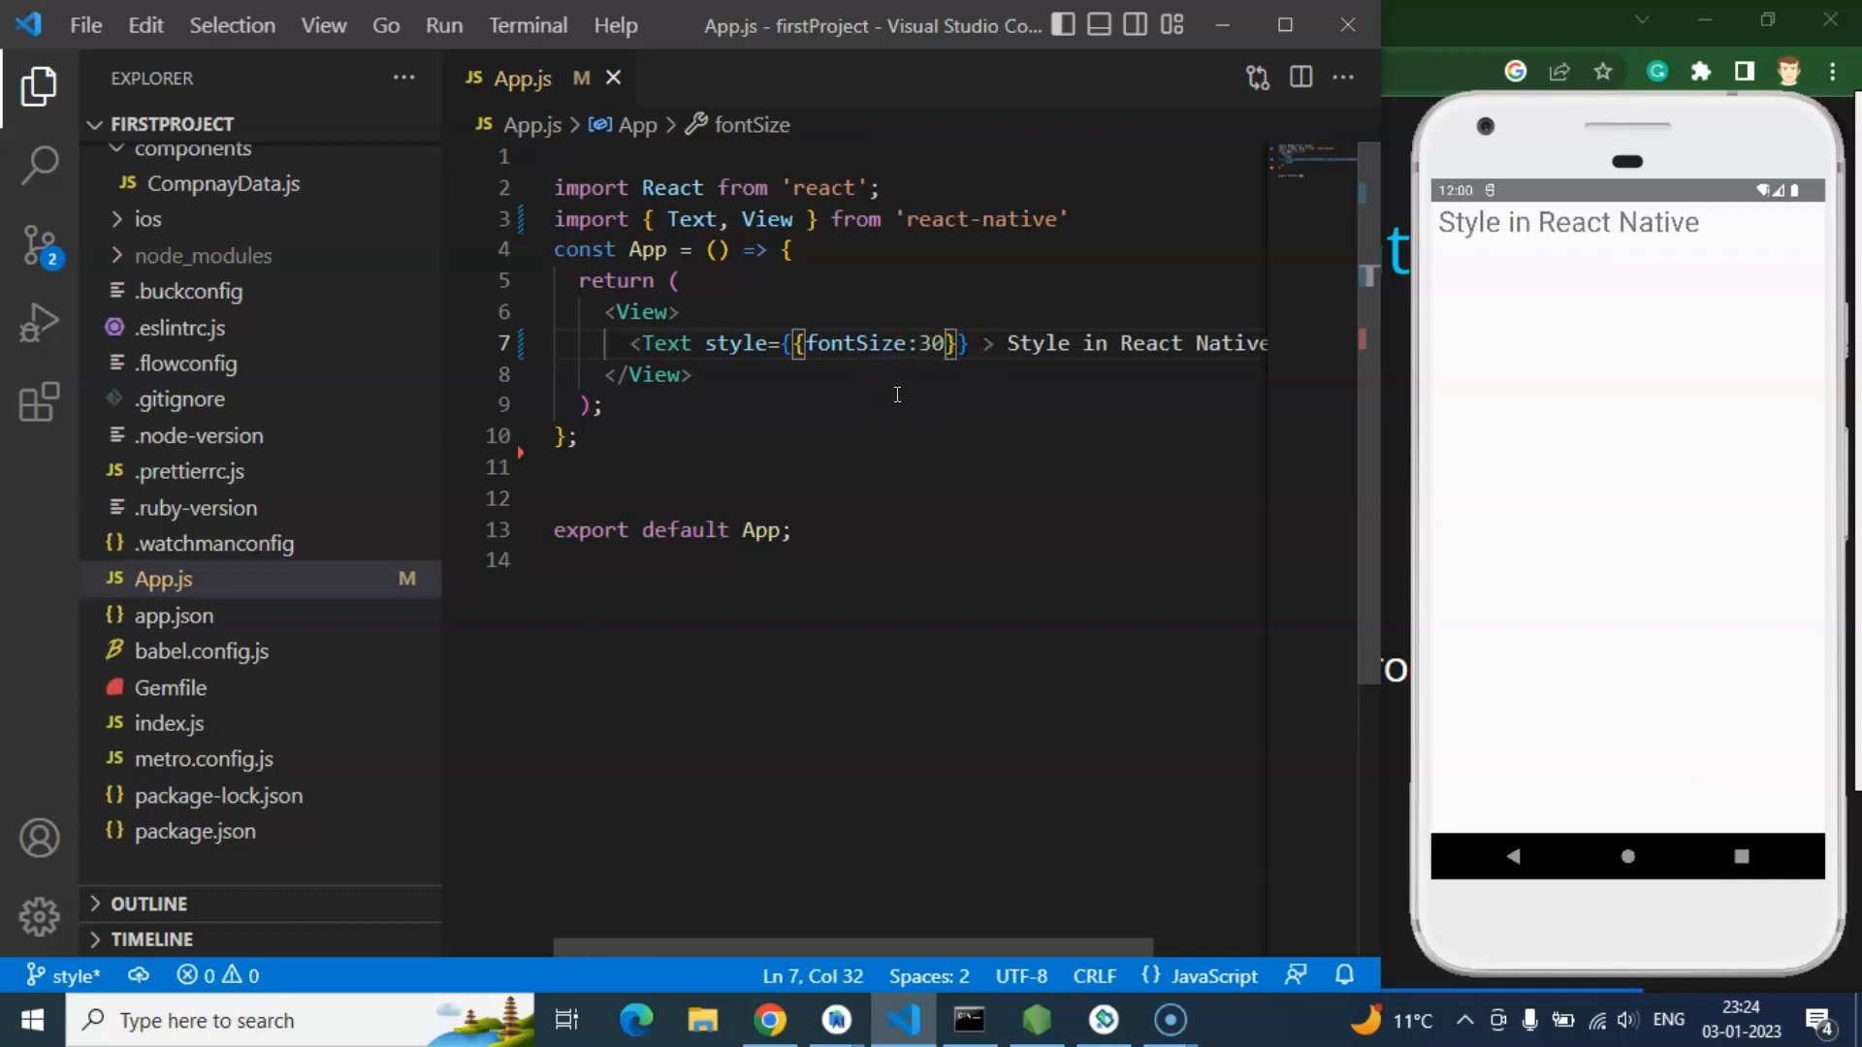
{"action": "mouse_move", "coordinate": [869, 368]}
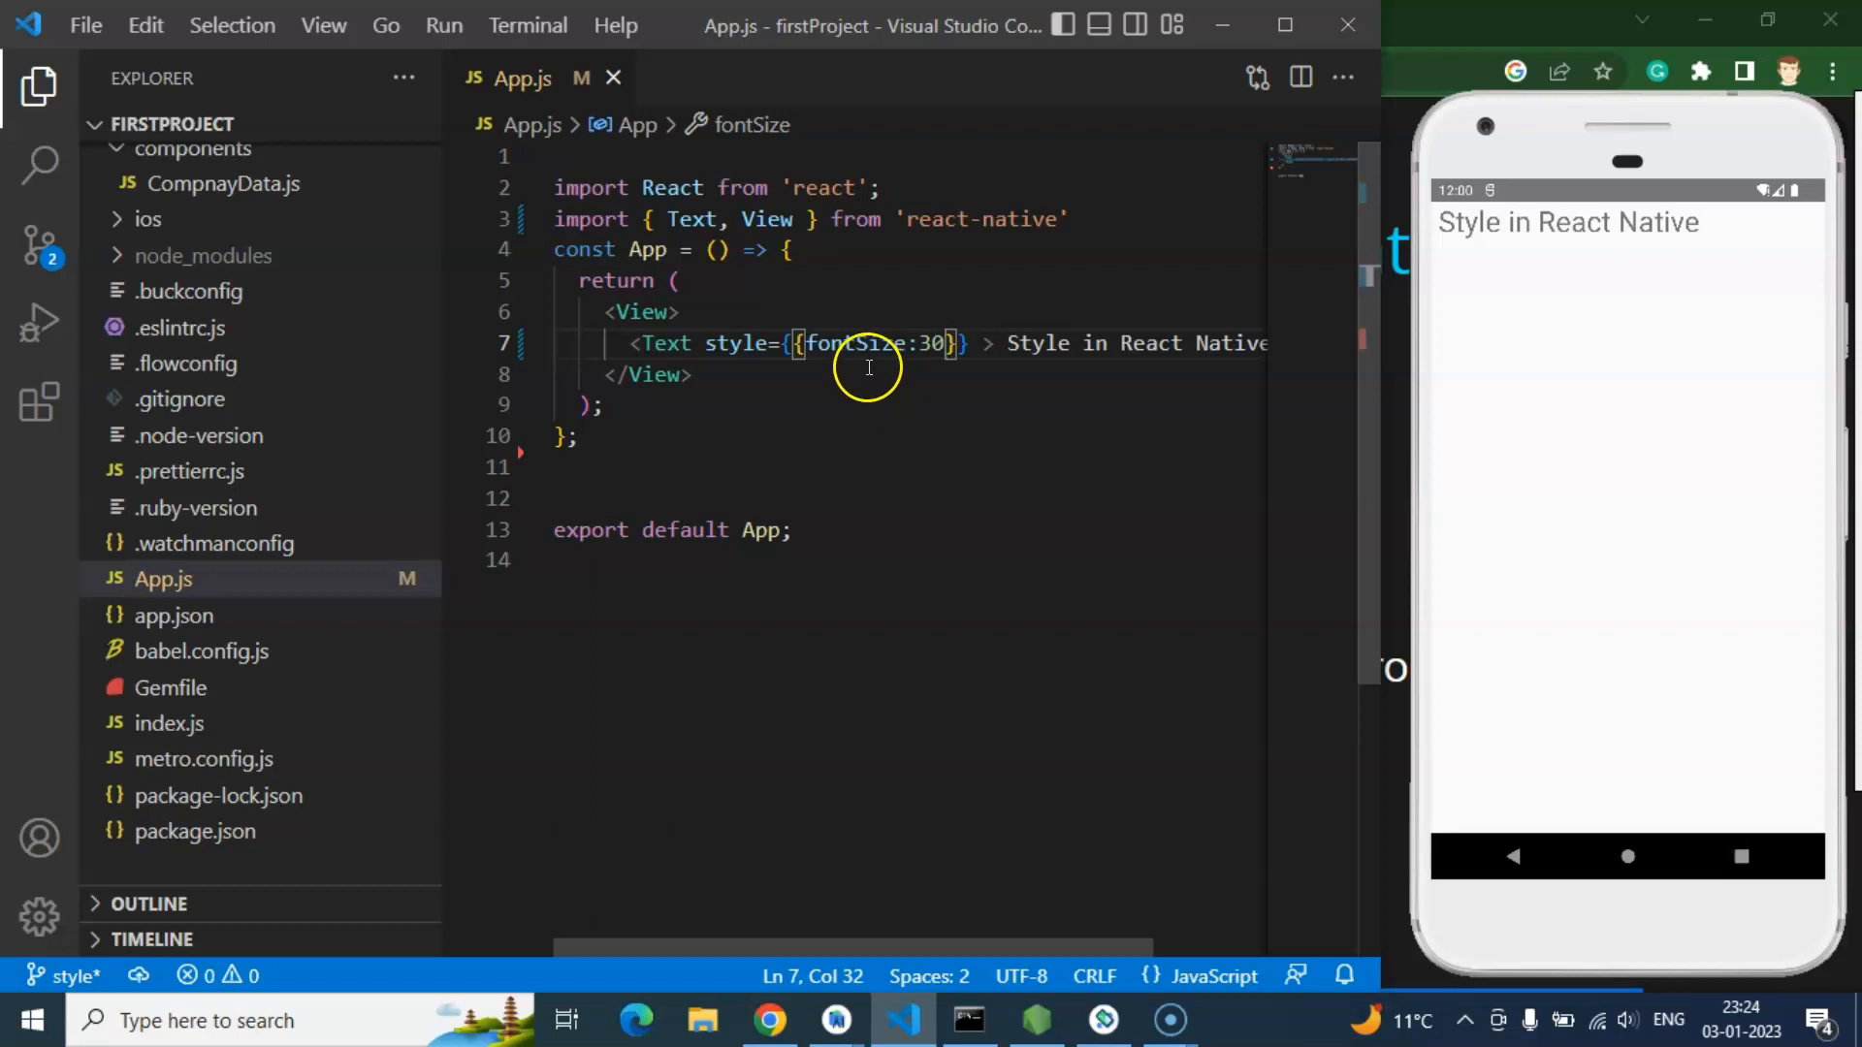
{"action": "double_click", "coordinate": [856, 343]}
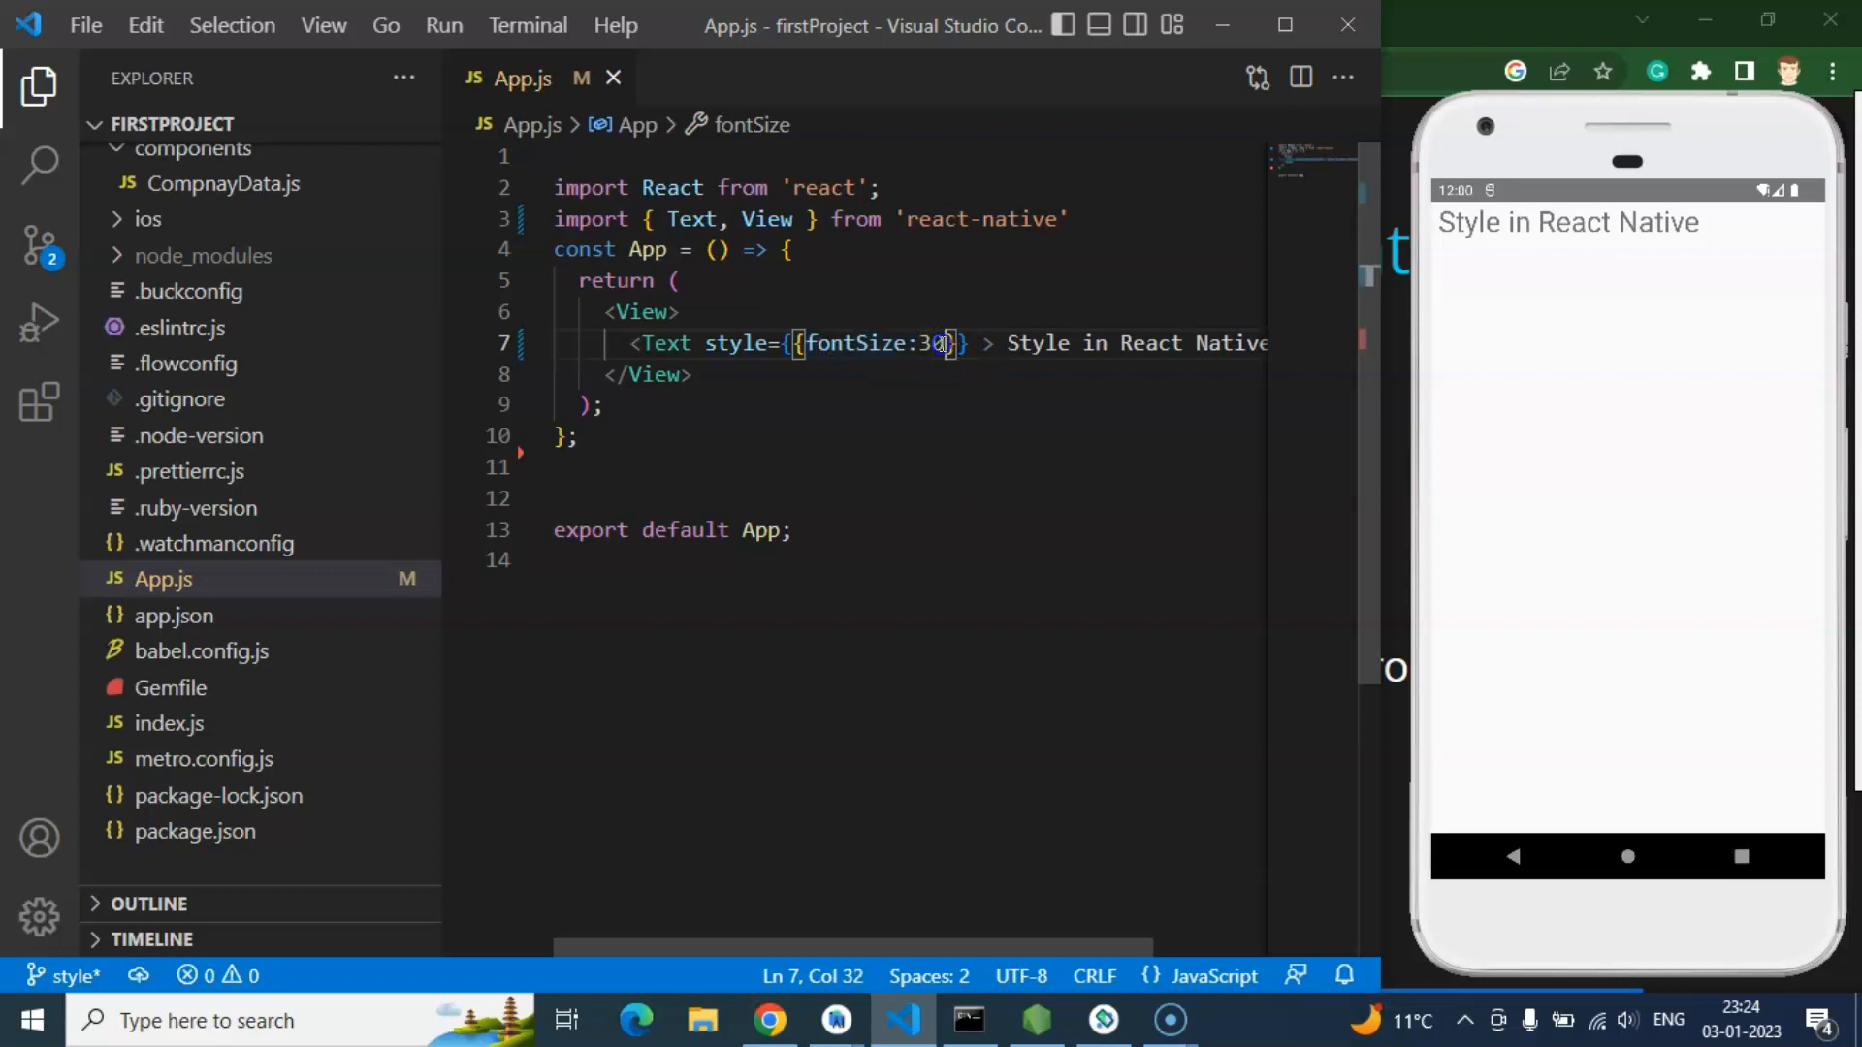
Step: Extend the inline style with backgroundColor 'red' and color '#fff', then save
{"action": "type", "text": ", back"}
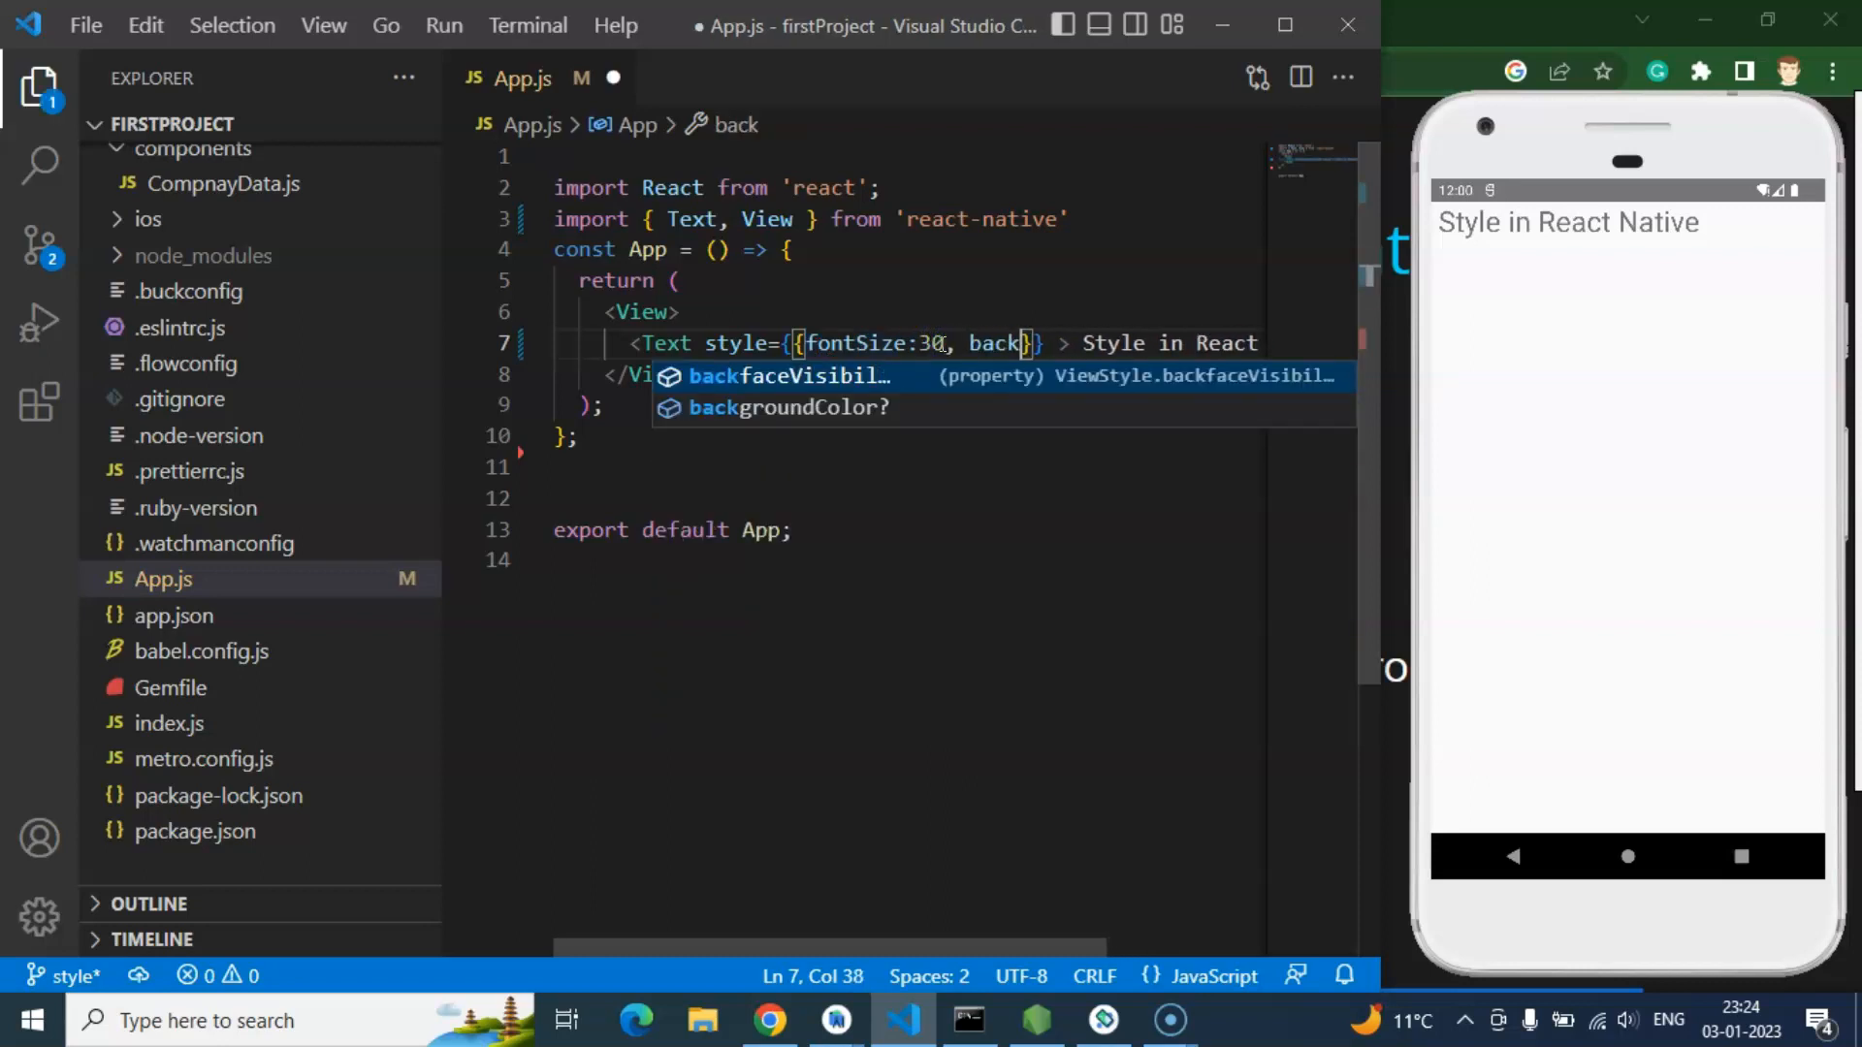
{"action": "key", "text": "Tab"}
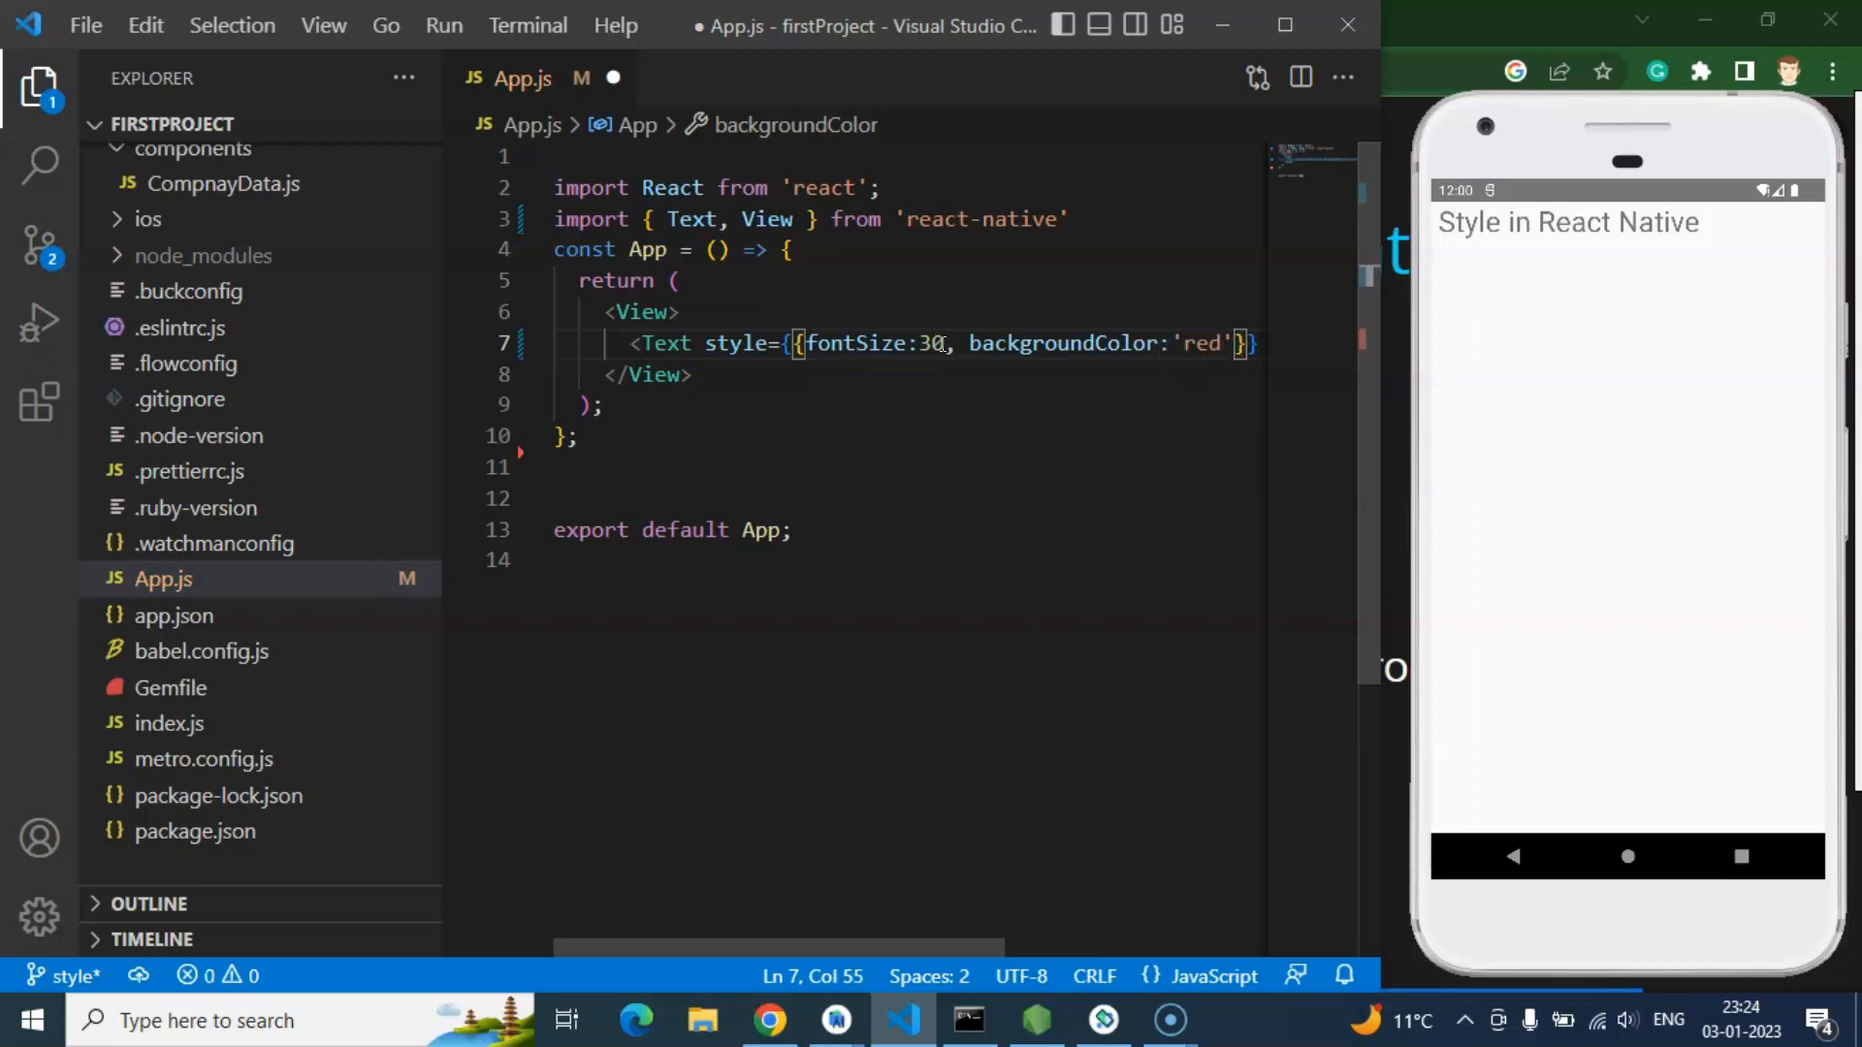
{"action": "type", "text": ",back"}
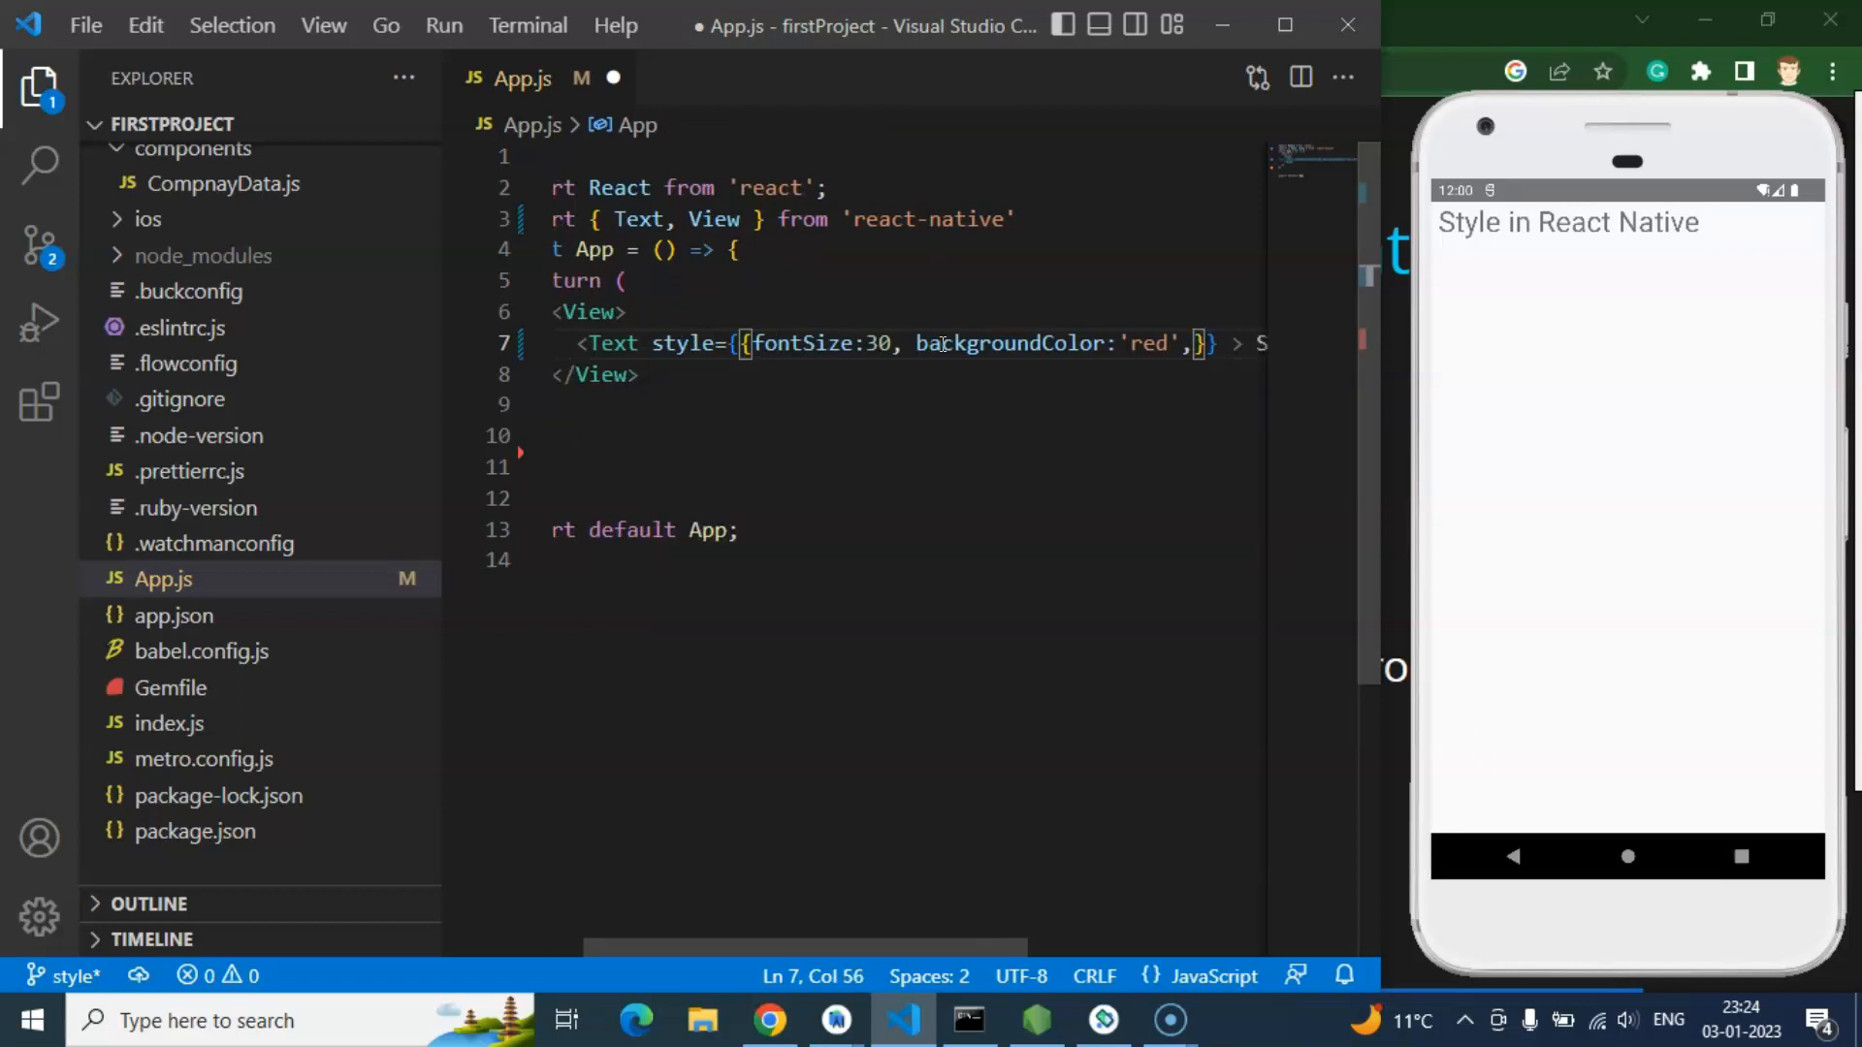
{"action": "type", "text": "color:'"}
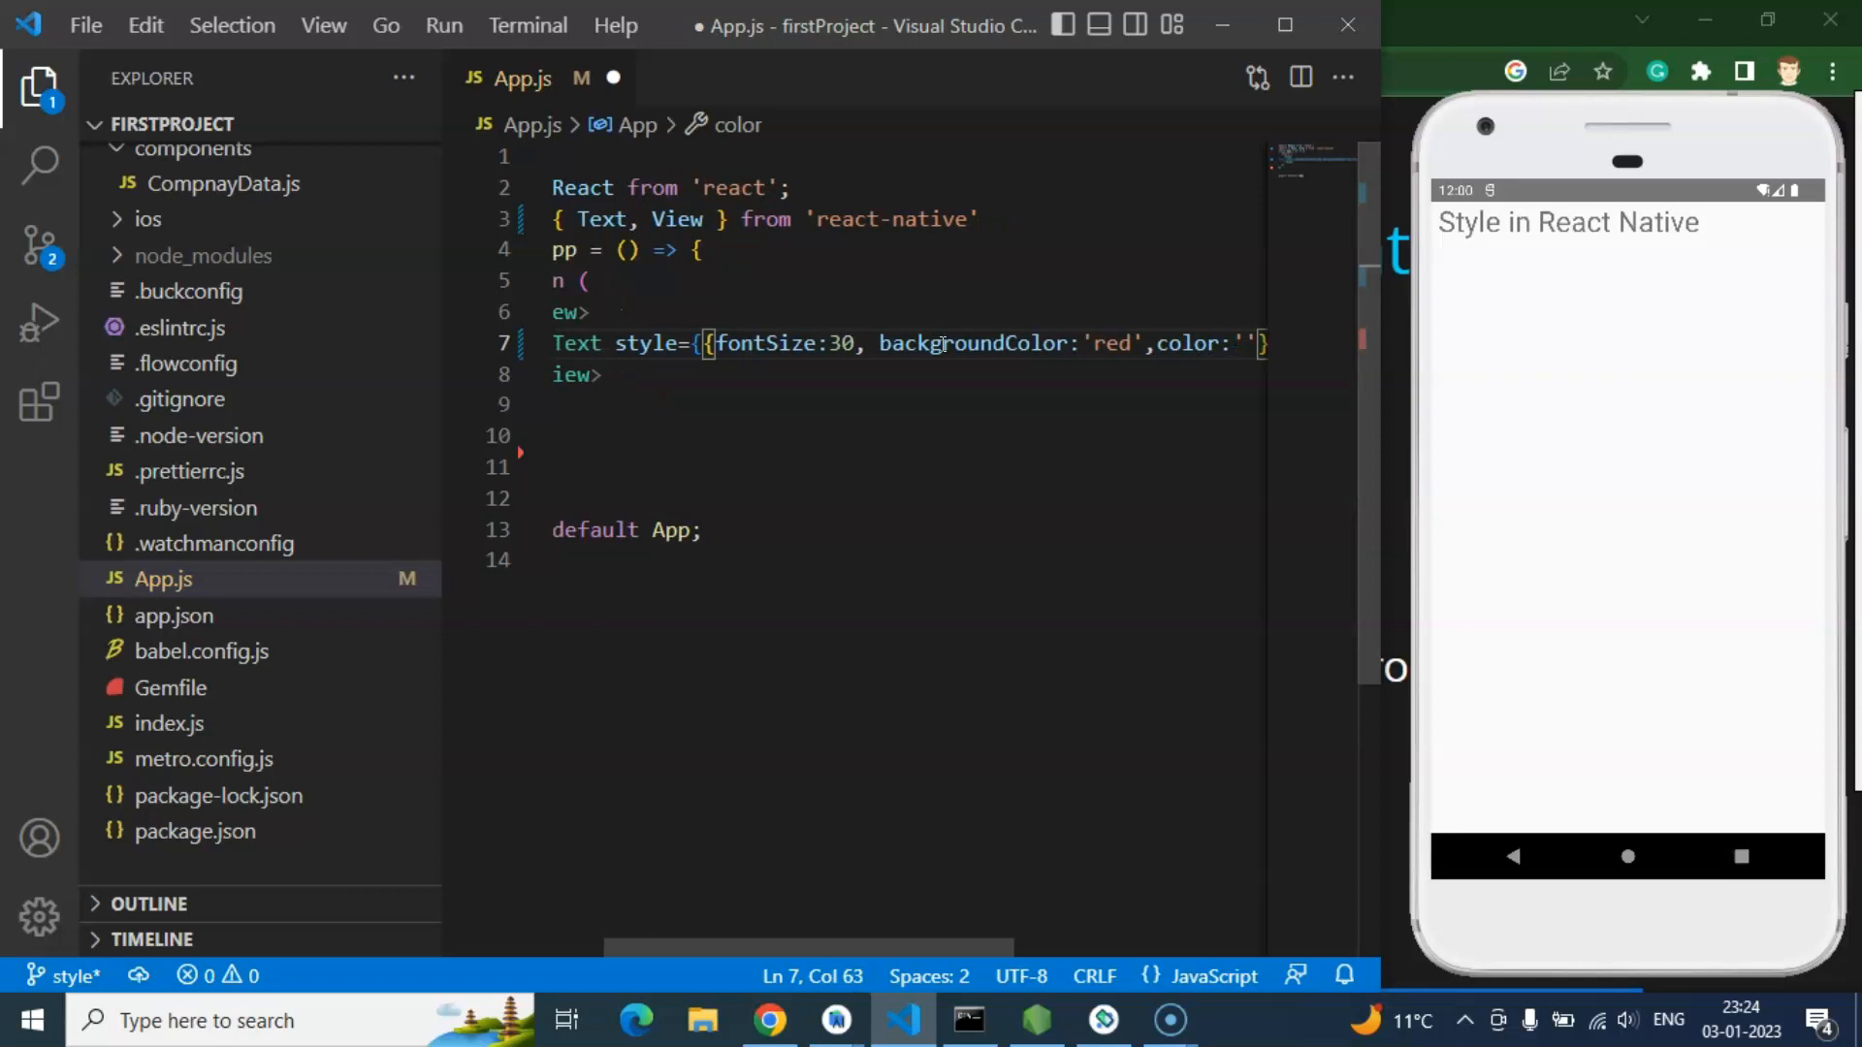
{"action": "type", "text": "#fff"}
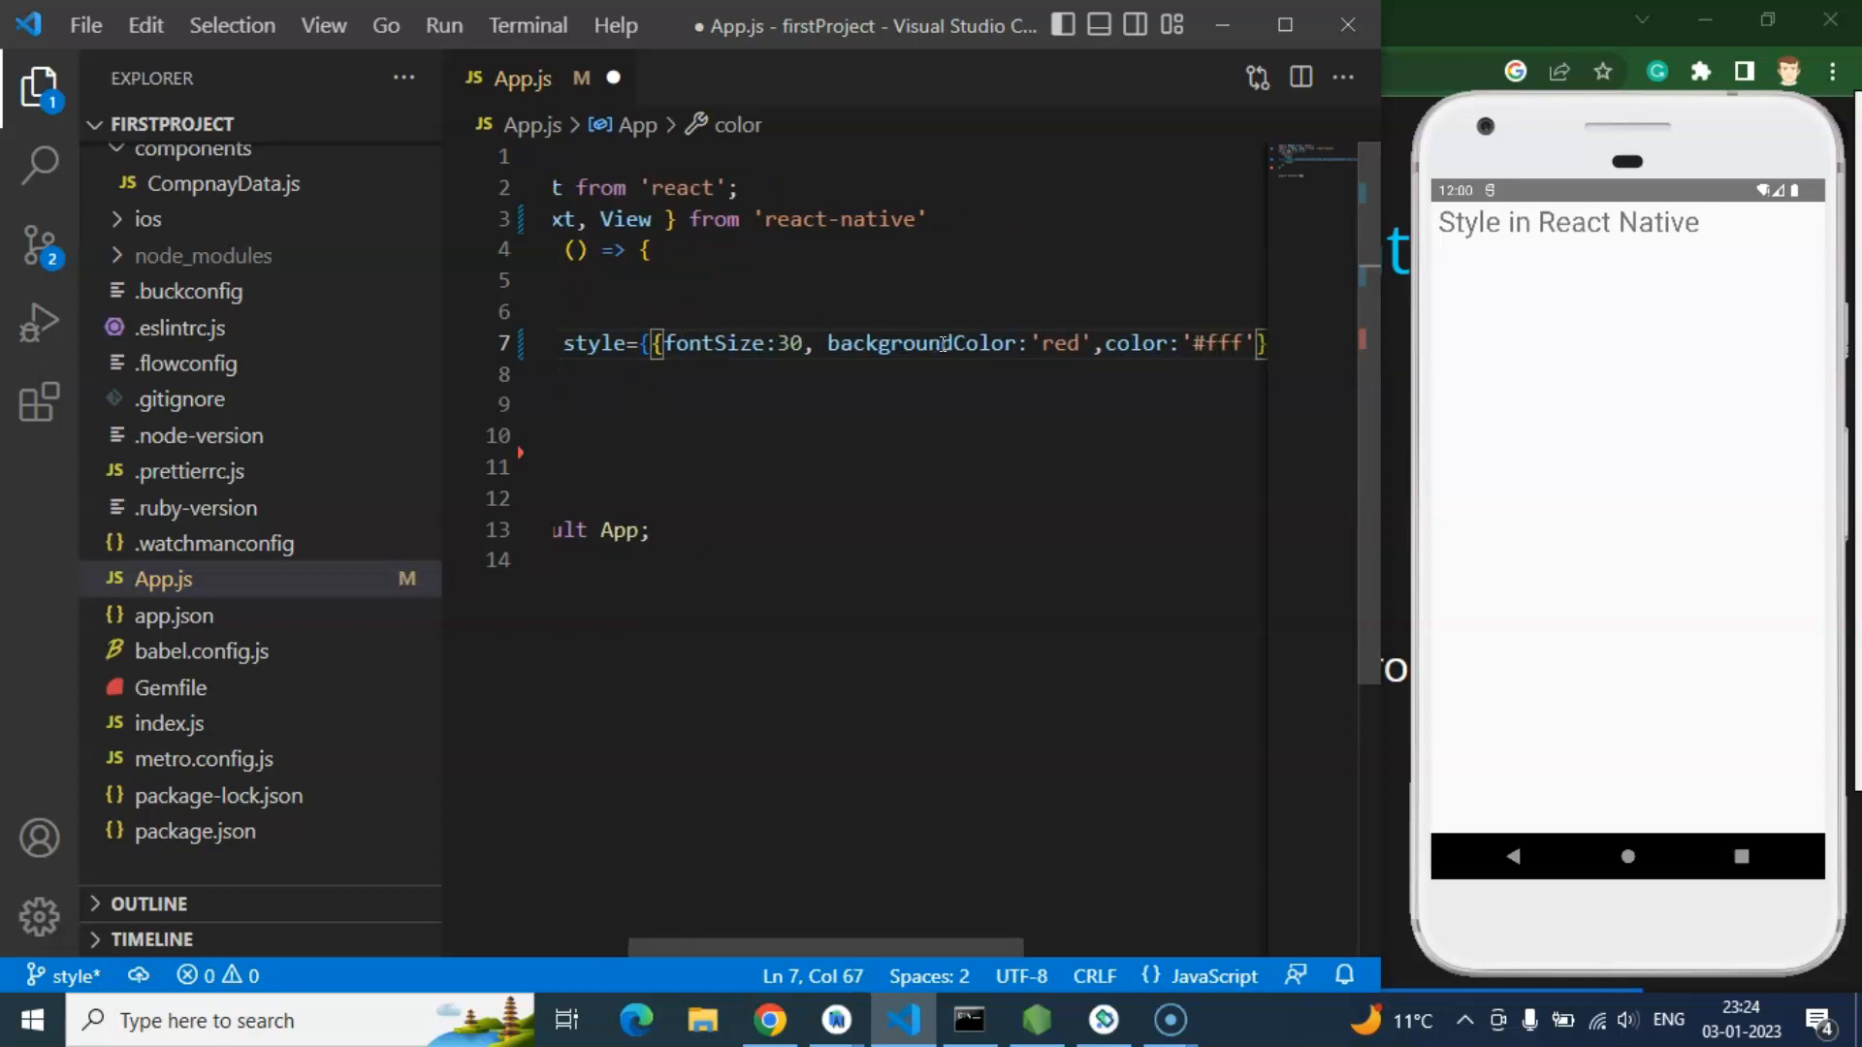
{"action": "key", "text": "ctrl+s"}
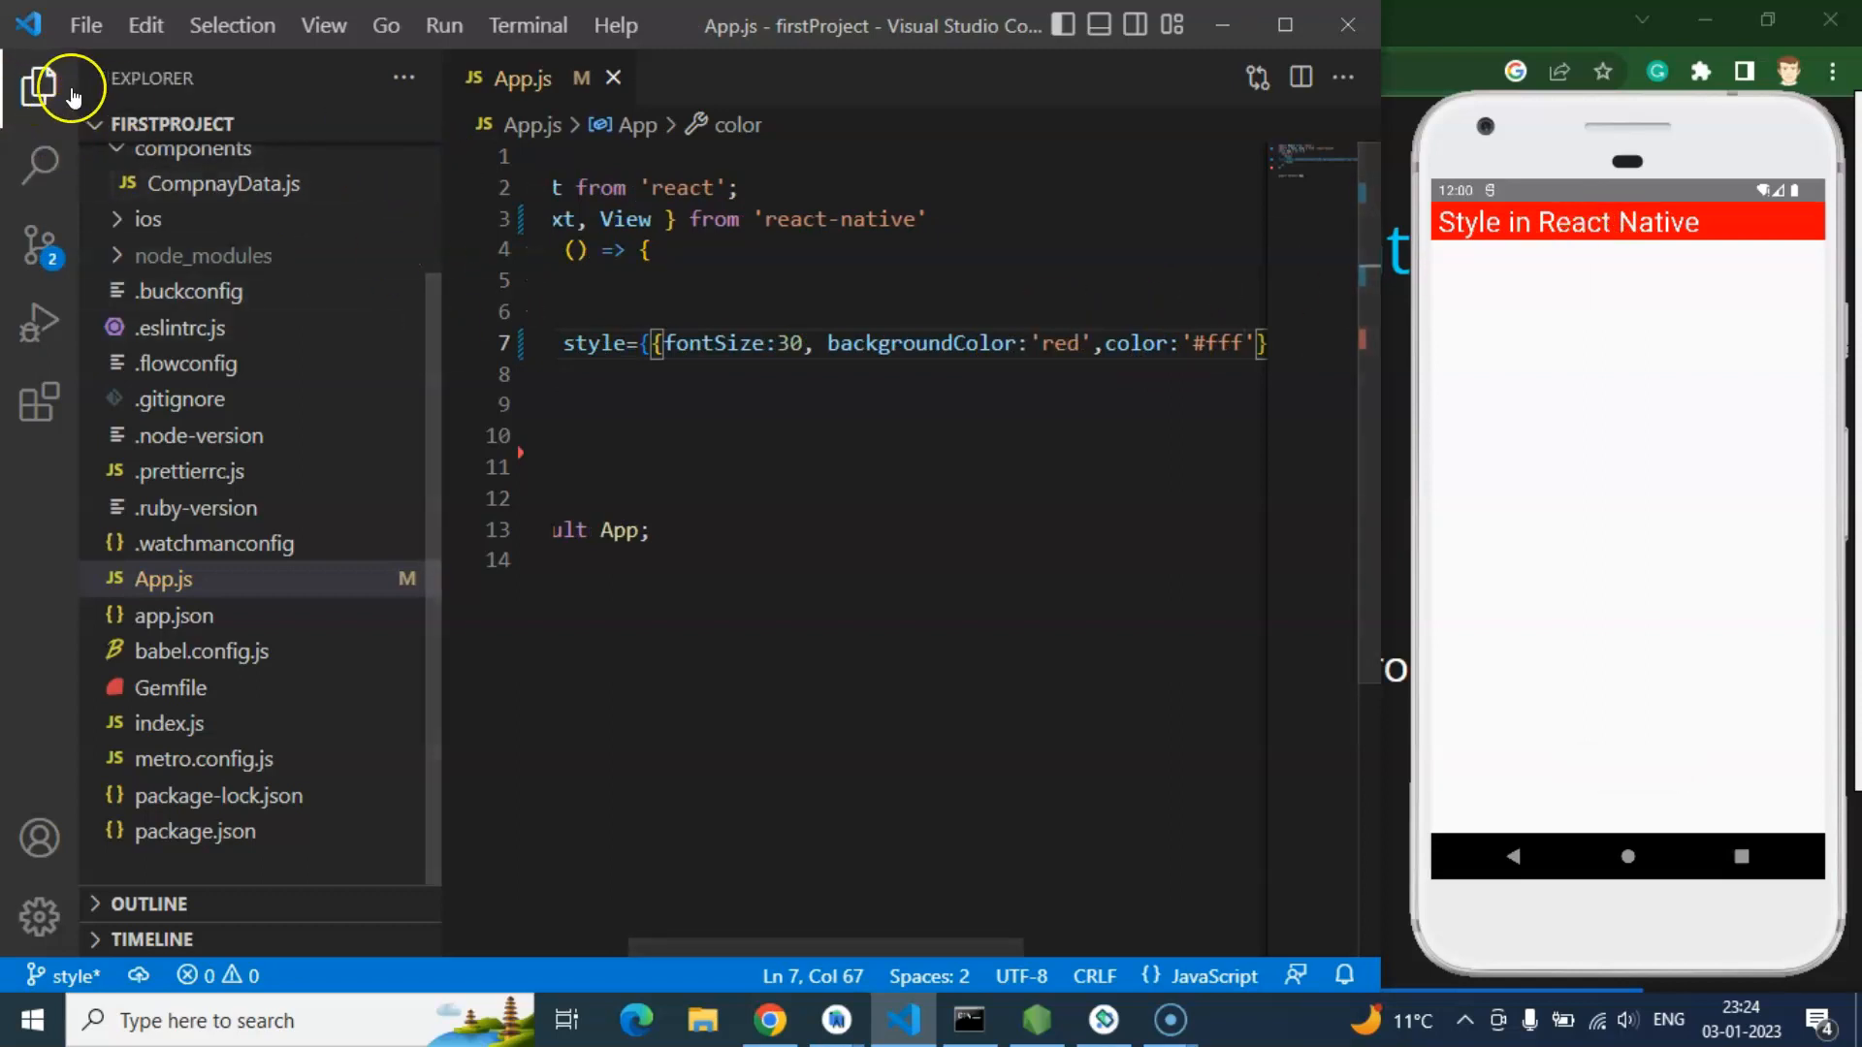
Step: Hide the Explorer sidebar to widen the code editor
{"action": "left_click", "coordinate": [38, 86]}
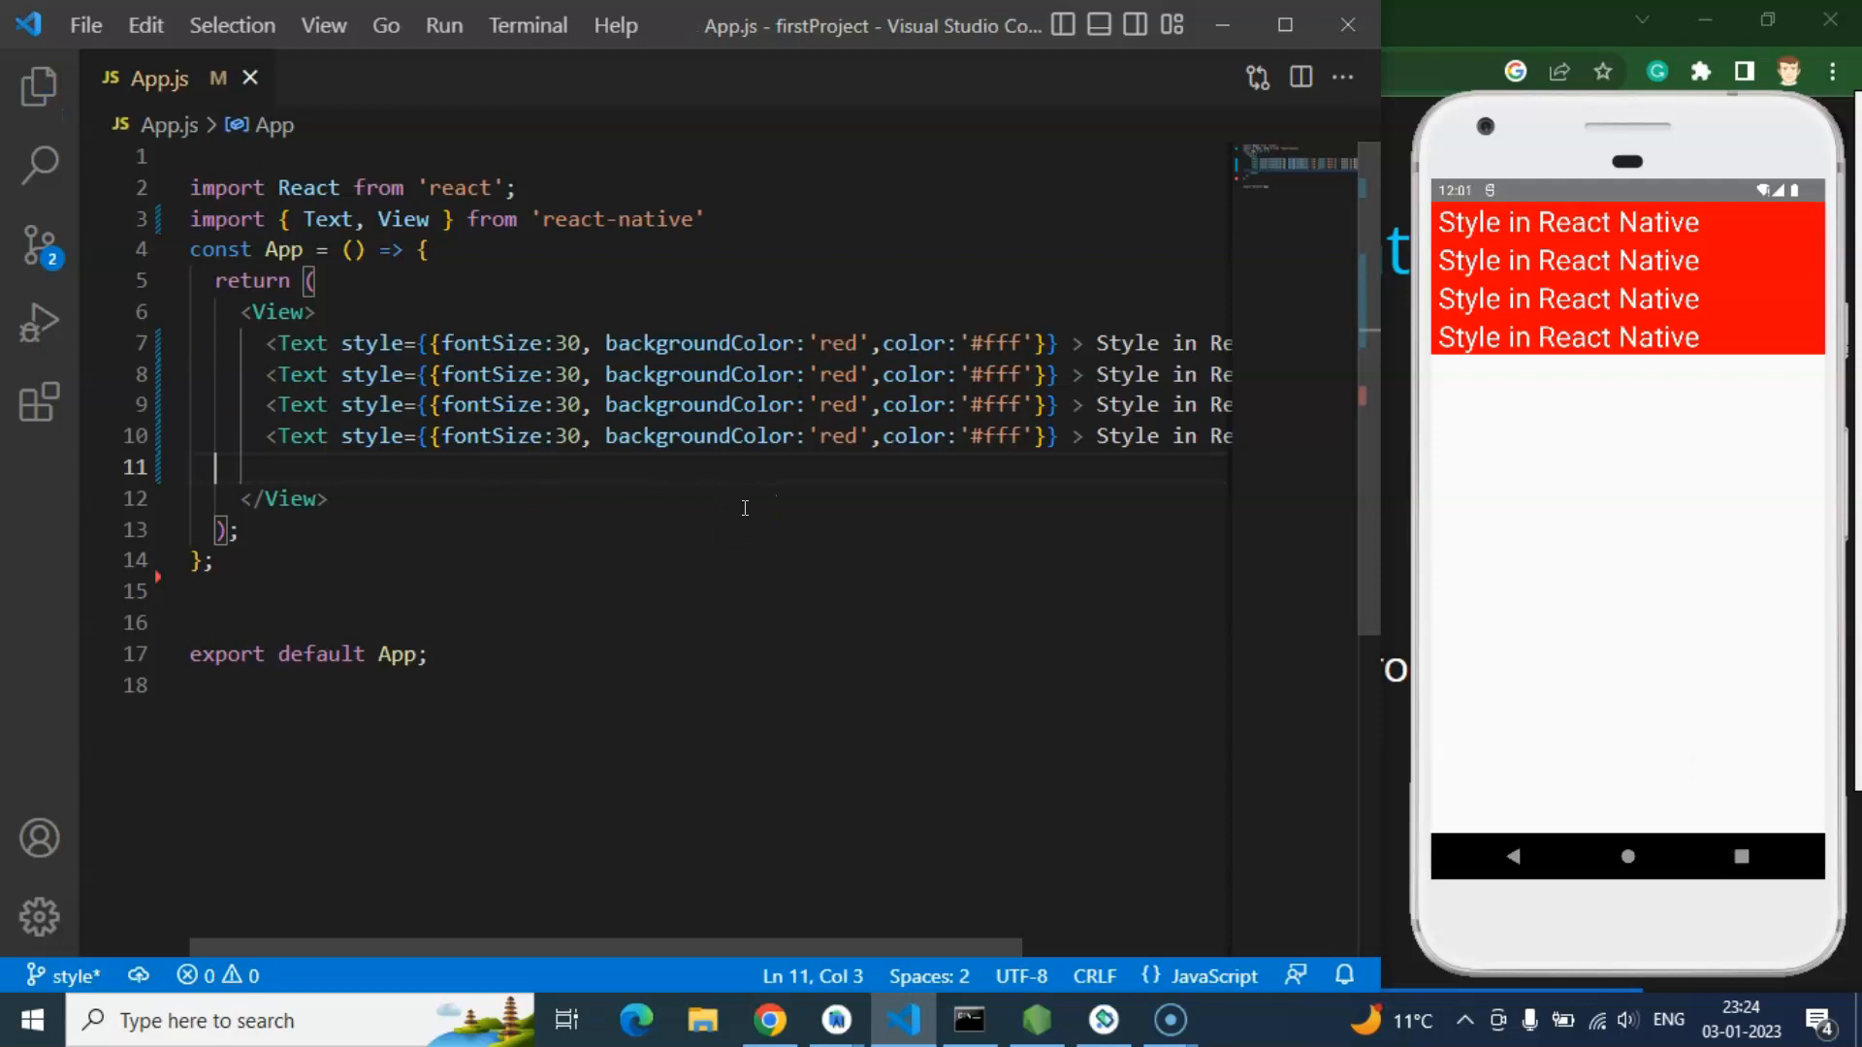
{"action": "mouse_move", "coordinate": [400, 415]}
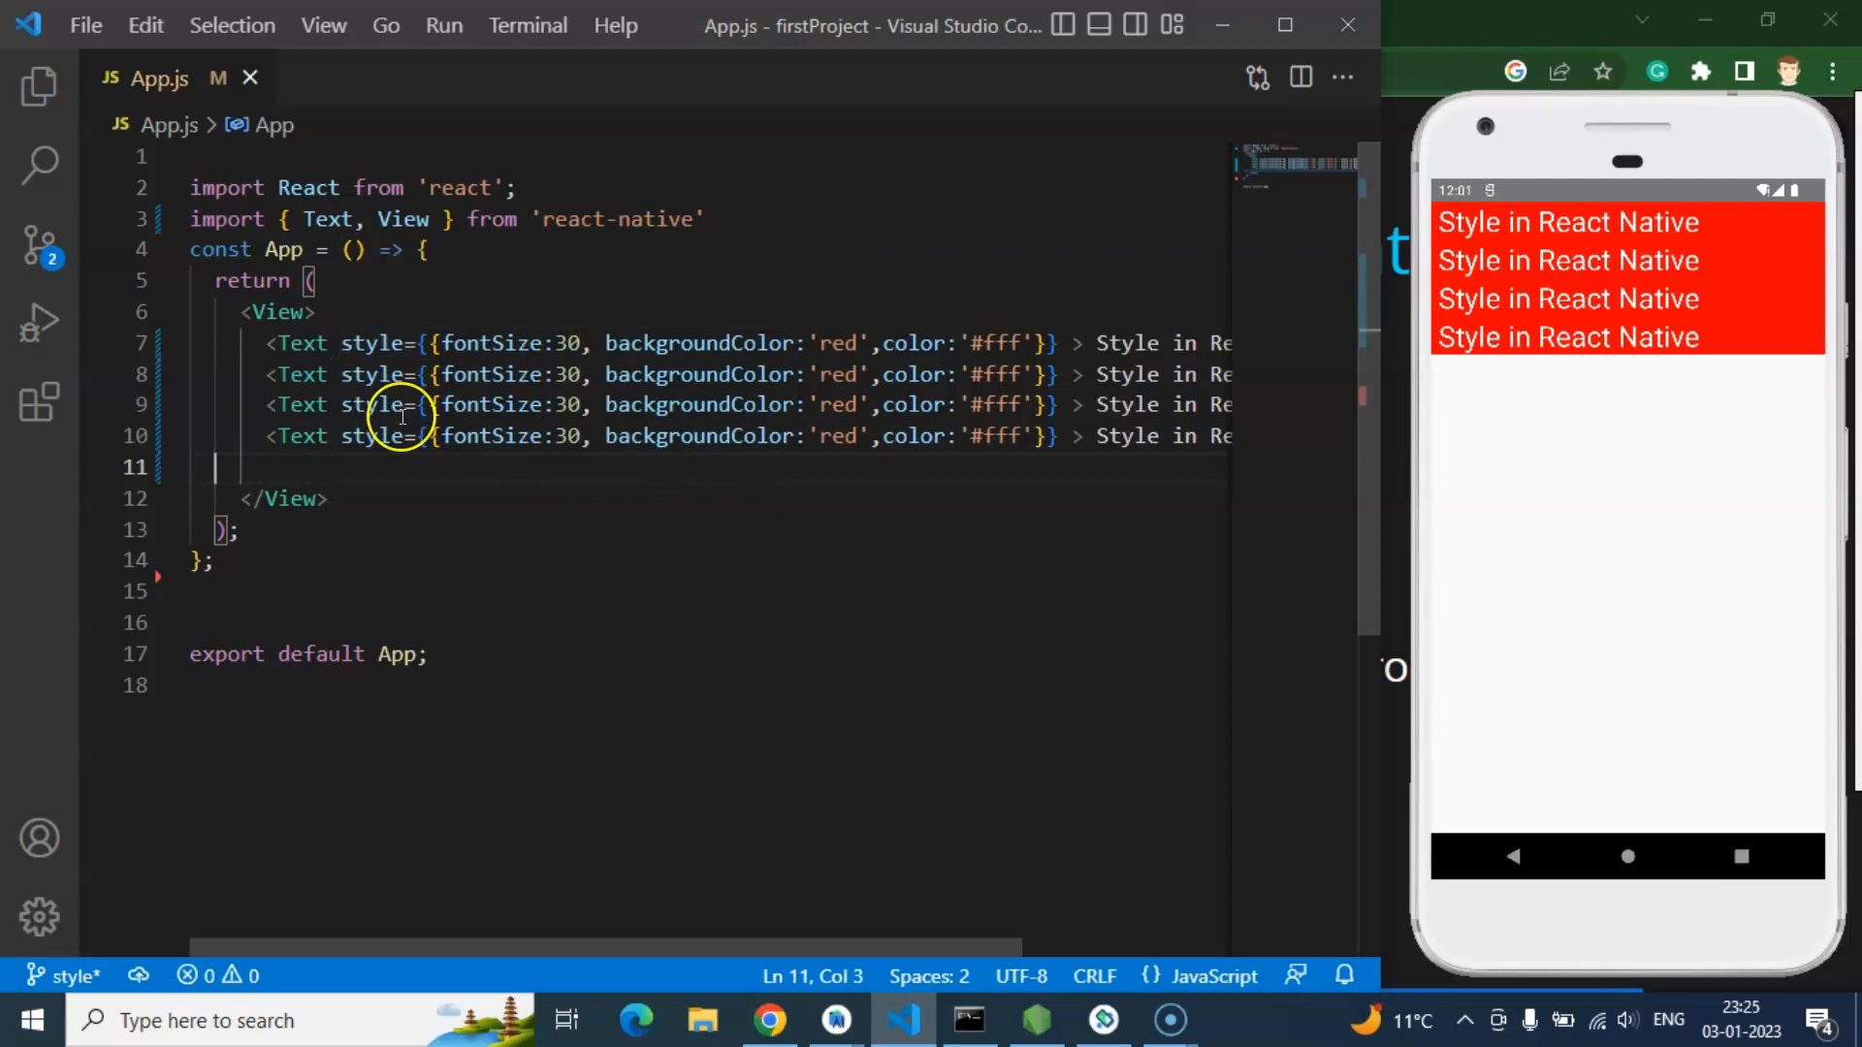
{"action": "mouse_move", "coordinate": [380, 403]}
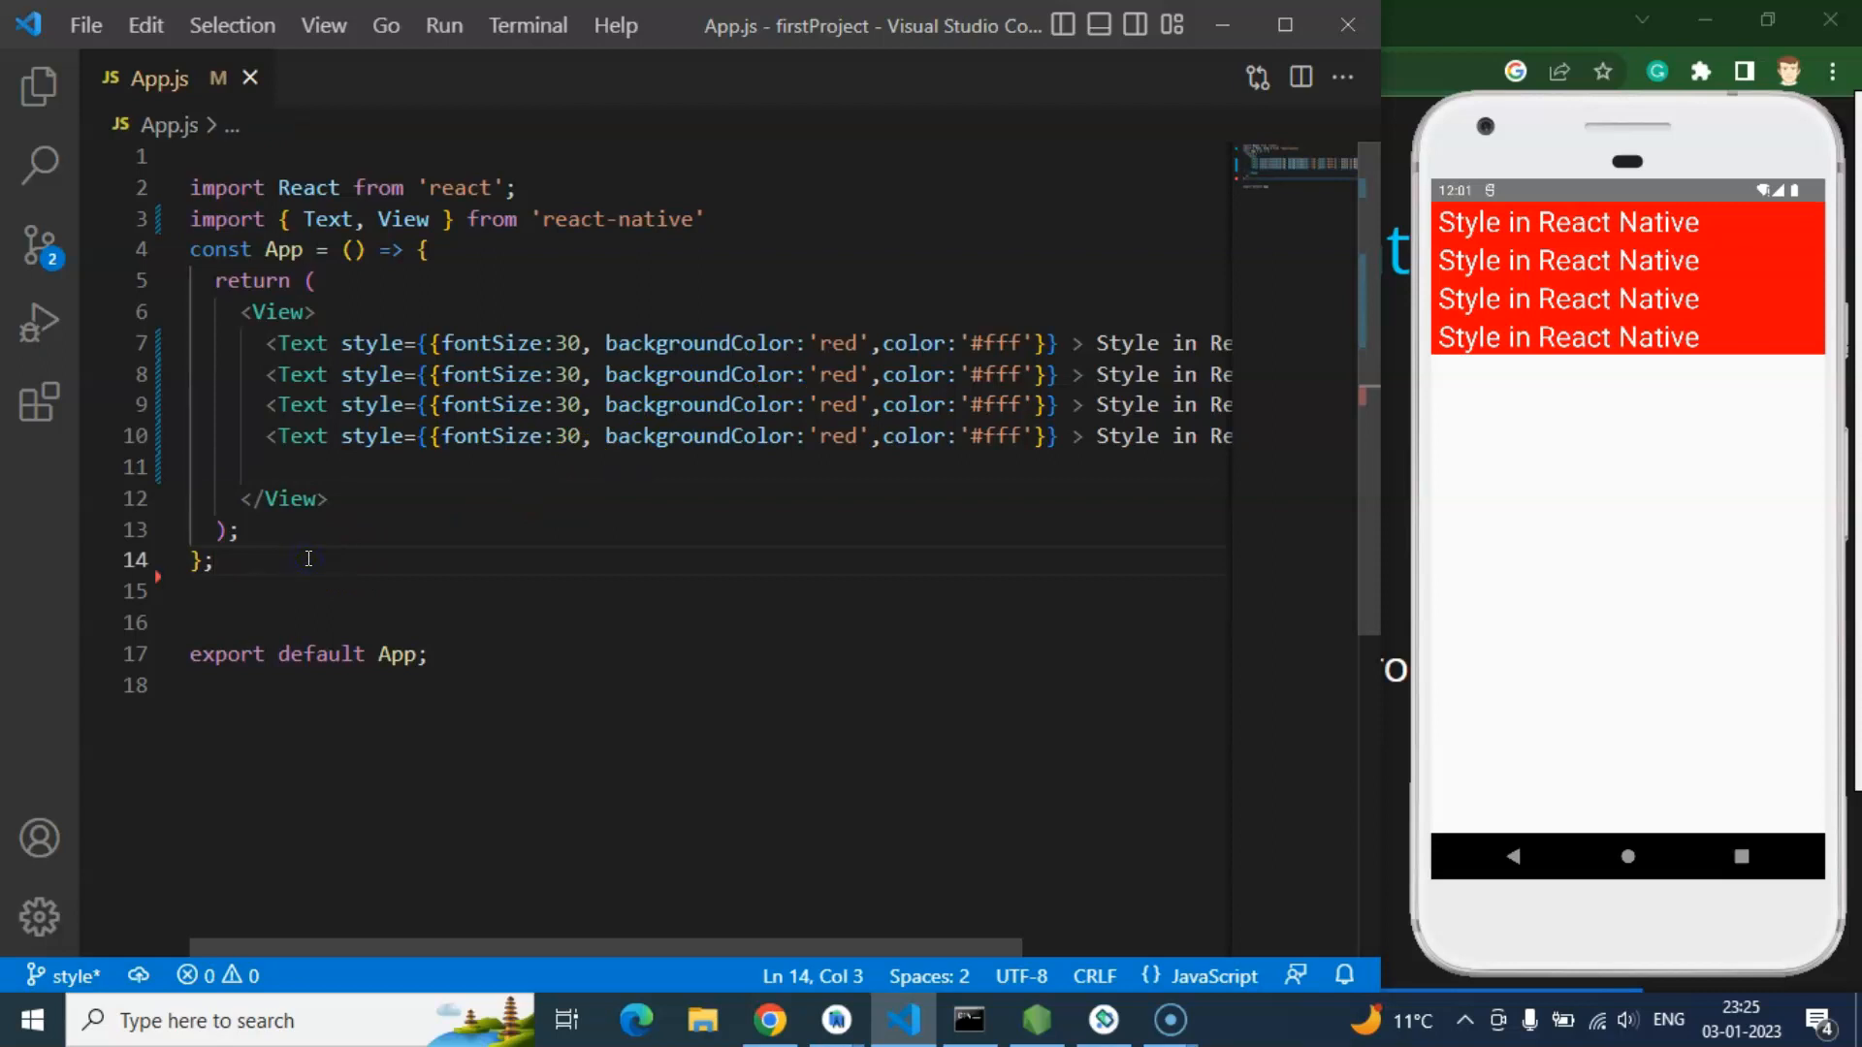
Step: Declare const styles = StyleSheet.create with an empty textBox style below the component
{"action": "key", "text": "enter"}
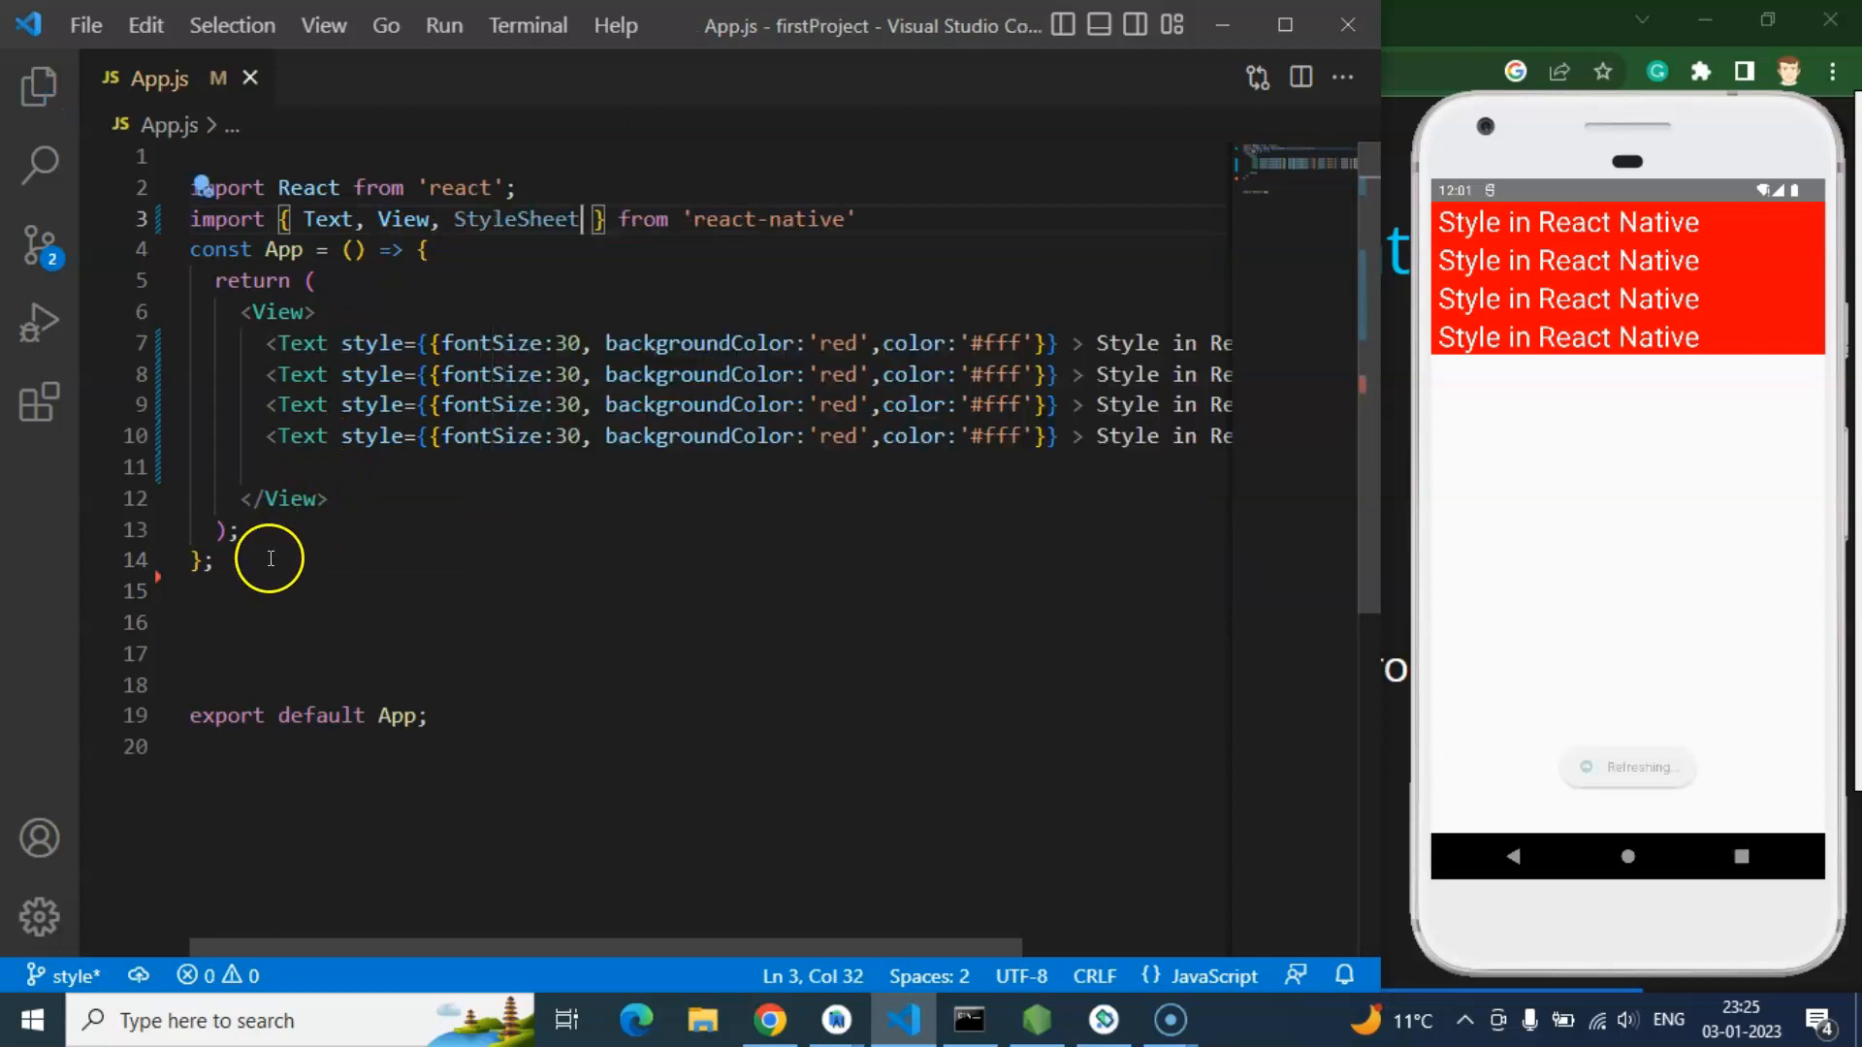
{"action": "type", "text": "co"}
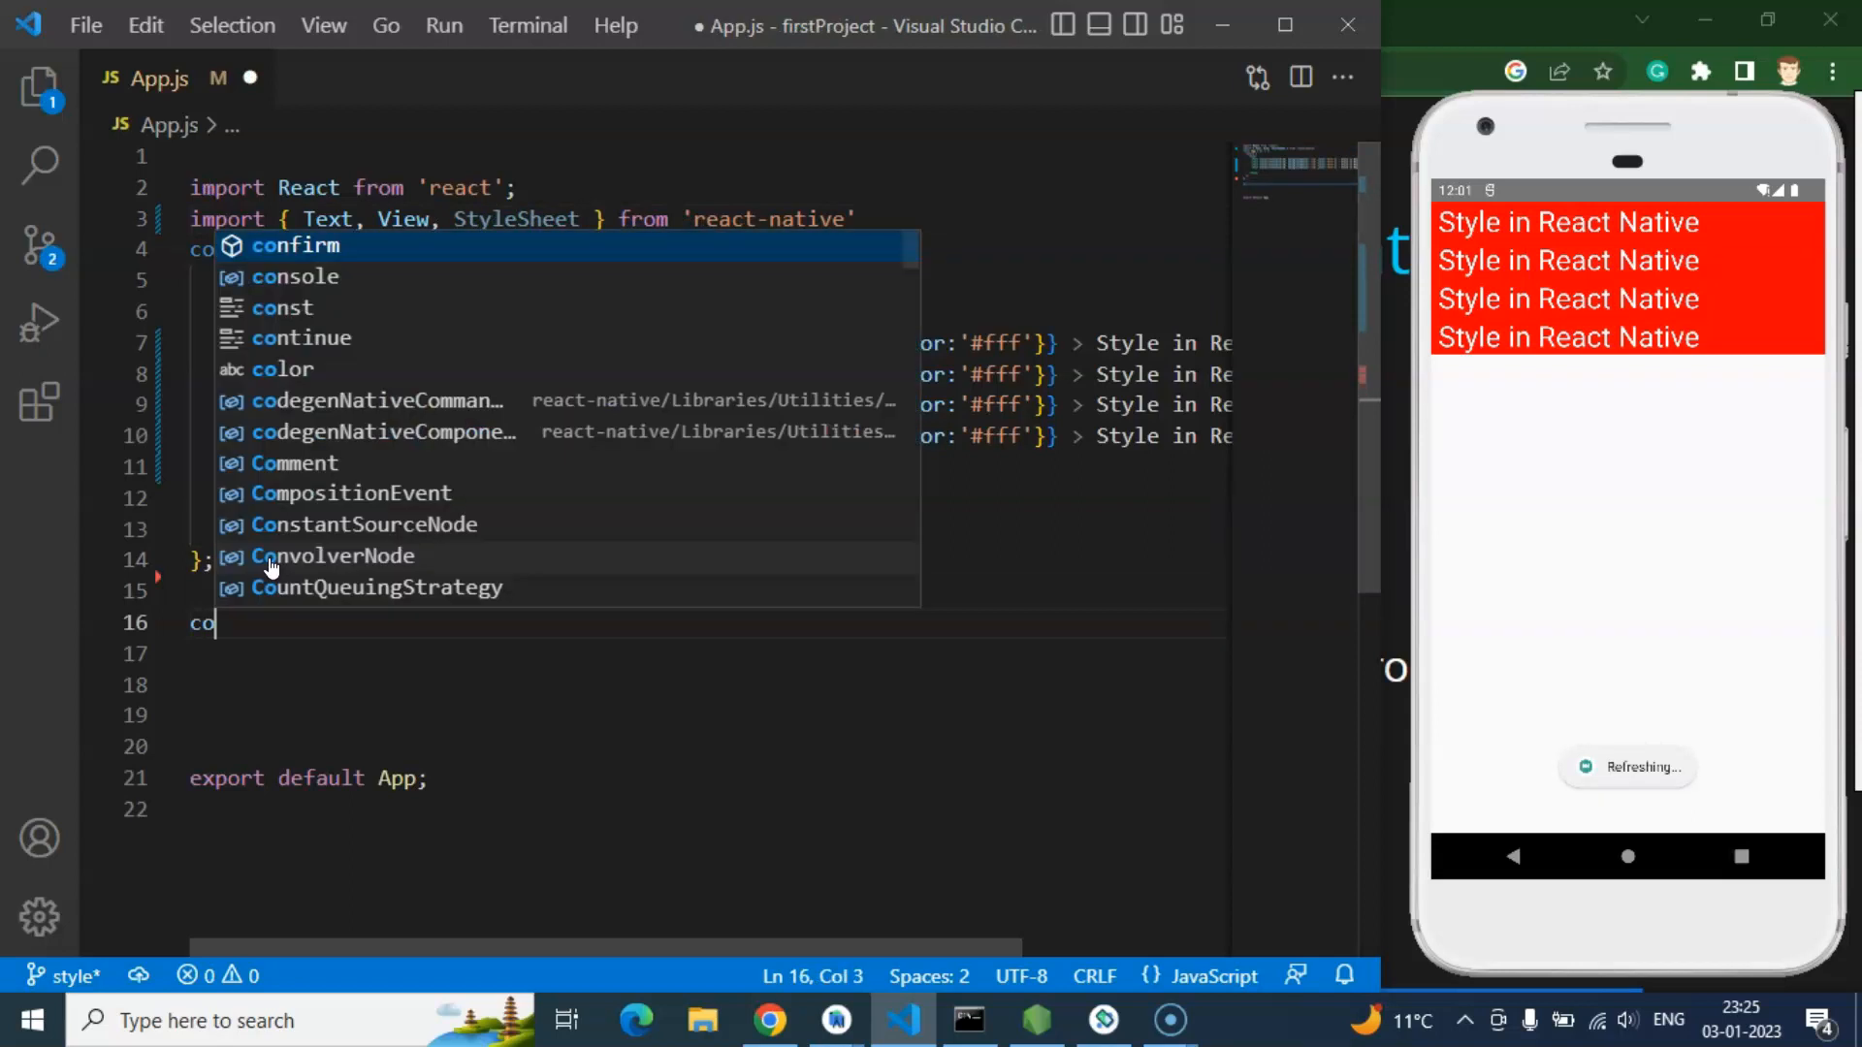
{"action": "type", "text": "nst styles"}
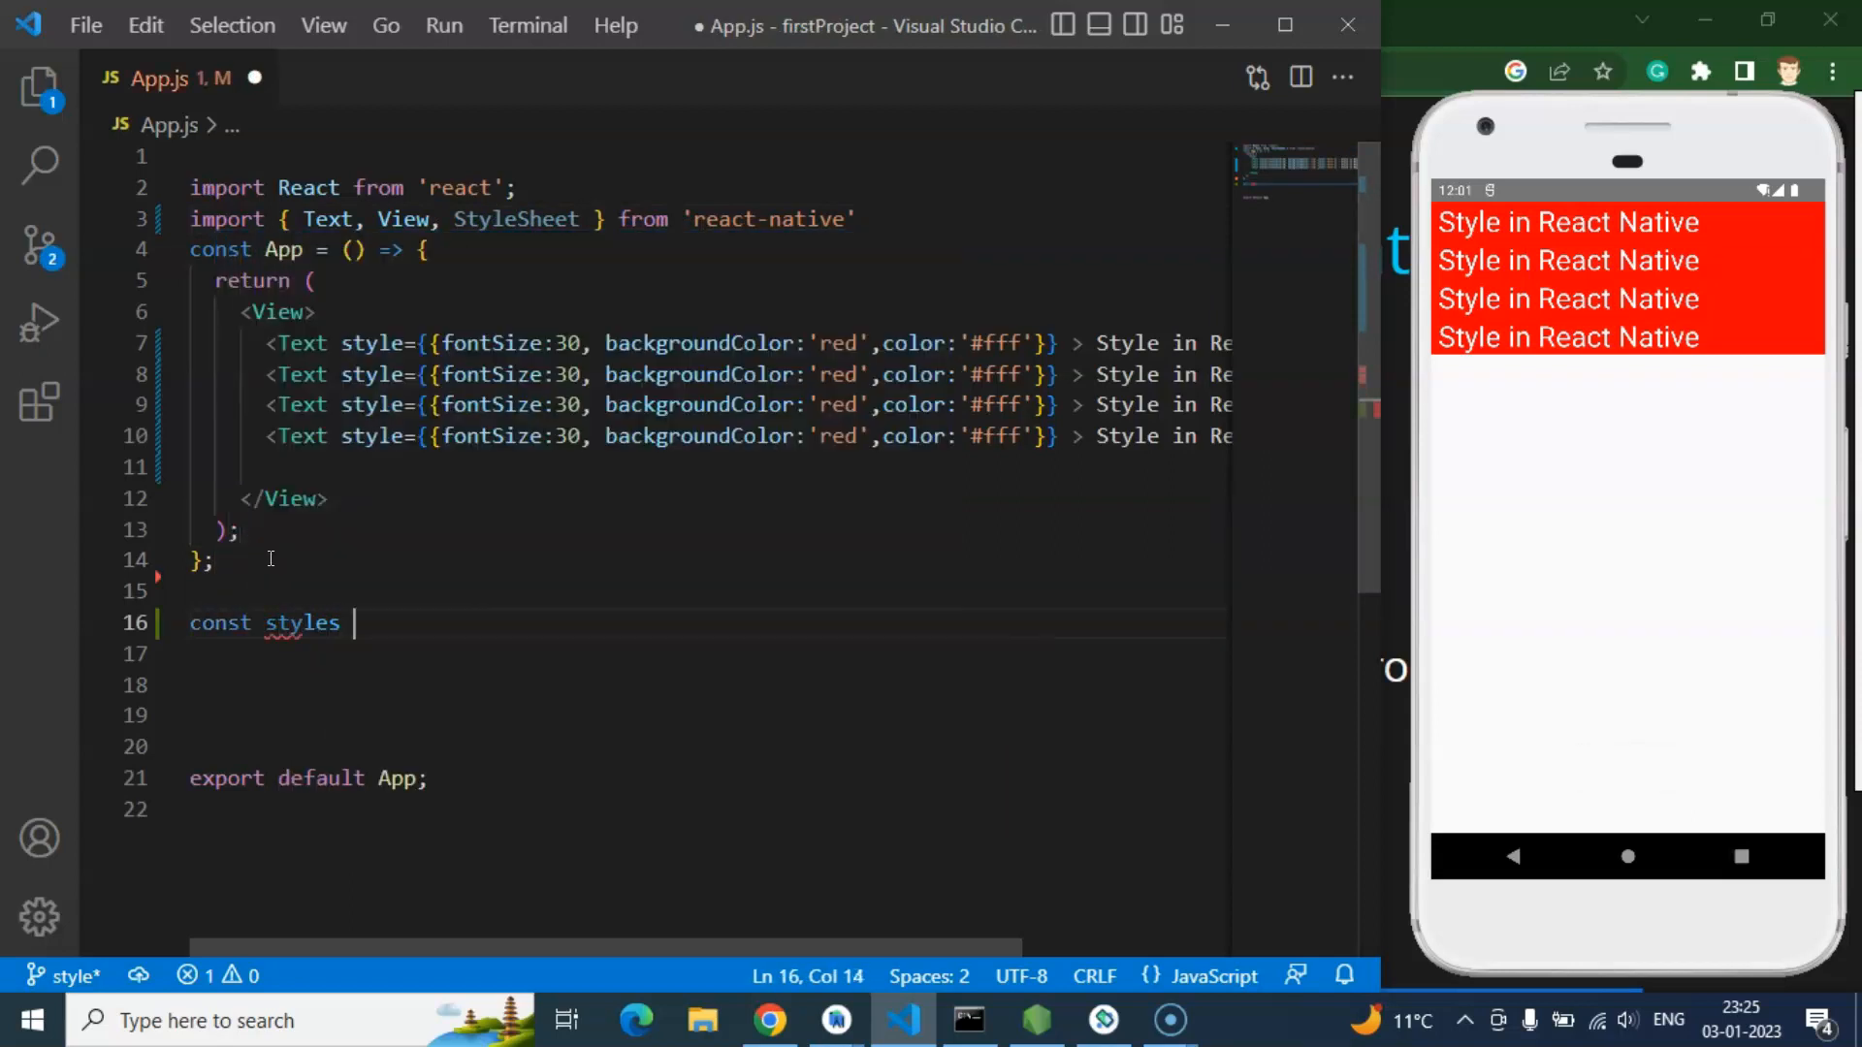
{"action": "type", "text": "=StyleSheet.compose"}
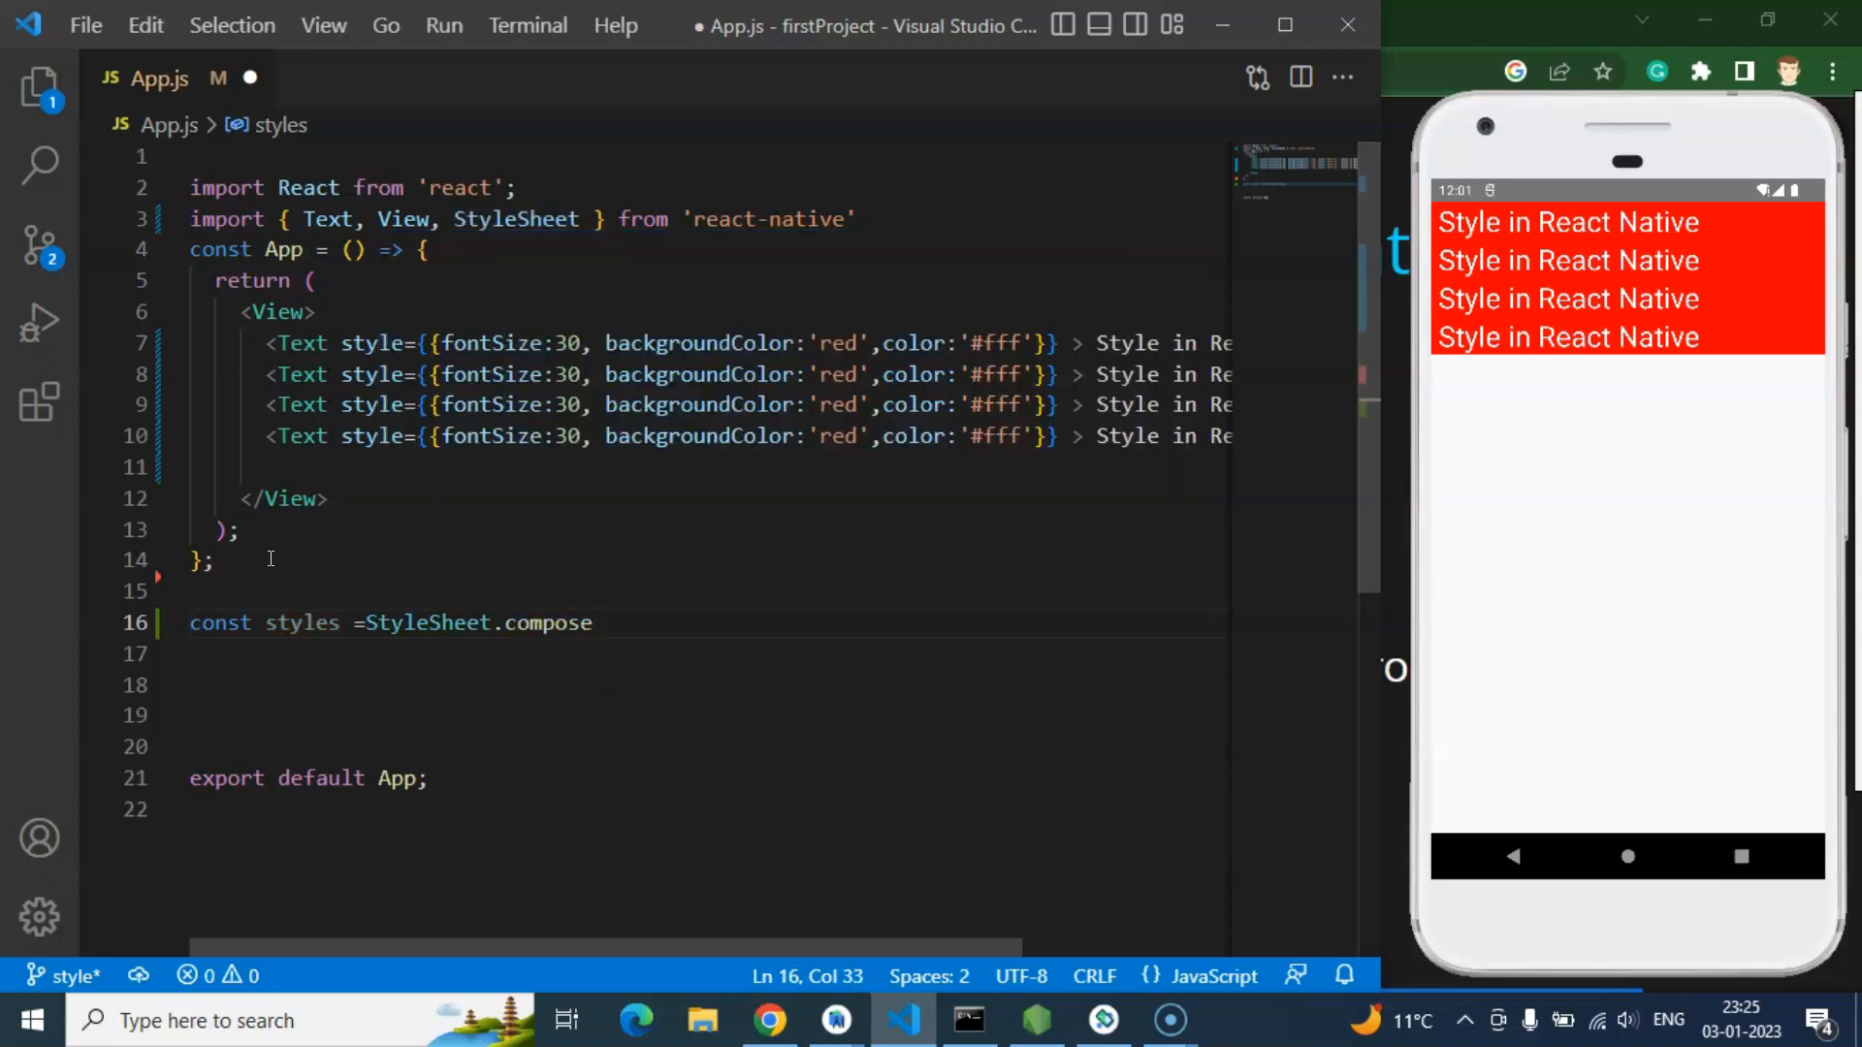
{"action": "type", "text": "create("}
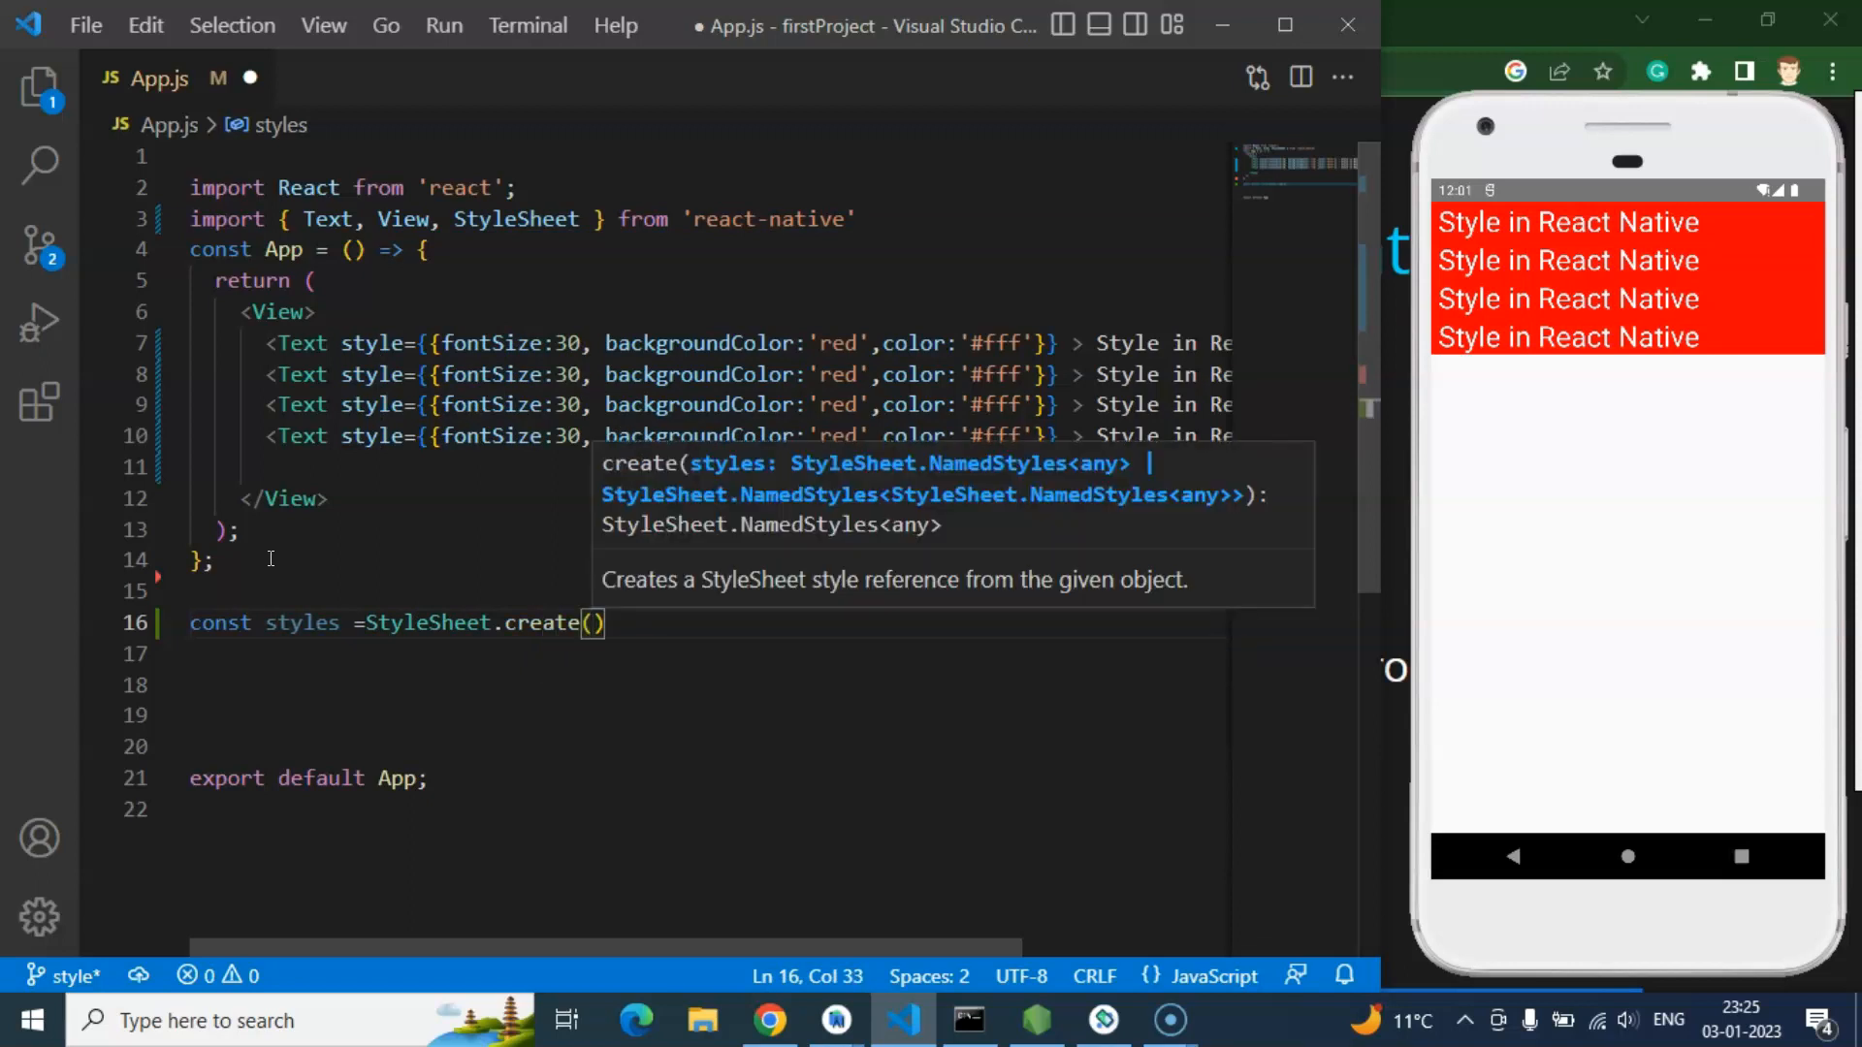
{"action": "type", "text": "{"}
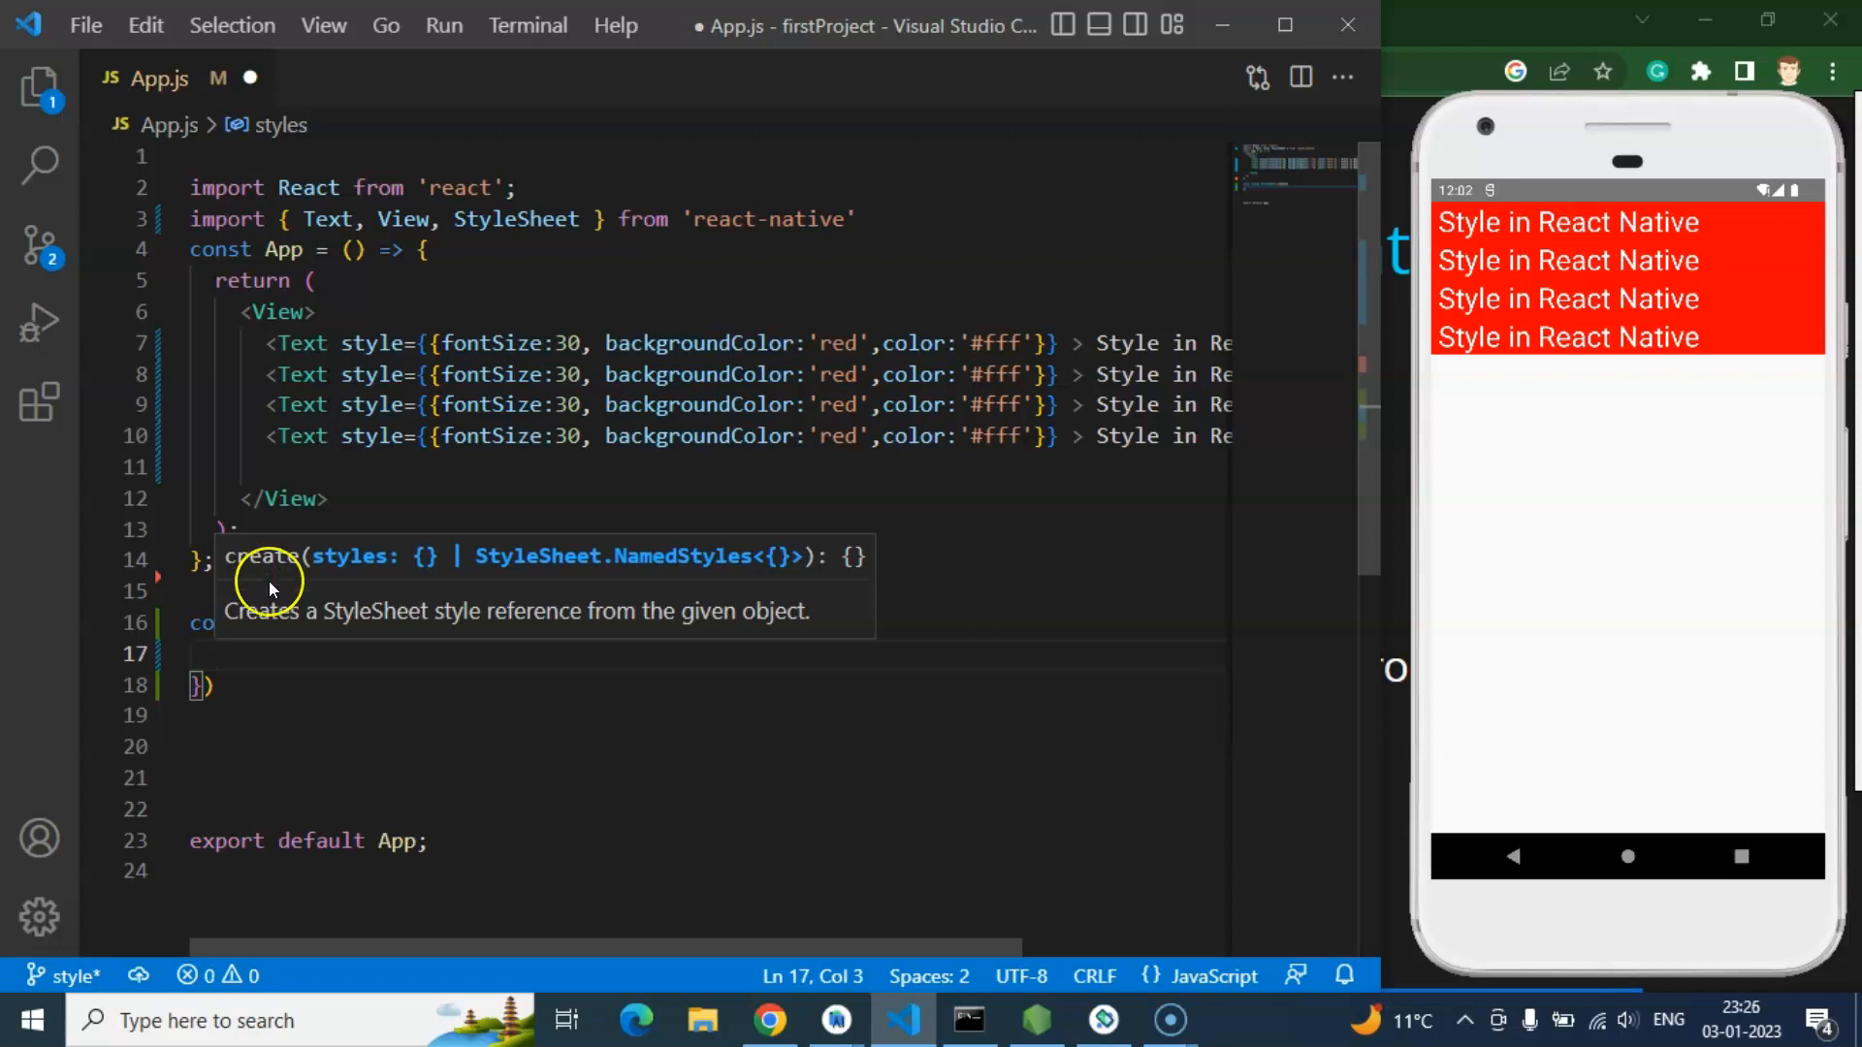
{"action": "mouse_move", "coordinate": [273, 663]}
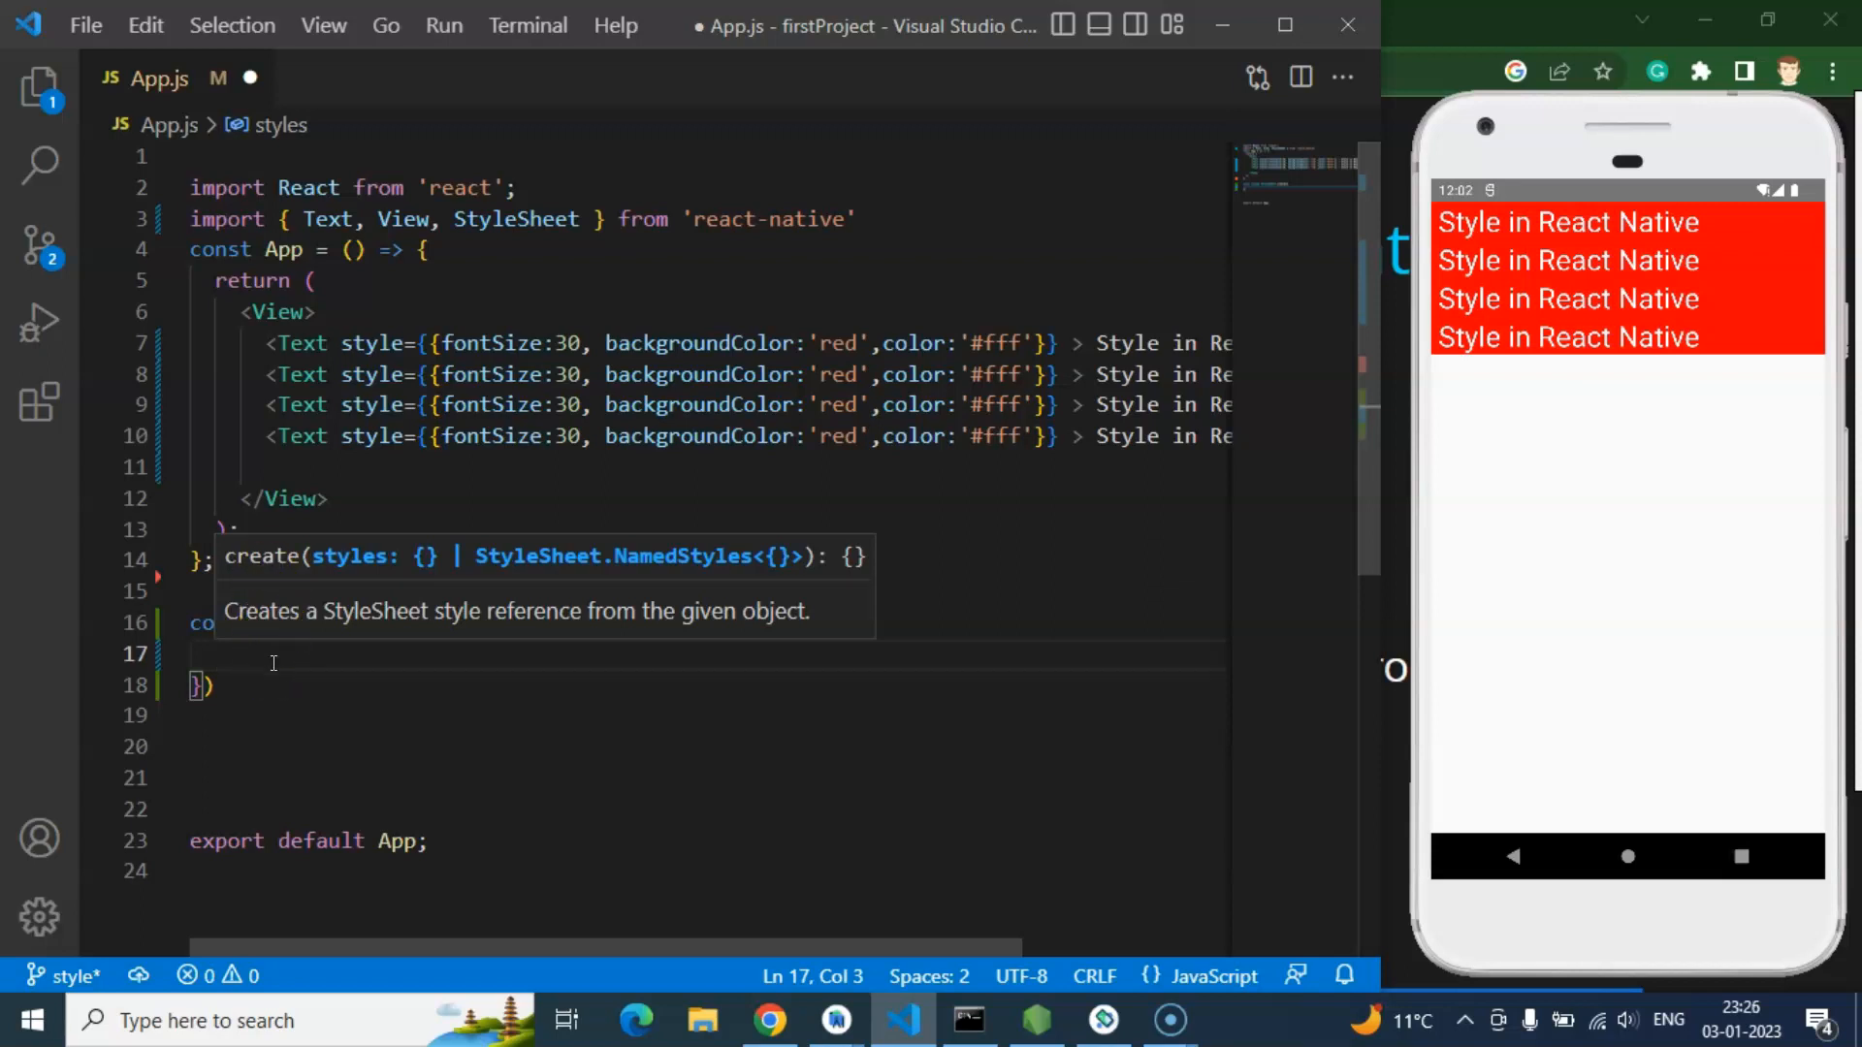
{"action": "type", "text": "text"}
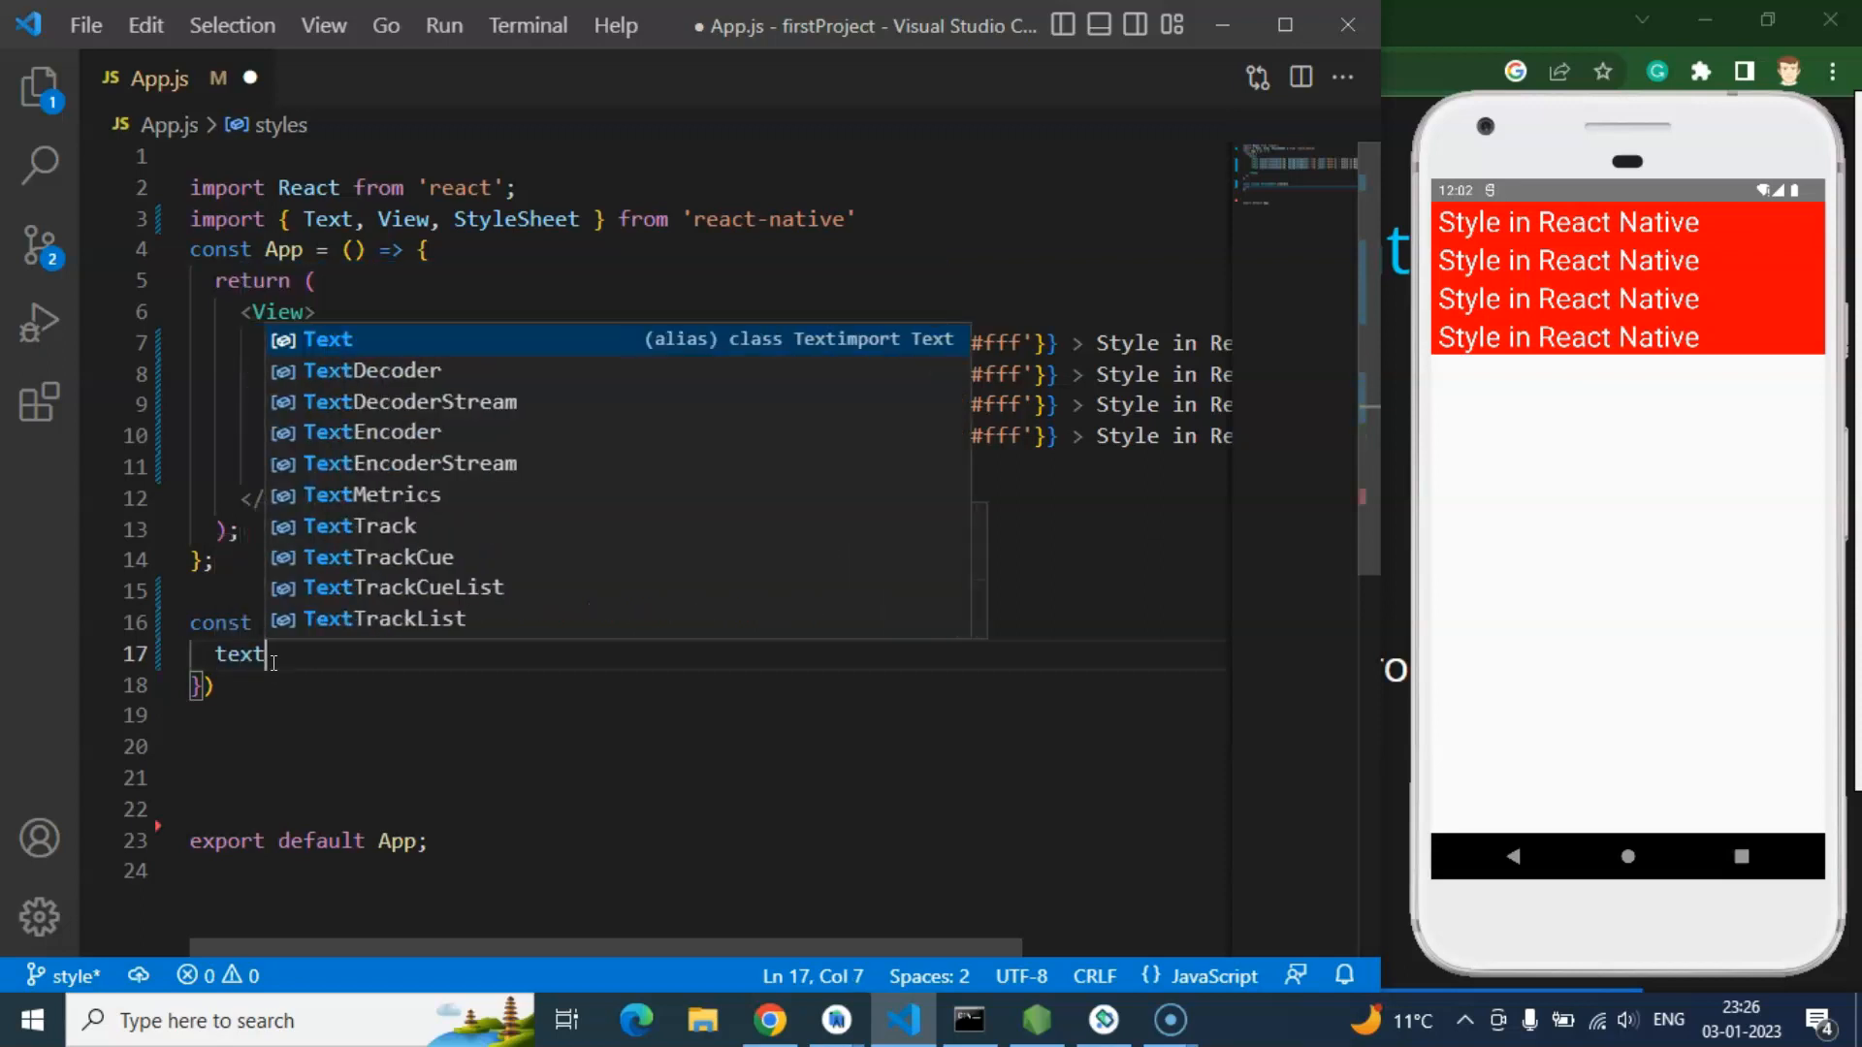
{"action": "type", "text": "Box:"}
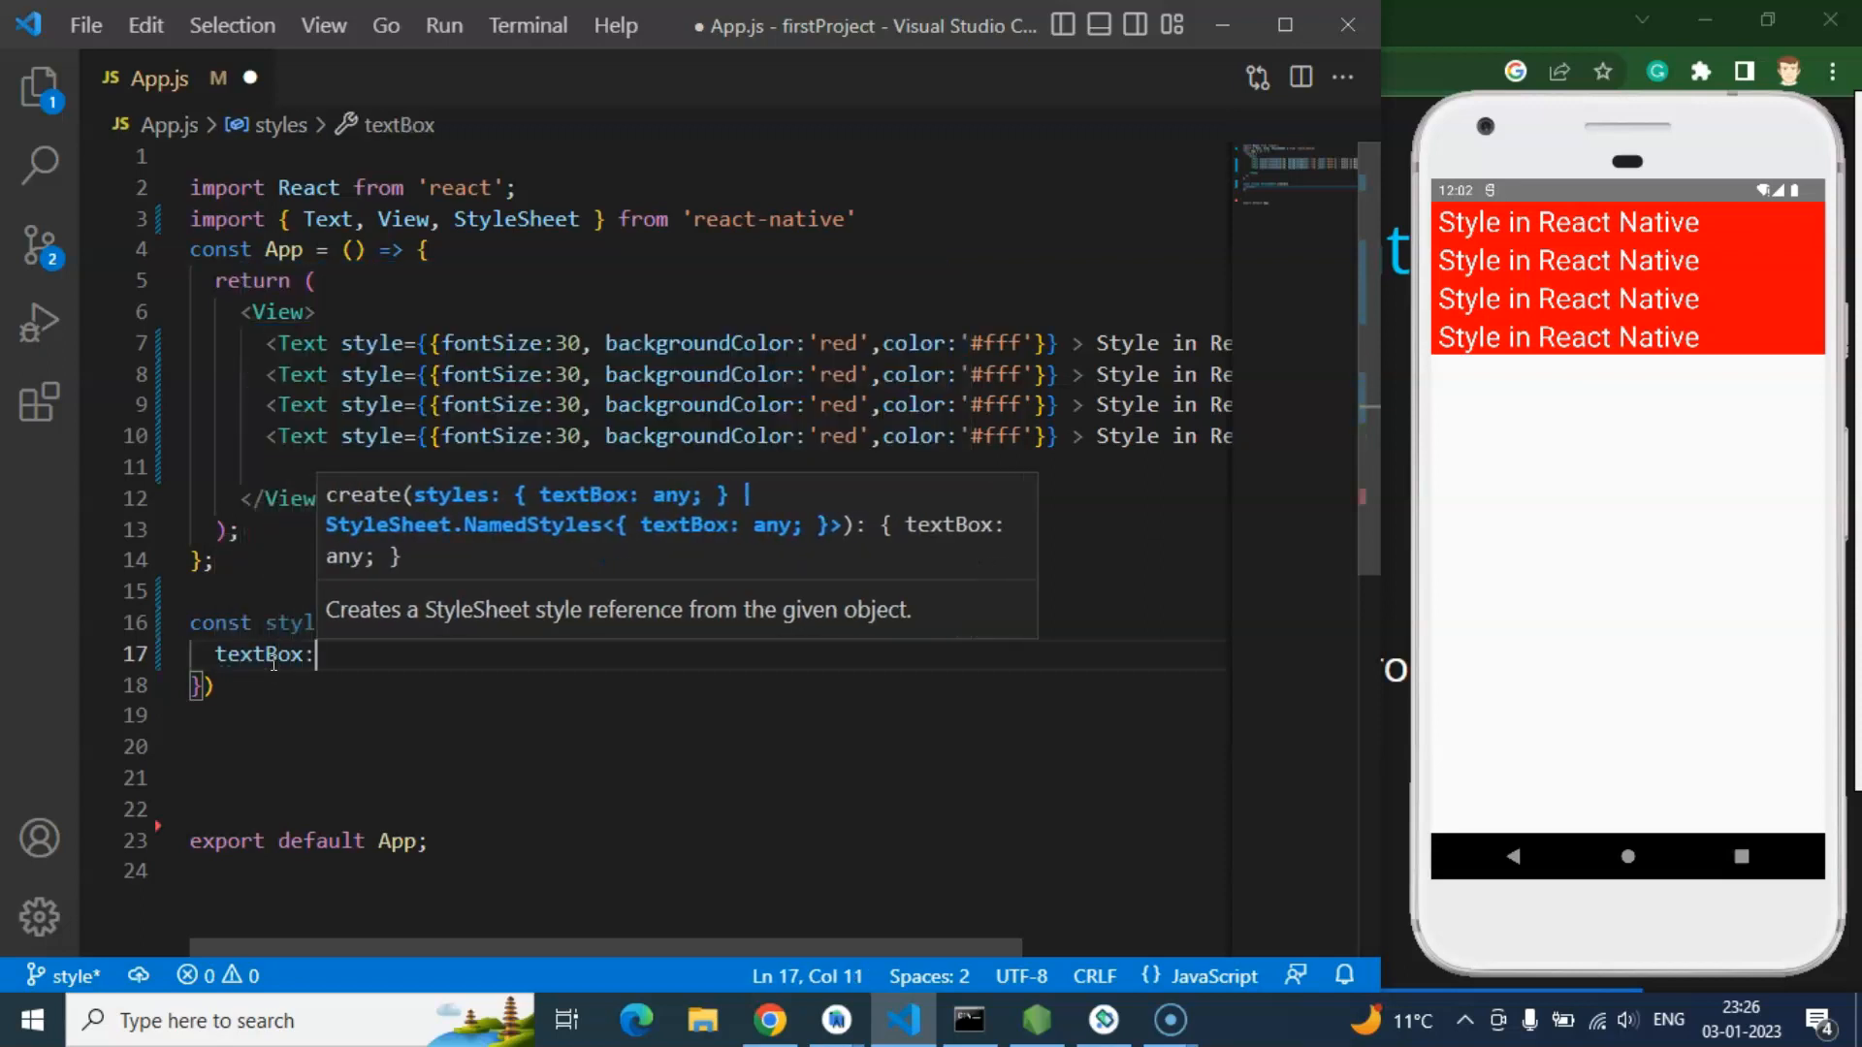
{"action": "type", "text": "{}"}
{"action": "type", "text": "f"}
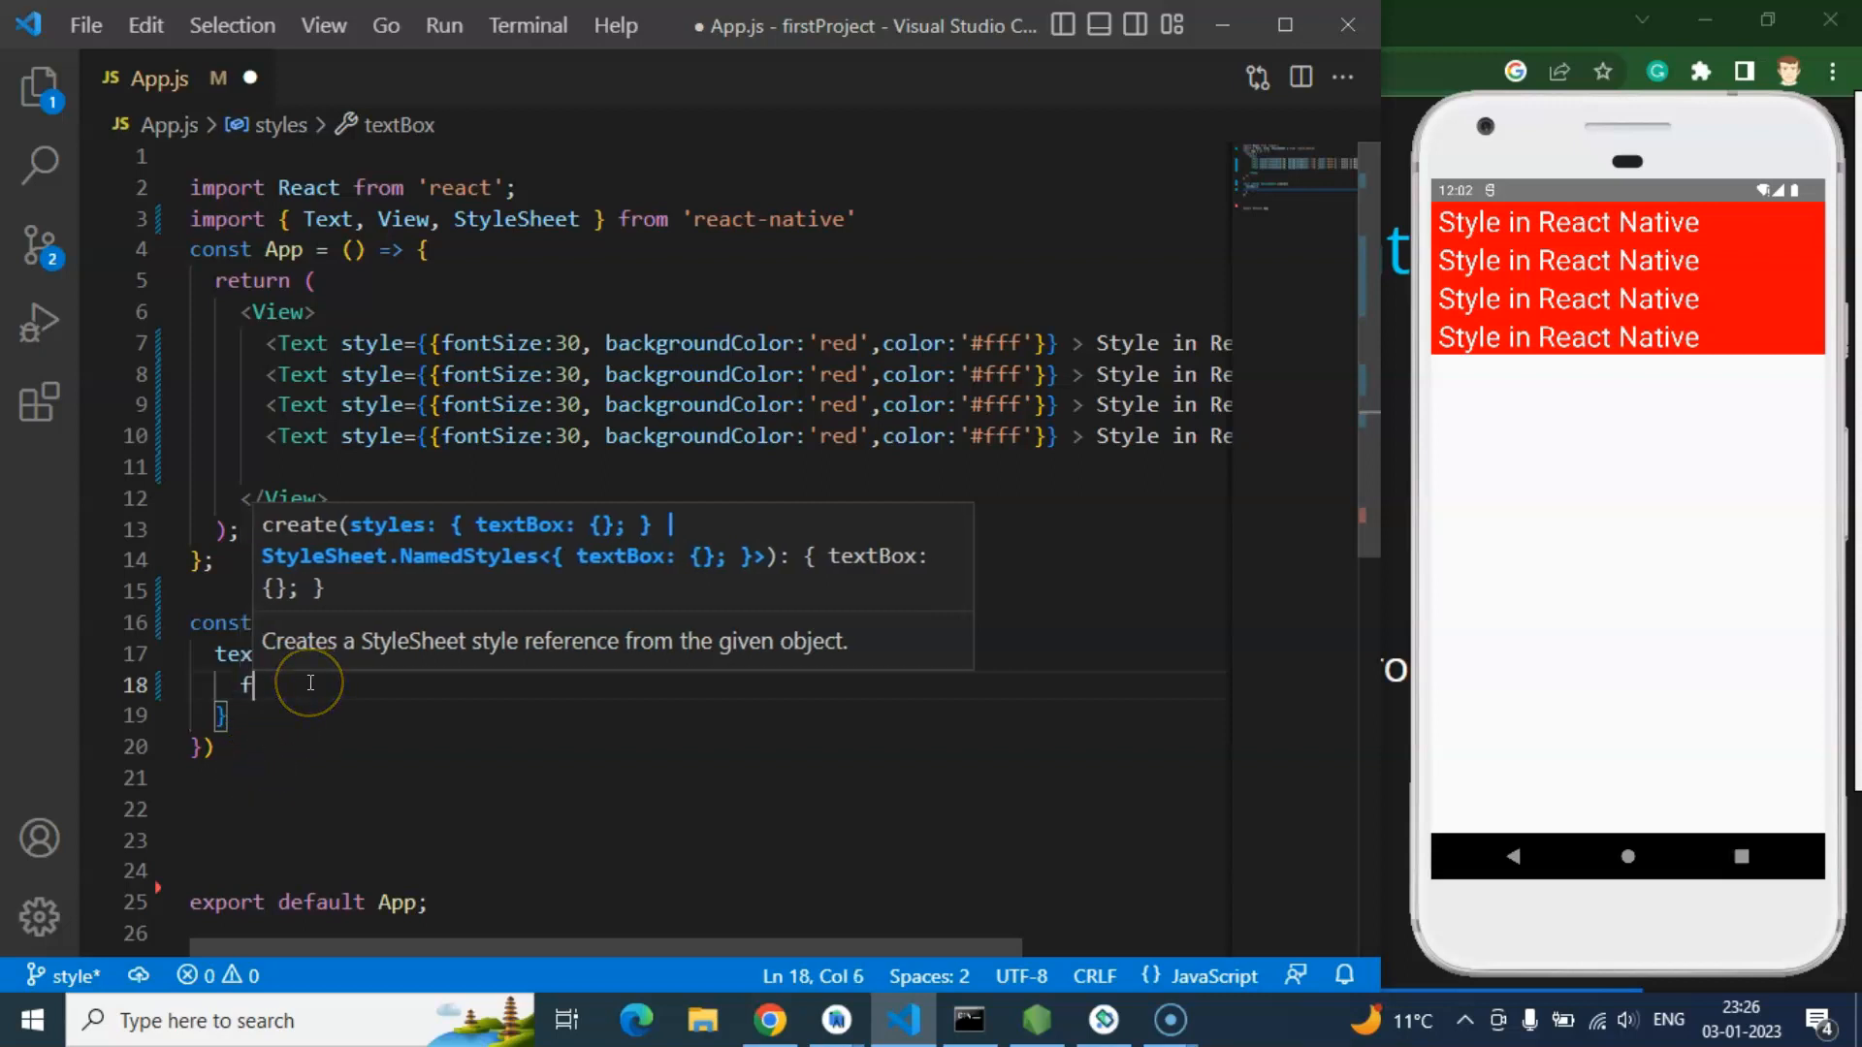
Step: Fill textBox with fontSize 20, backgroundColor 'blue' and color '#fff'
{"action": "type", "text": "ontSize:2"}
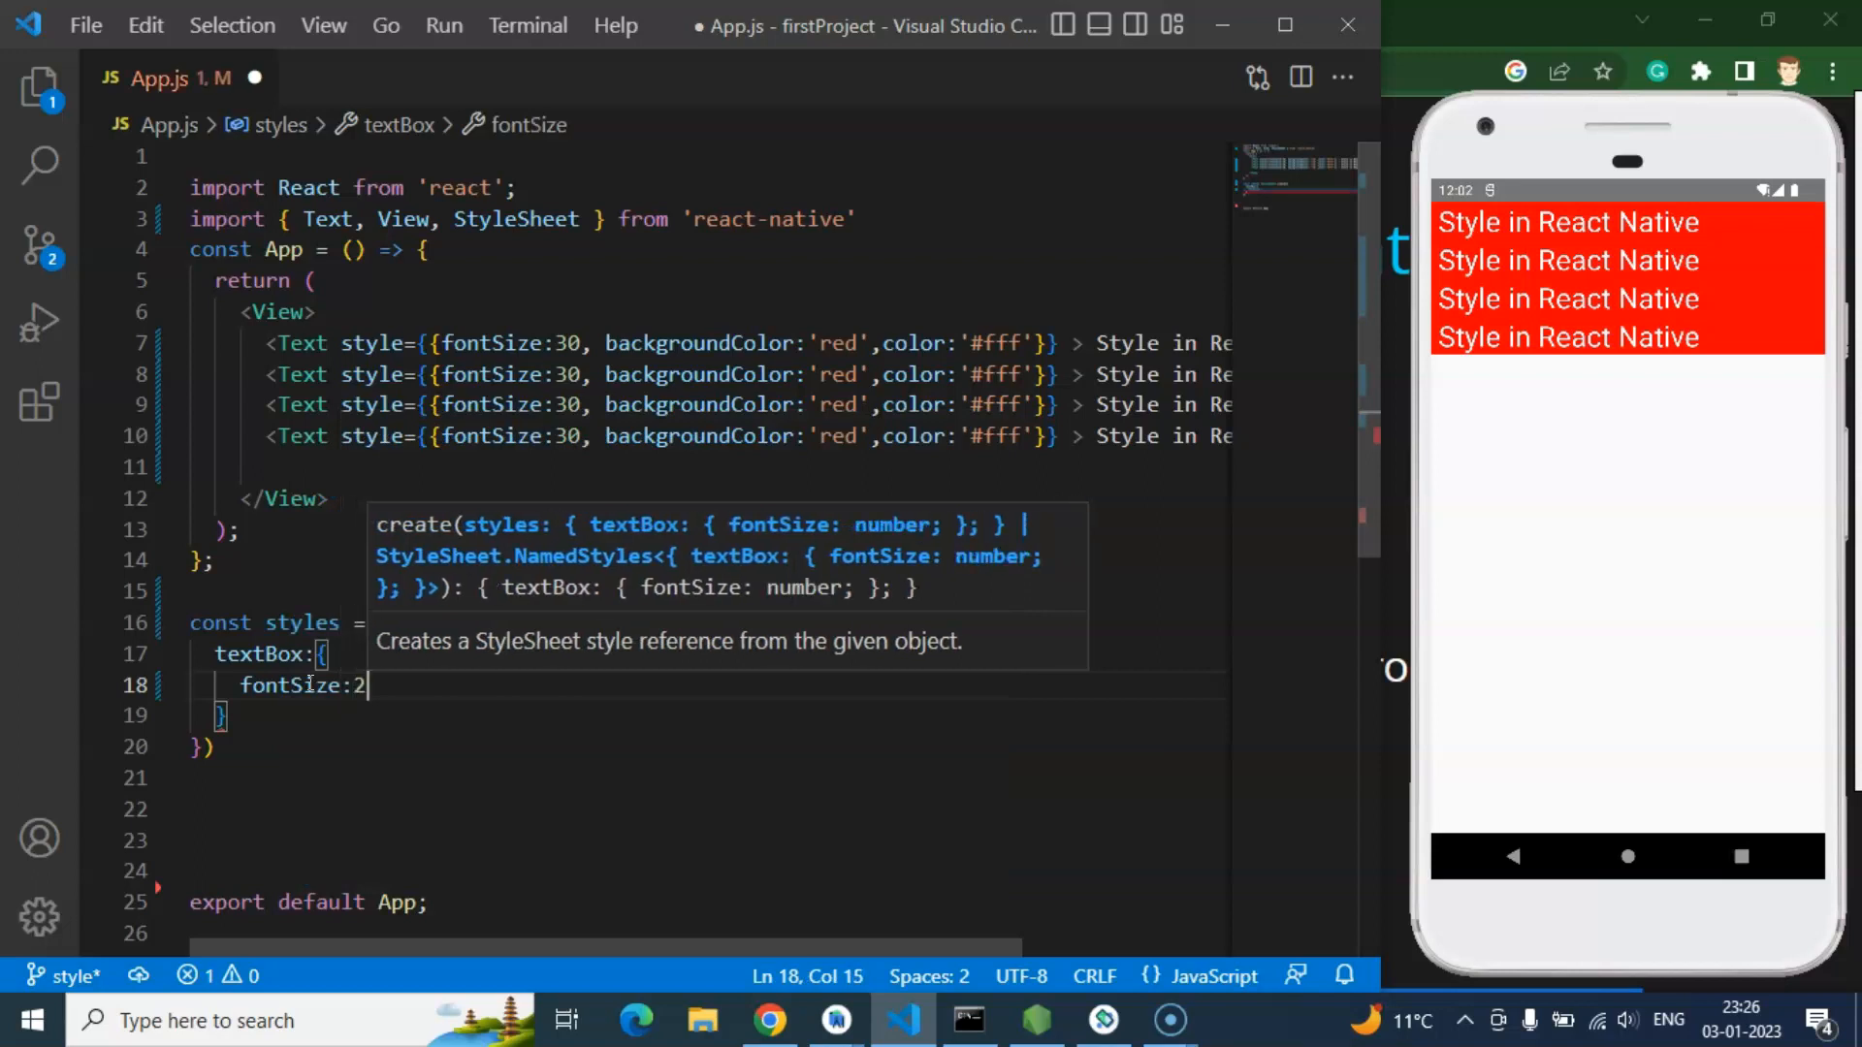
{"action": "type", "text": "0"}
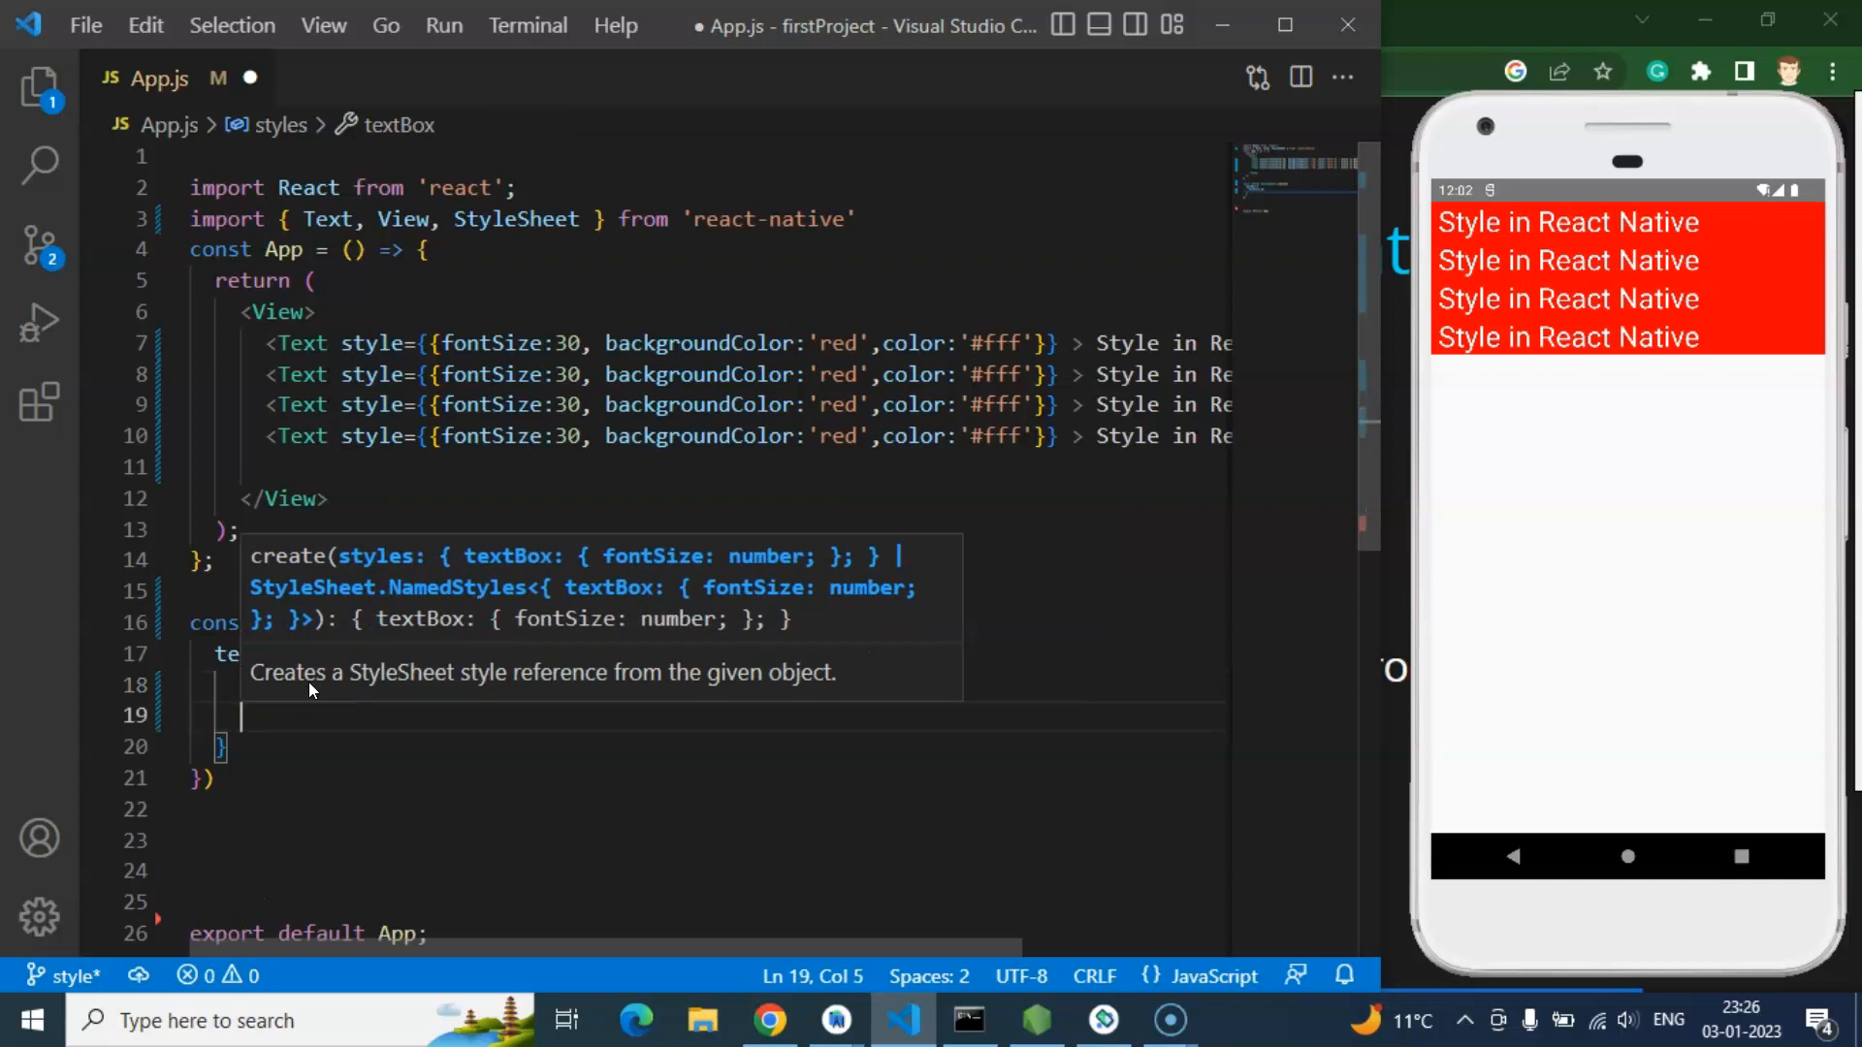
{"action": "type", "text": "backgroundColor"}
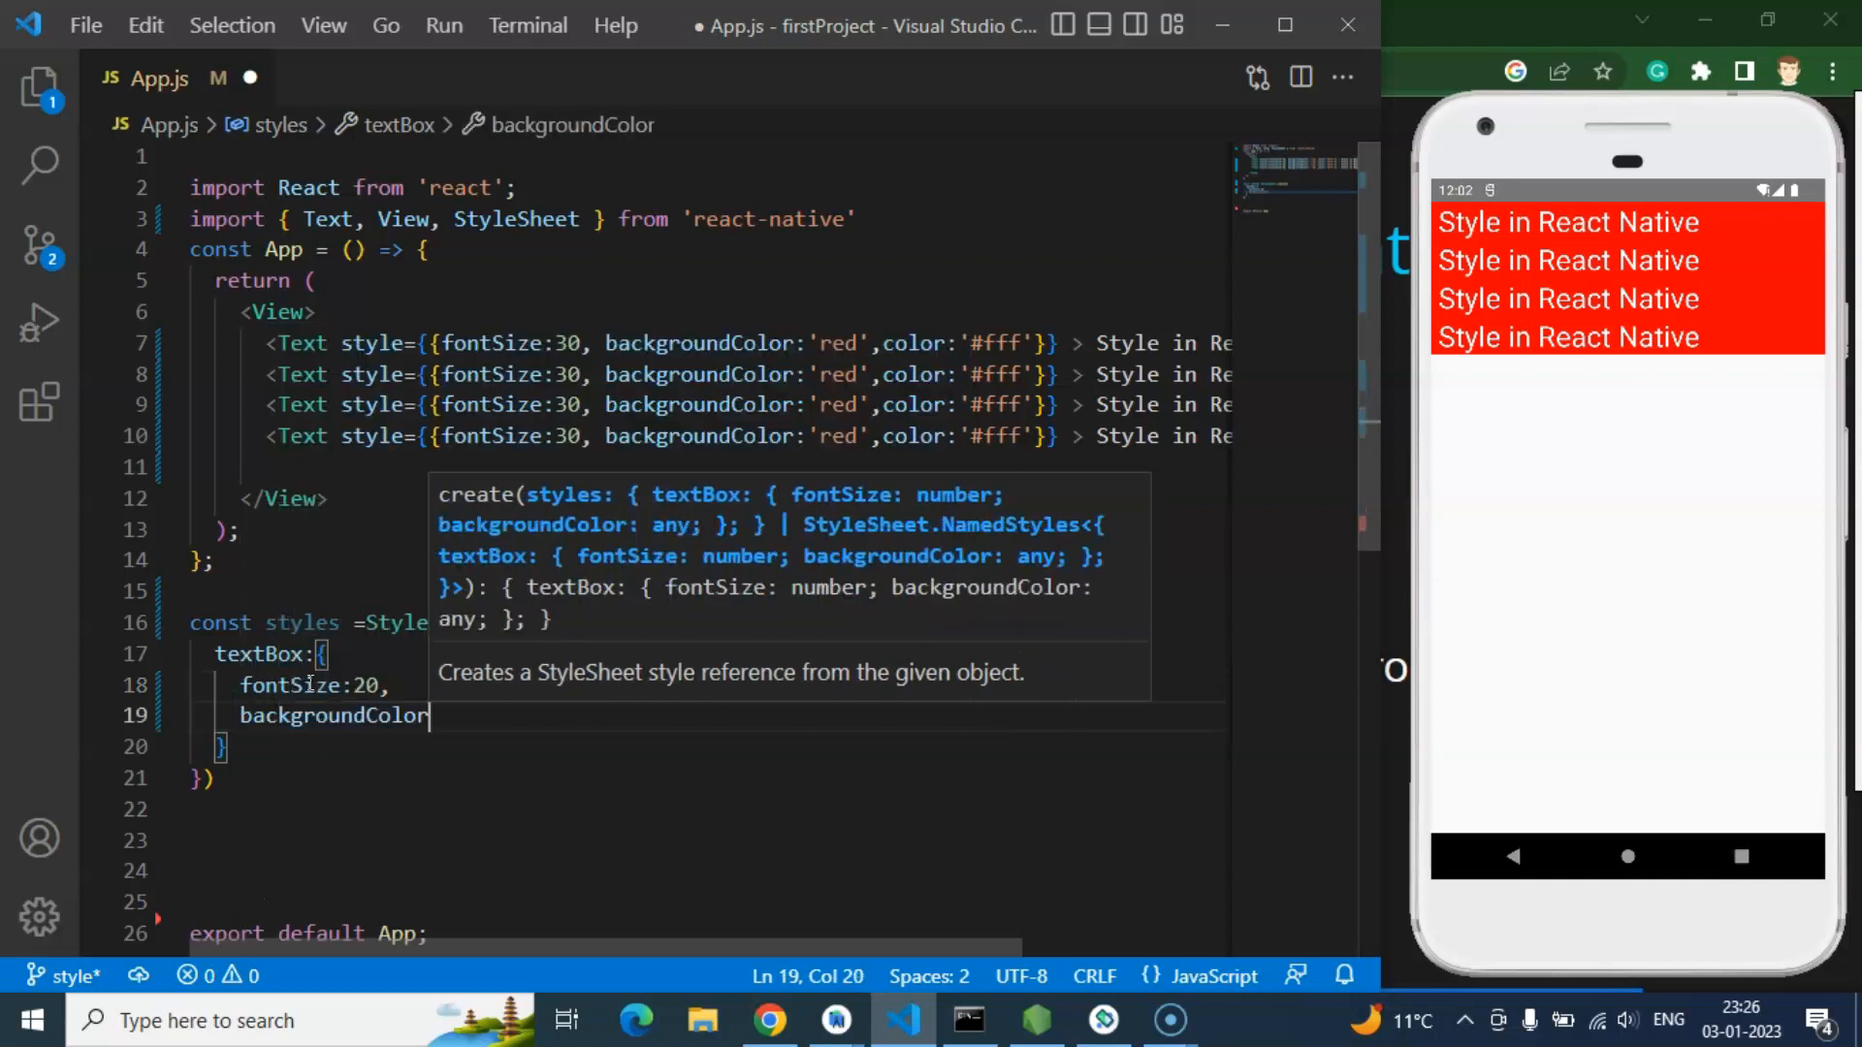
{"action": "type", "text": ":'blue'"}
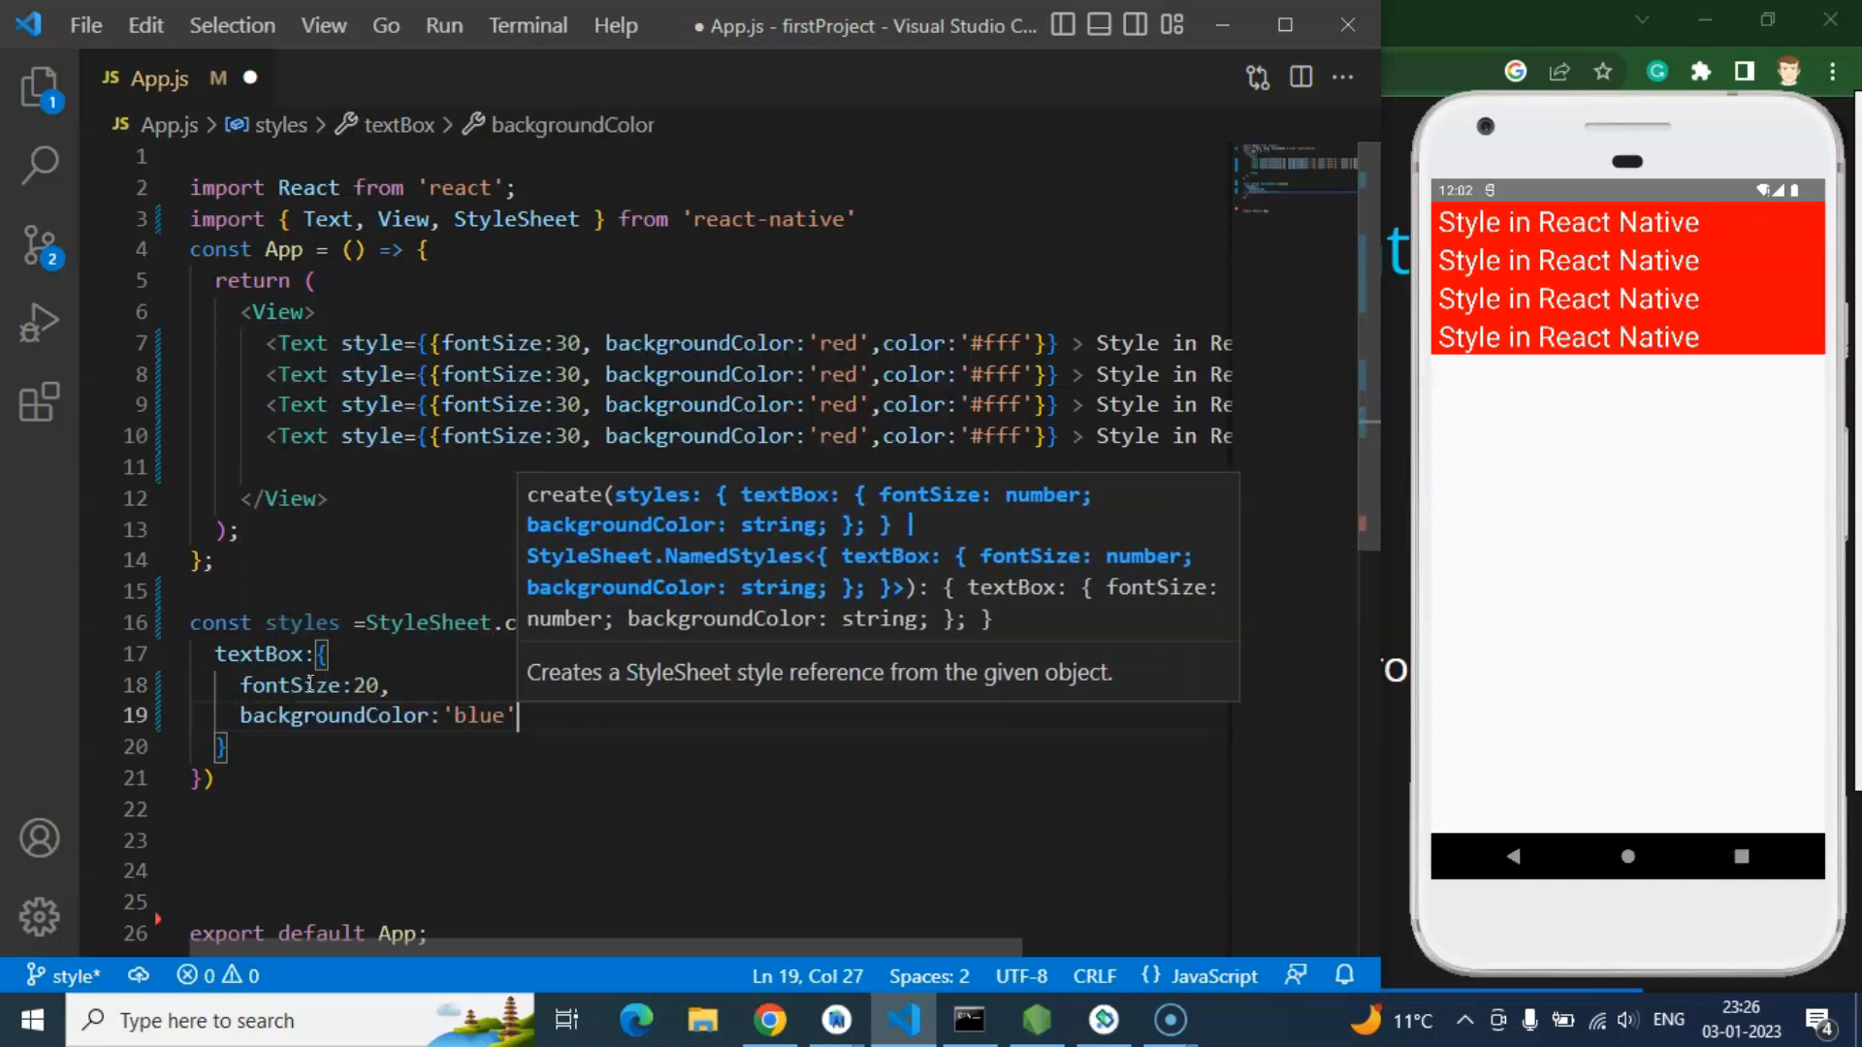
{"action": "type", "text": "color:"}
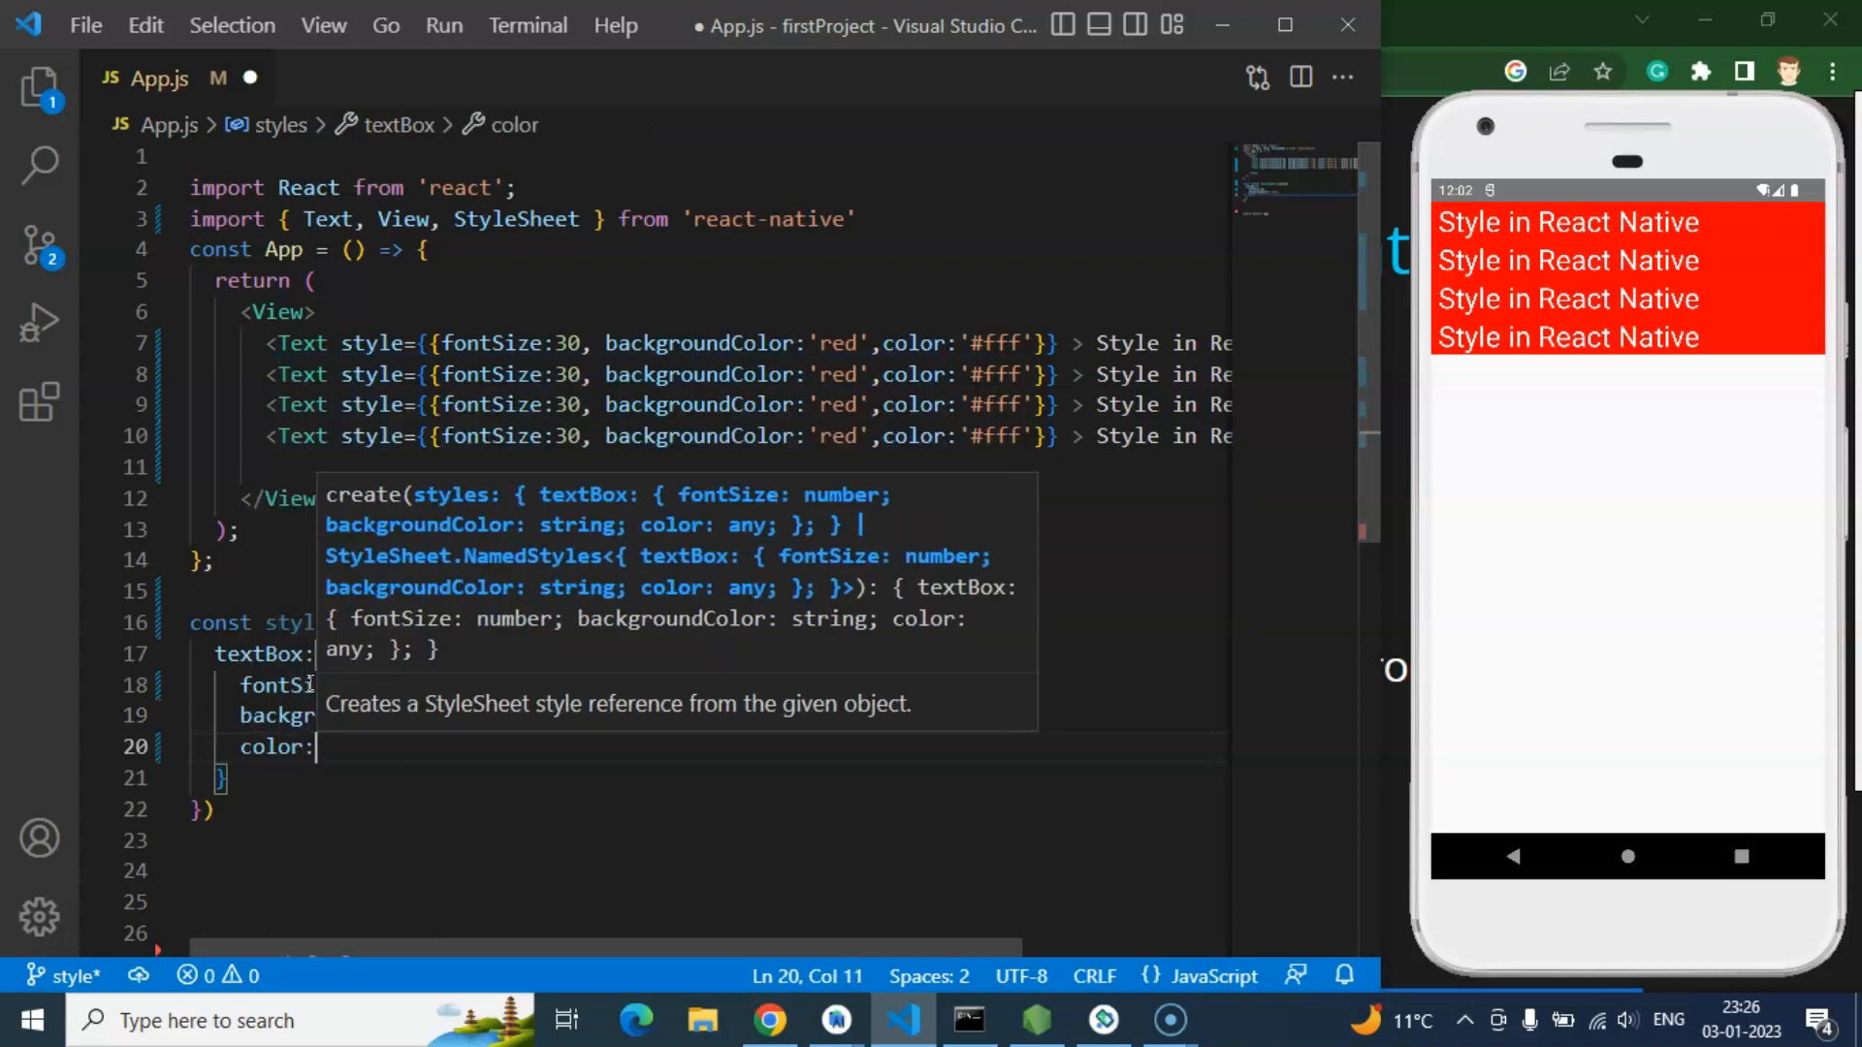
{"action": "type", "text": "'#fff"}
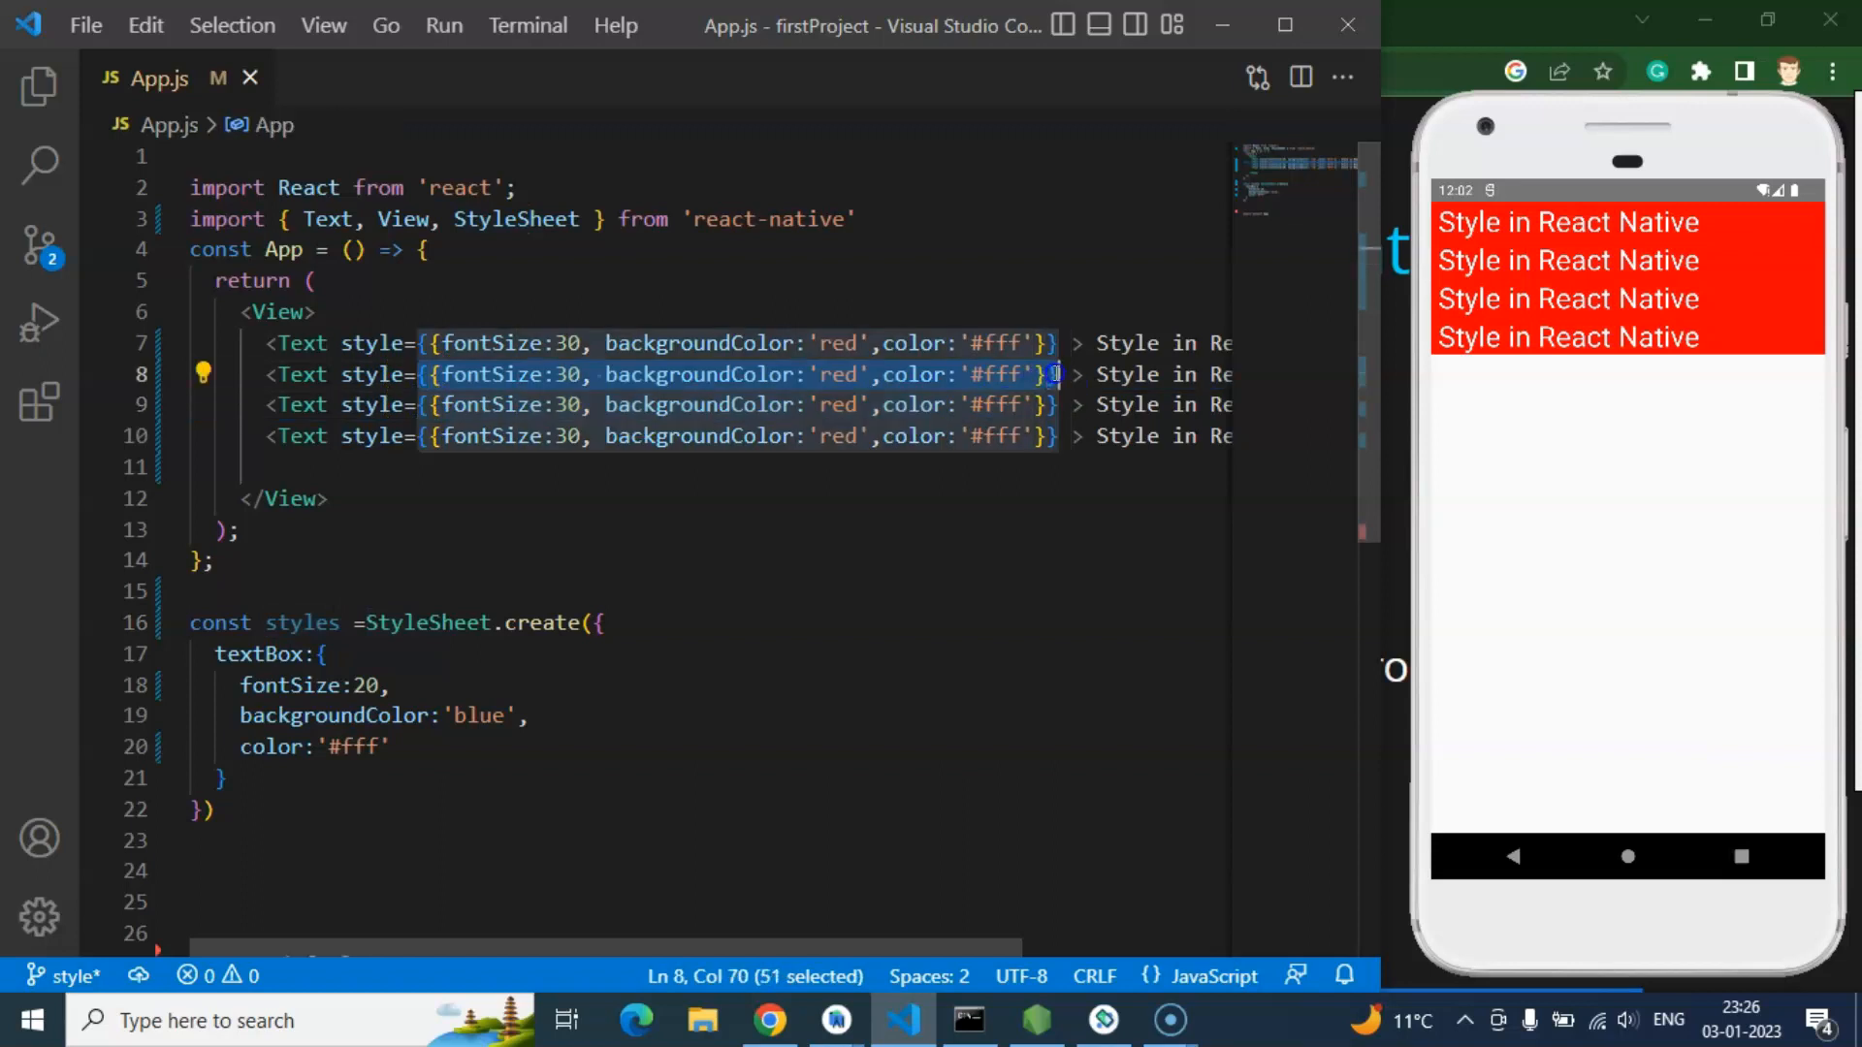
Step: Replace the inline style on the lower Text lines with styles.textBox, copying the reference for reuse
{"action": "key", "text": "Delete"}
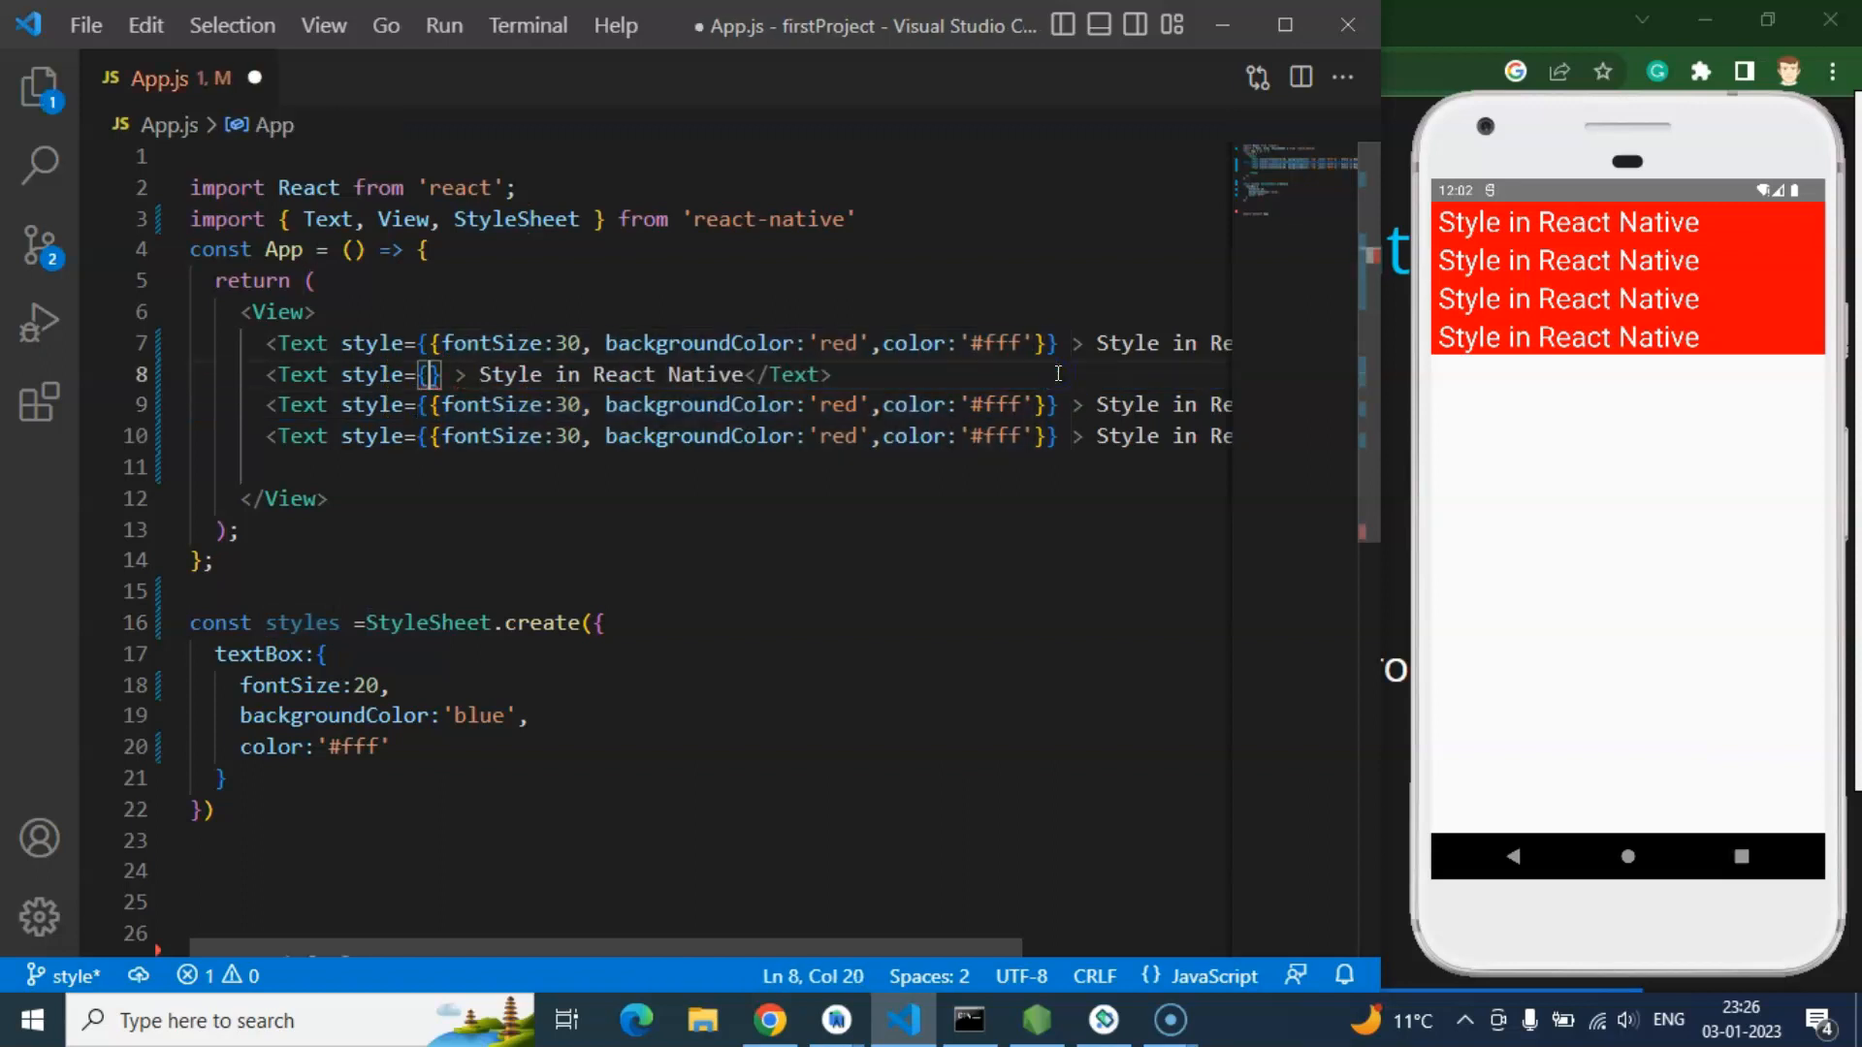
{"action": "type", "text": "styles.textBox"}
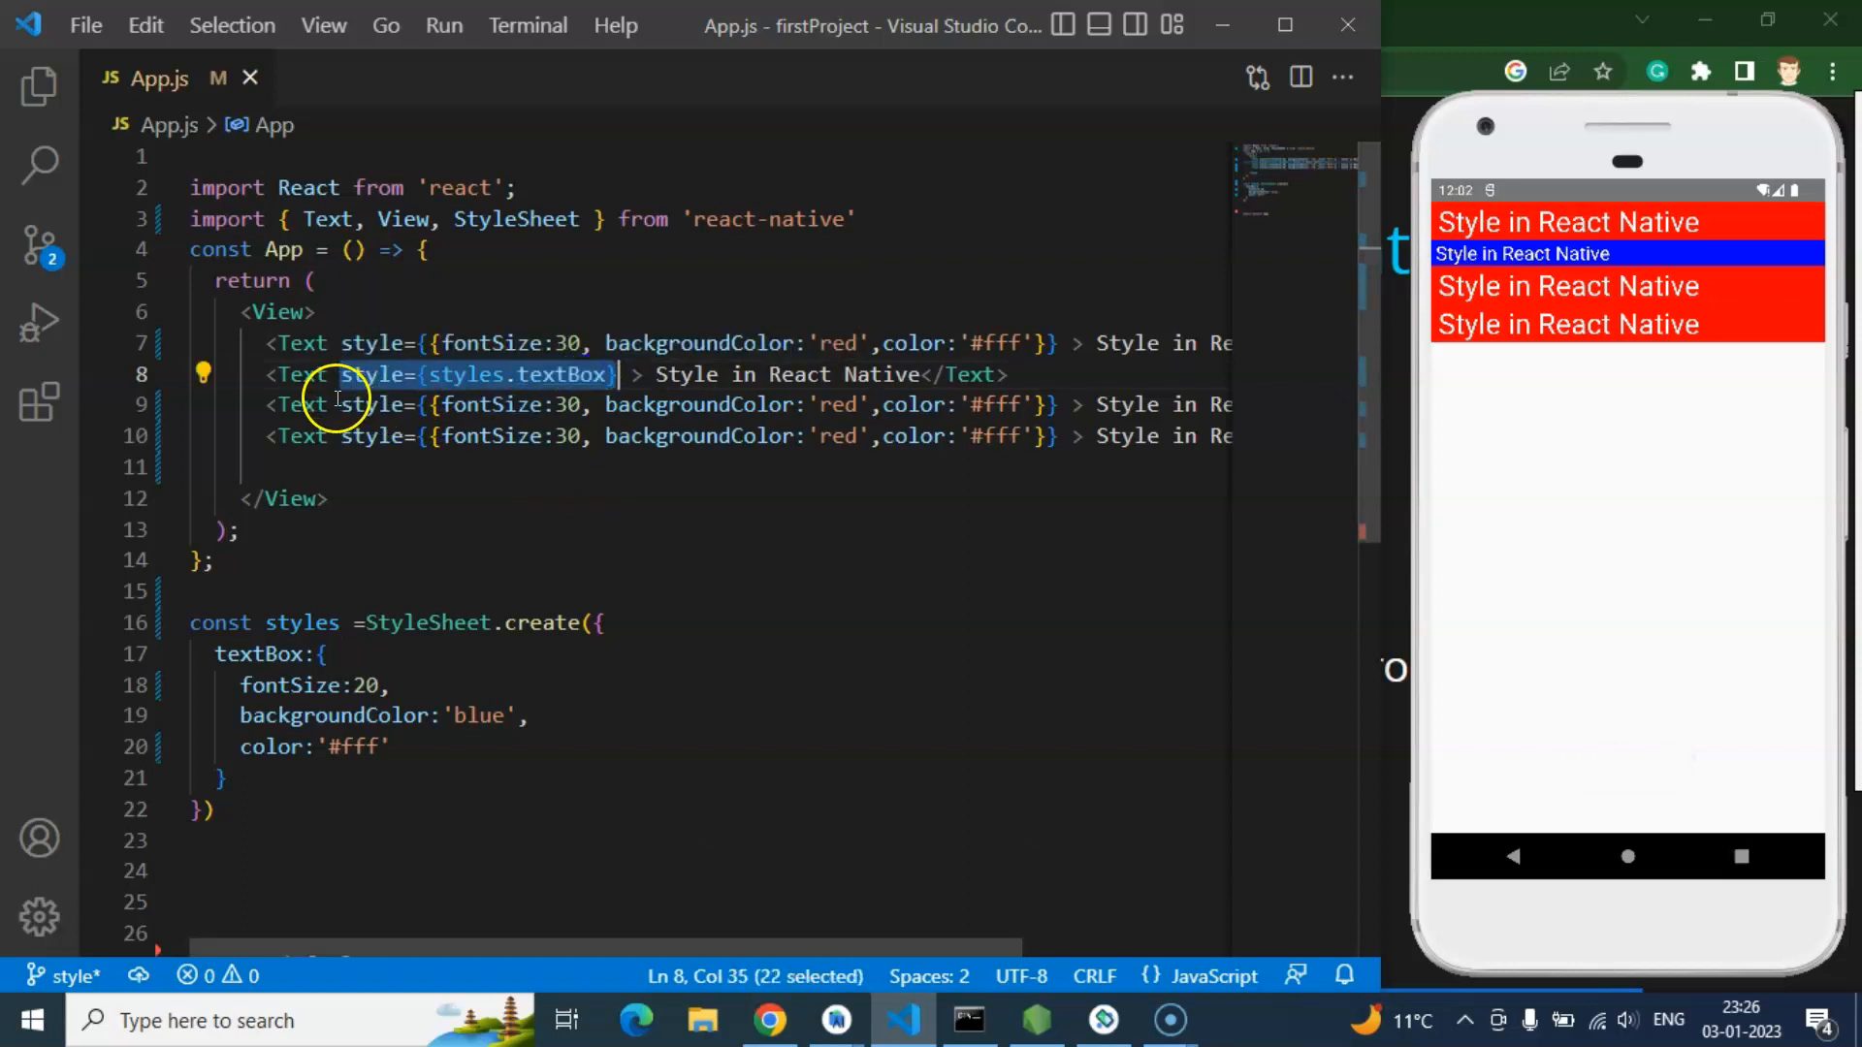
{"action": "left_click_drag", "start_coordinate": [345, 375], "coordinate": [1057, 403]}
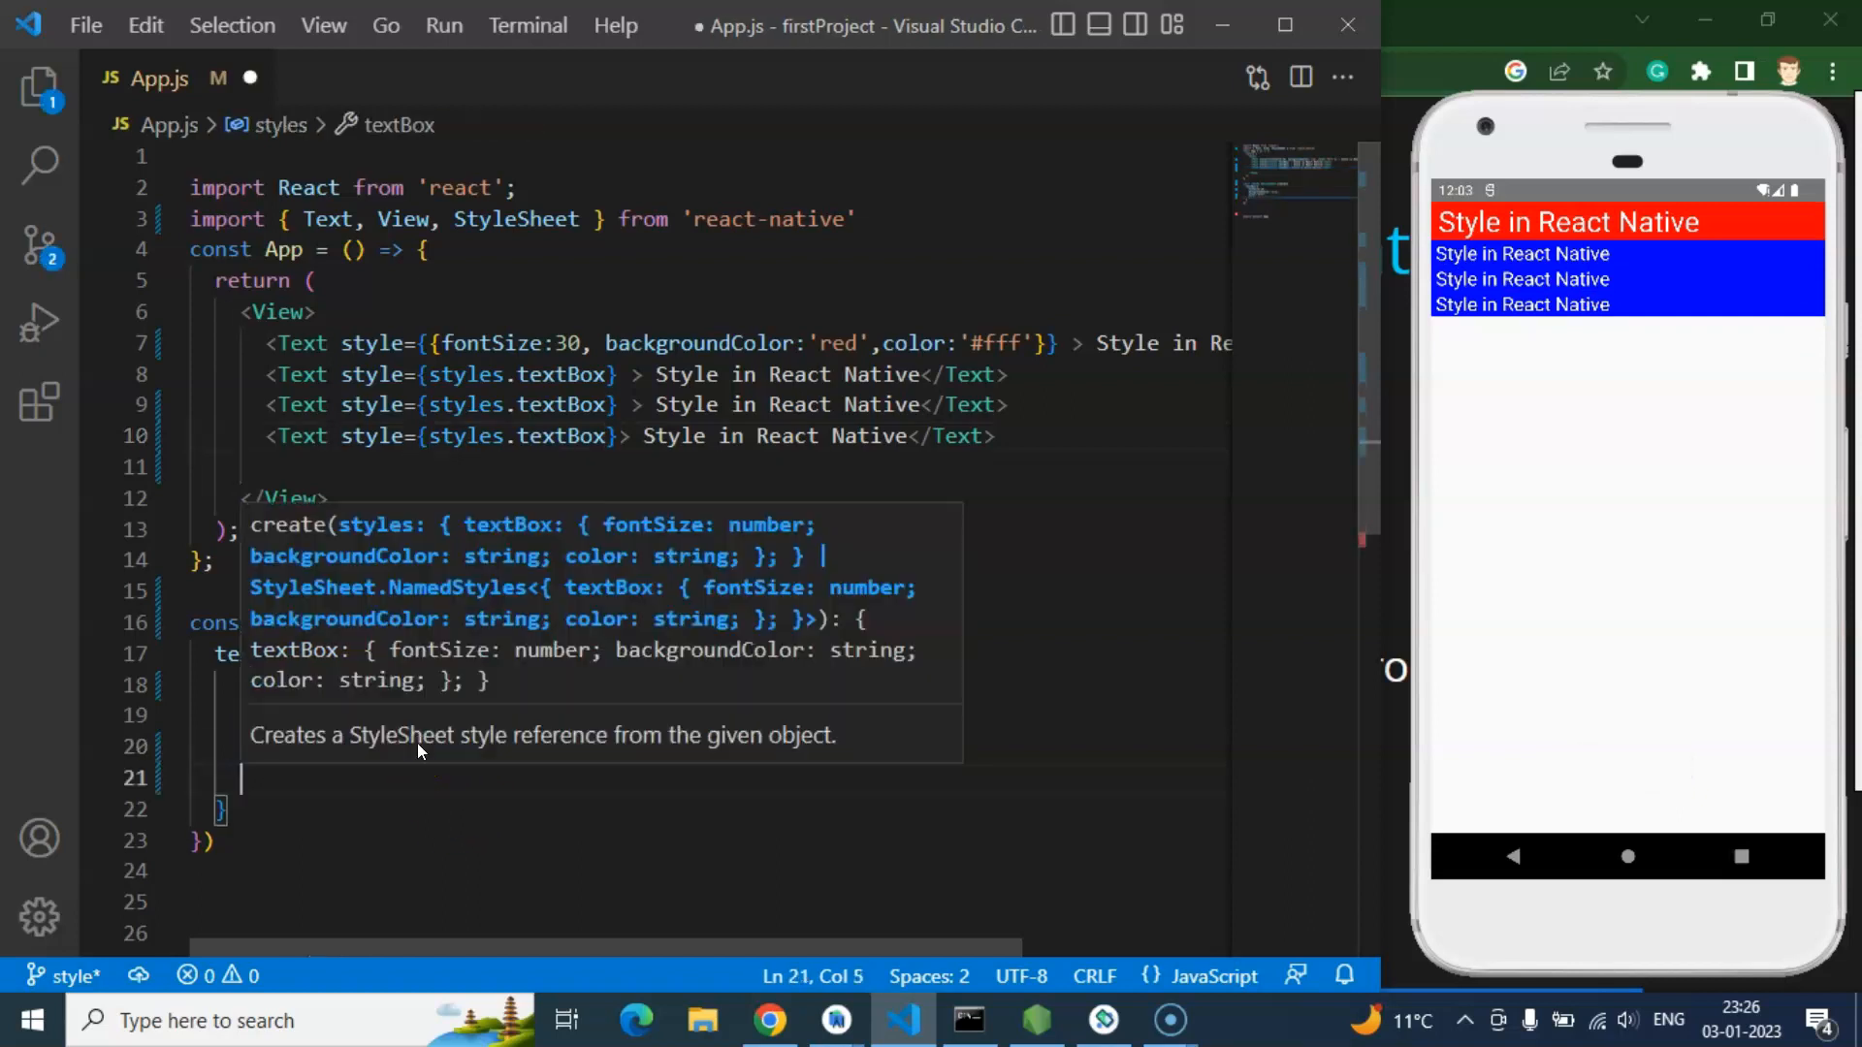
Step: Give textBox height 100, fontSize 25 and marginBottom 10, then save
{"action": "type", "text": "hie"}
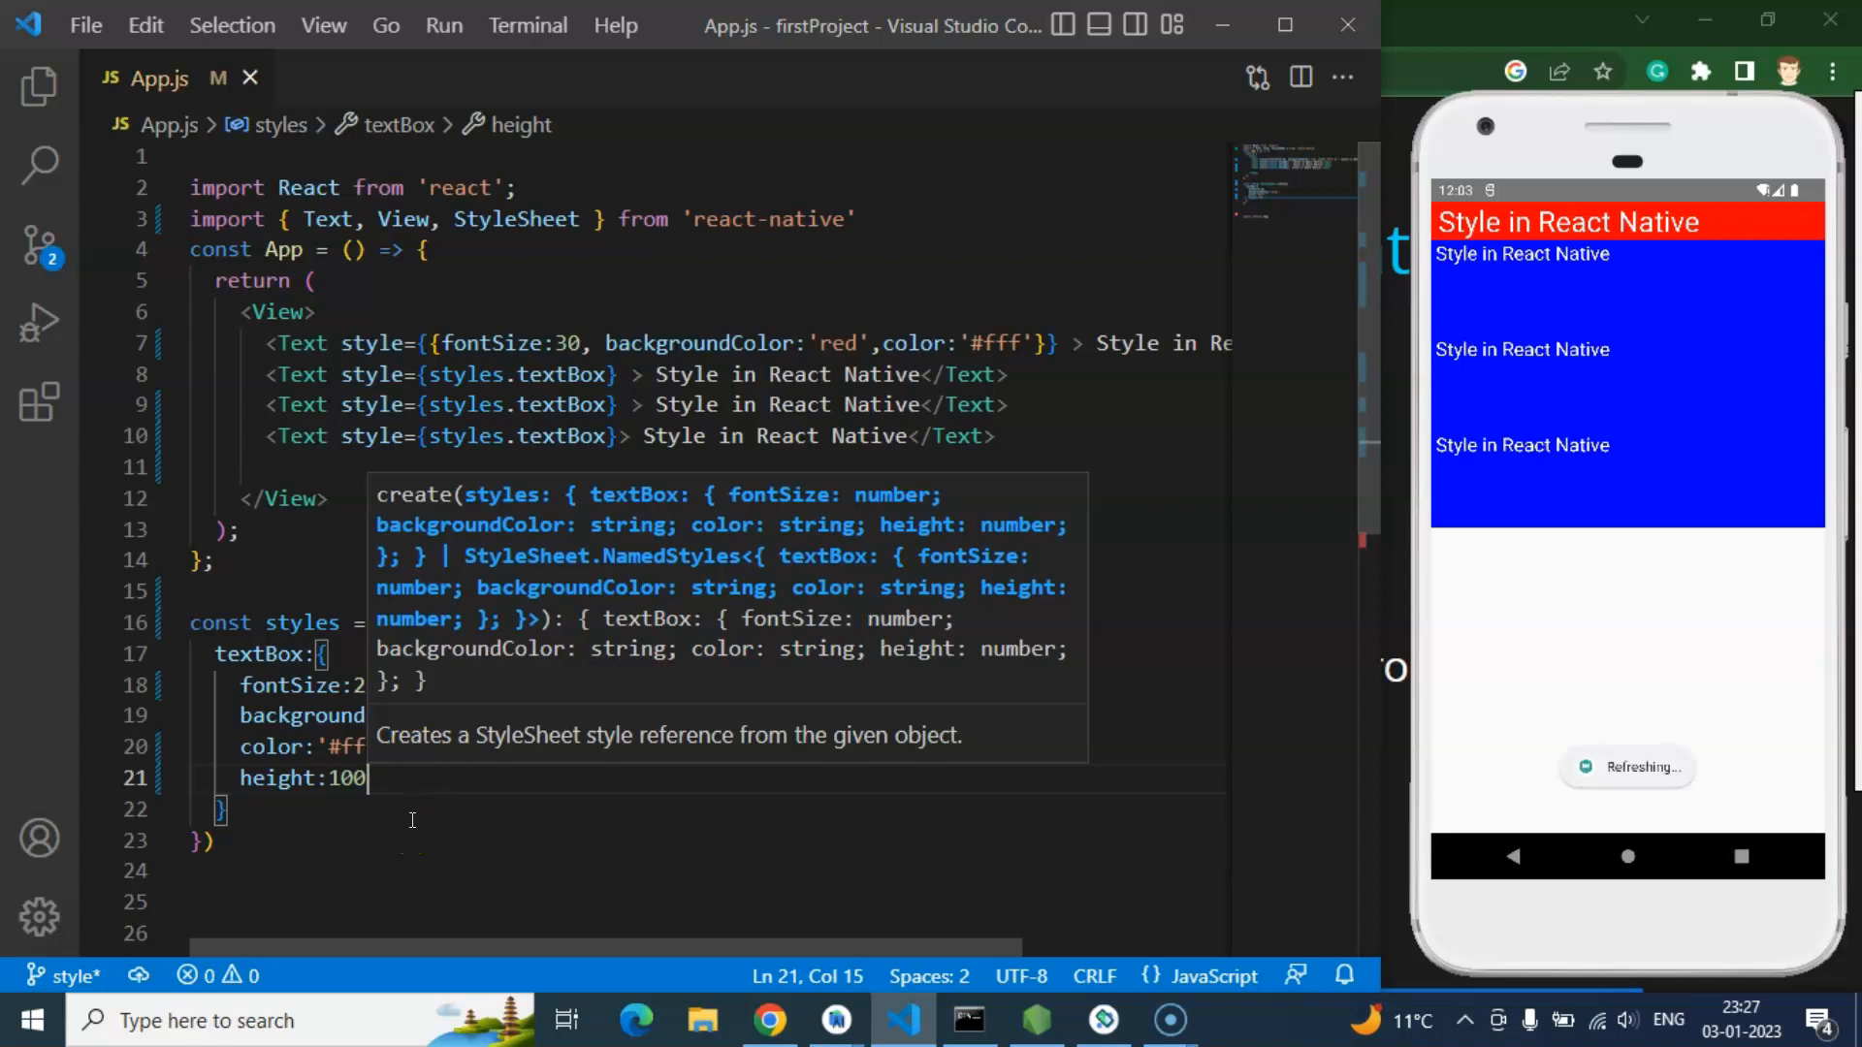
{"action": "type", "text": ","}
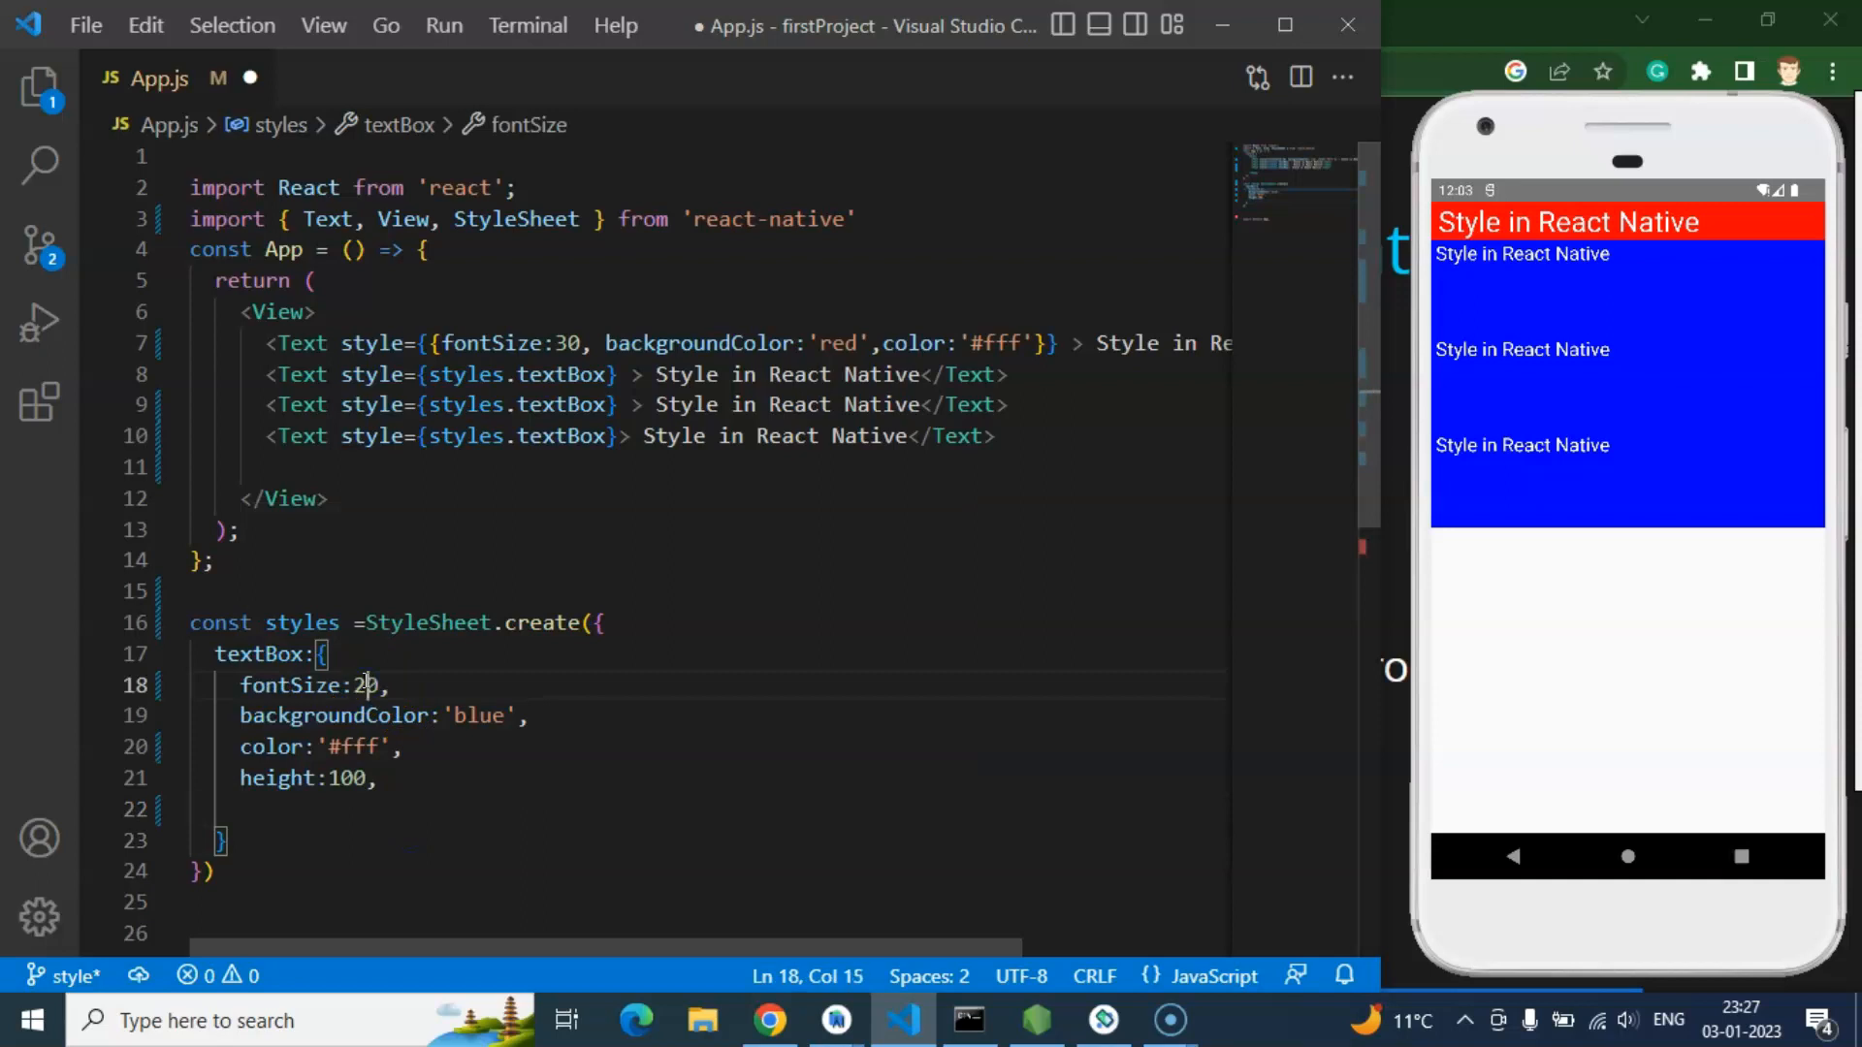
{"action": "type", "text": "5"}
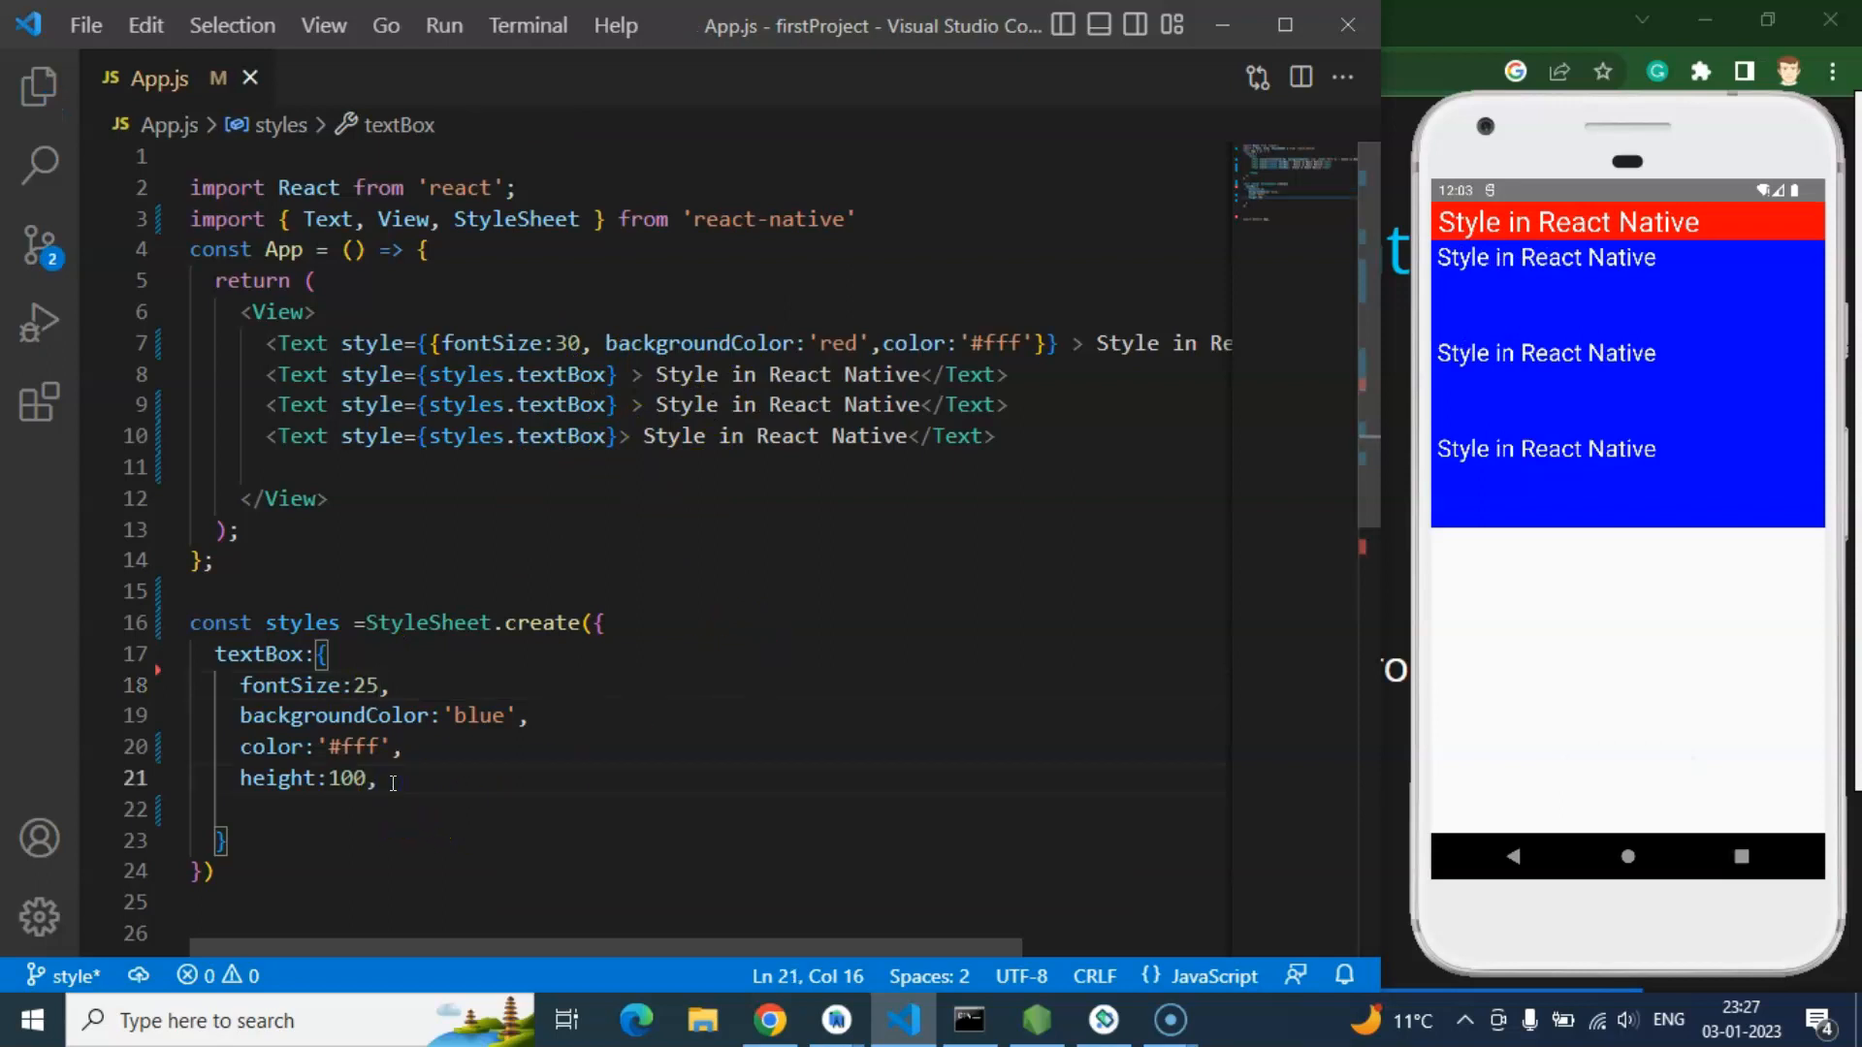
{"action": "key", "text": "Enter"}
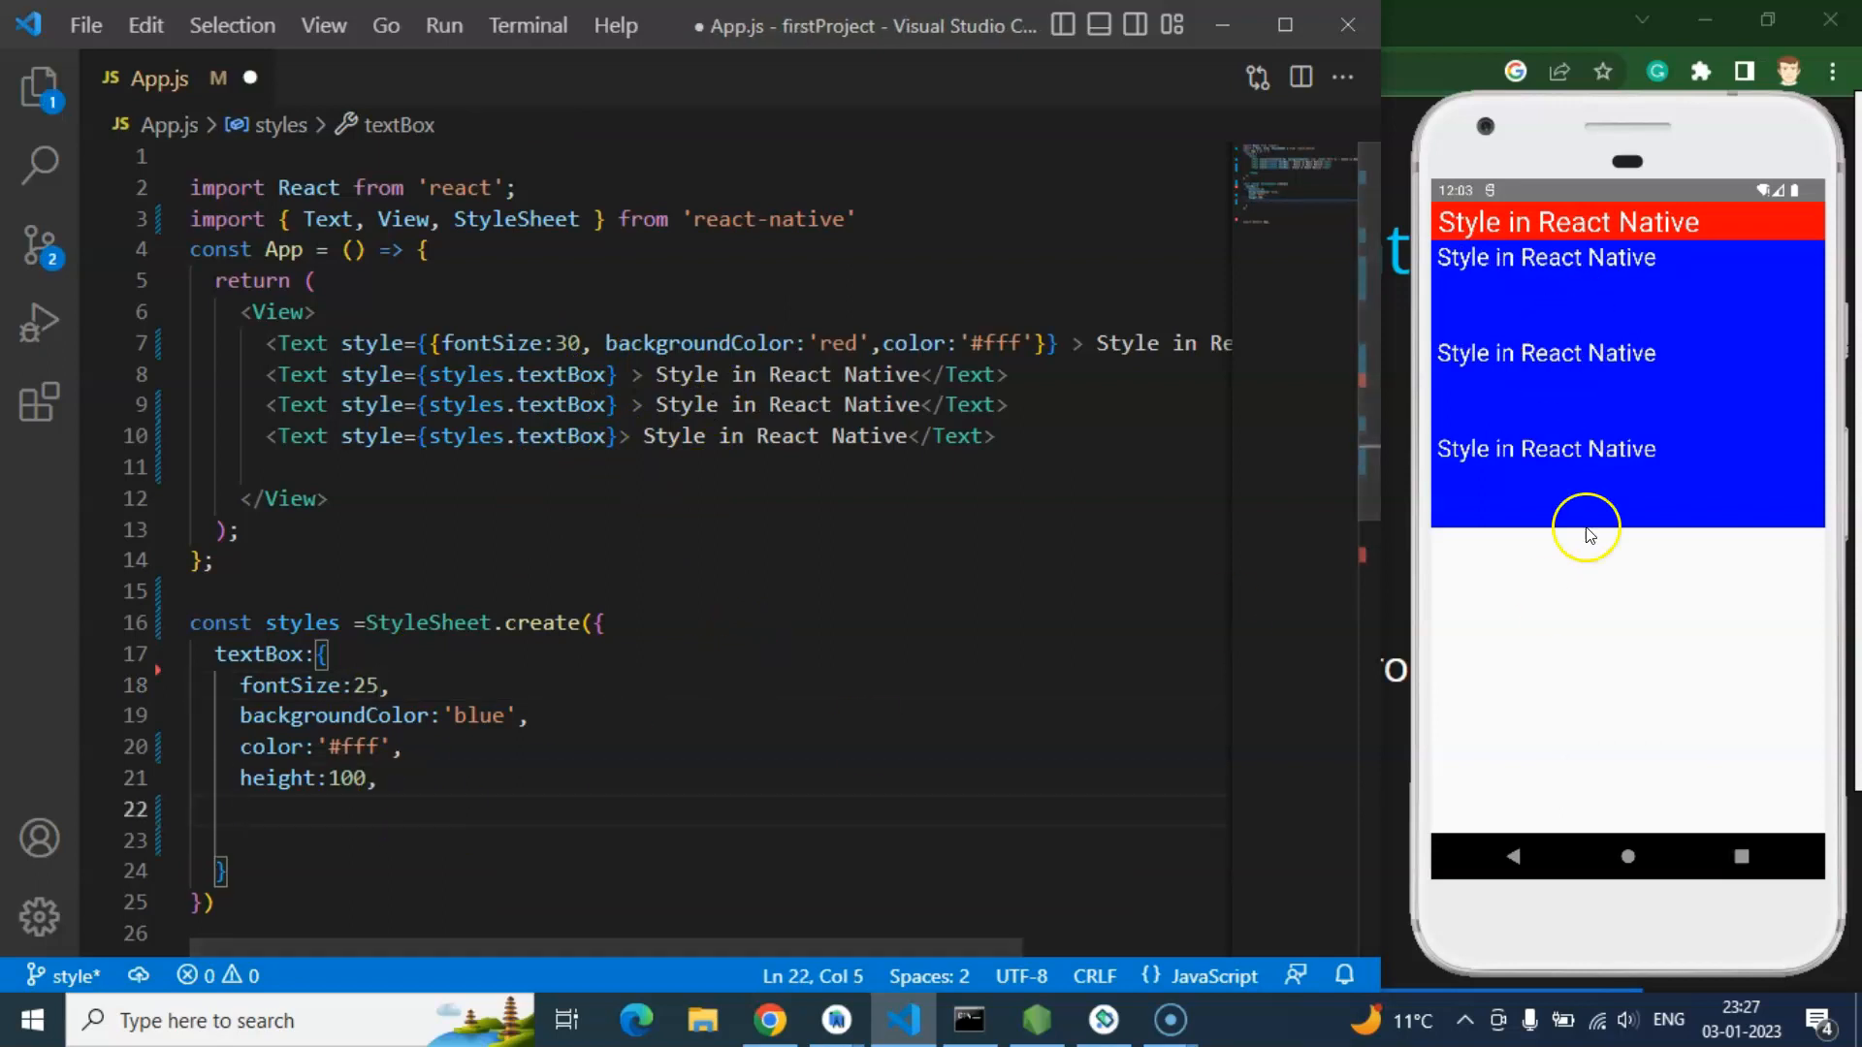
{"action": "type", "text": "marginBottom:"}
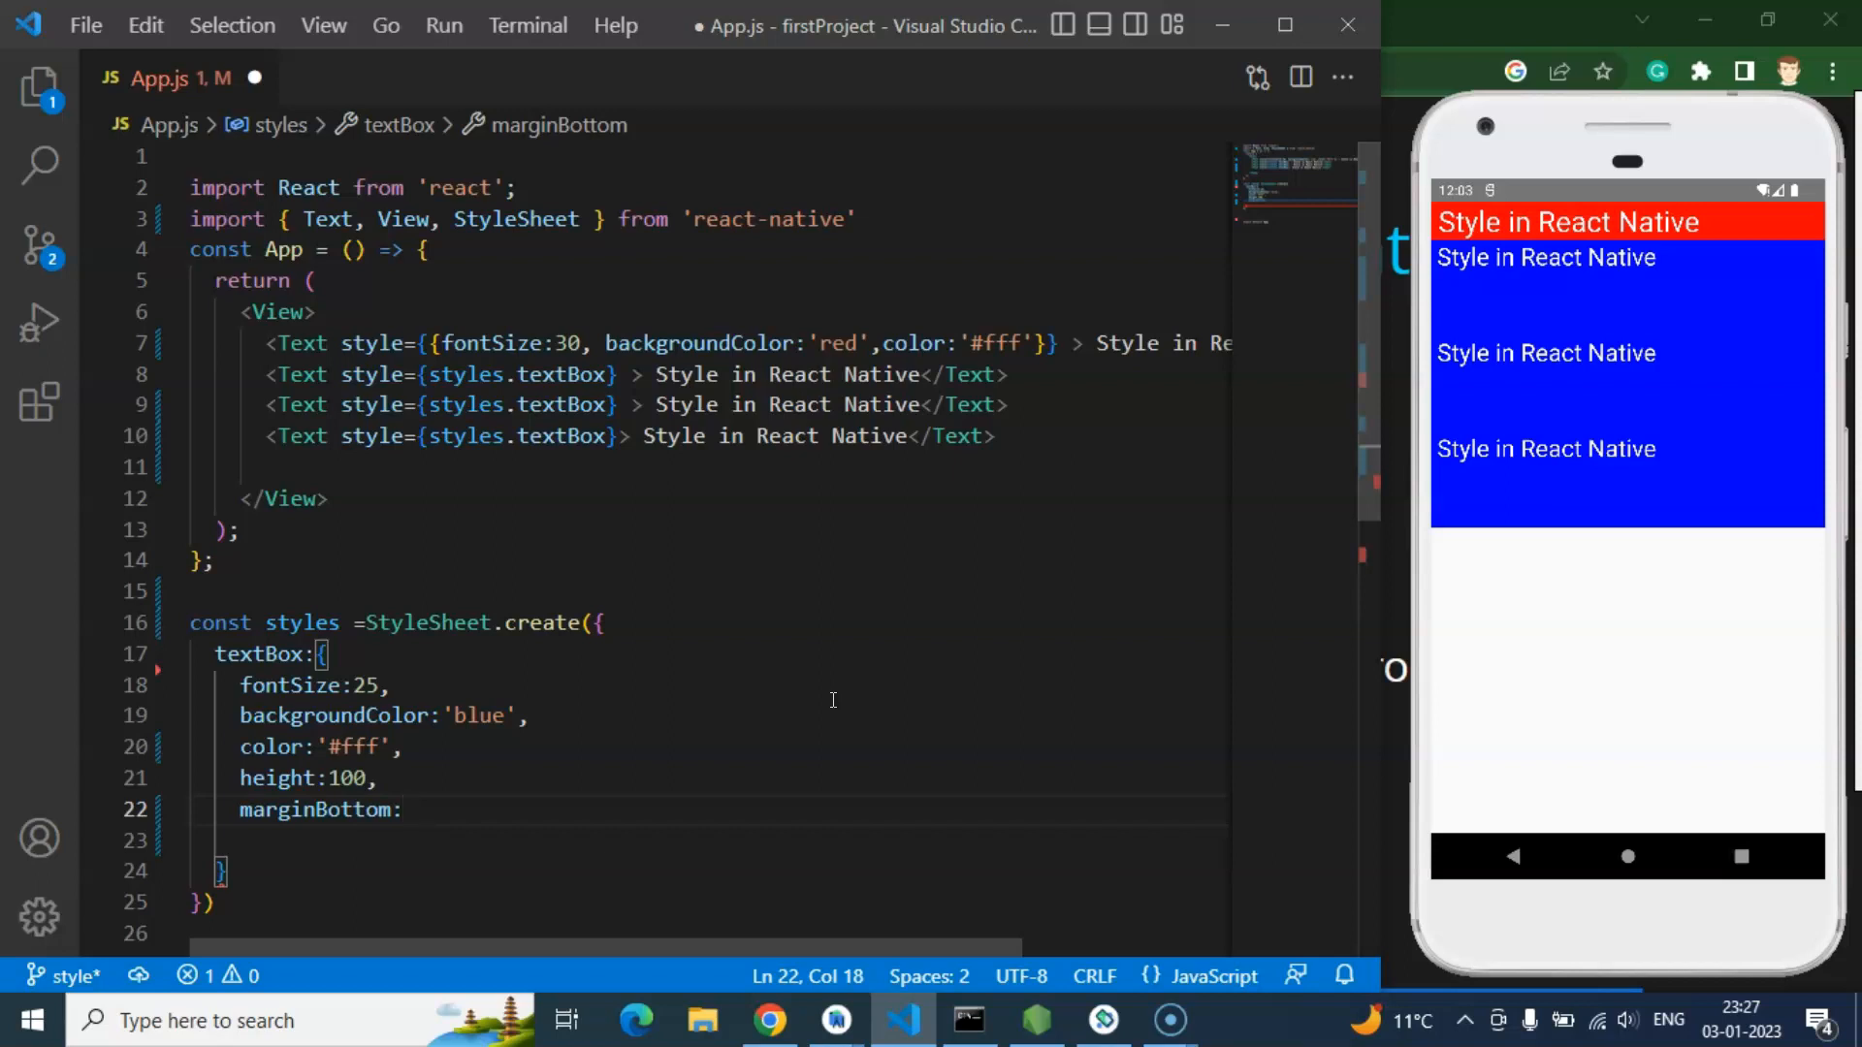
{"action": "type", "text": "10"}
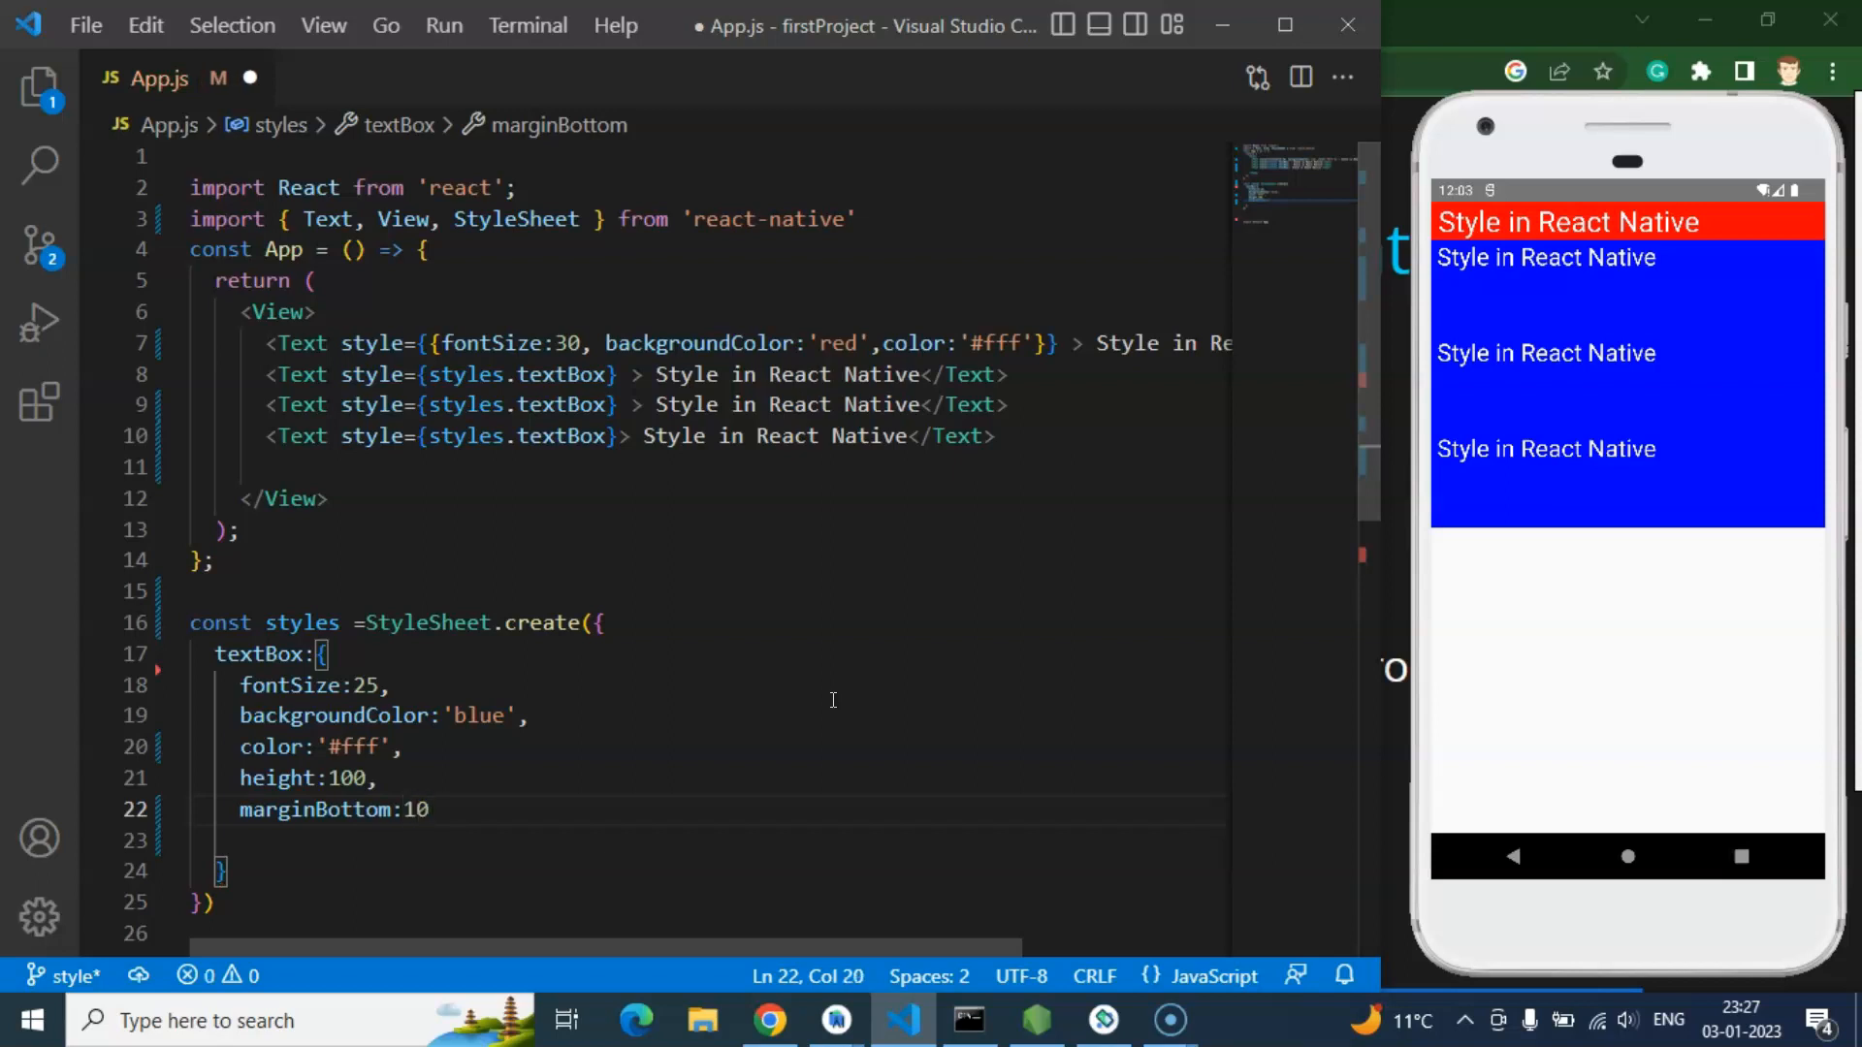
{"action": "key", "text": "ctrl+s"}
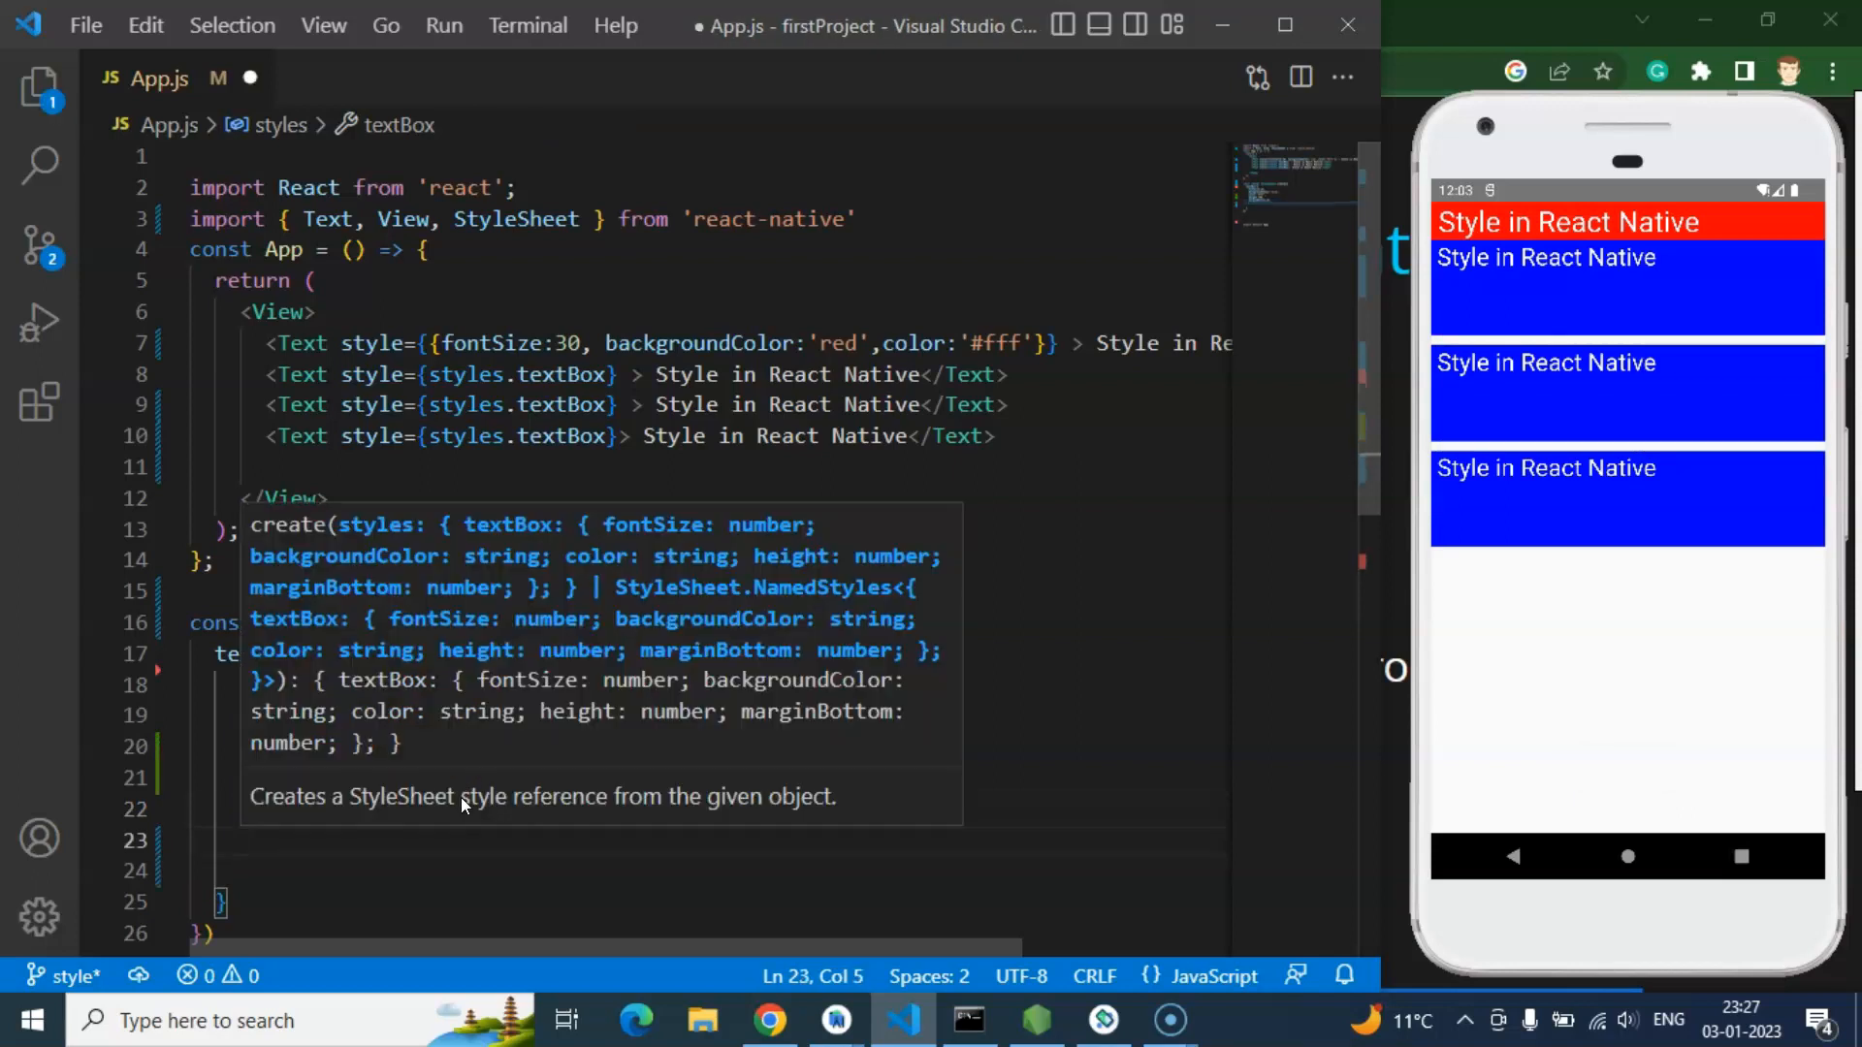
{"action": "type", "text": "textAlignVertical"}
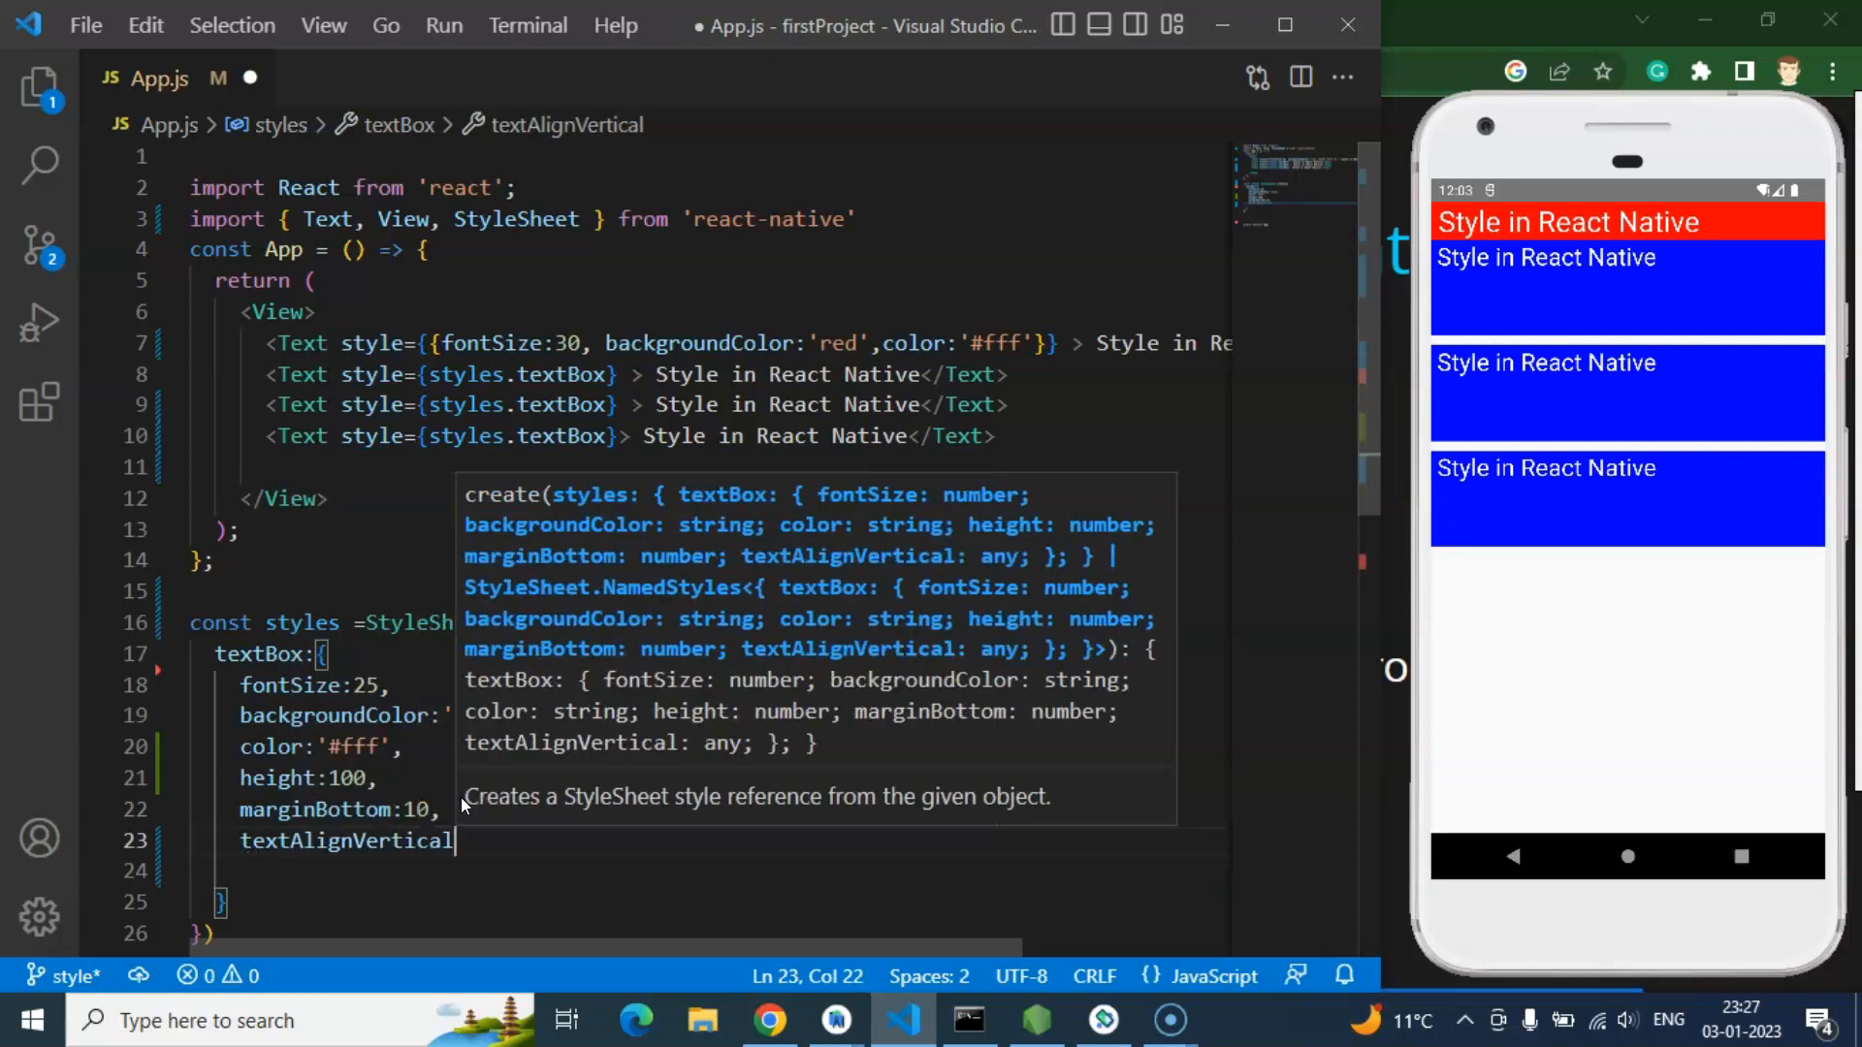
Step: Set textAlignVertical and textAlign to 'center' in textBox and save
{"action": "type", "text": ":'center'"}
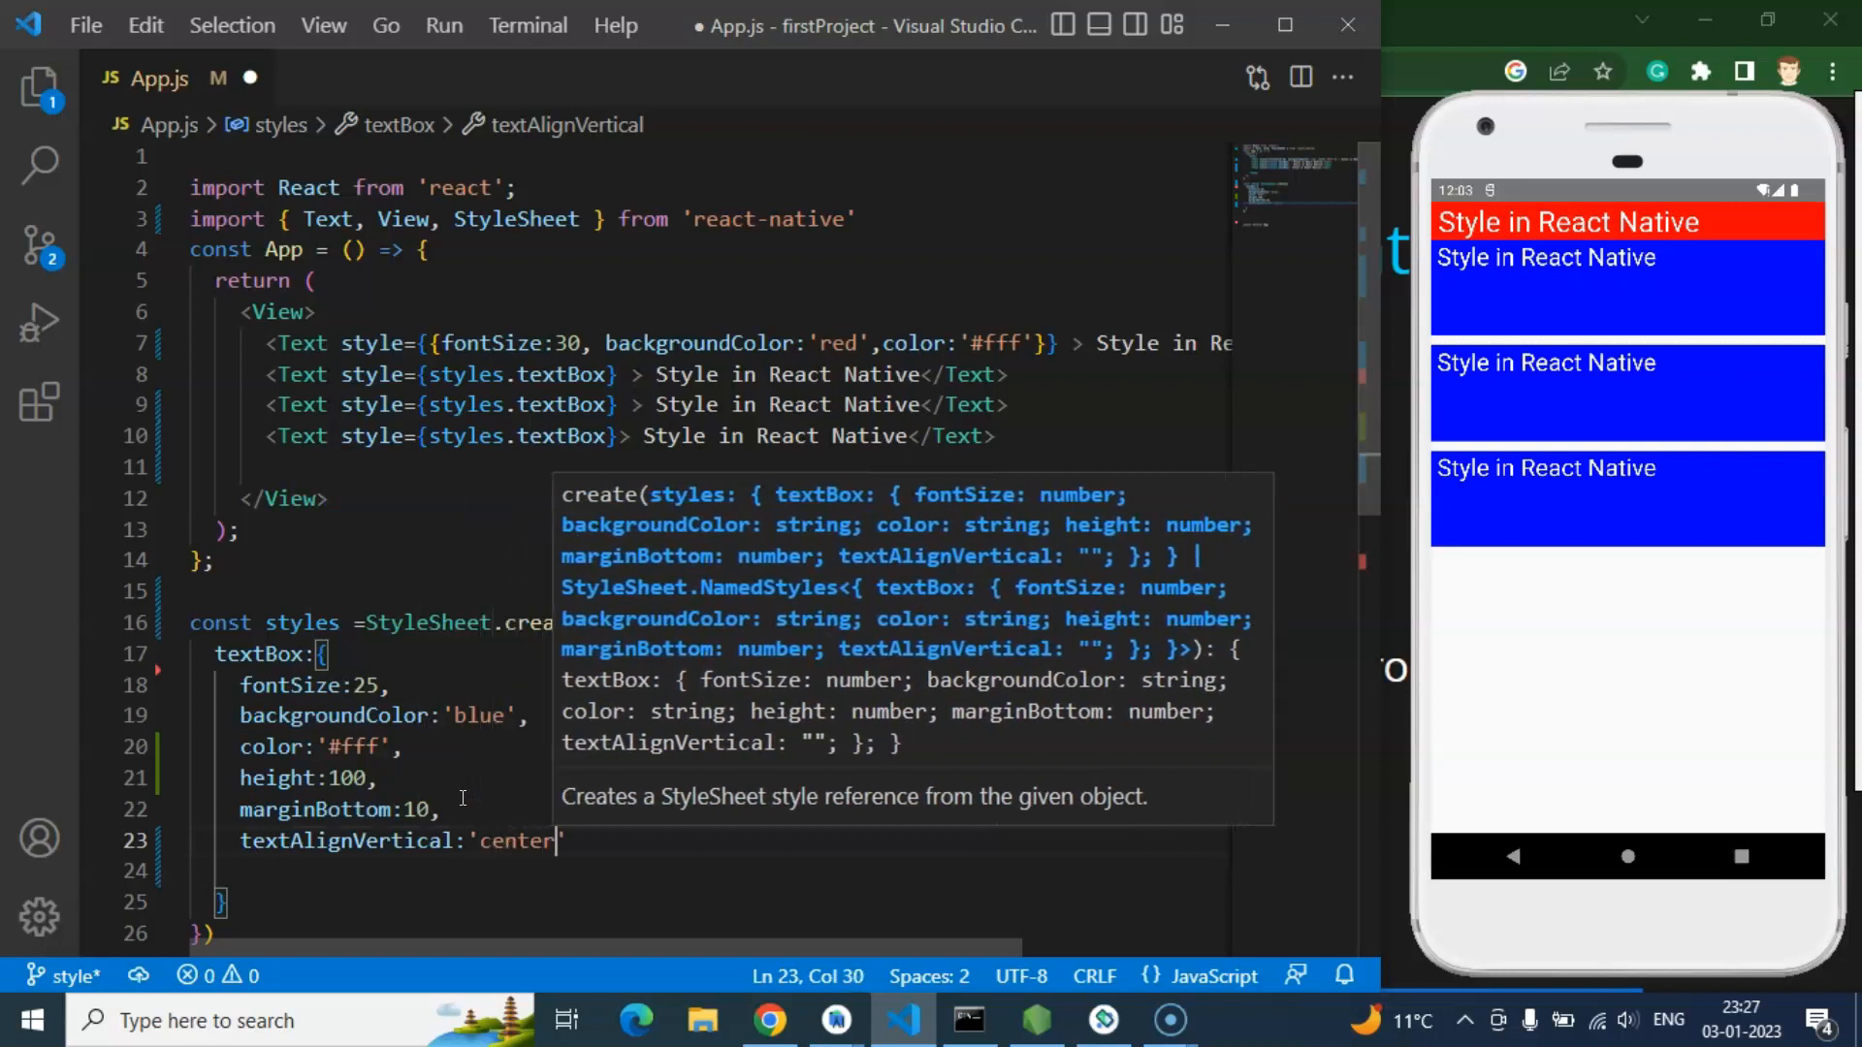
{"action": "key", "text": "ctrl+s"}
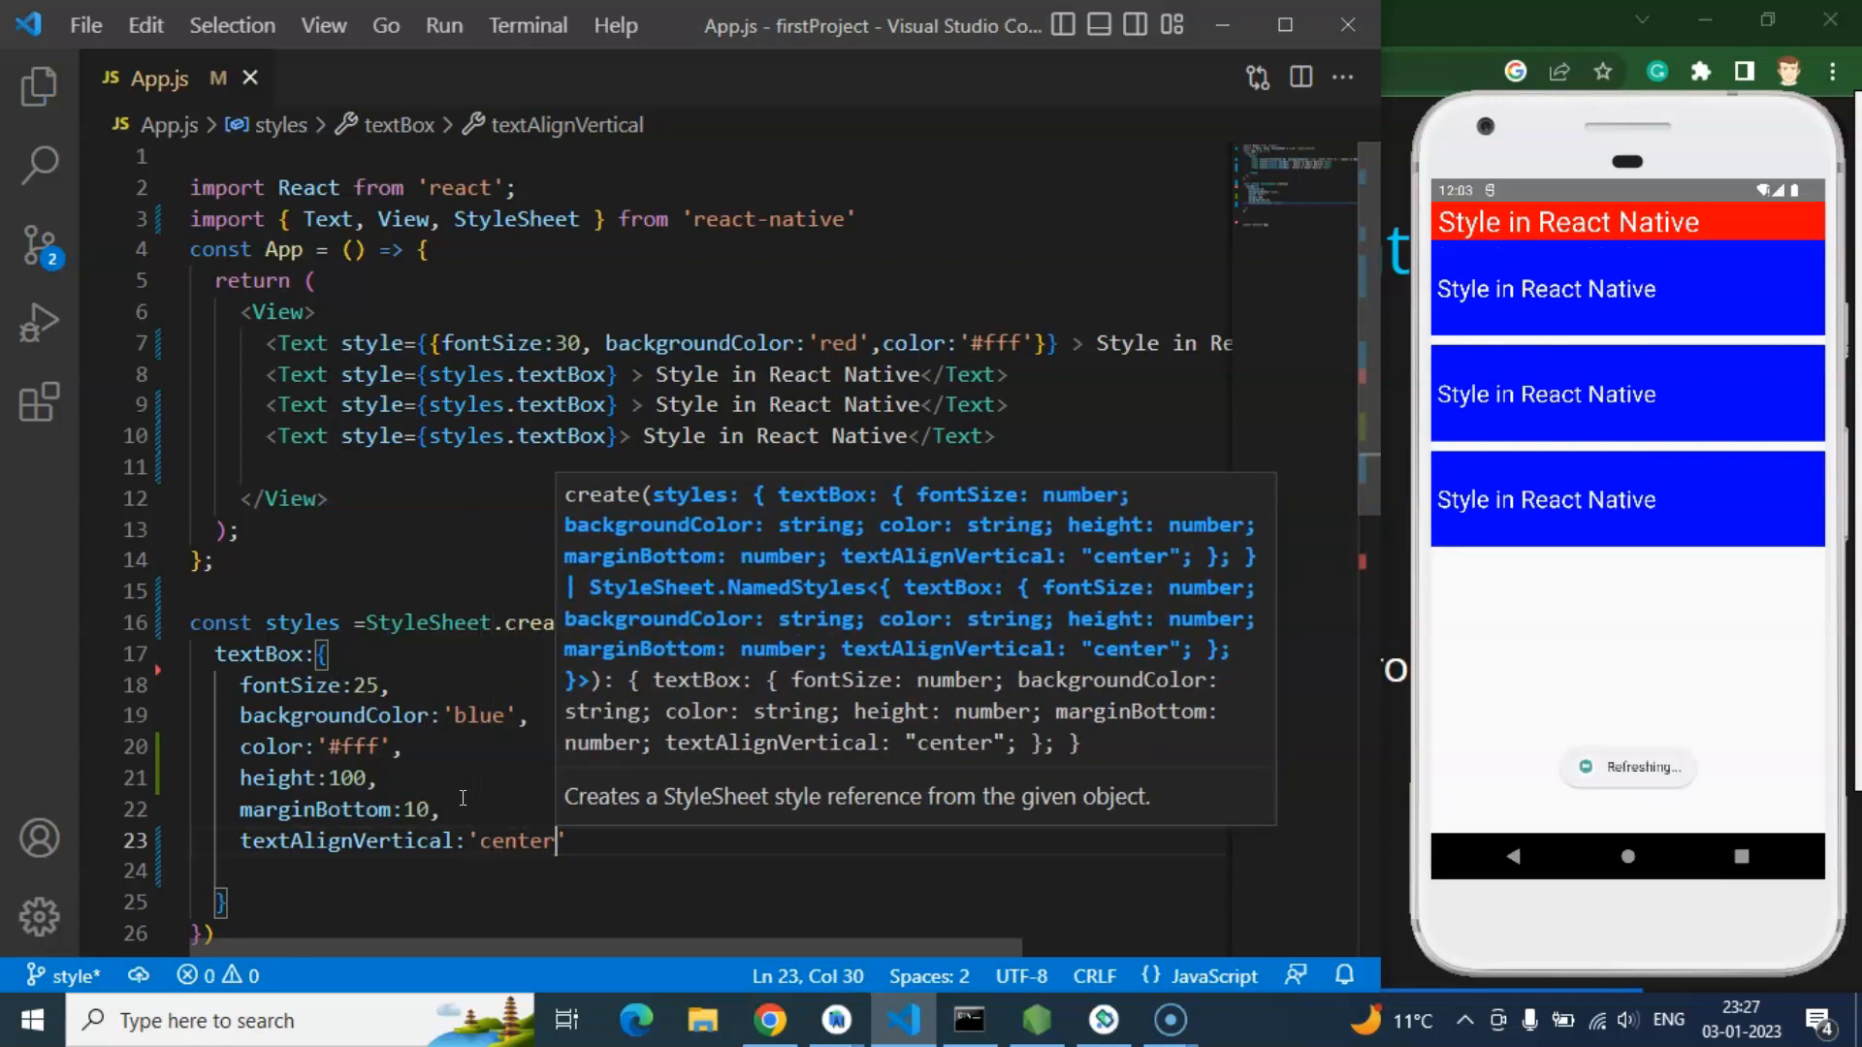
{"action": "type", "text": ","}
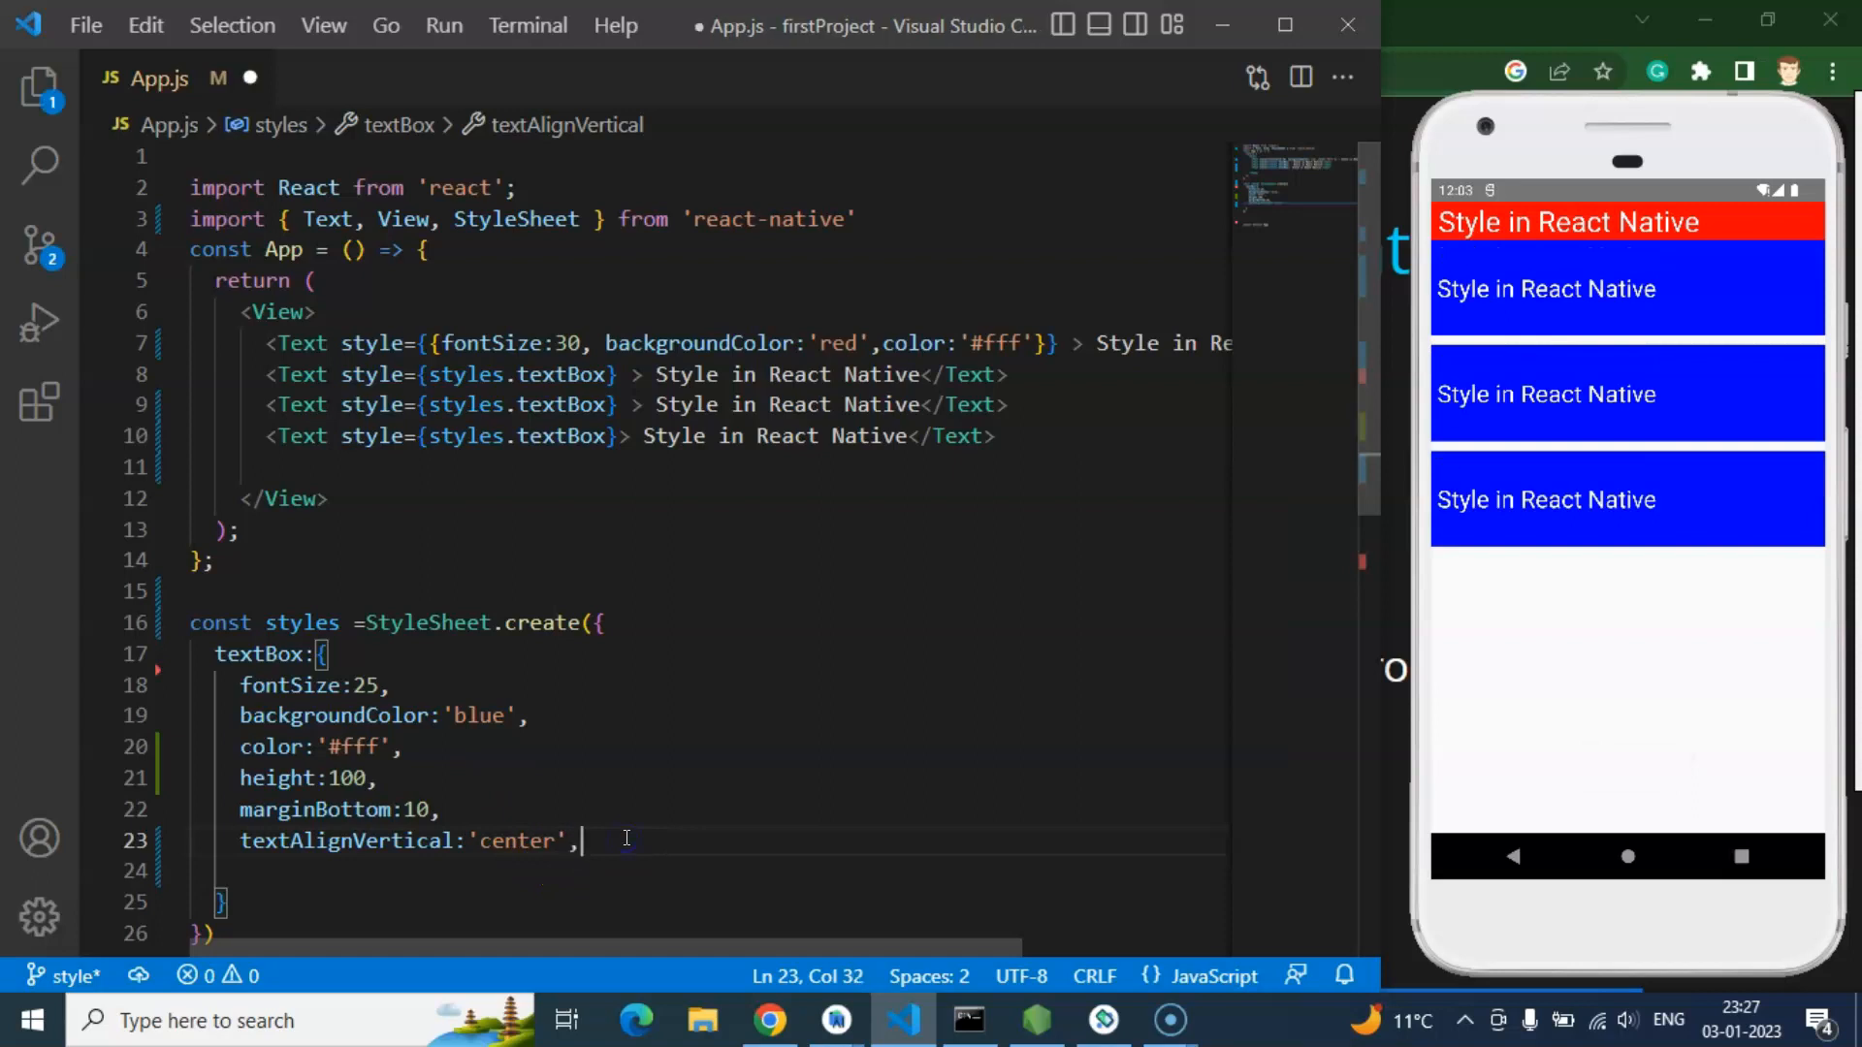
{"action": "type", "text": "textAlign:'center',"}
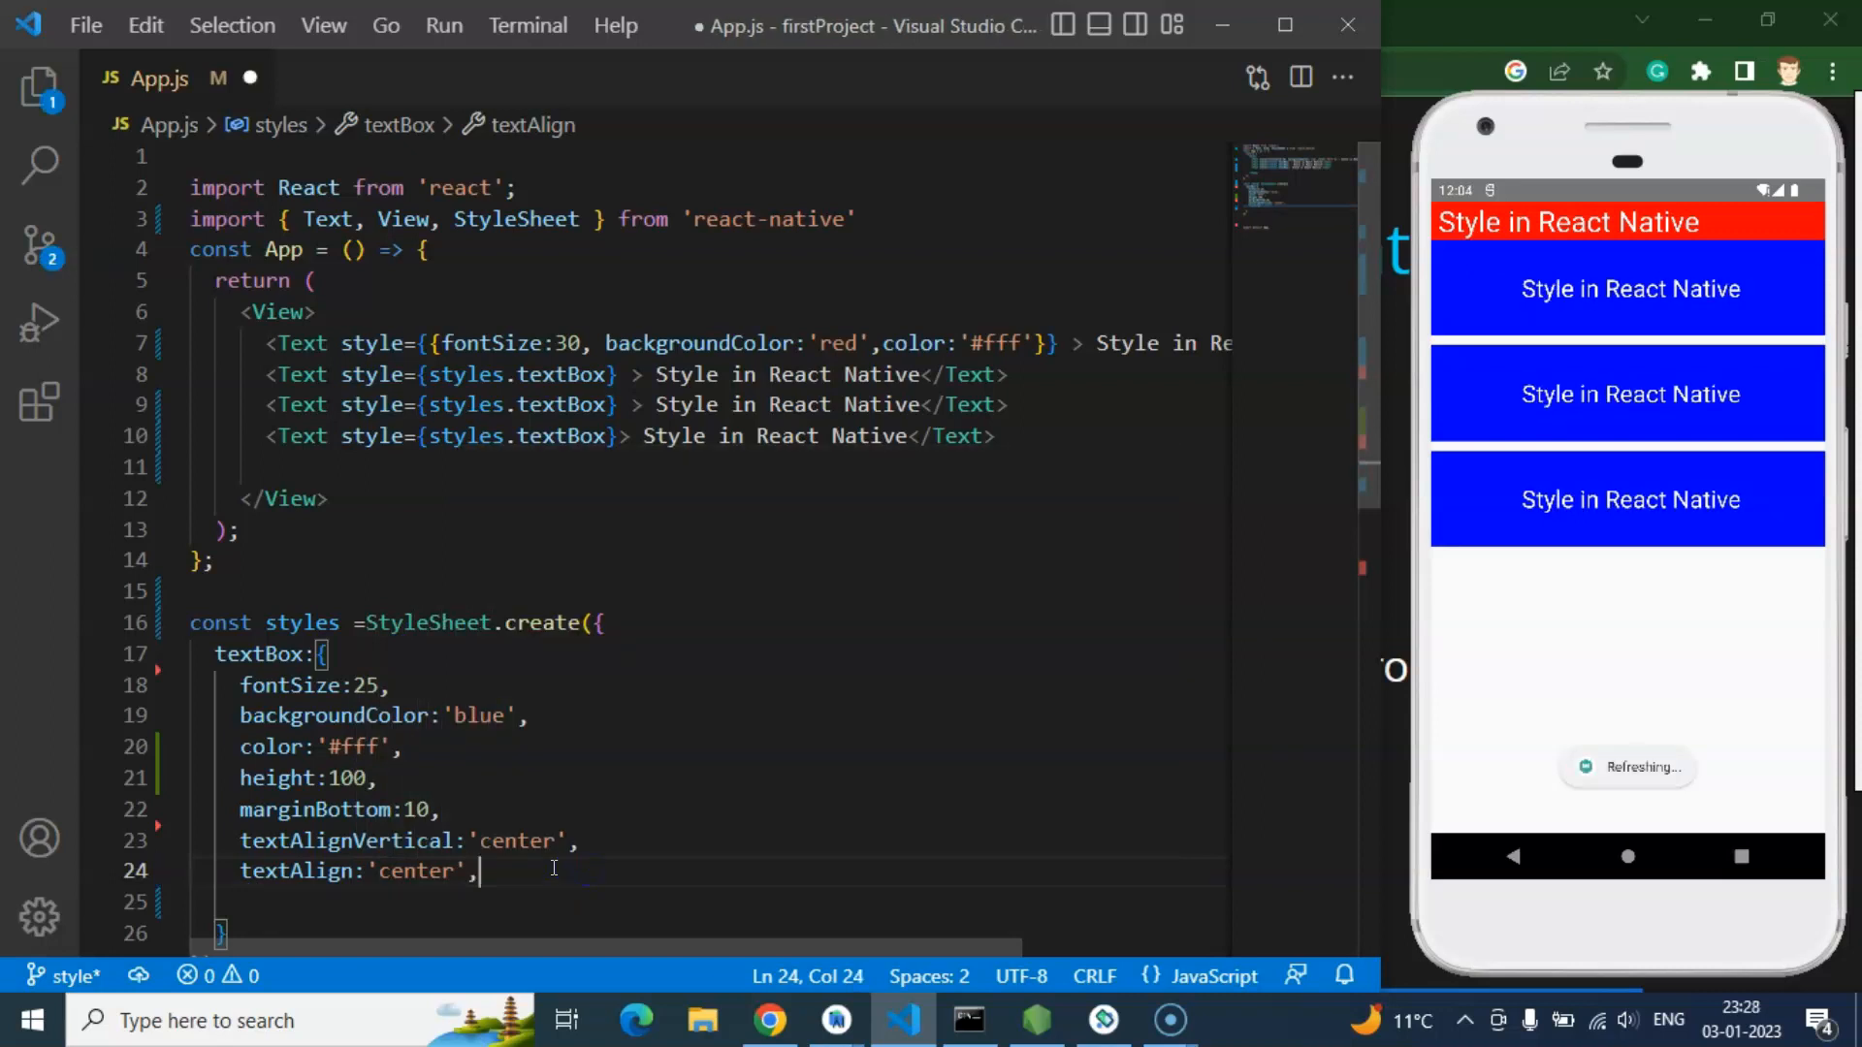
{"action": "type", "text": "borderColor:'red"}
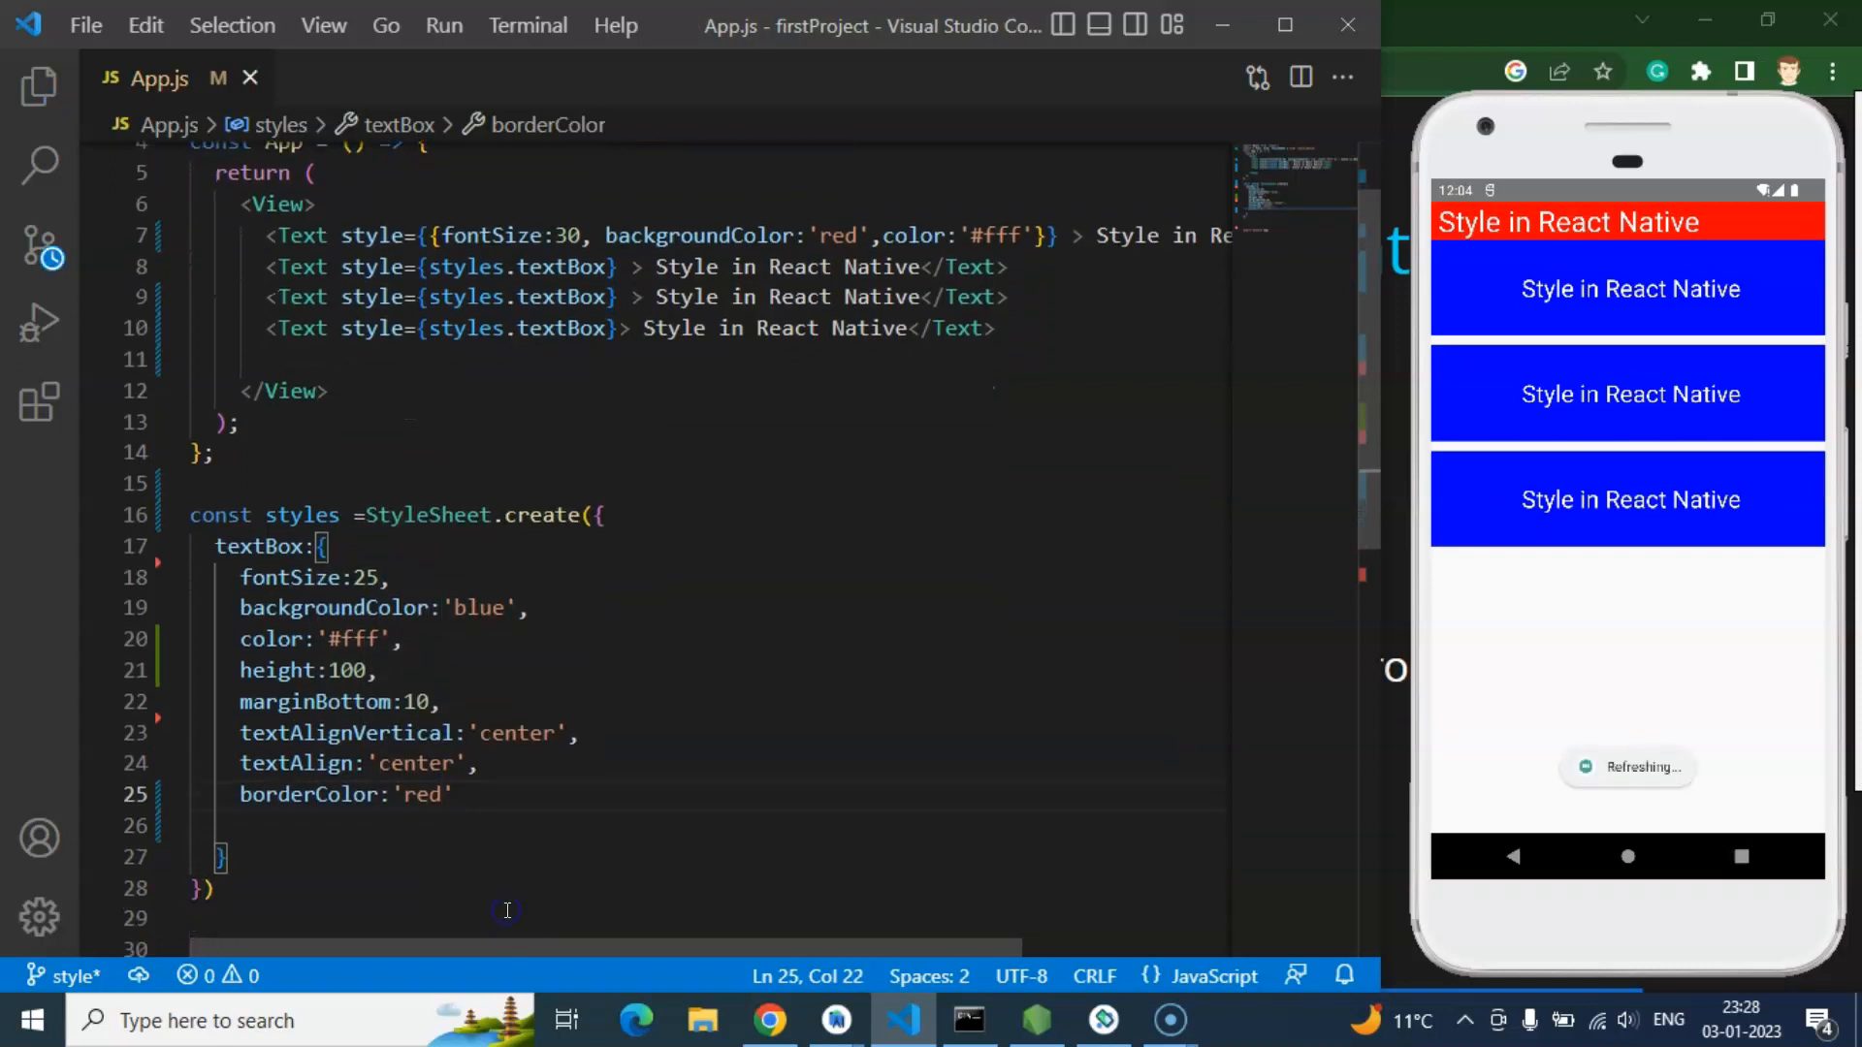
{"action": "mouse_move", "coordinate": [493, 789]}
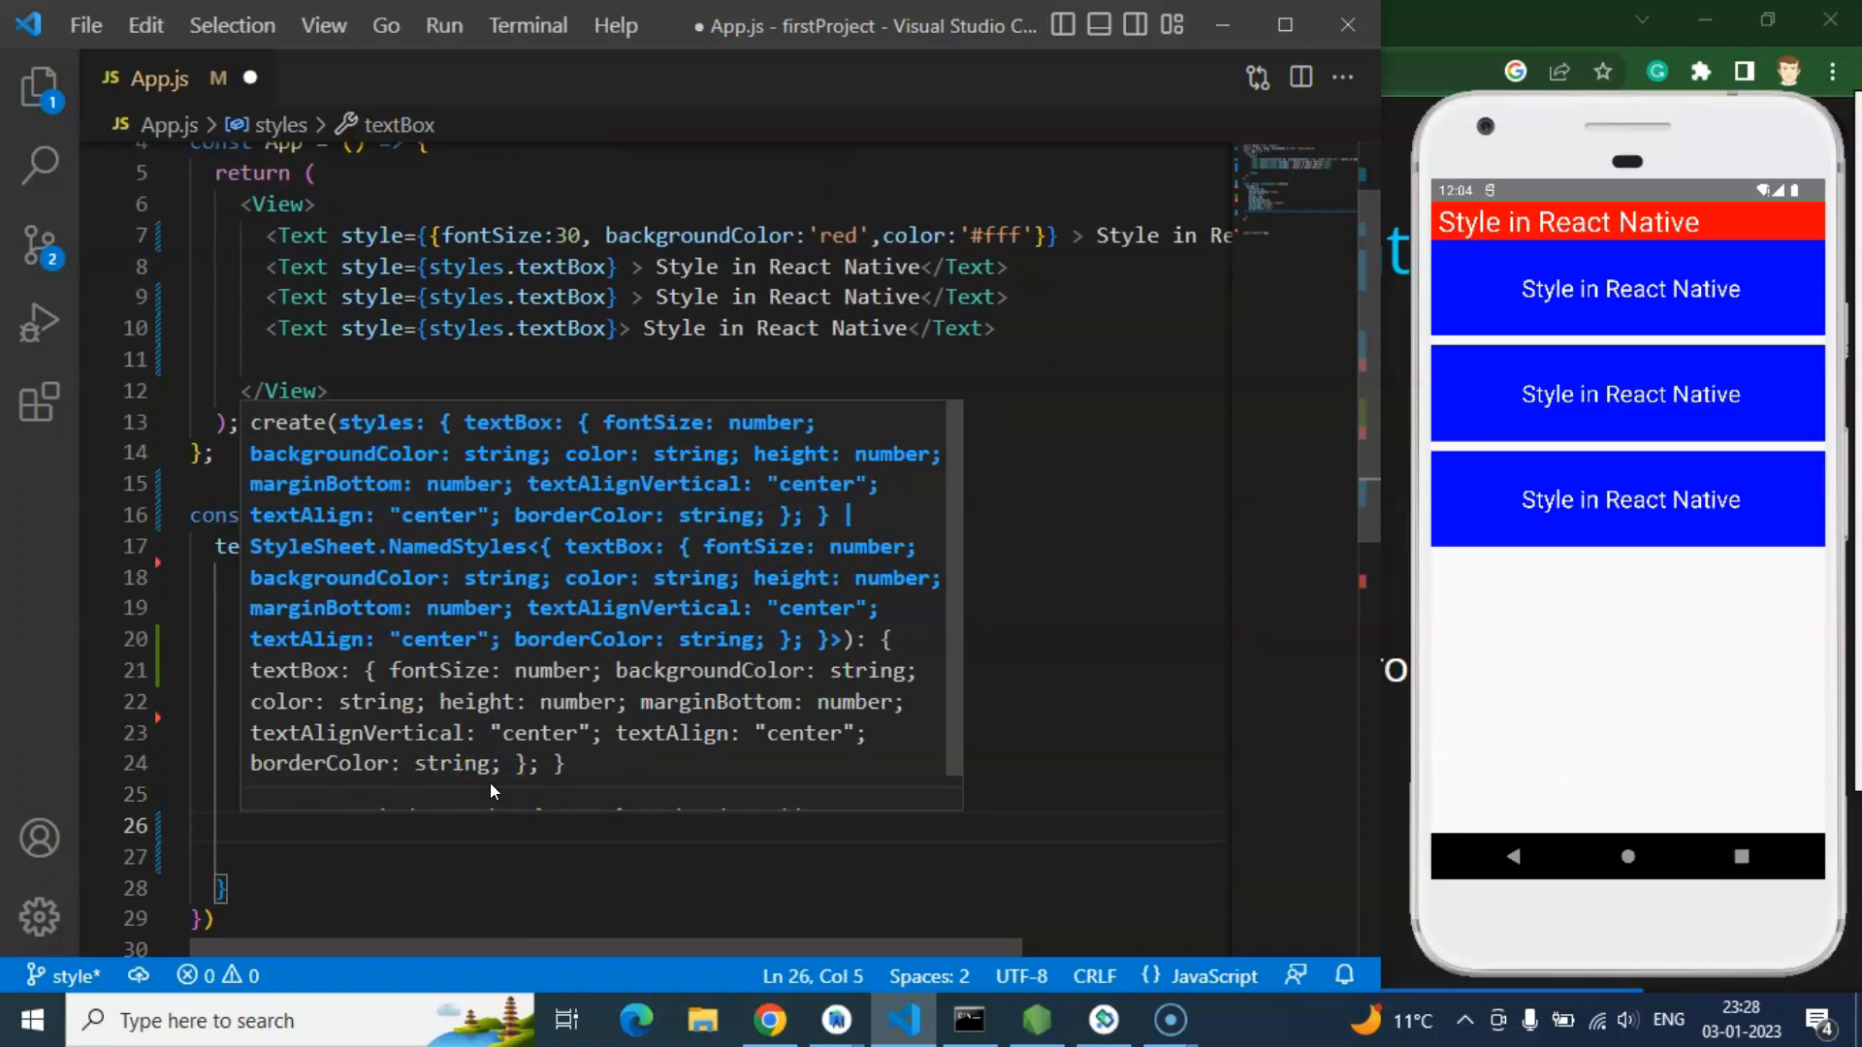
Step: Add borderWidth 3 and borderRadius 20 to textBox for rounded red borders
{"action": "type", "text": "borderw"}
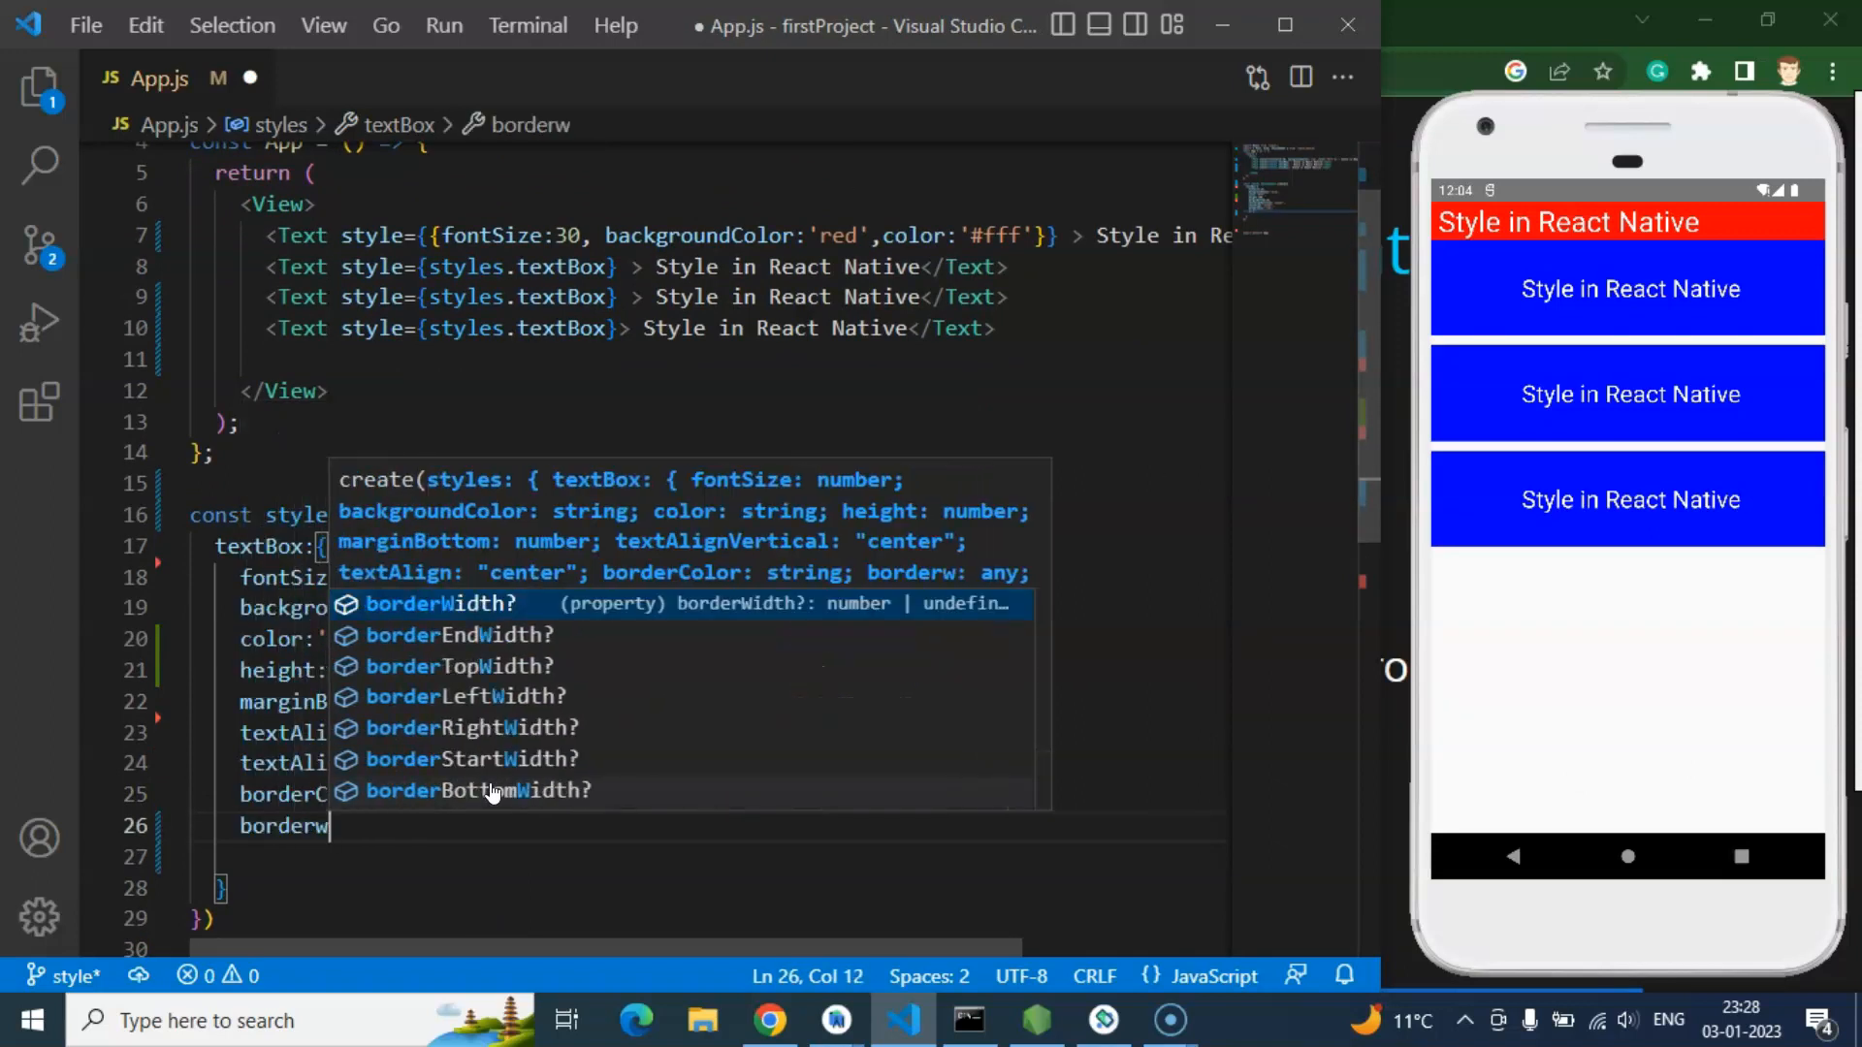
{"action": "type", "text": "idth:3px"}
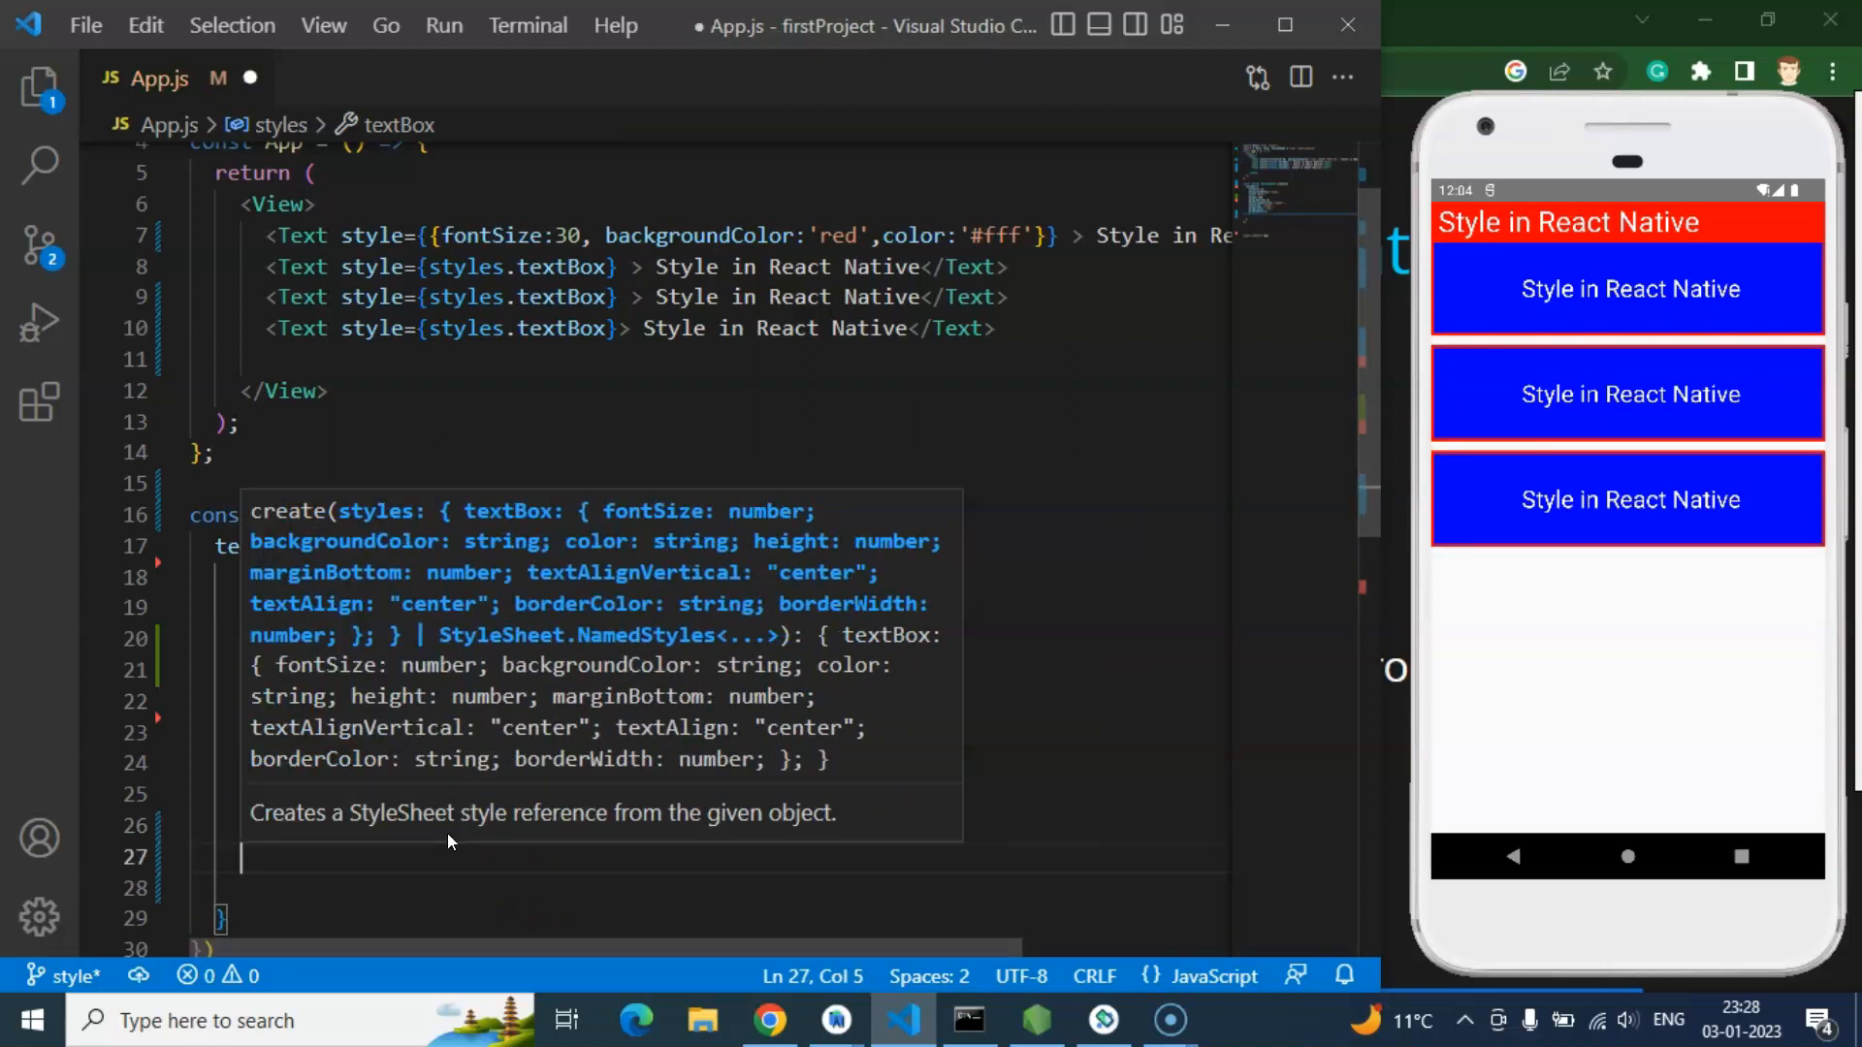
{"action": "type", "text": "bo"}
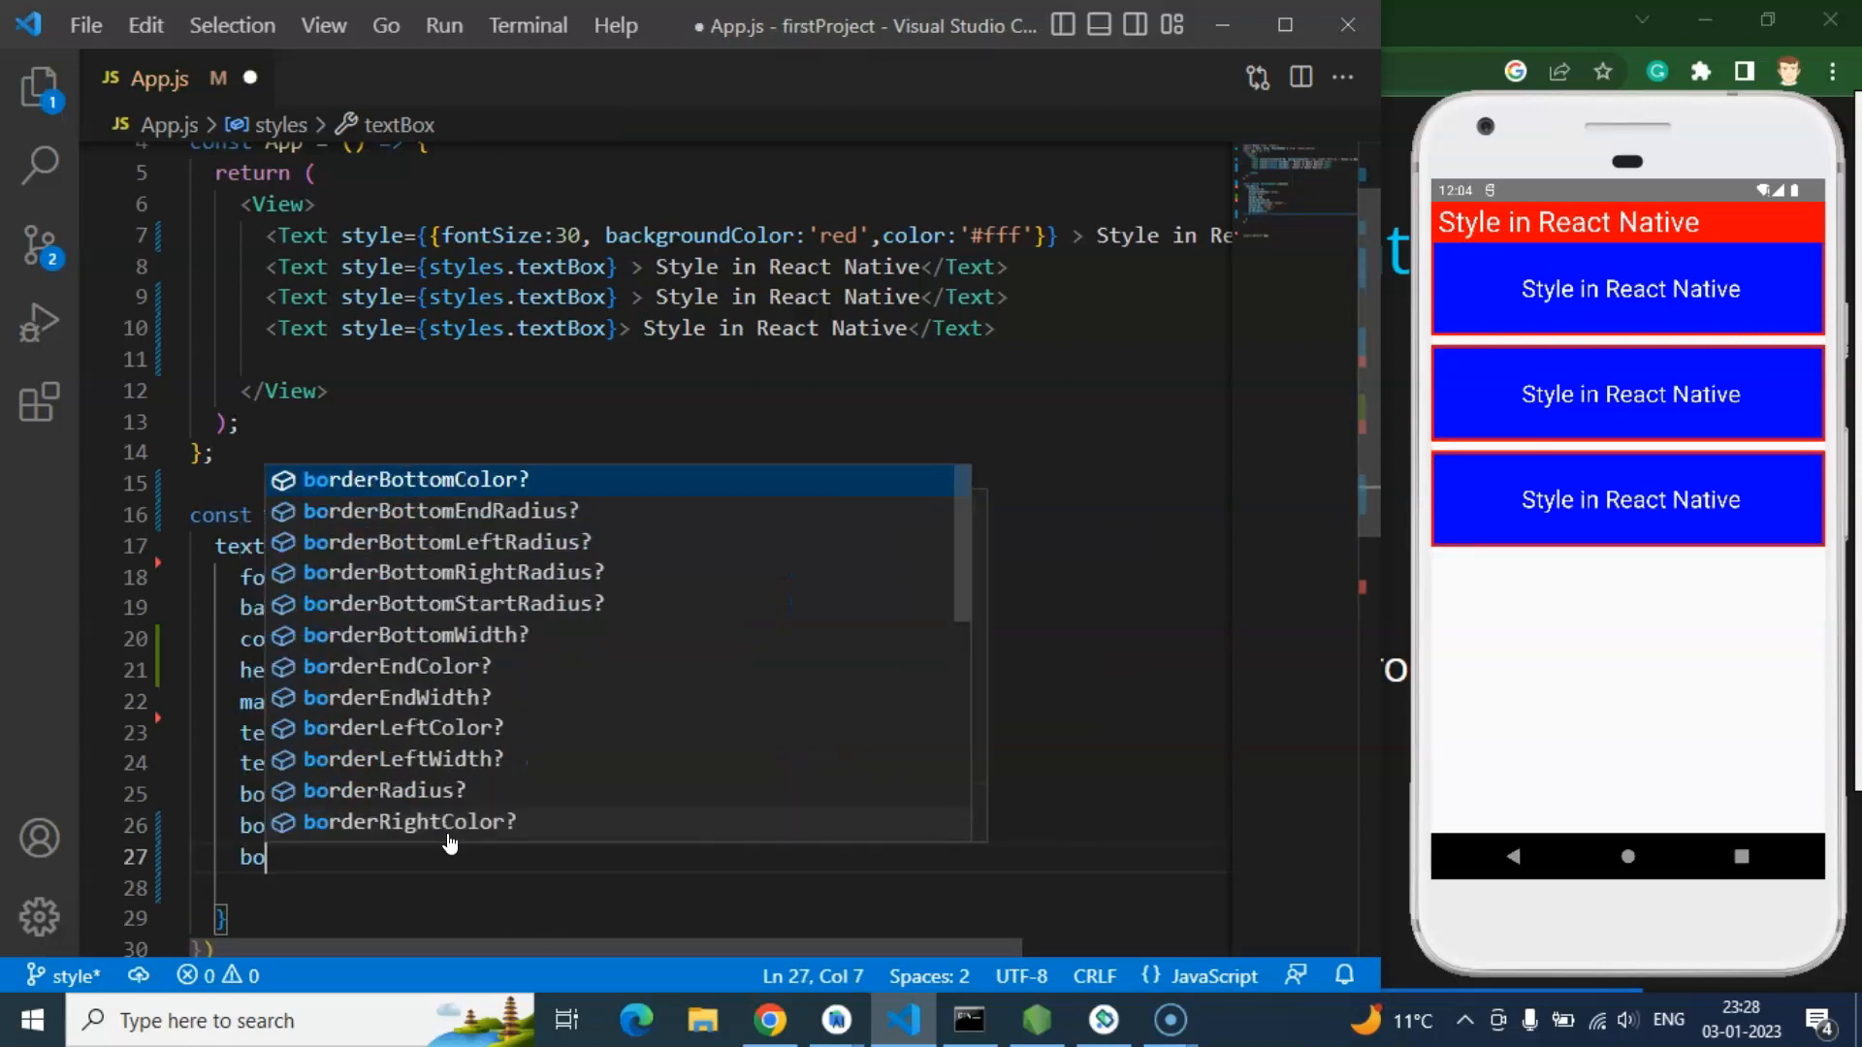
{"action": "type", "text": "rder"}
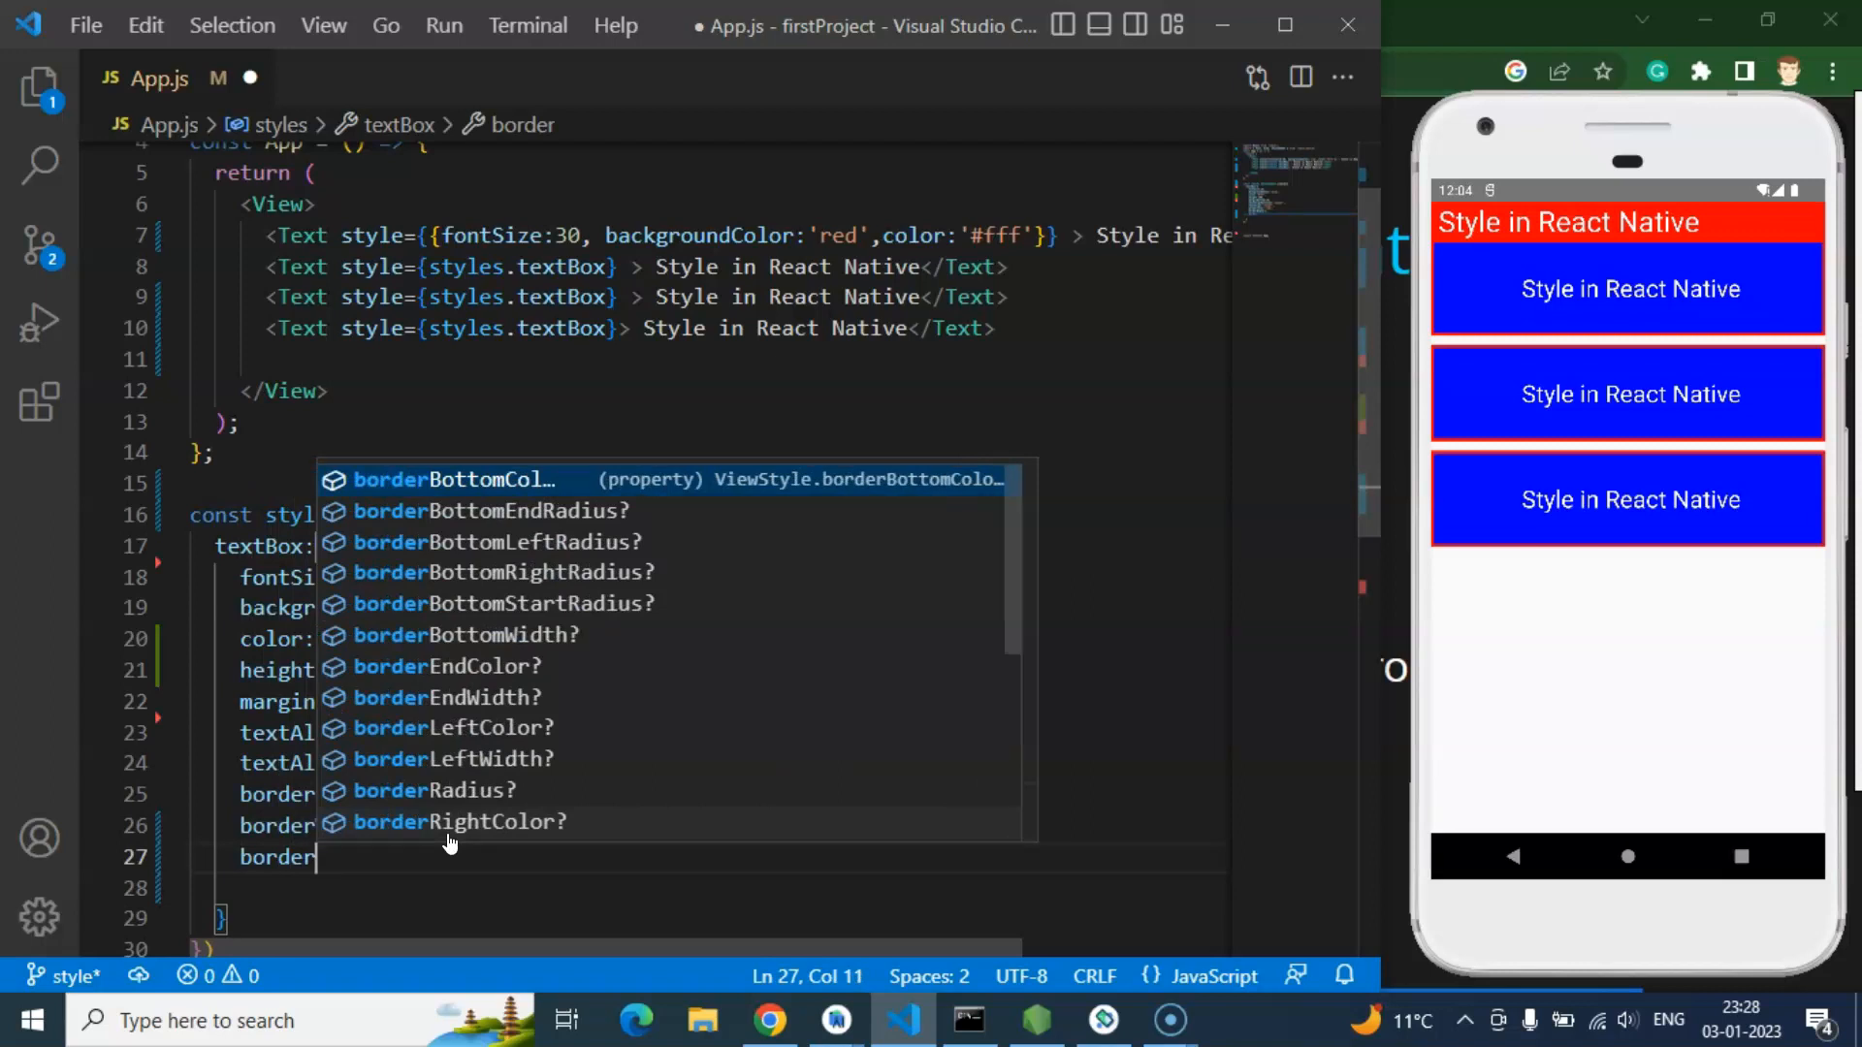
{"action": "type", "text": "Radius:20"}
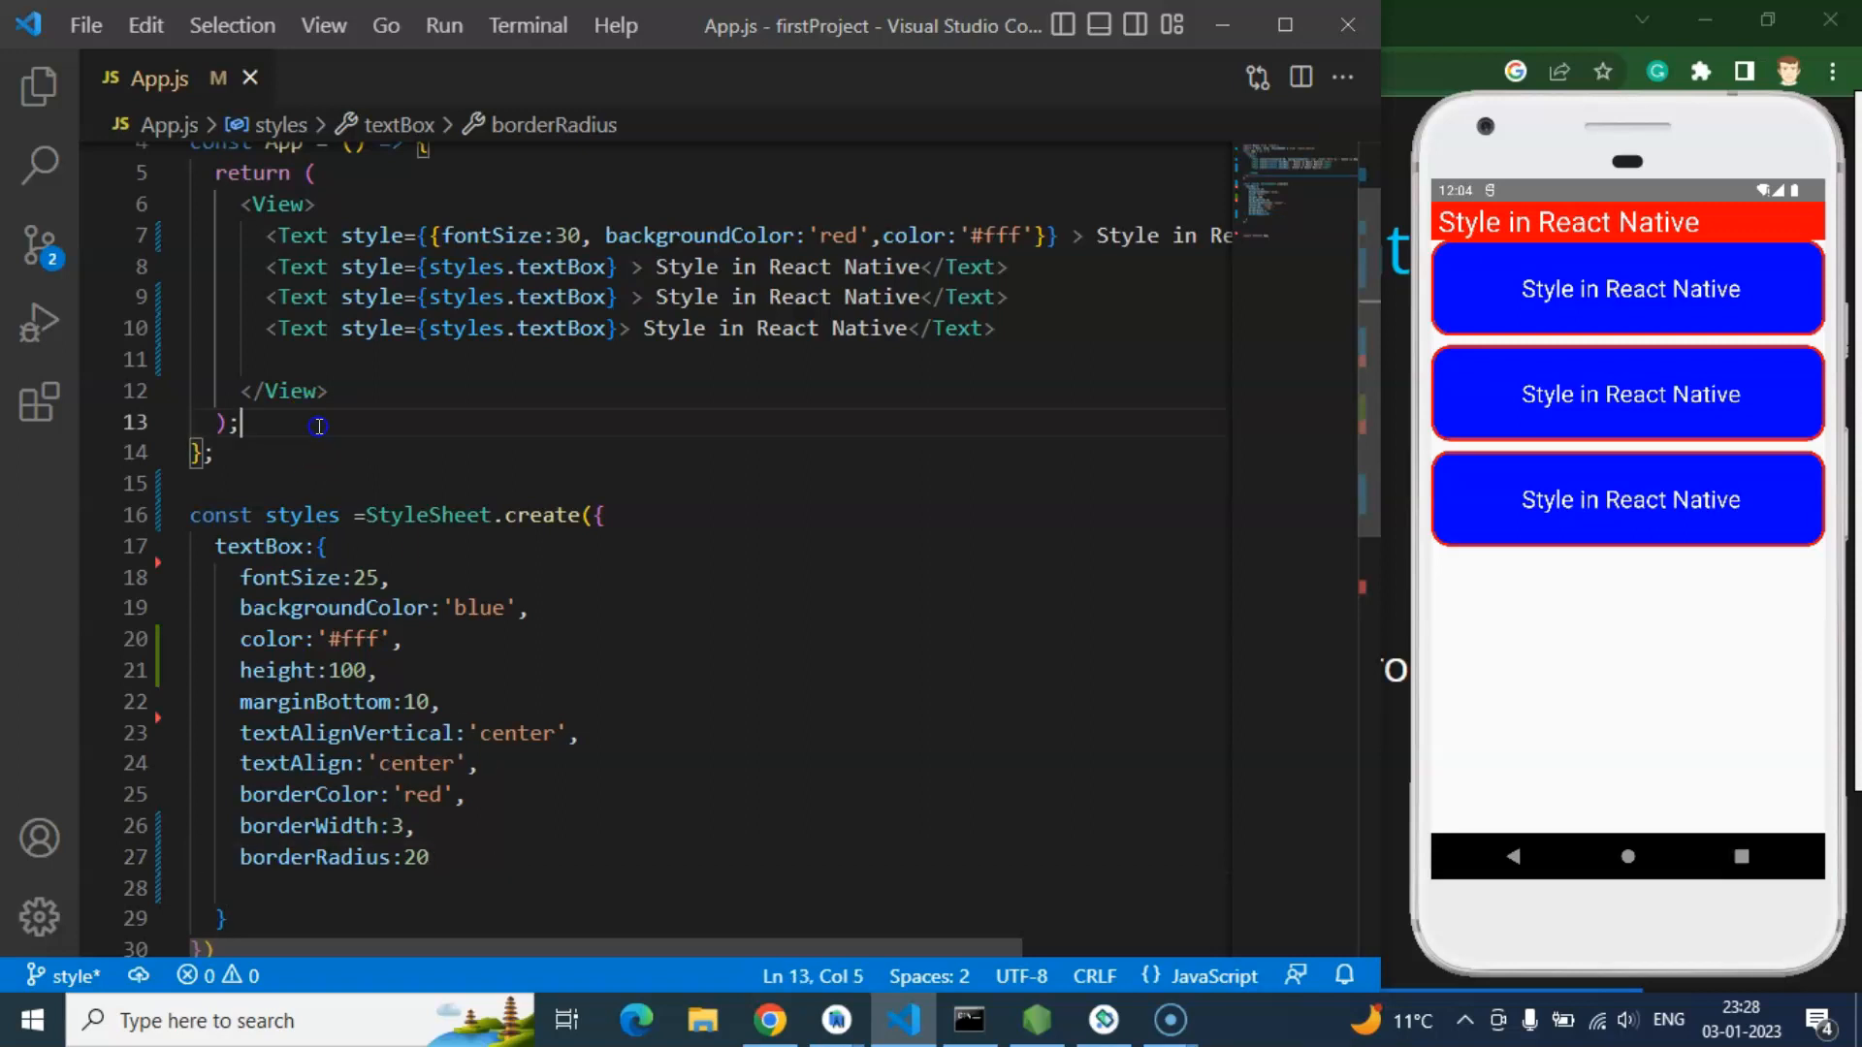
{"action": "left_click", "coordinate": [38, 86]}
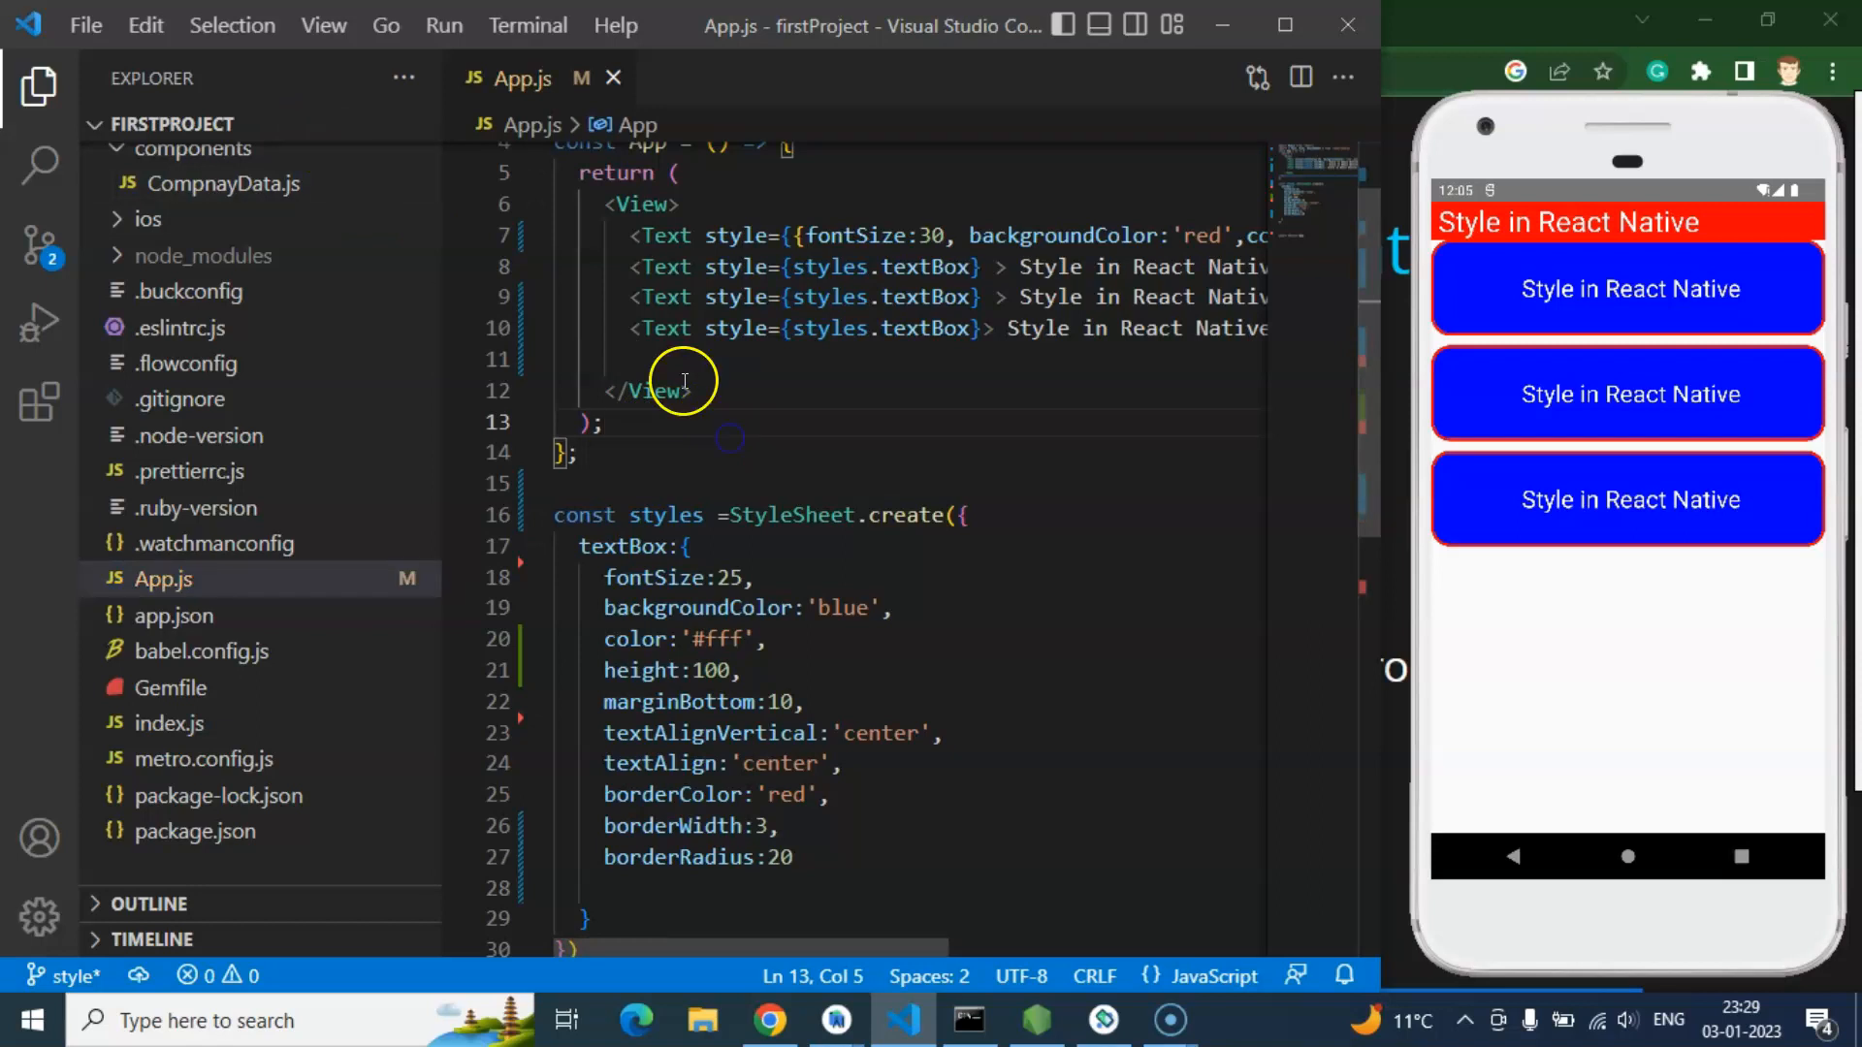
Step: Create a new style.js file in the project folder and return to App.js
{"action": "left_click", "coordinate": [300, 124]}
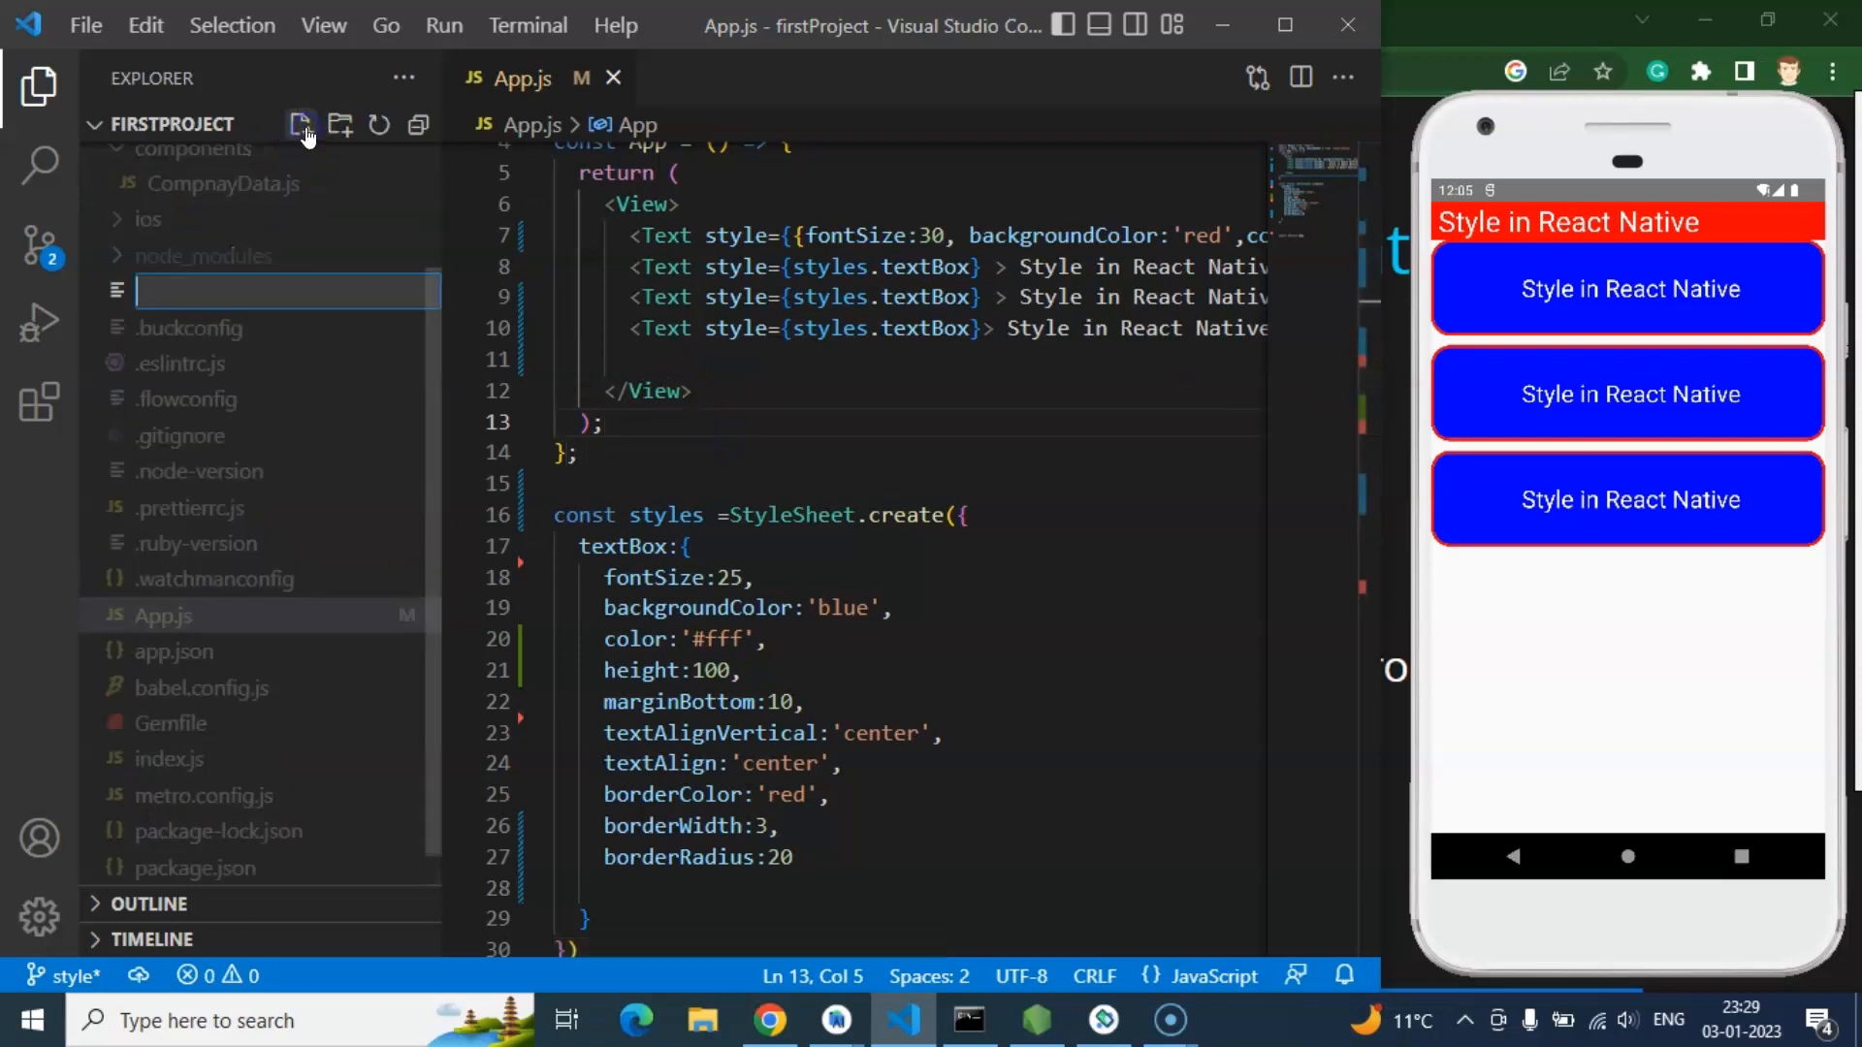
{"action": "type", "text": "style"}
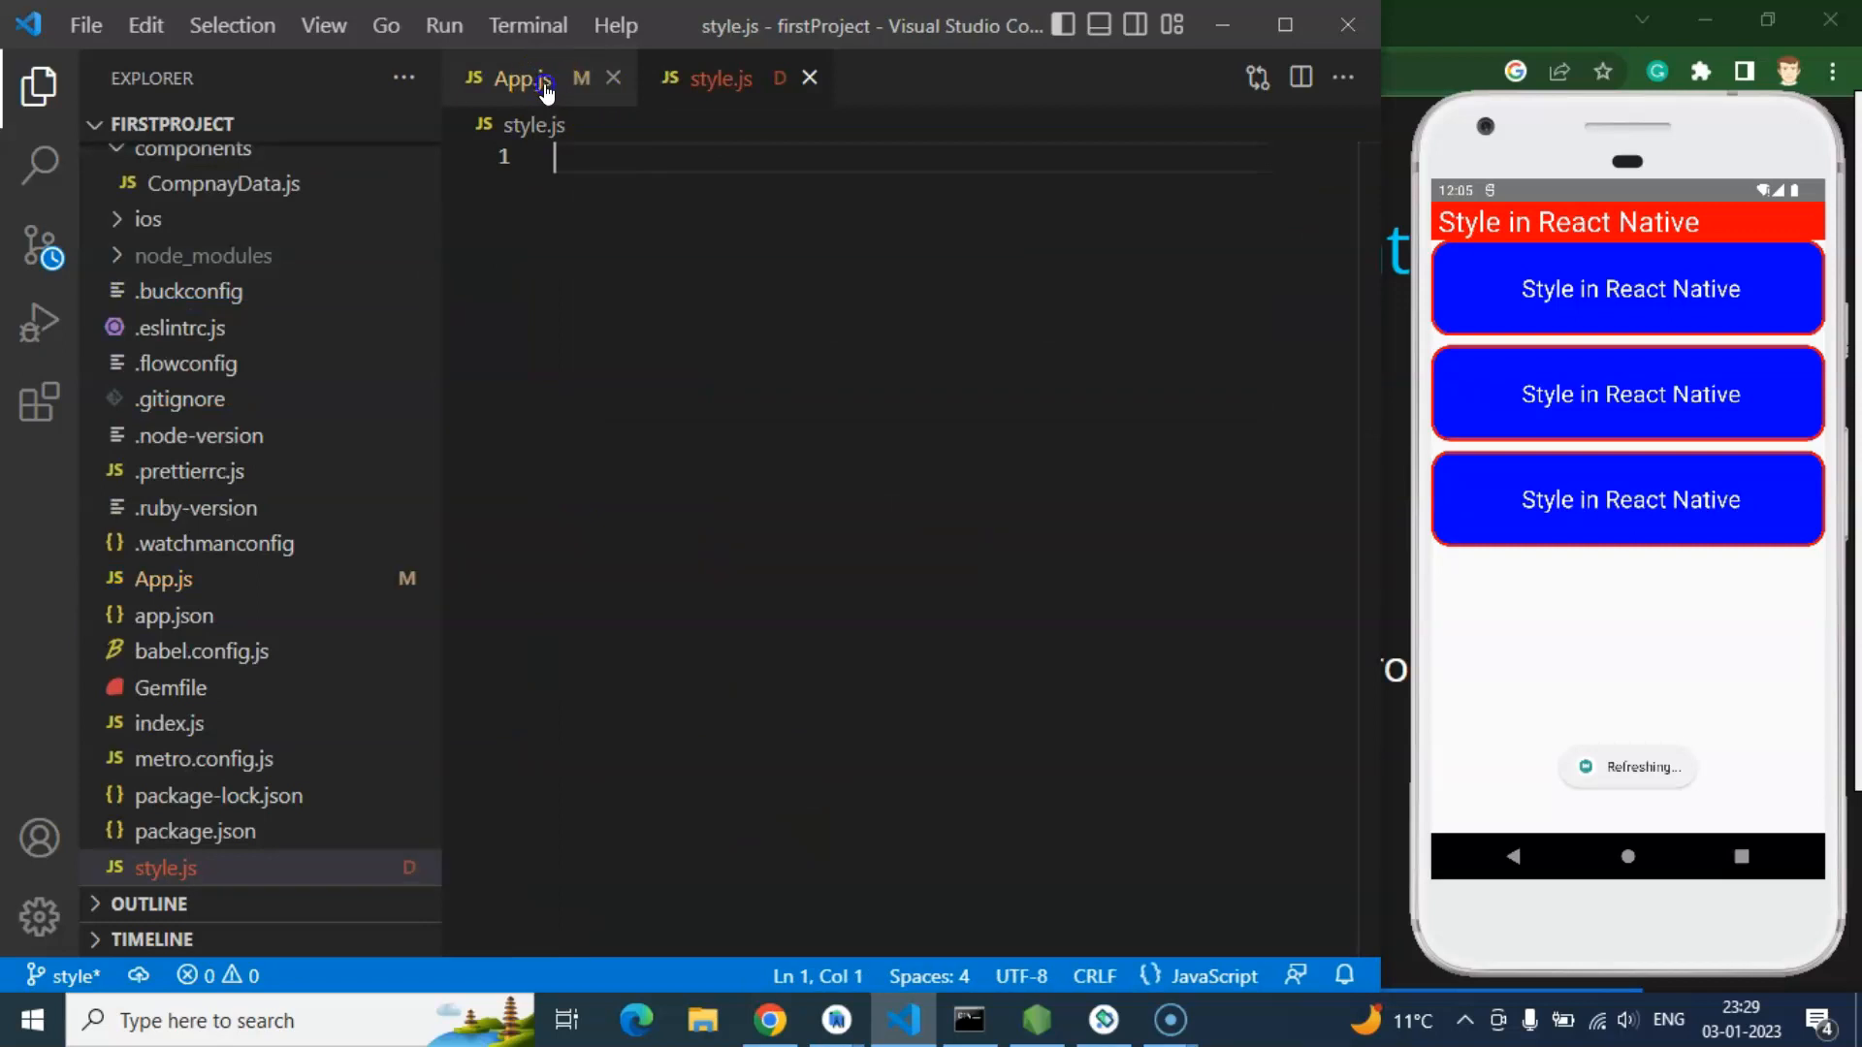
{"action": "left_click", "coordinate": [515, 78]}
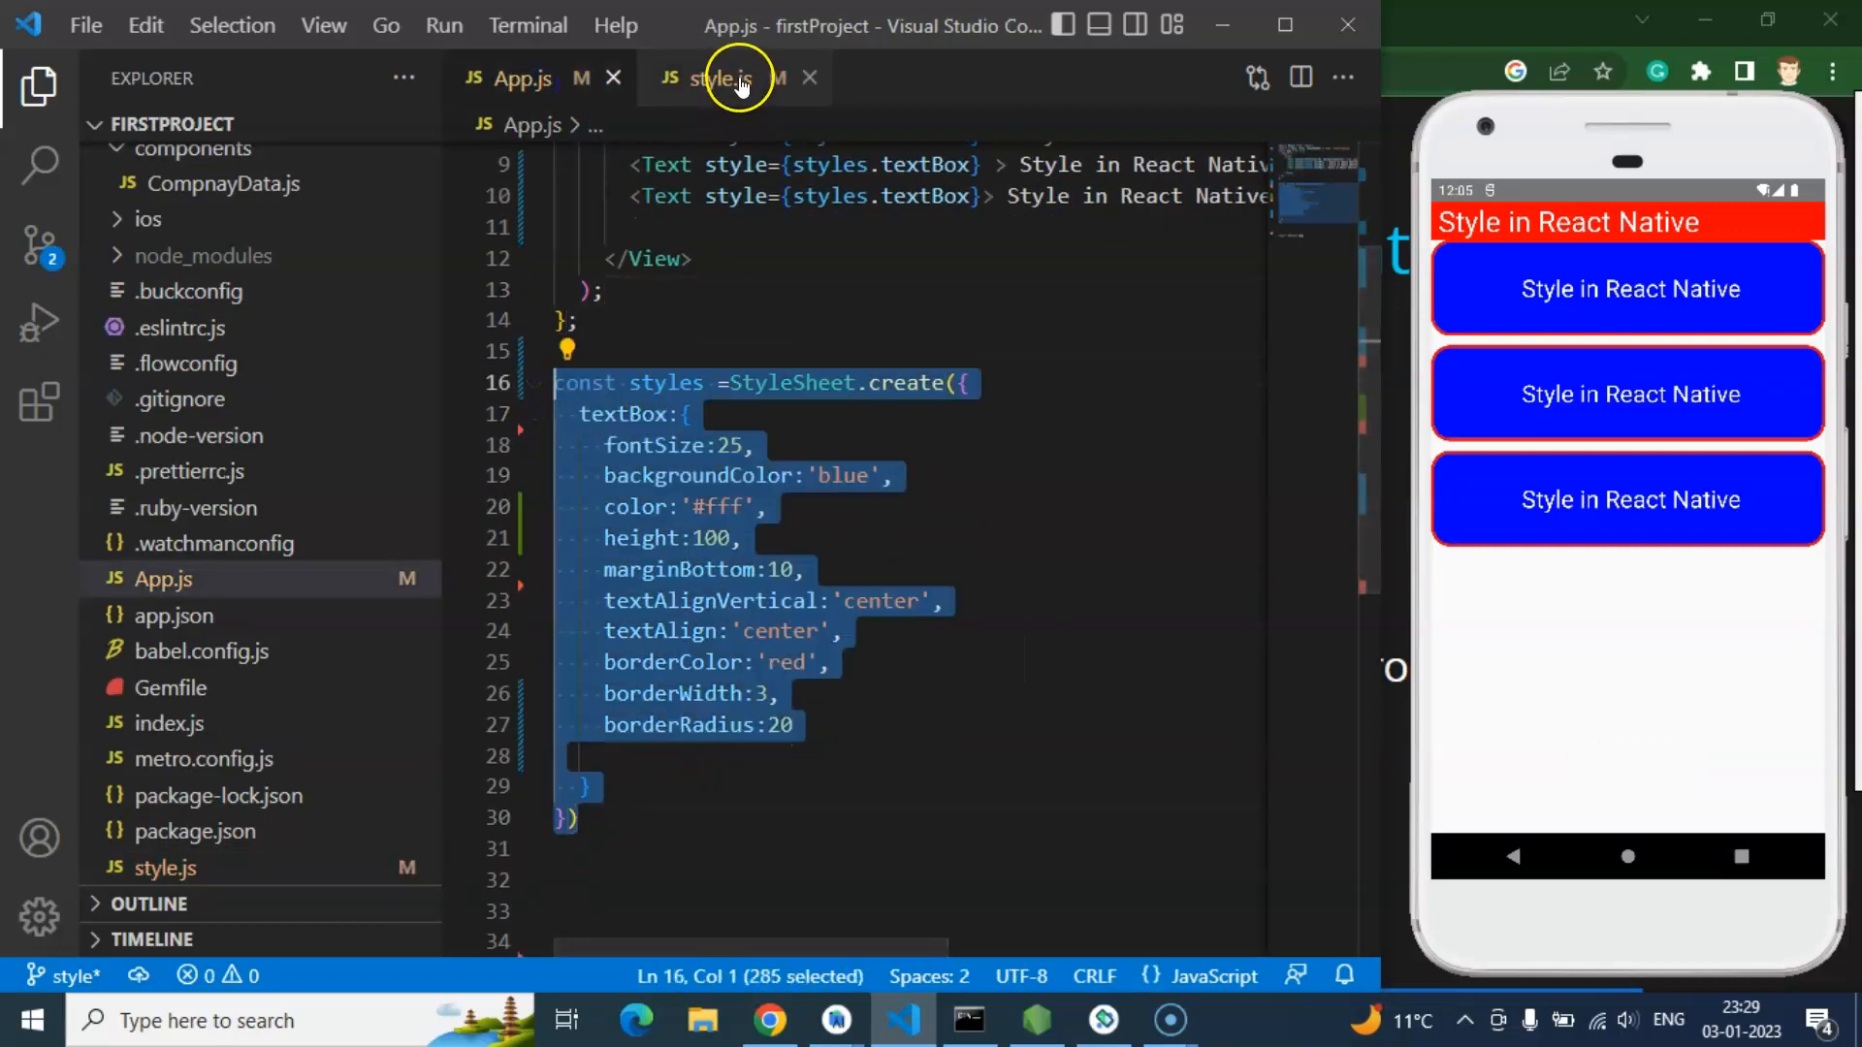
Step: Add the StyleSheet import from react-native at the top of style.js and save
{"action": "left_click", "coordinate": [709, 77]}
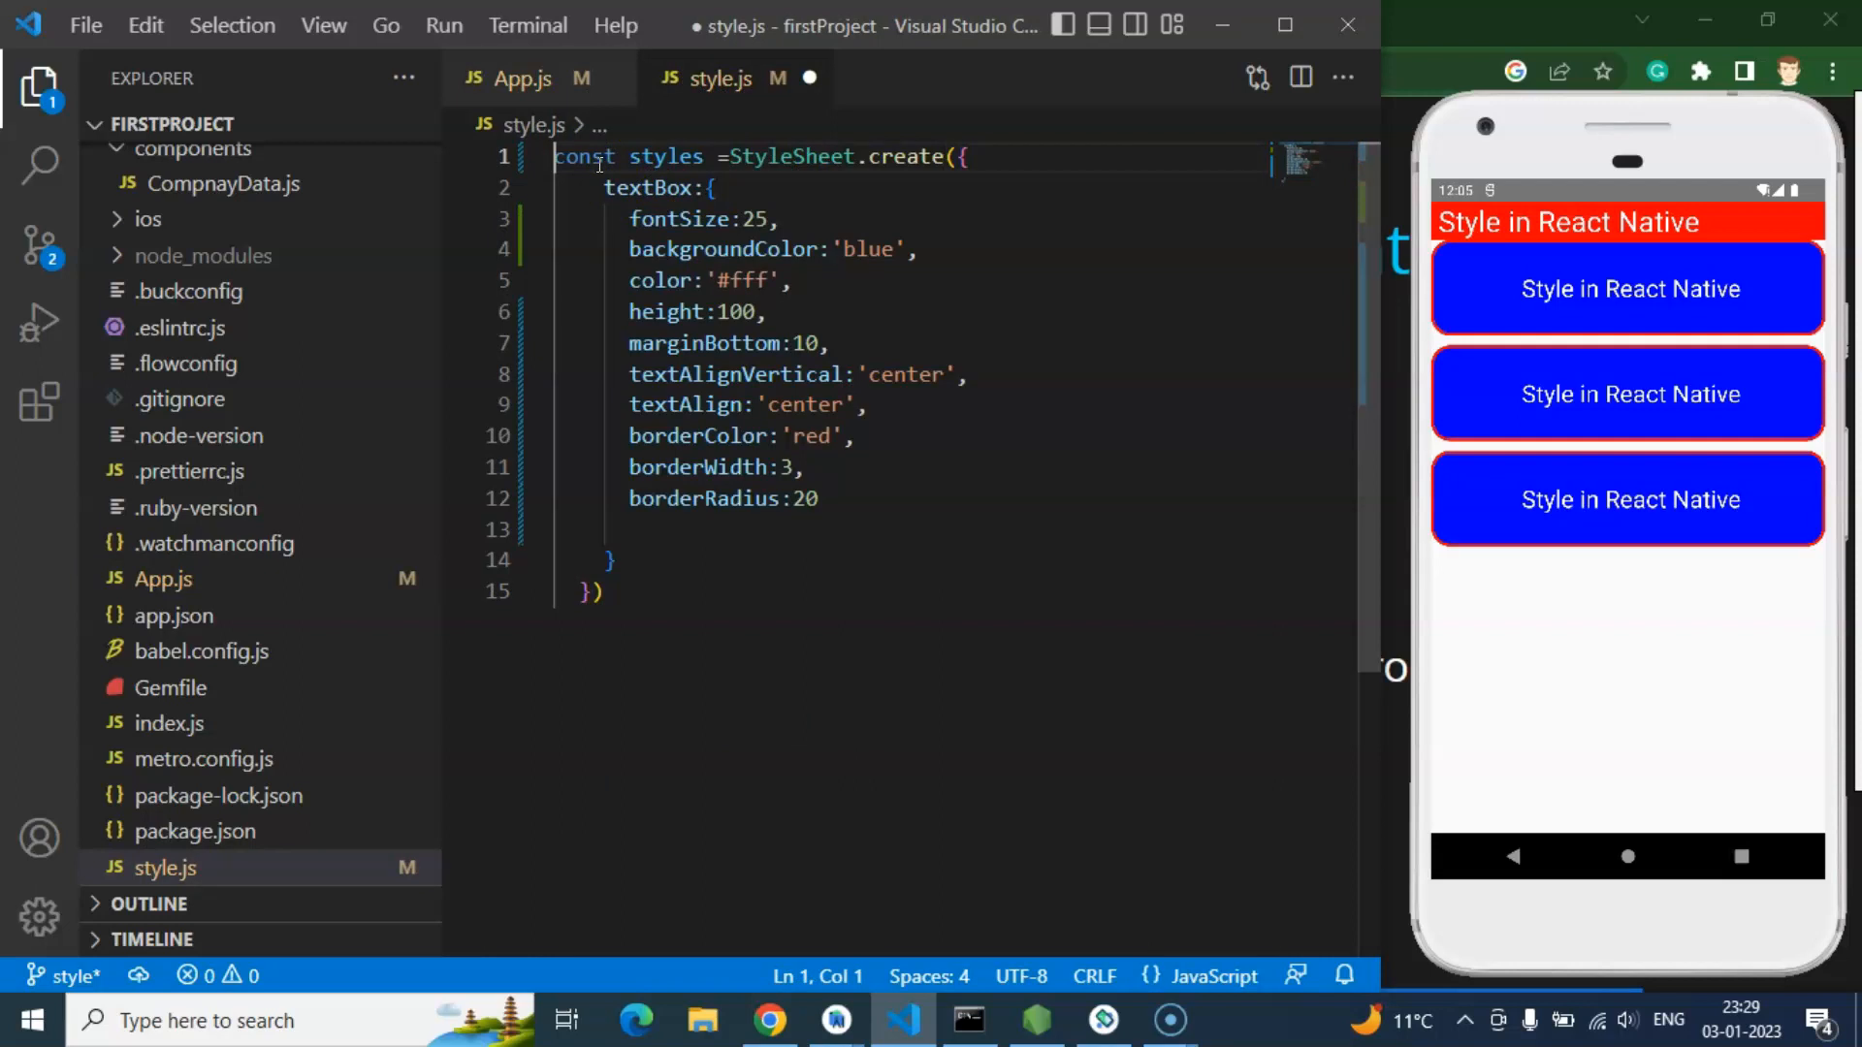
{"action": "key", "text": "Enter"}
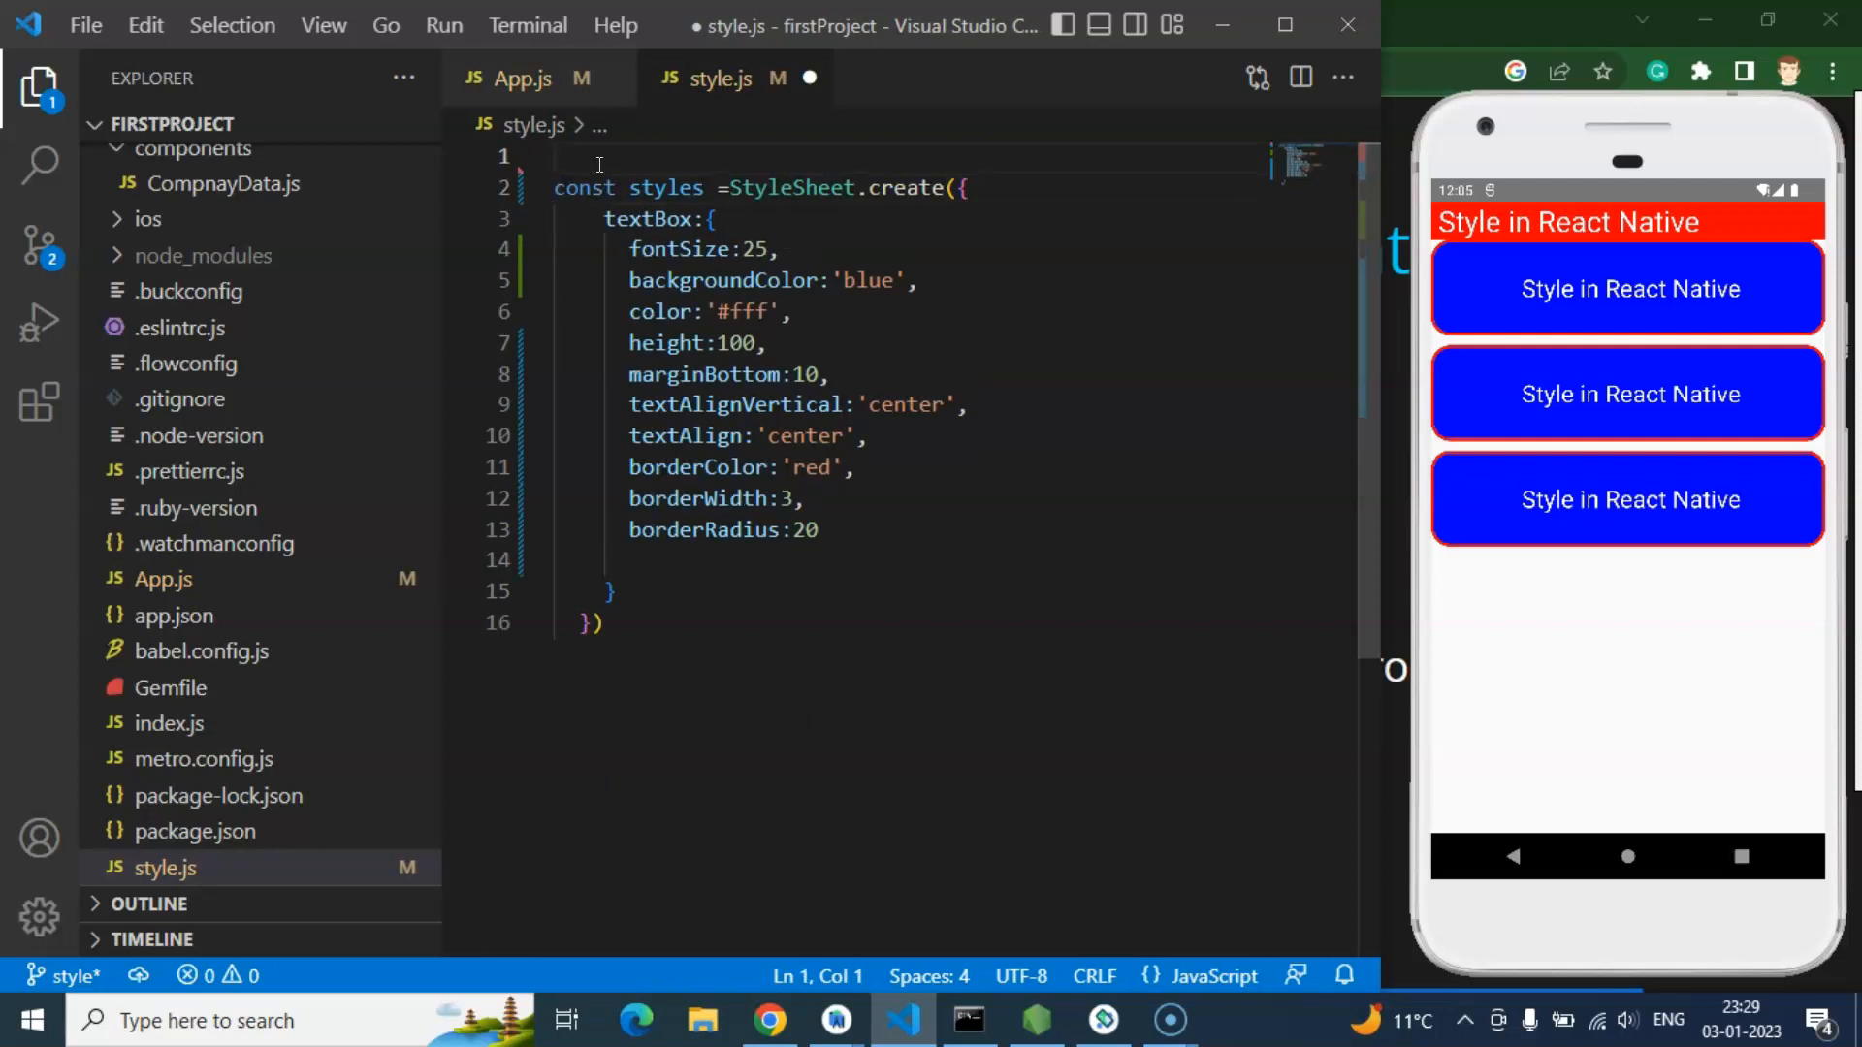
{"action": "type", "text": "import"}
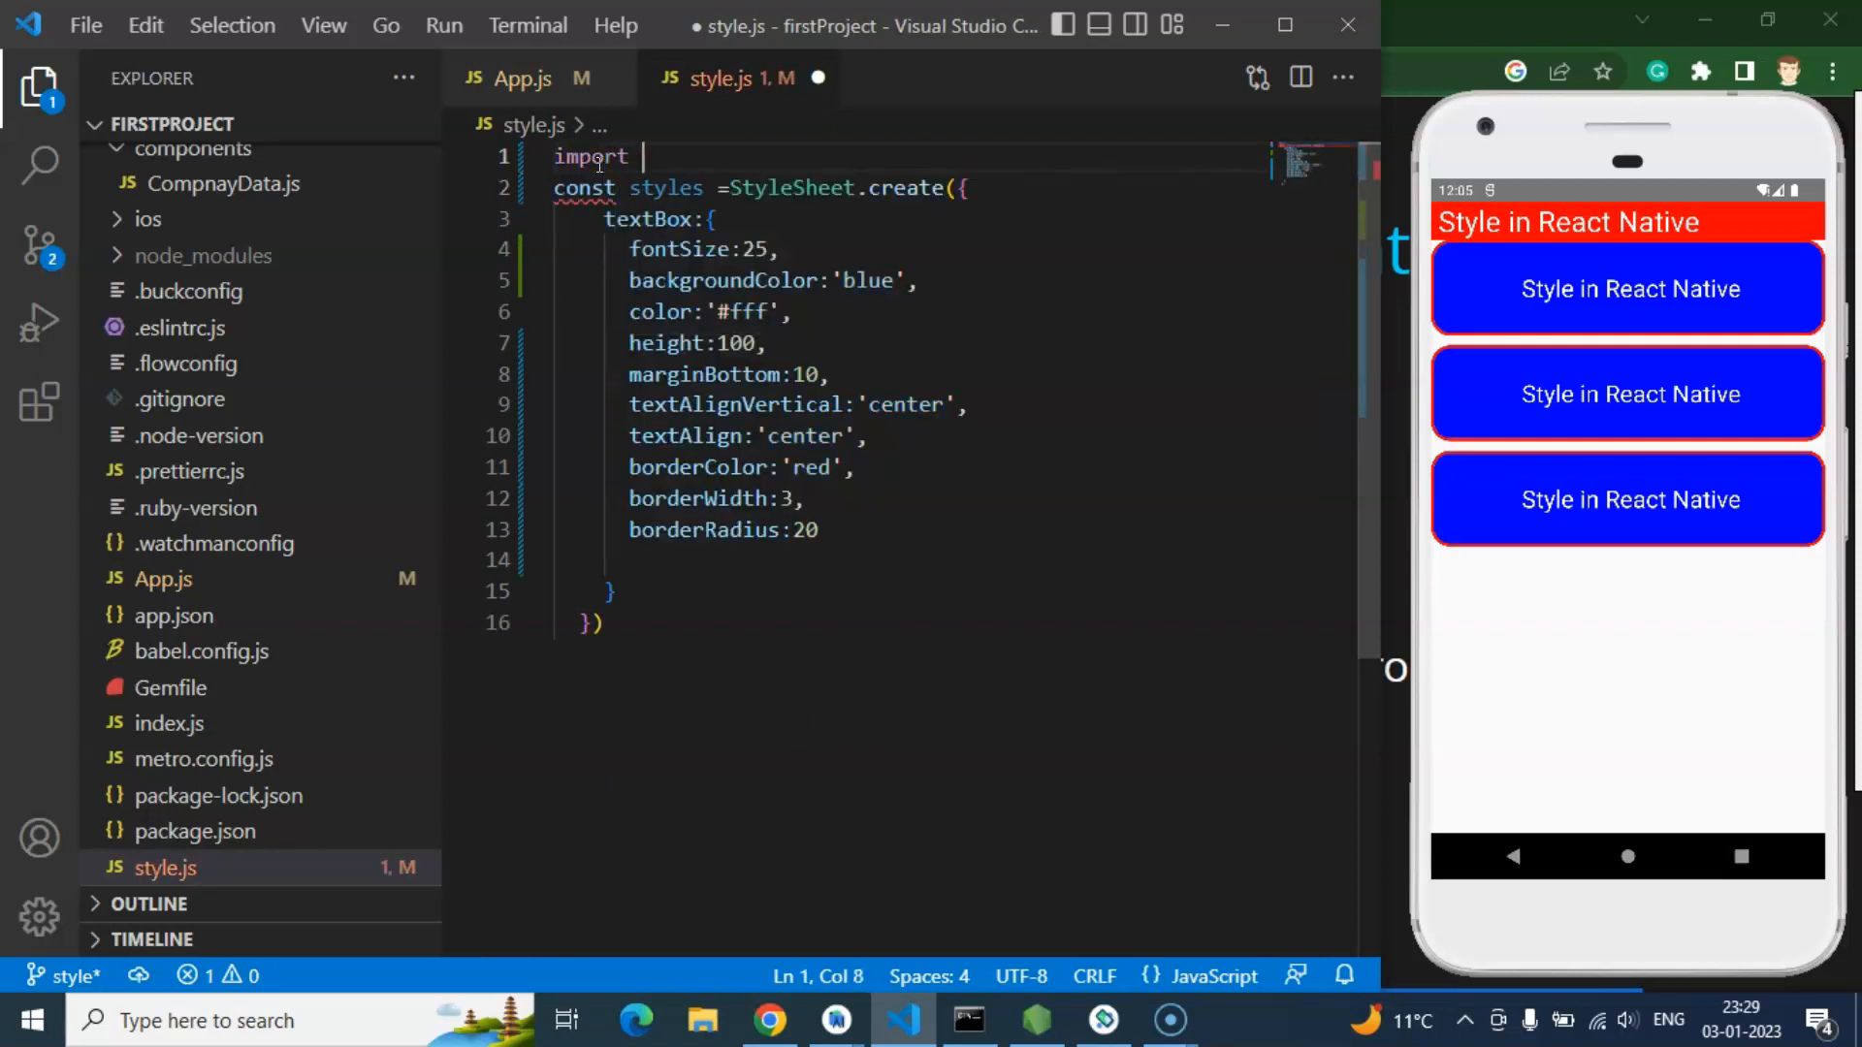
{"action": "type", "text": "StyleSheet } from \"react-native"}
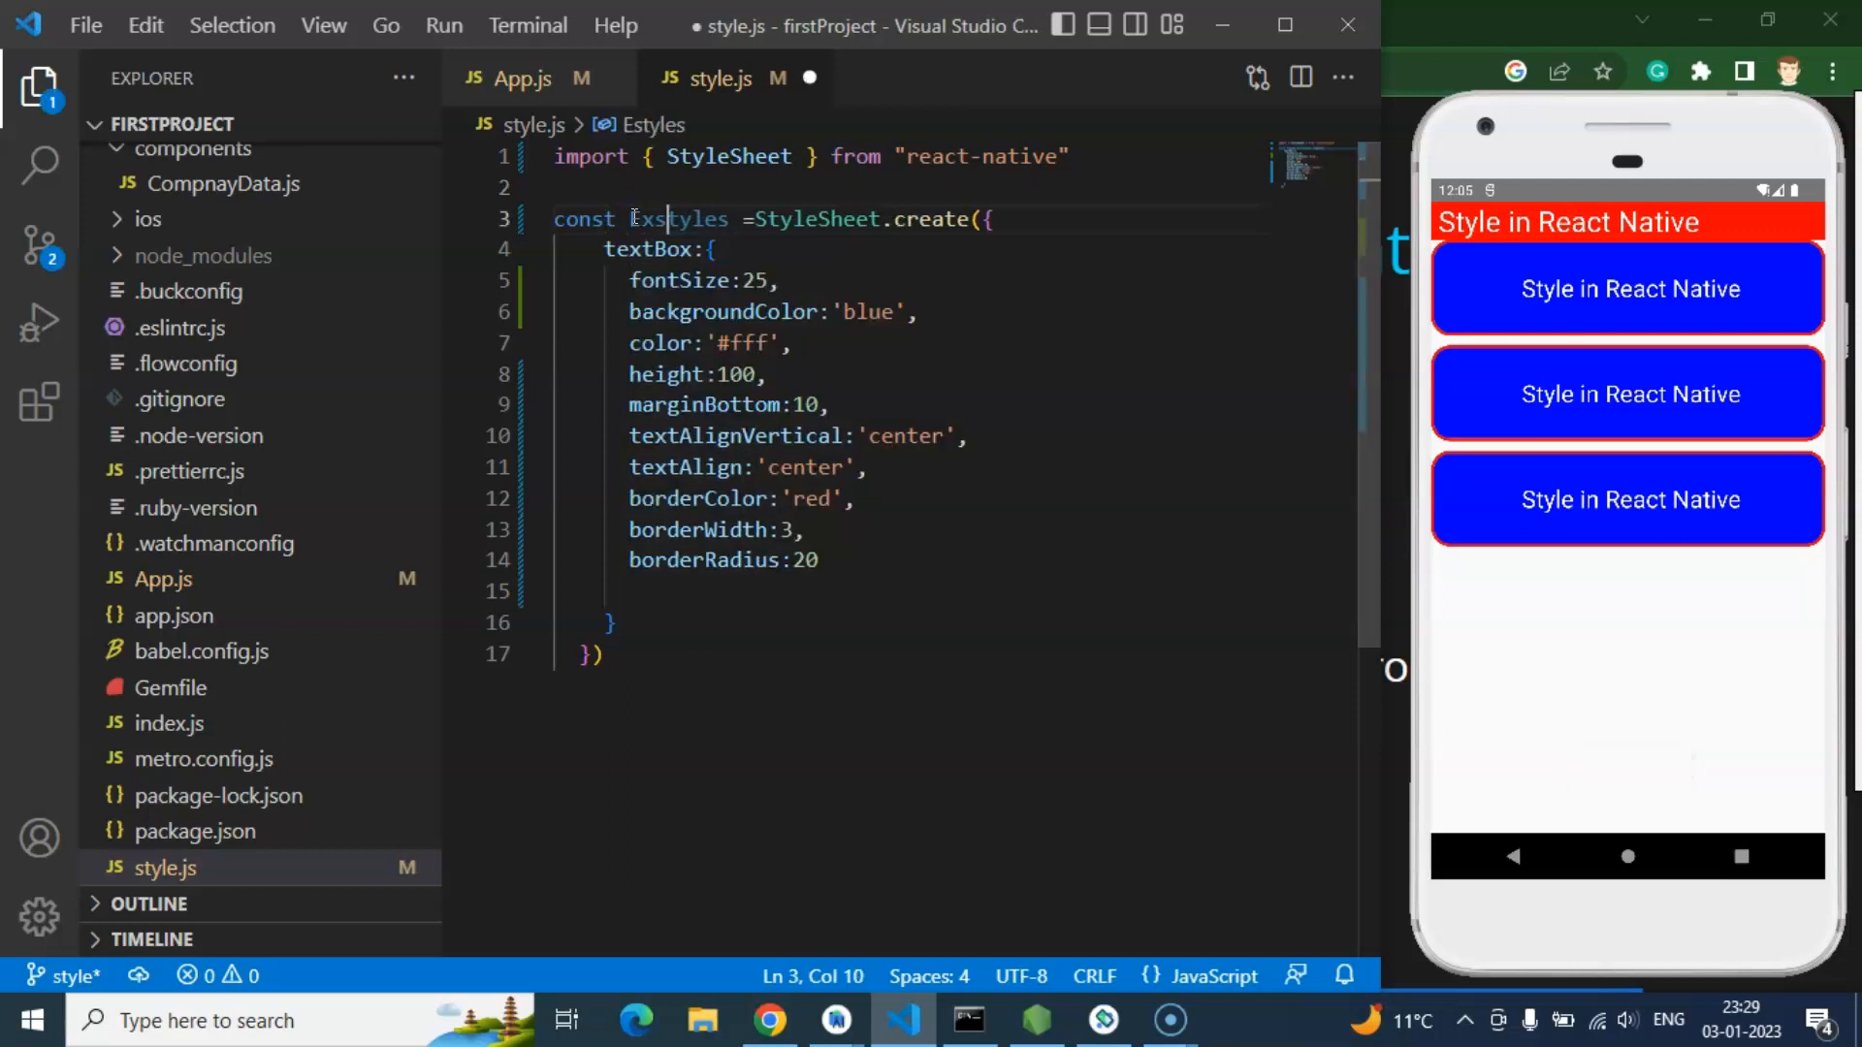
{"action": "key", "text": "ctrl+s"}
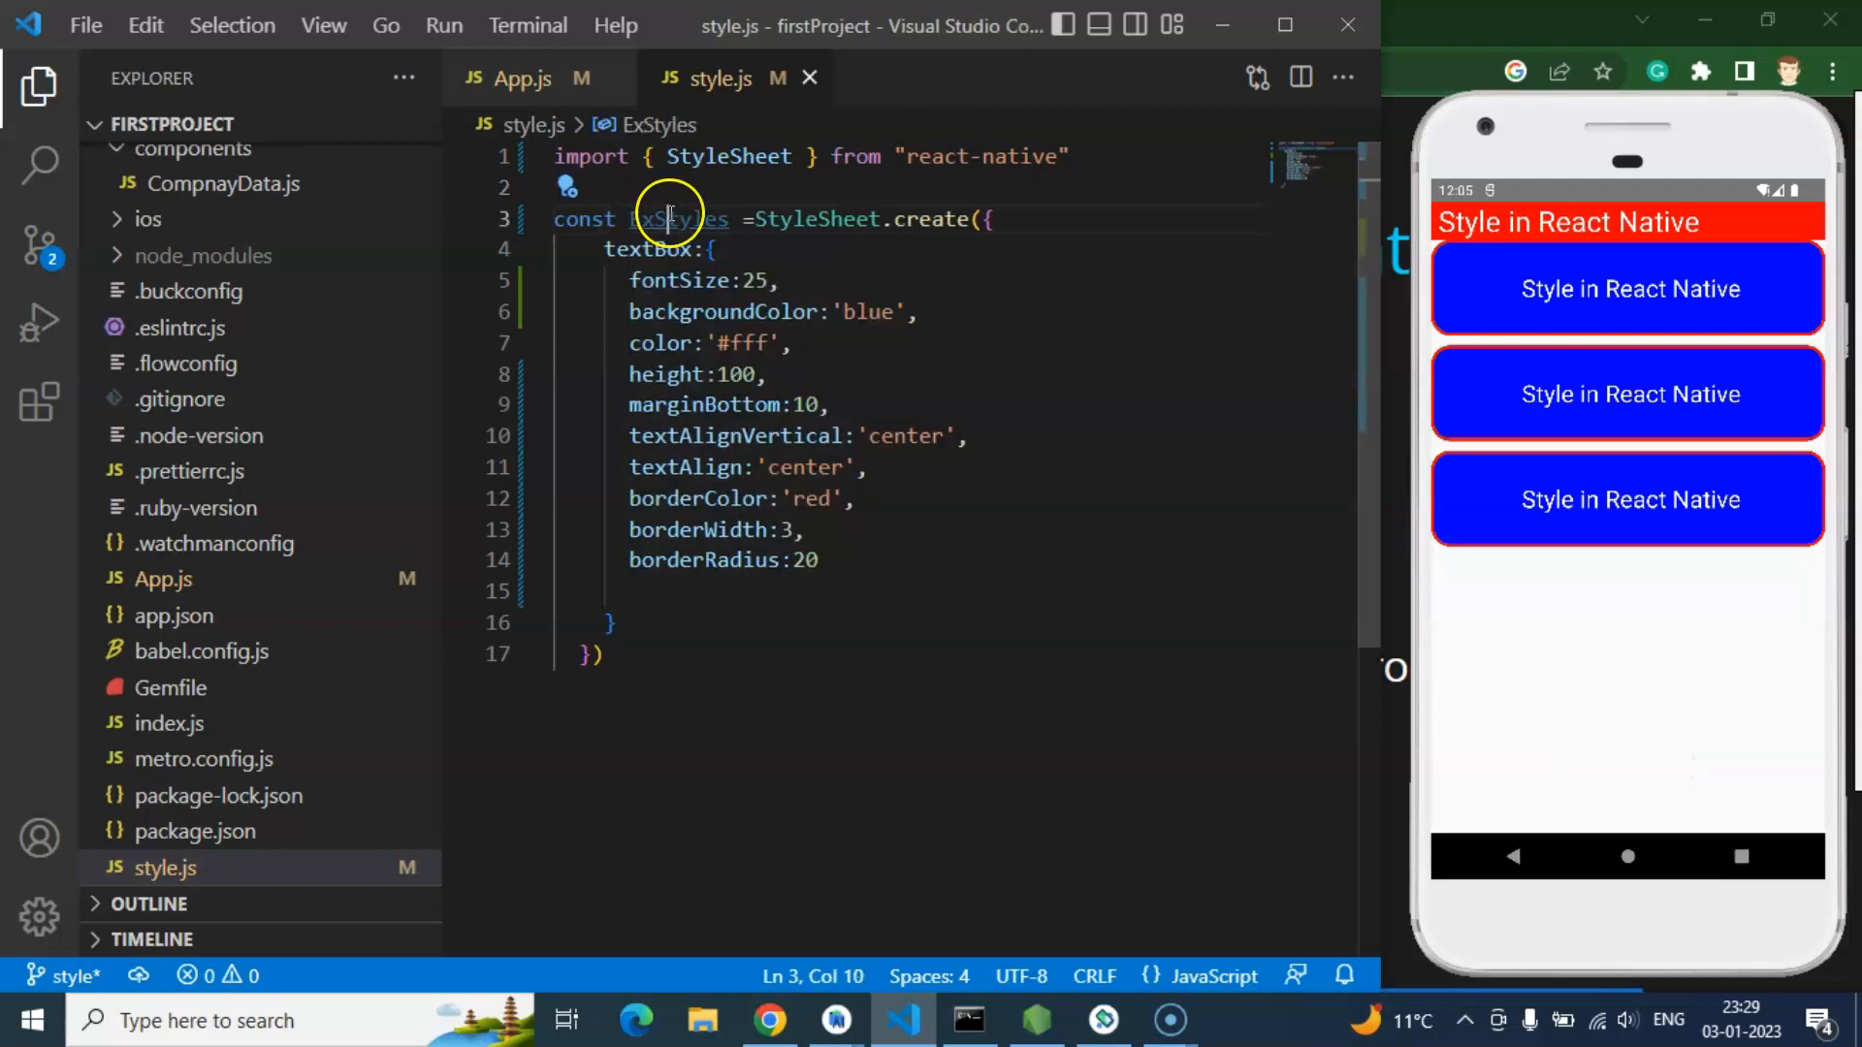
Step: Trim ExStyles textBox to a green background, font size 35, white text and height 100
{"action": "double_click", "coordinate": [678, 219]}
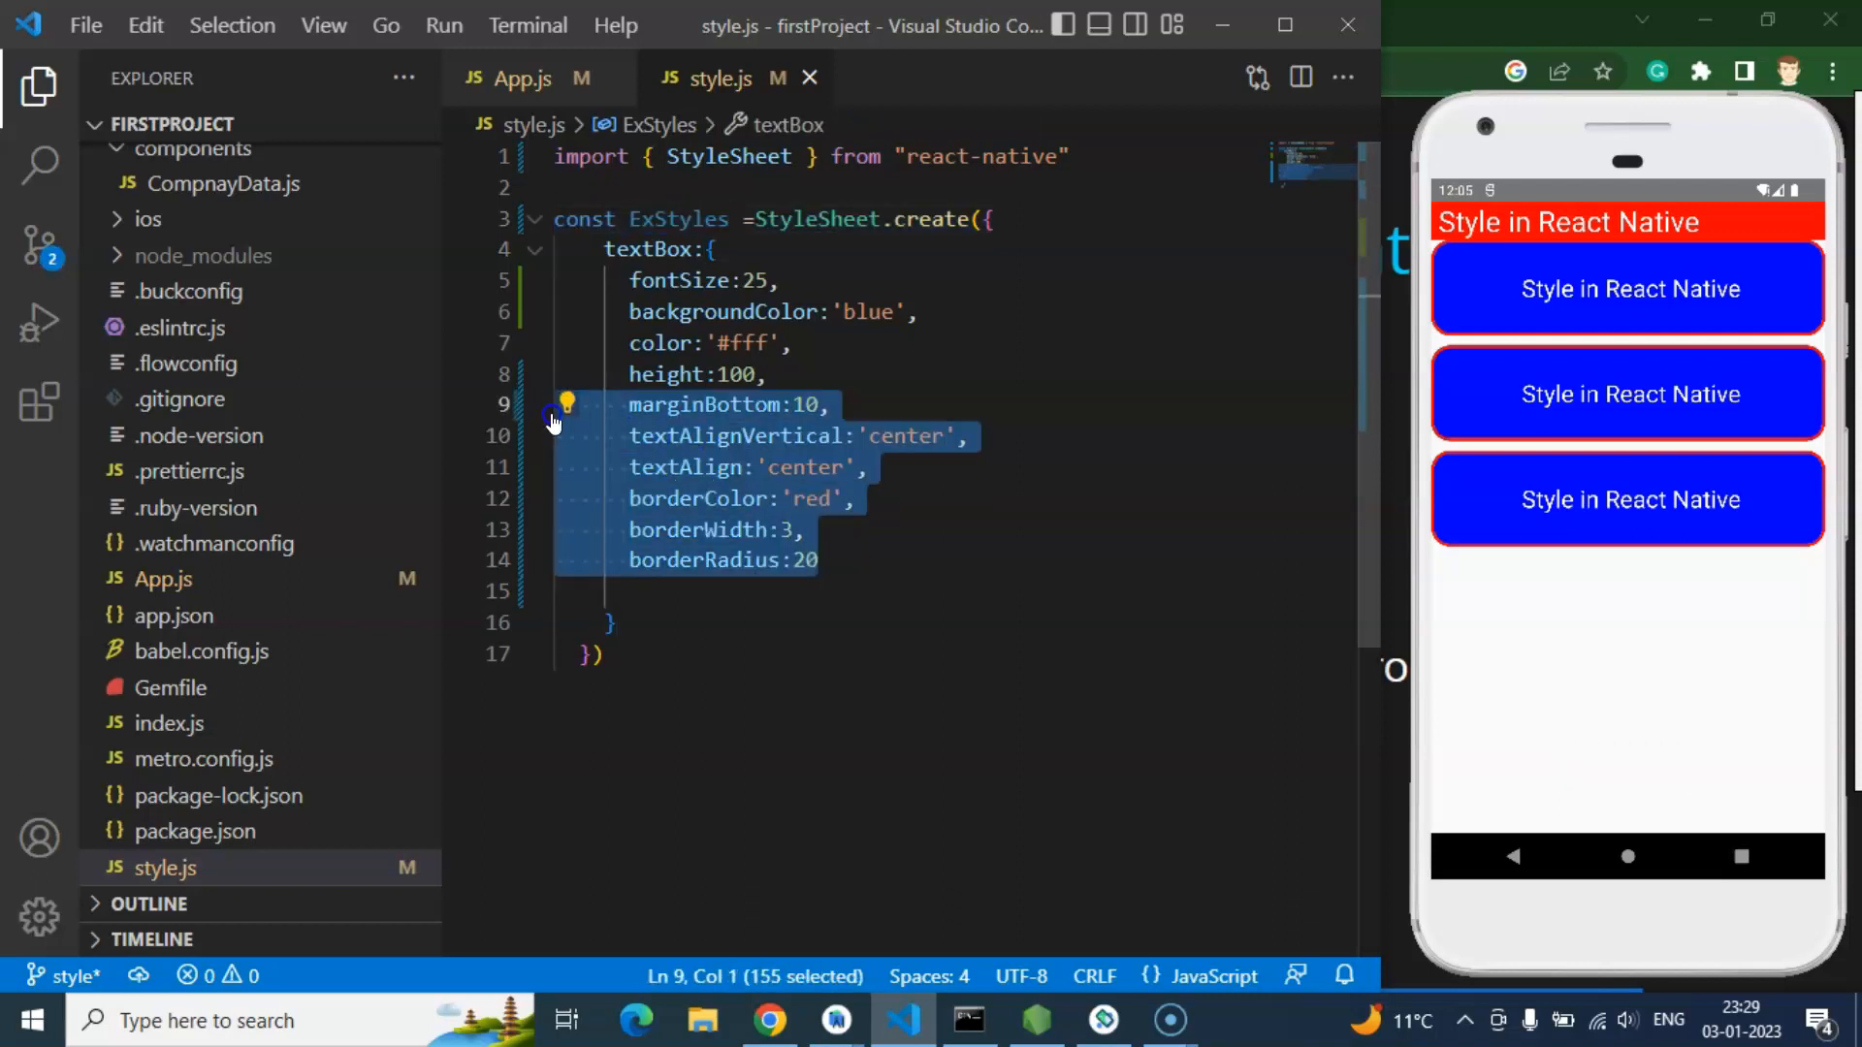
{"action": "key", "text": "Delete"}
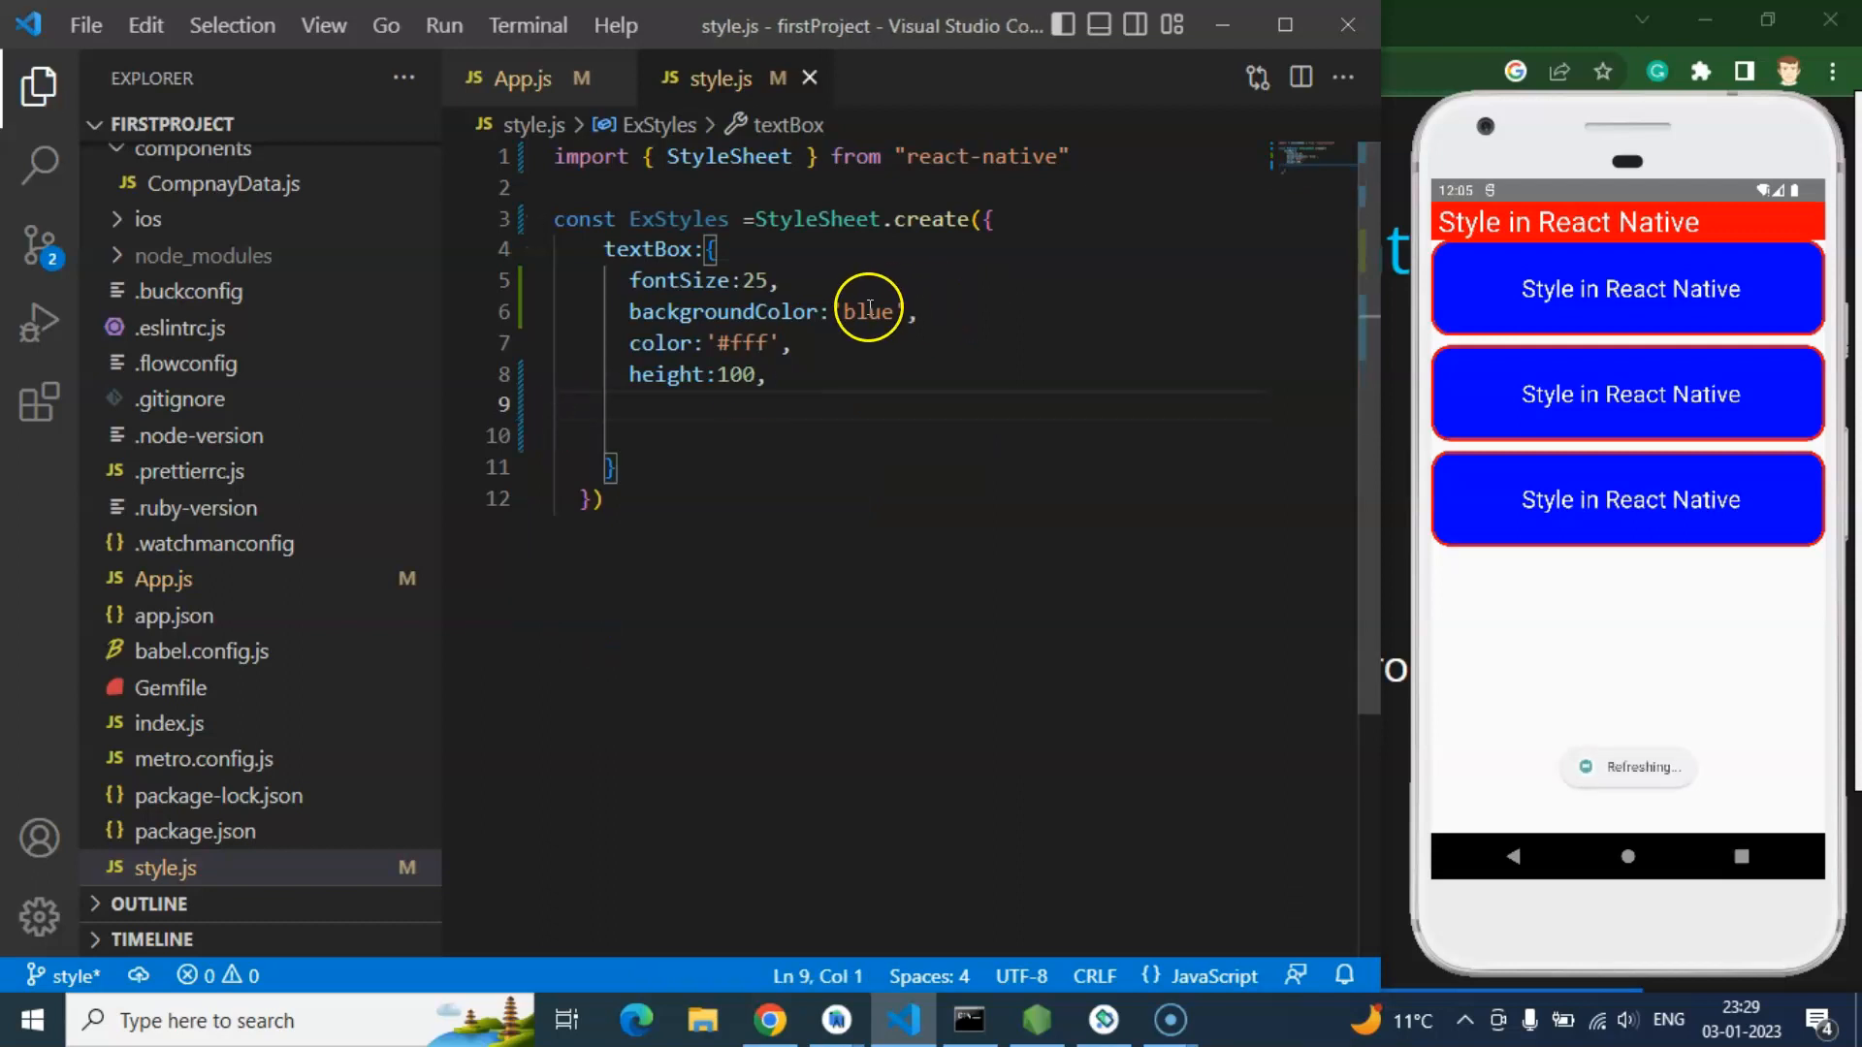
{"action": "type", "text": "green"}
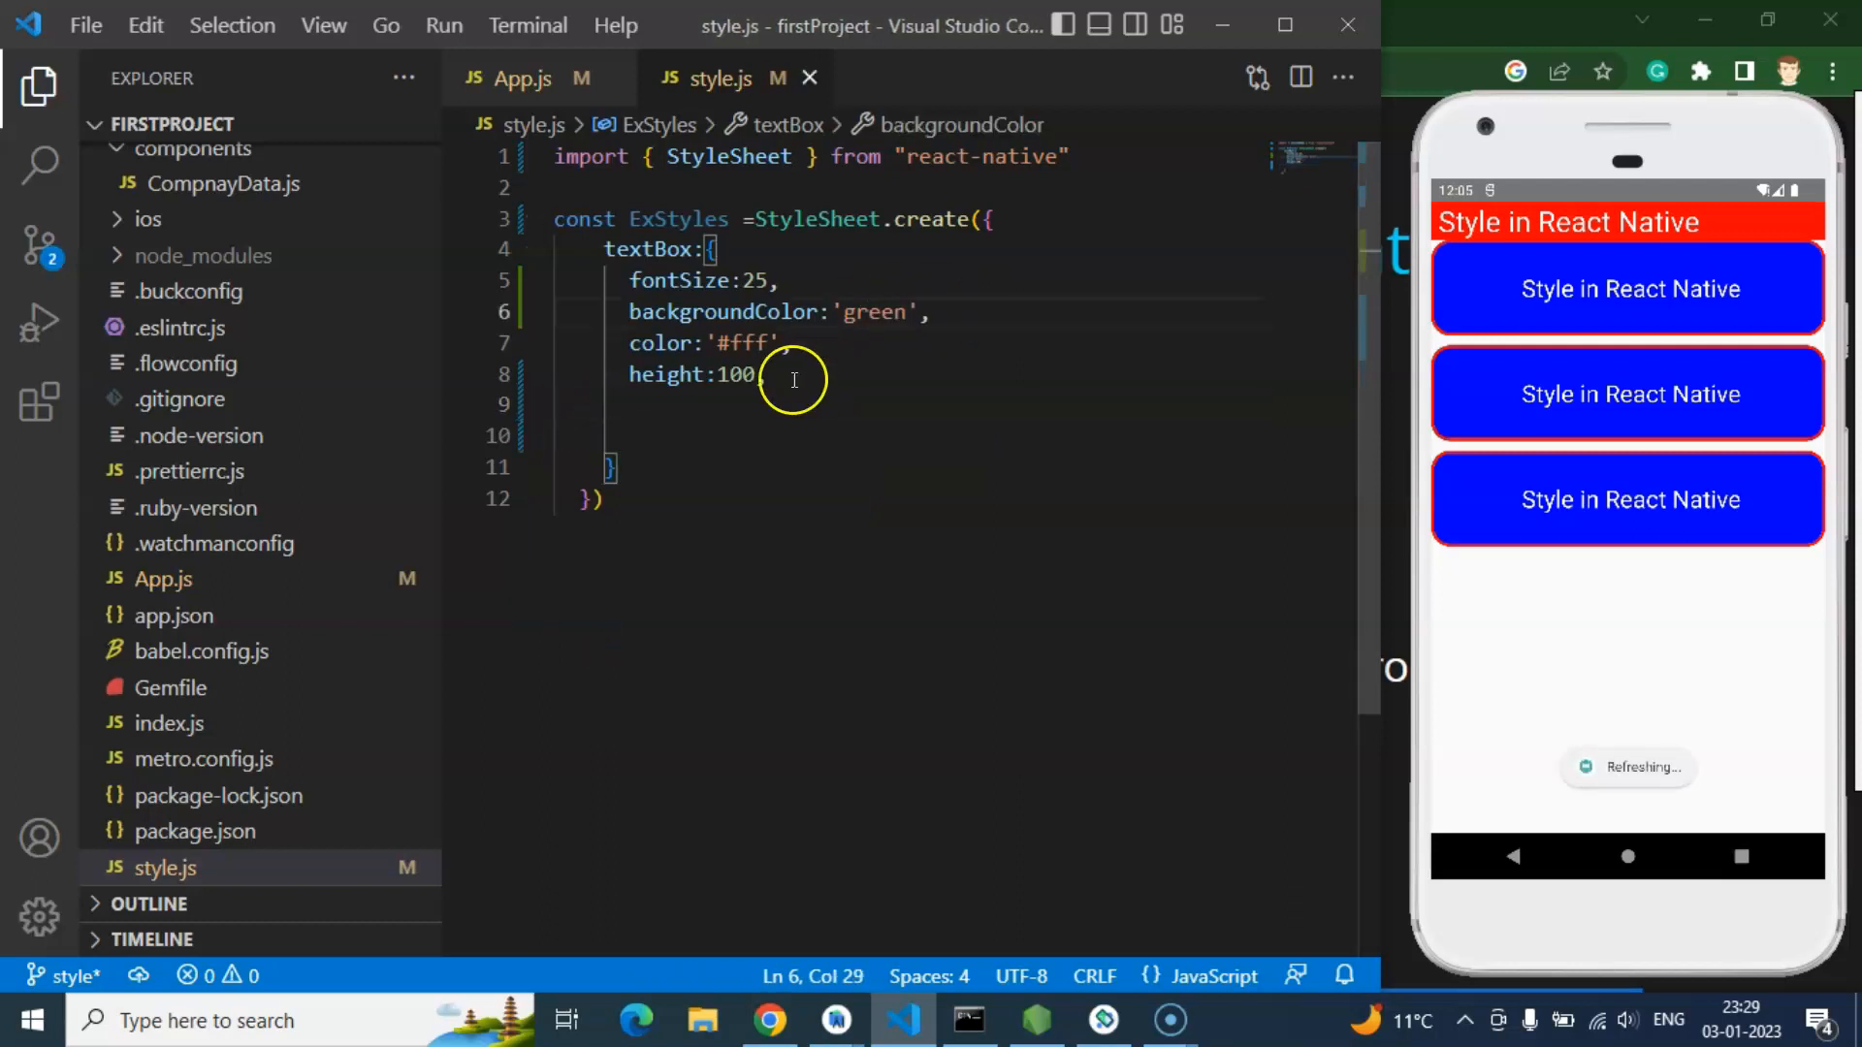
{"action": "double_click", "coordinate": [721, 375]}
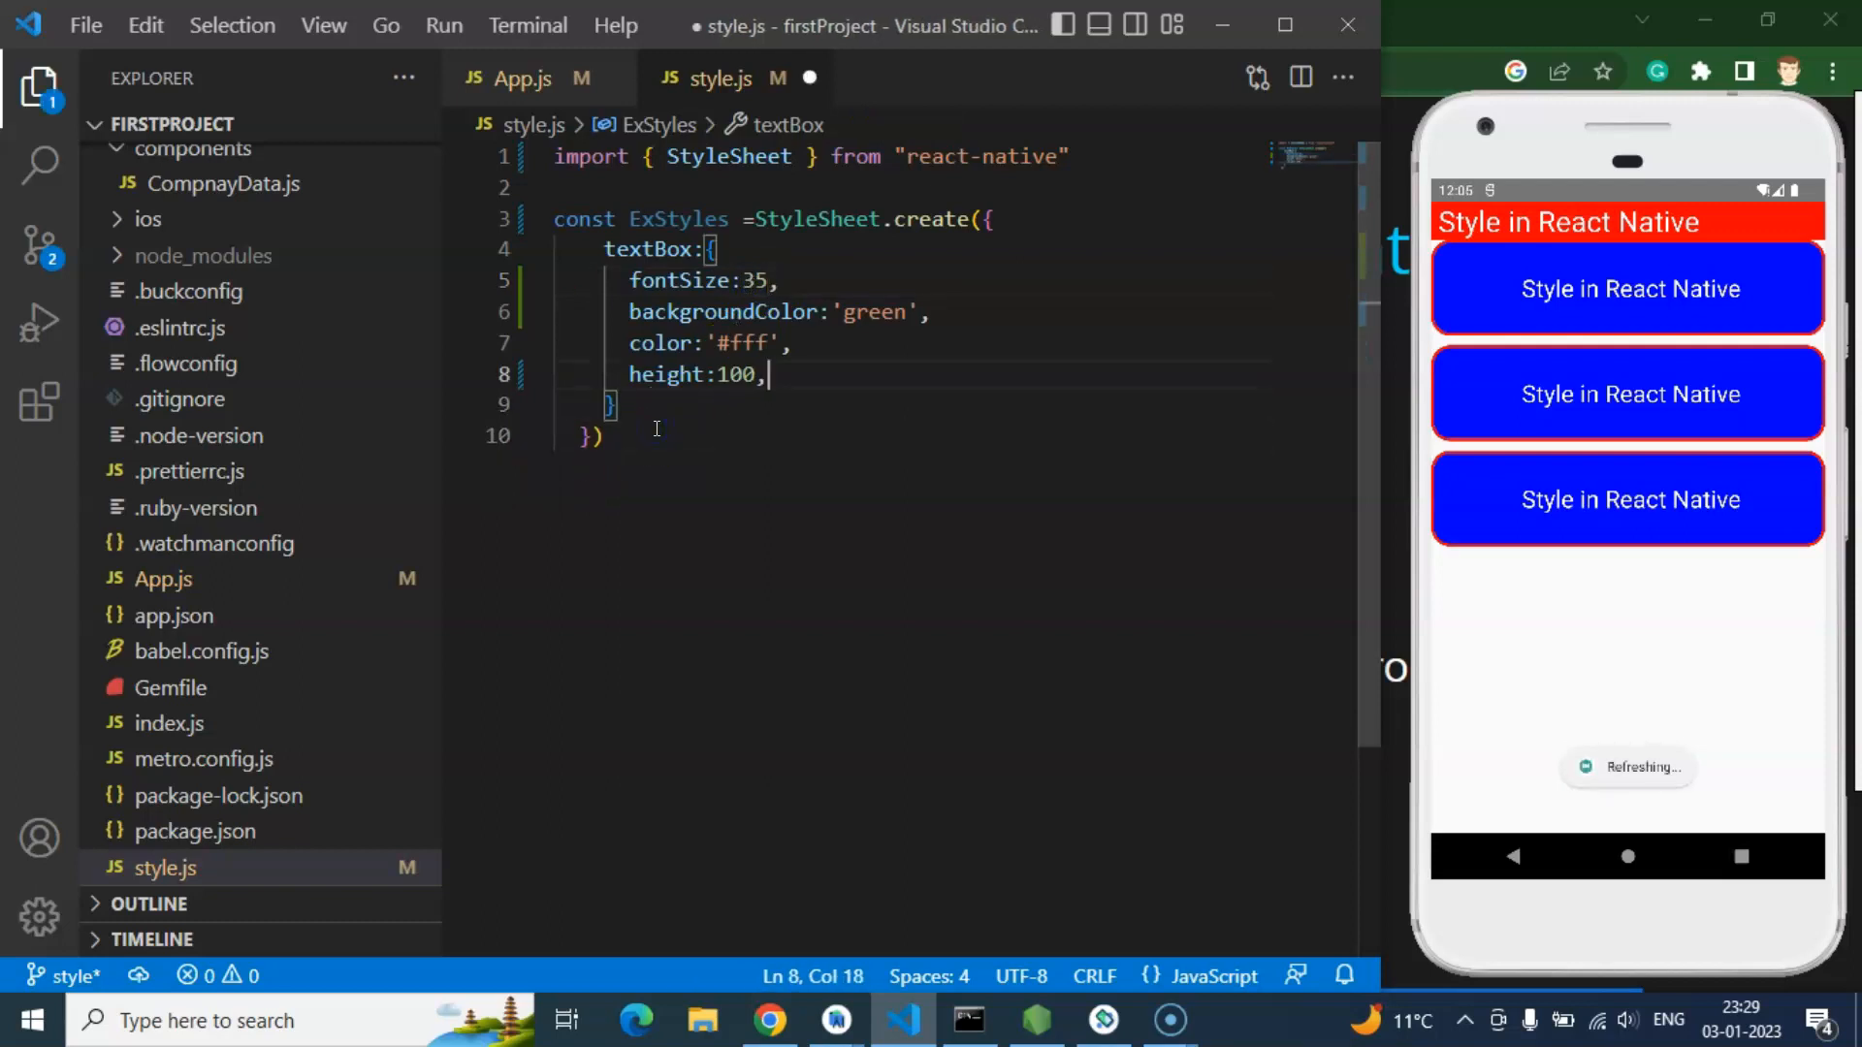
{"action": "double_click", "coordinate": [679, 219]}
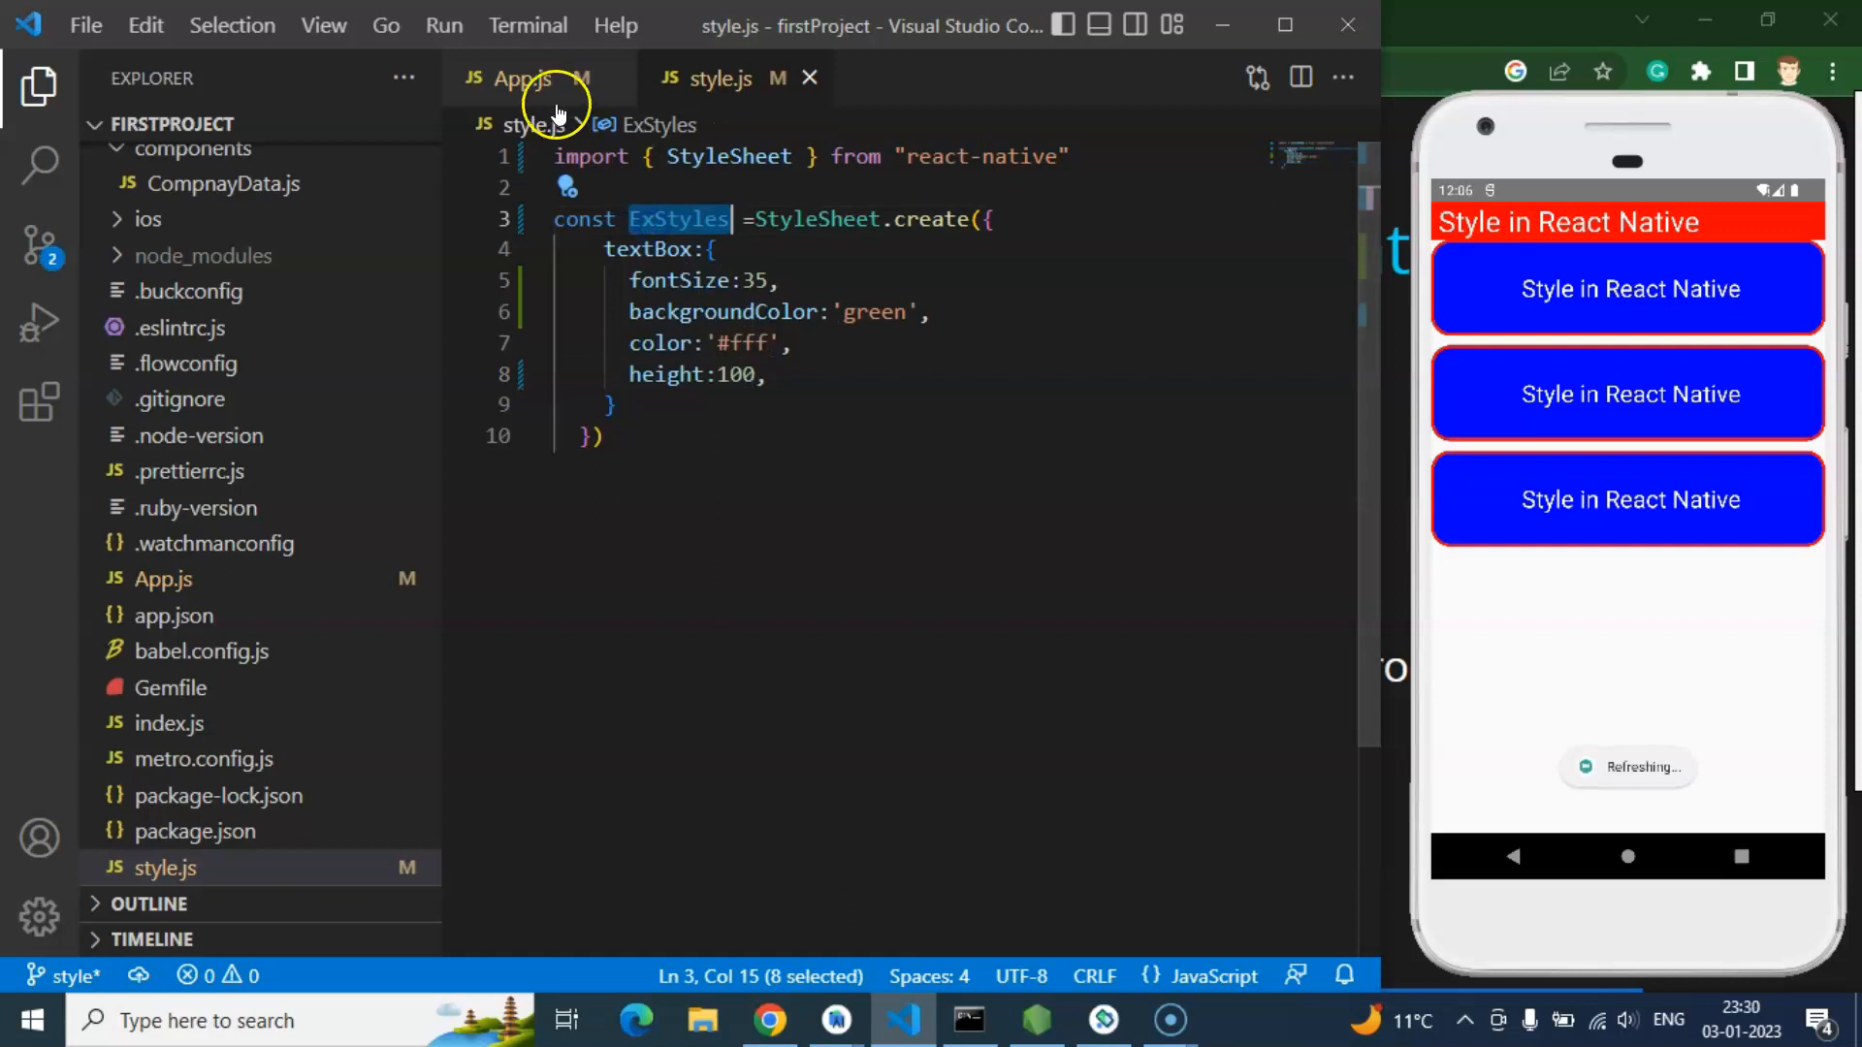
Step: Start an 'import ExStyles' line at the top of App.js
{"action": "left_click", "coordinate": [519, 78]}
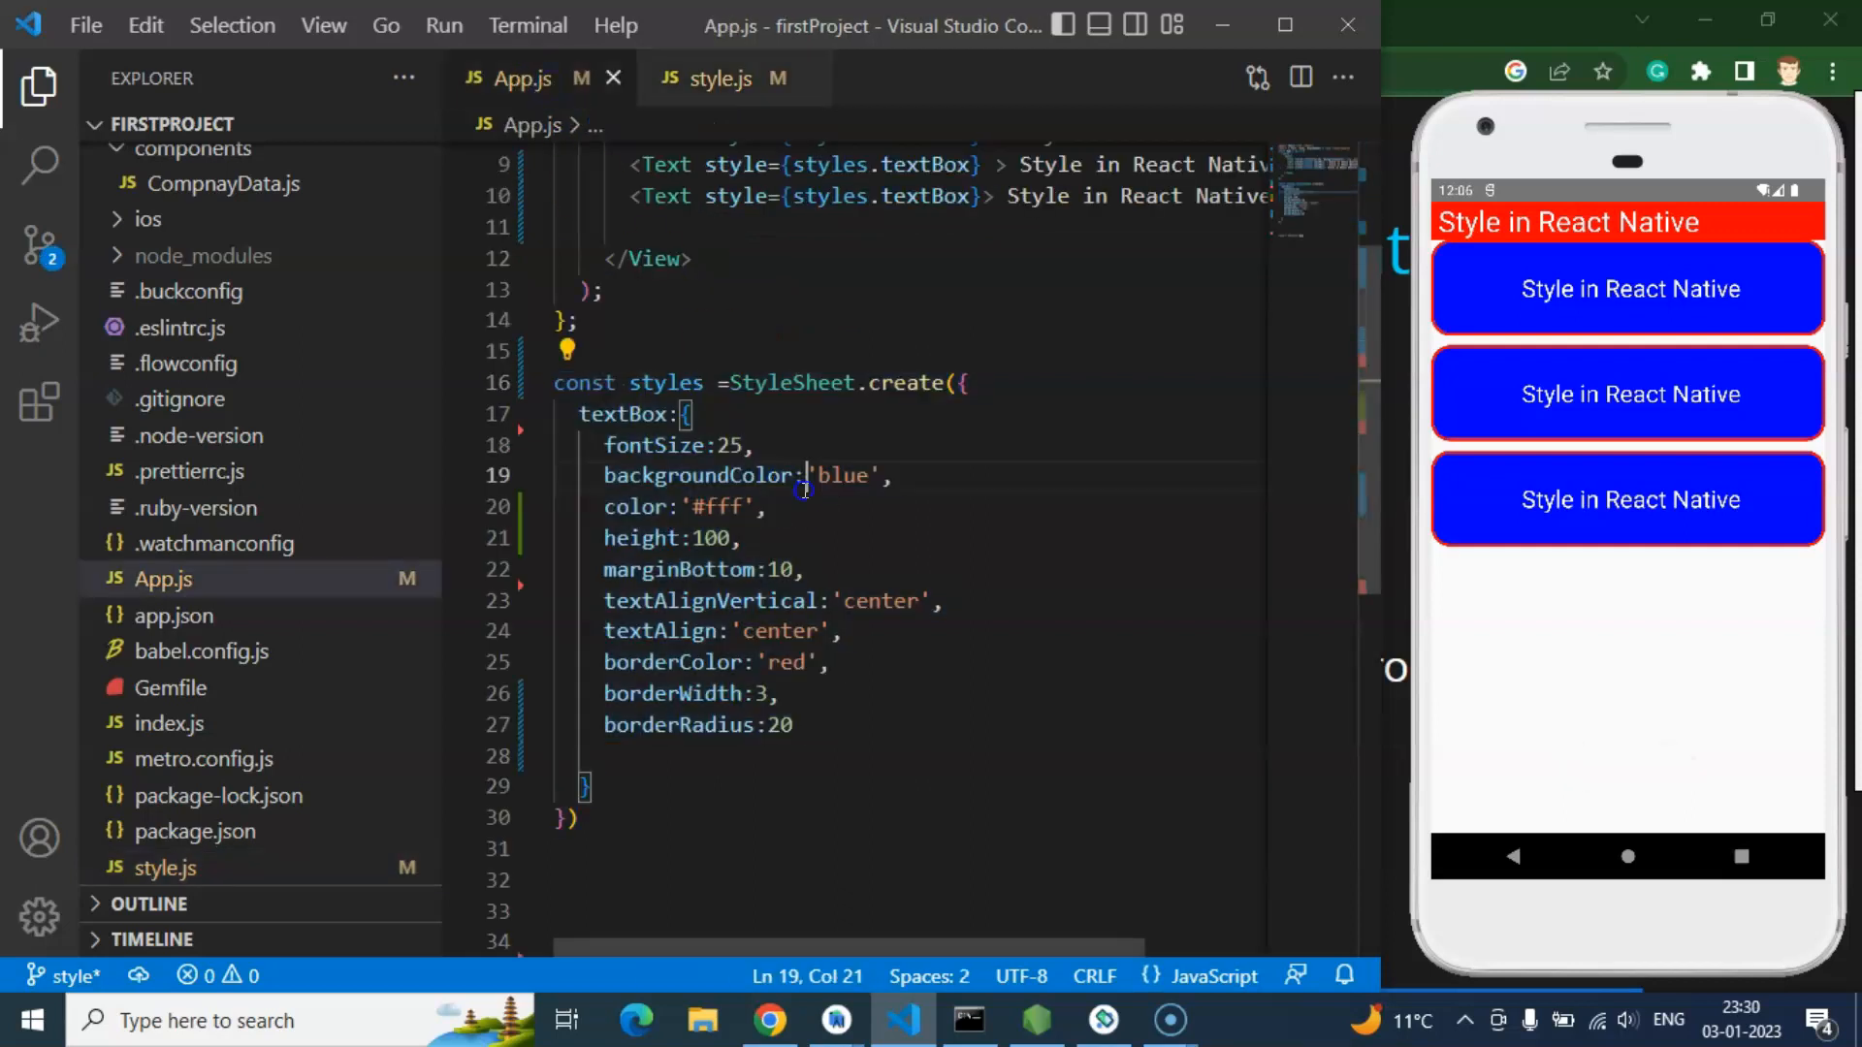
{"action": "left_click", "coordinate": [39, 89]}
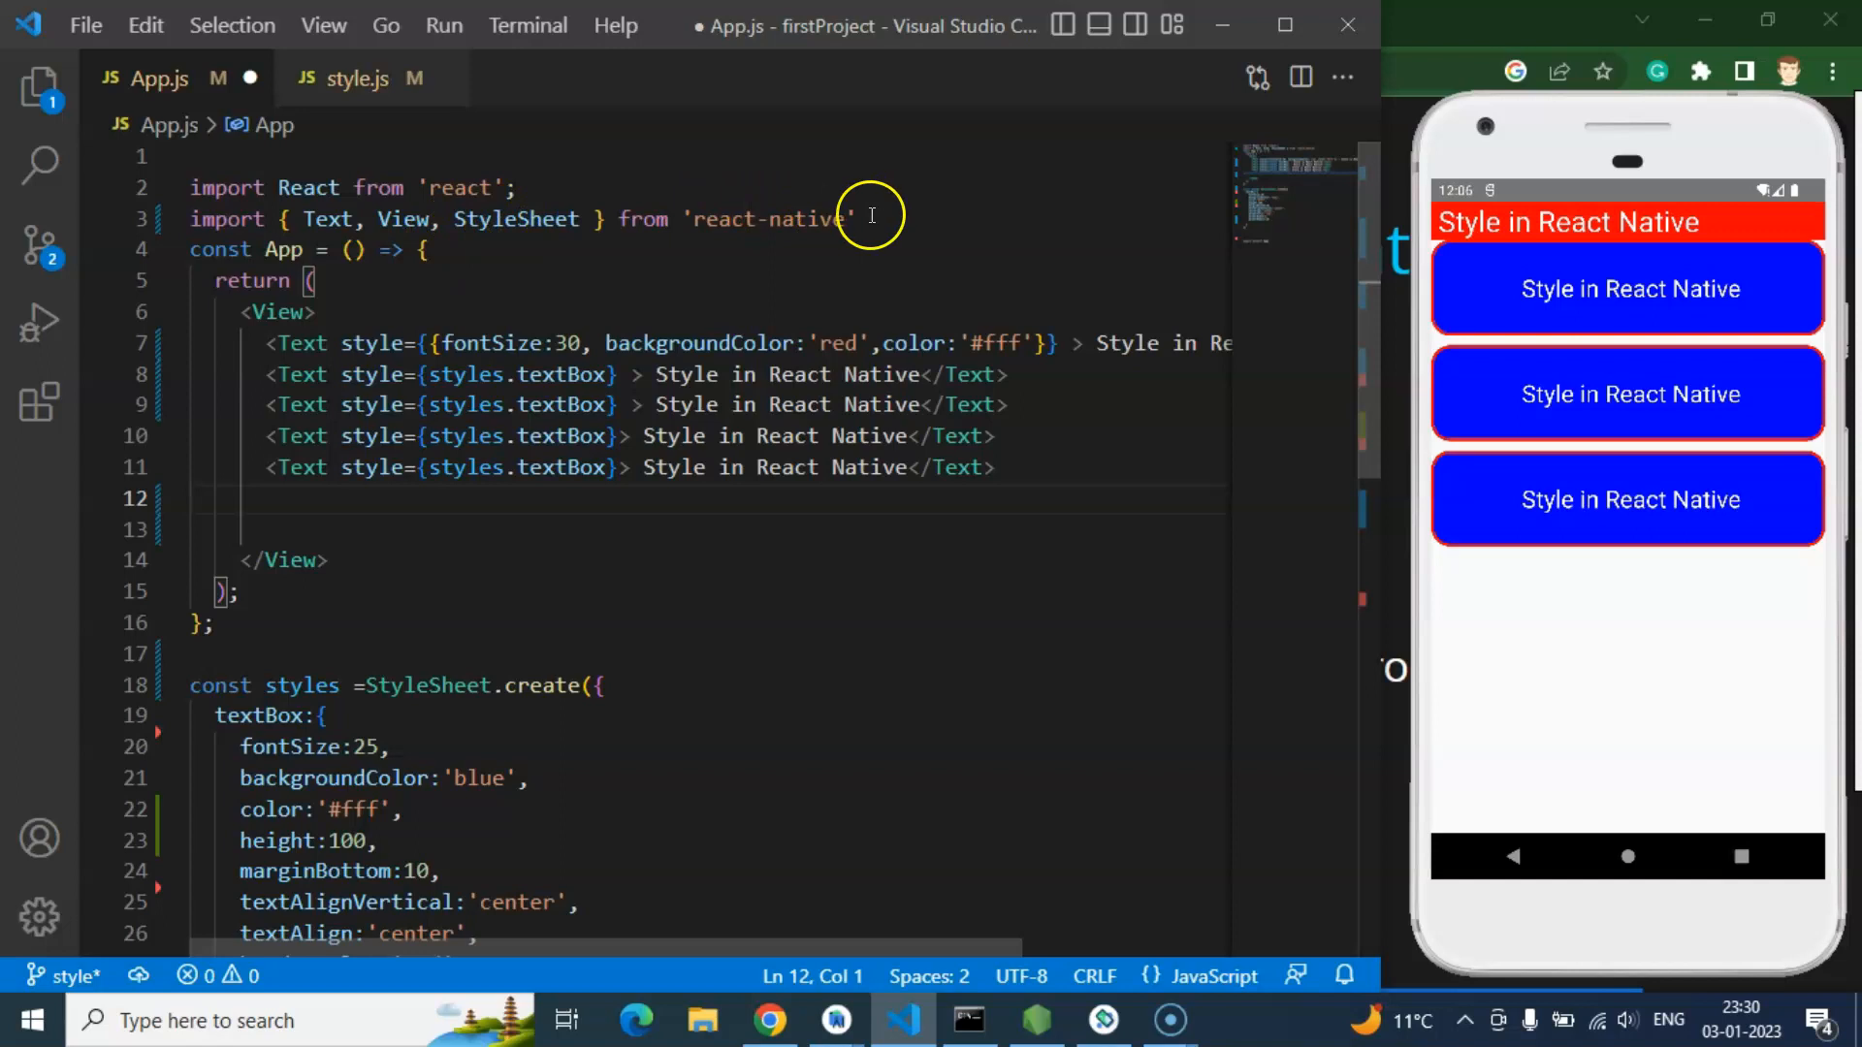
{"action": "type", "text": "impor"}
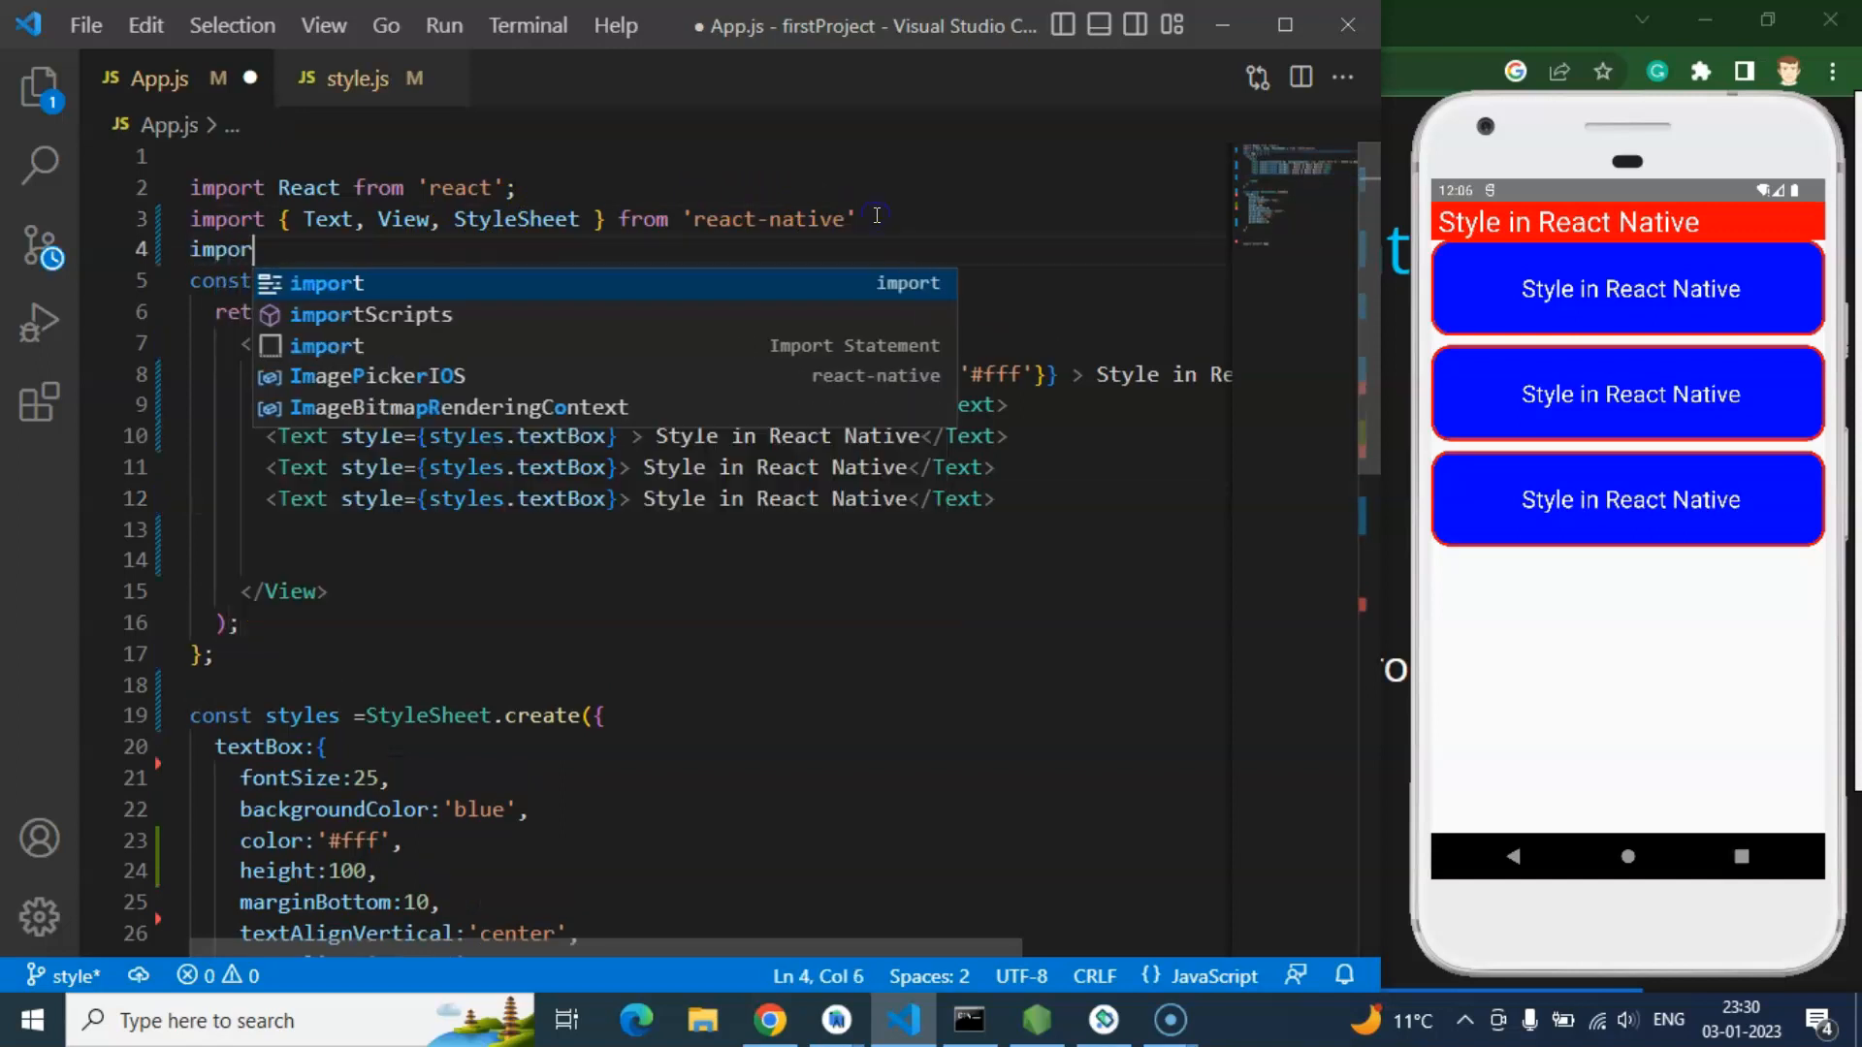
{"action": "type", "text": "Ext"}
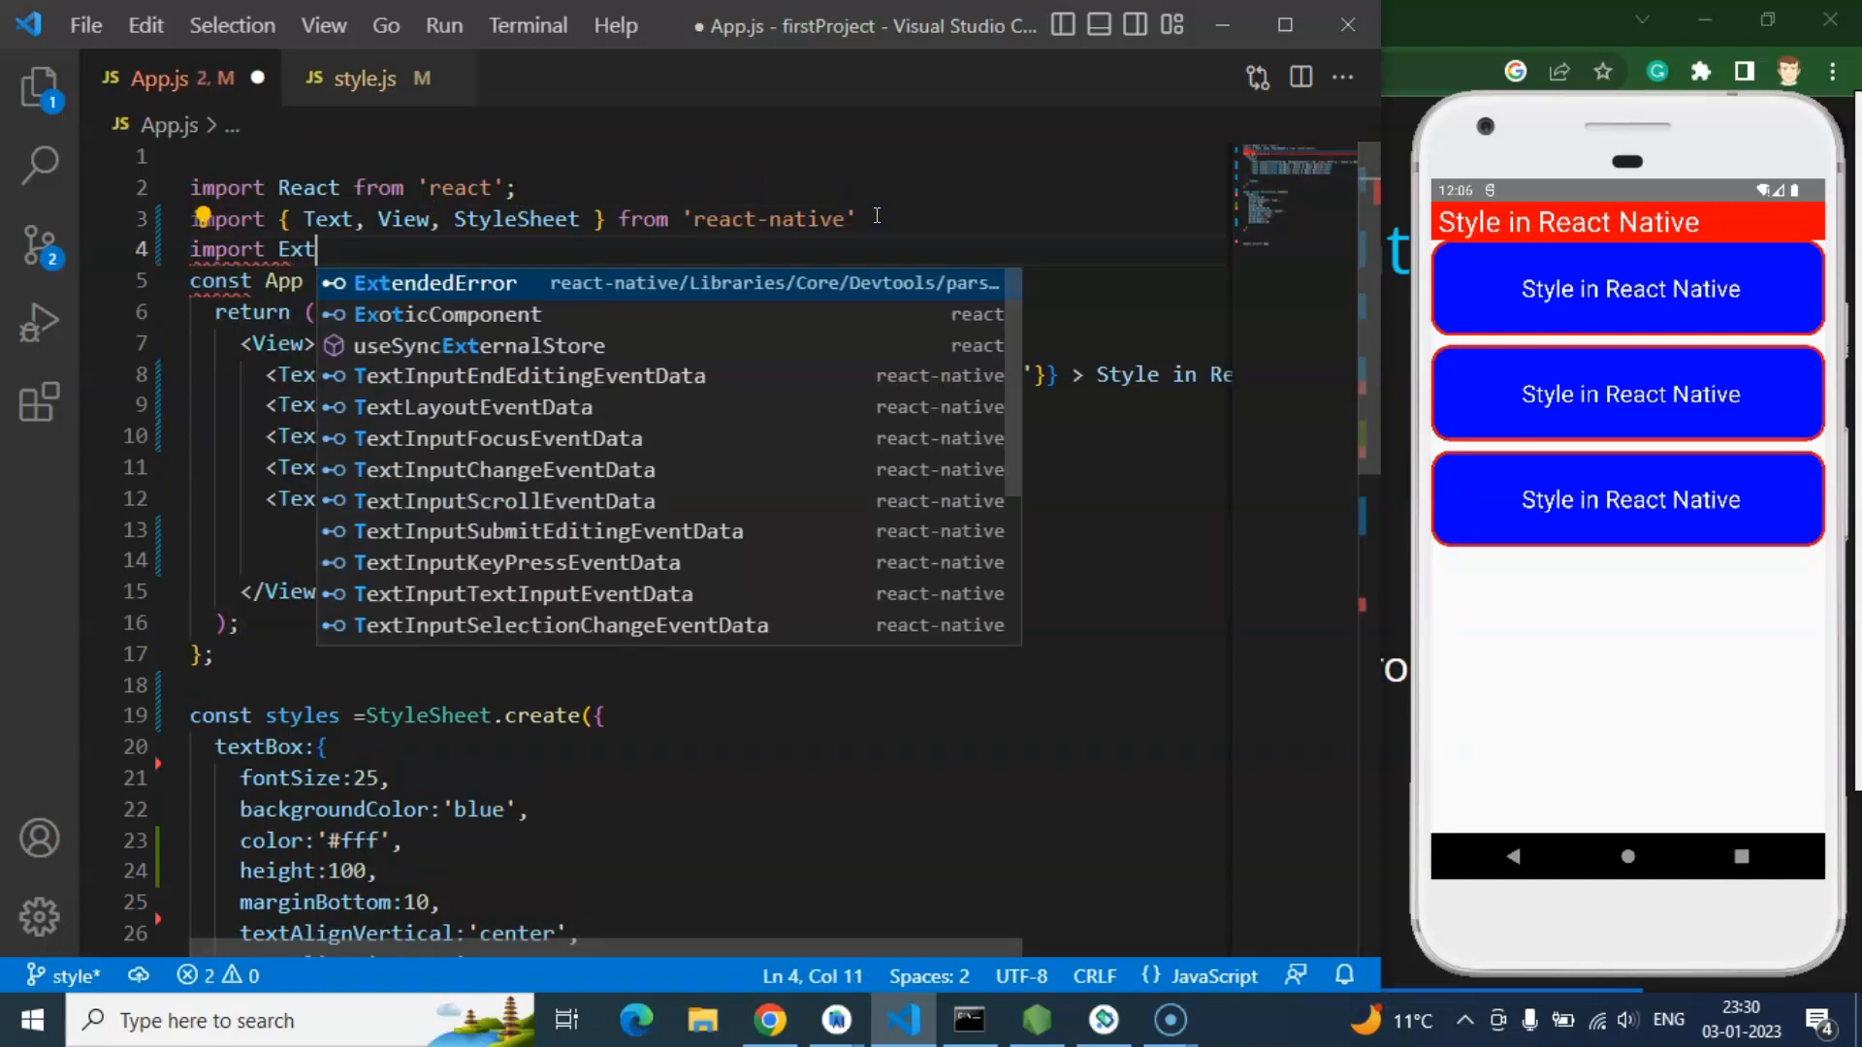
{"action": "type", "text": "St"}
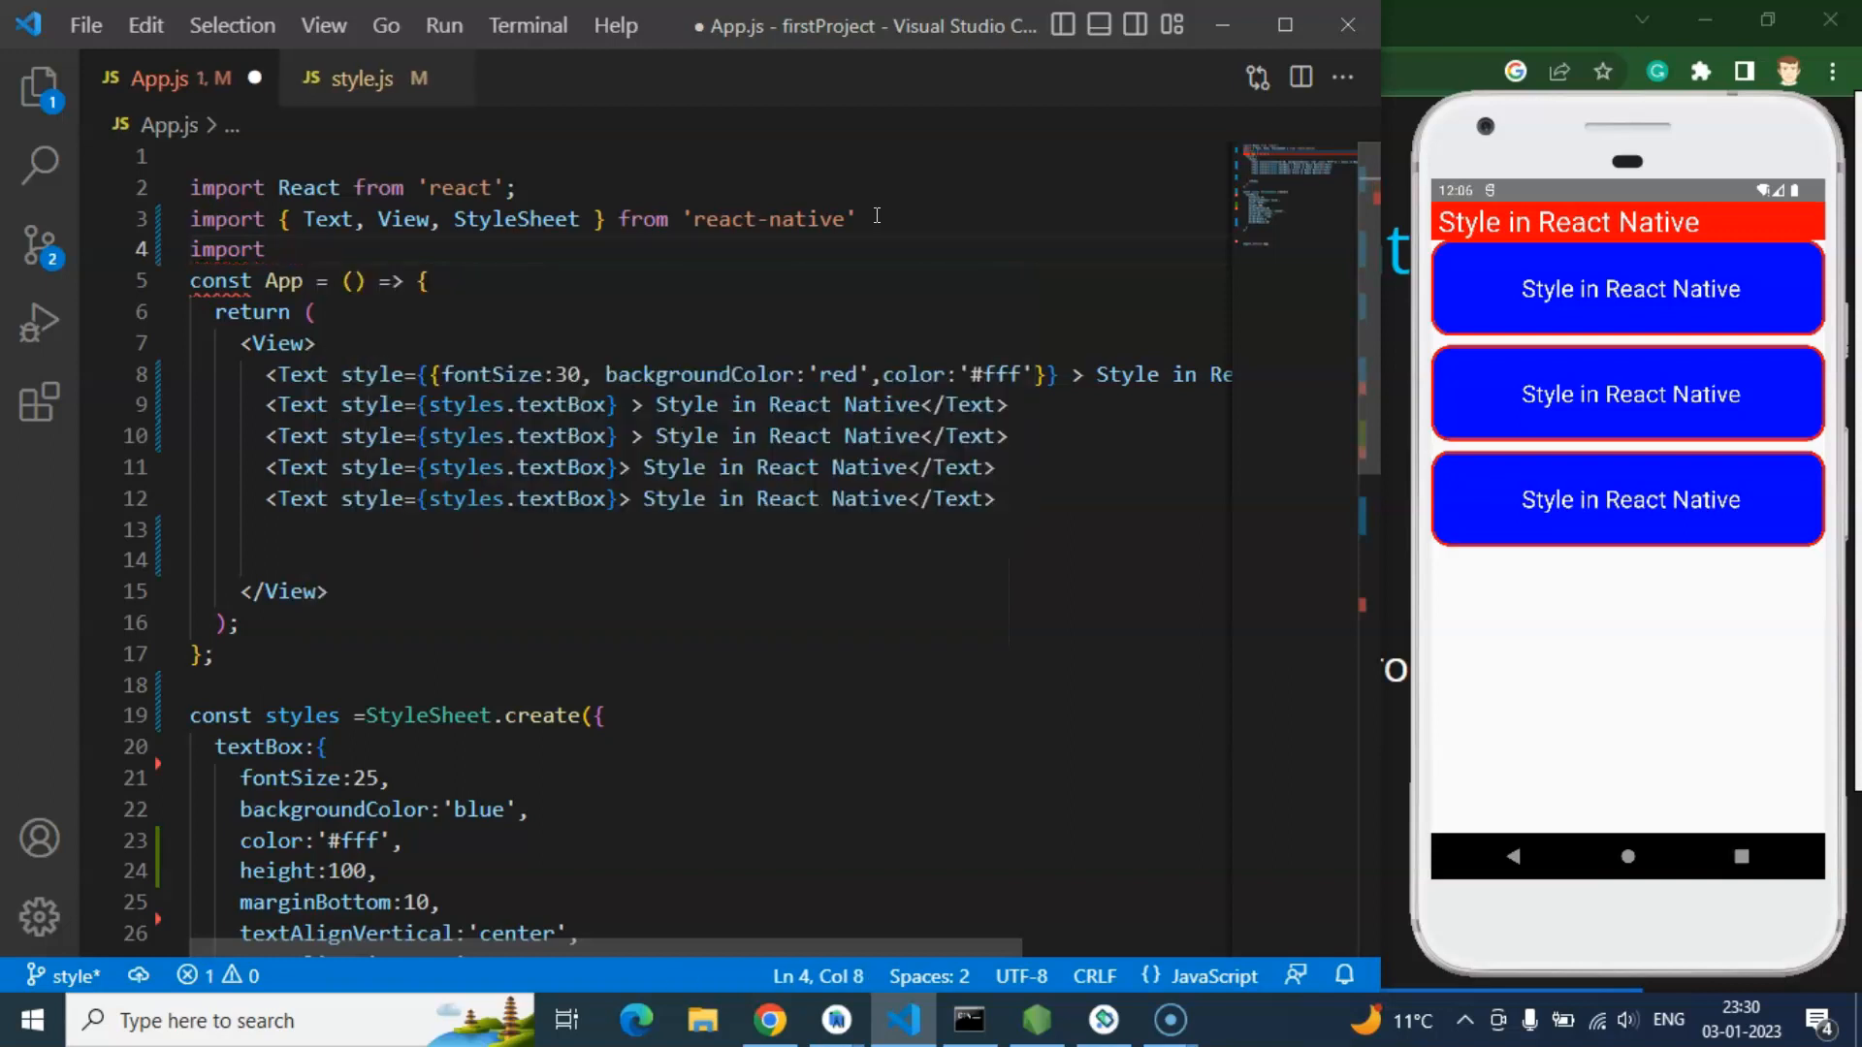
Step: Make ExStyles the default export of style.js
{"action": "left_click", "coordinate": [356, 78]}
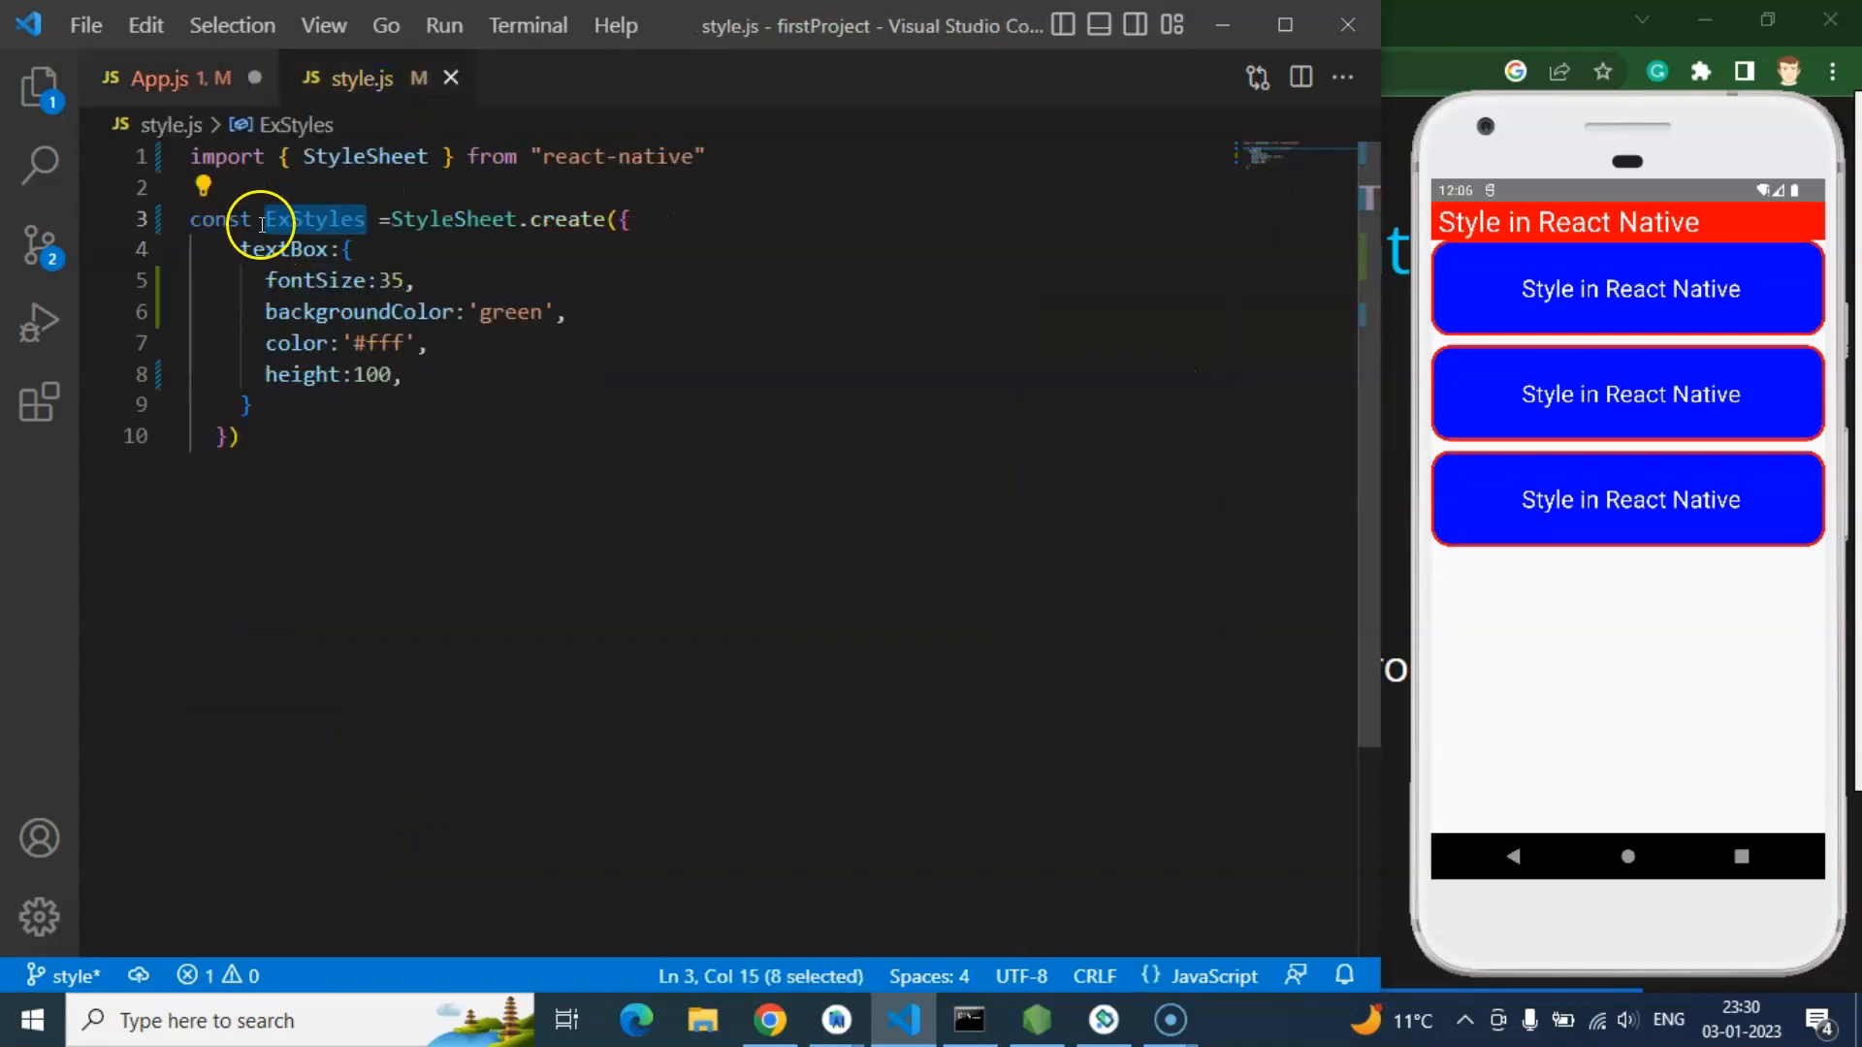
{"action": "type", "text": "export defaul"}
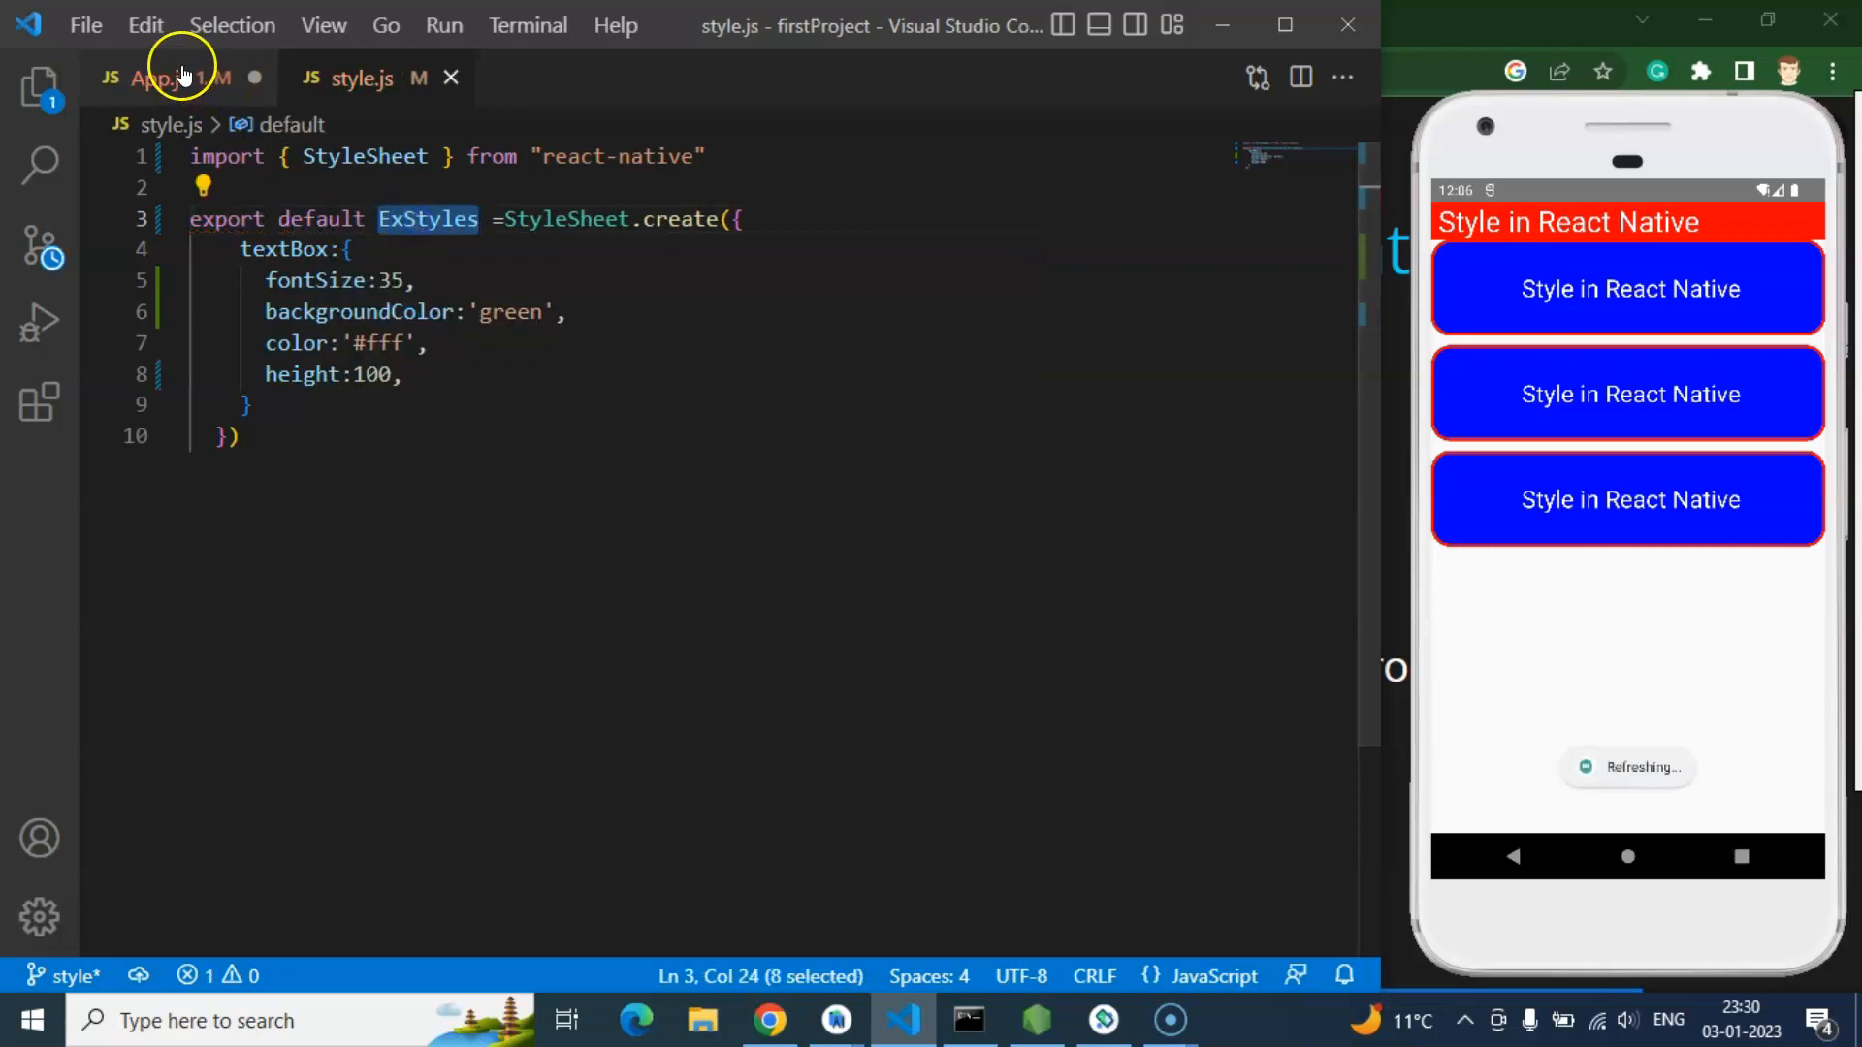
Step: Complete the App.js import as import ExStyles from './style' and save
{"action": "left_click", "coordinate": [161, 78]}
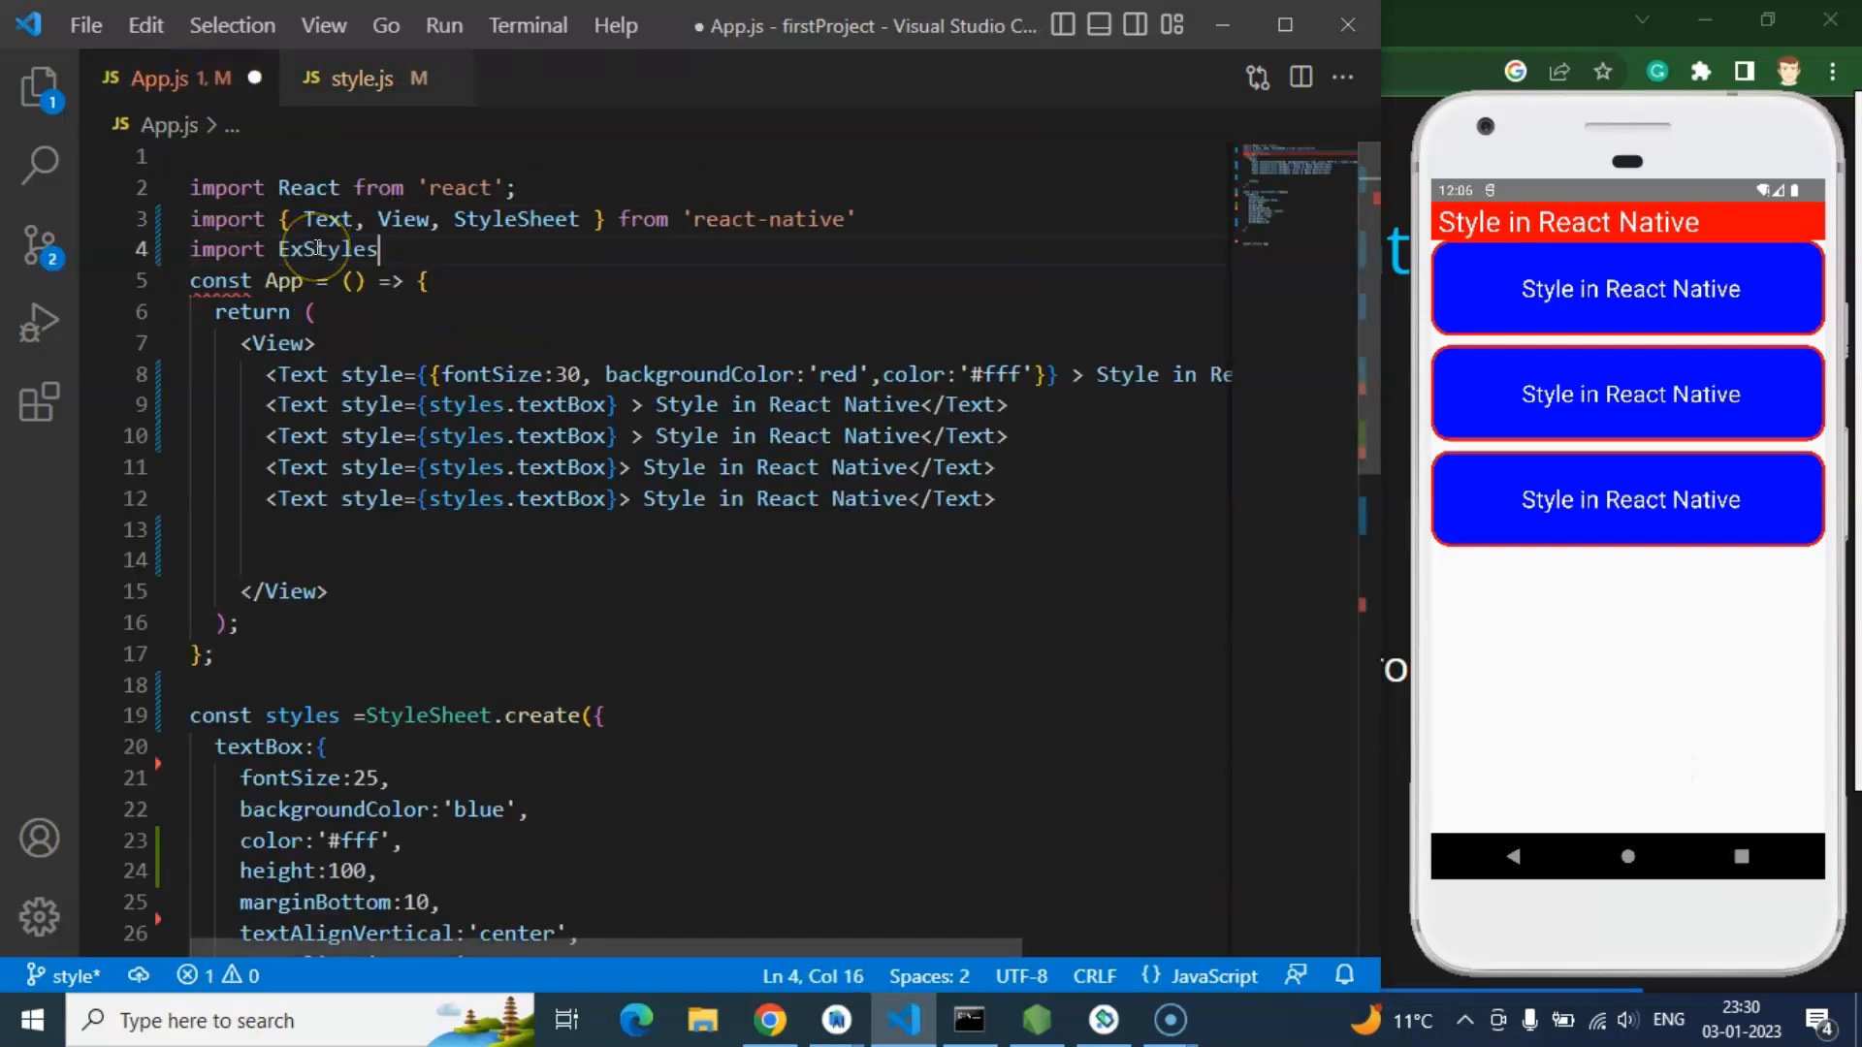
{"action": "type", "text": "from"}
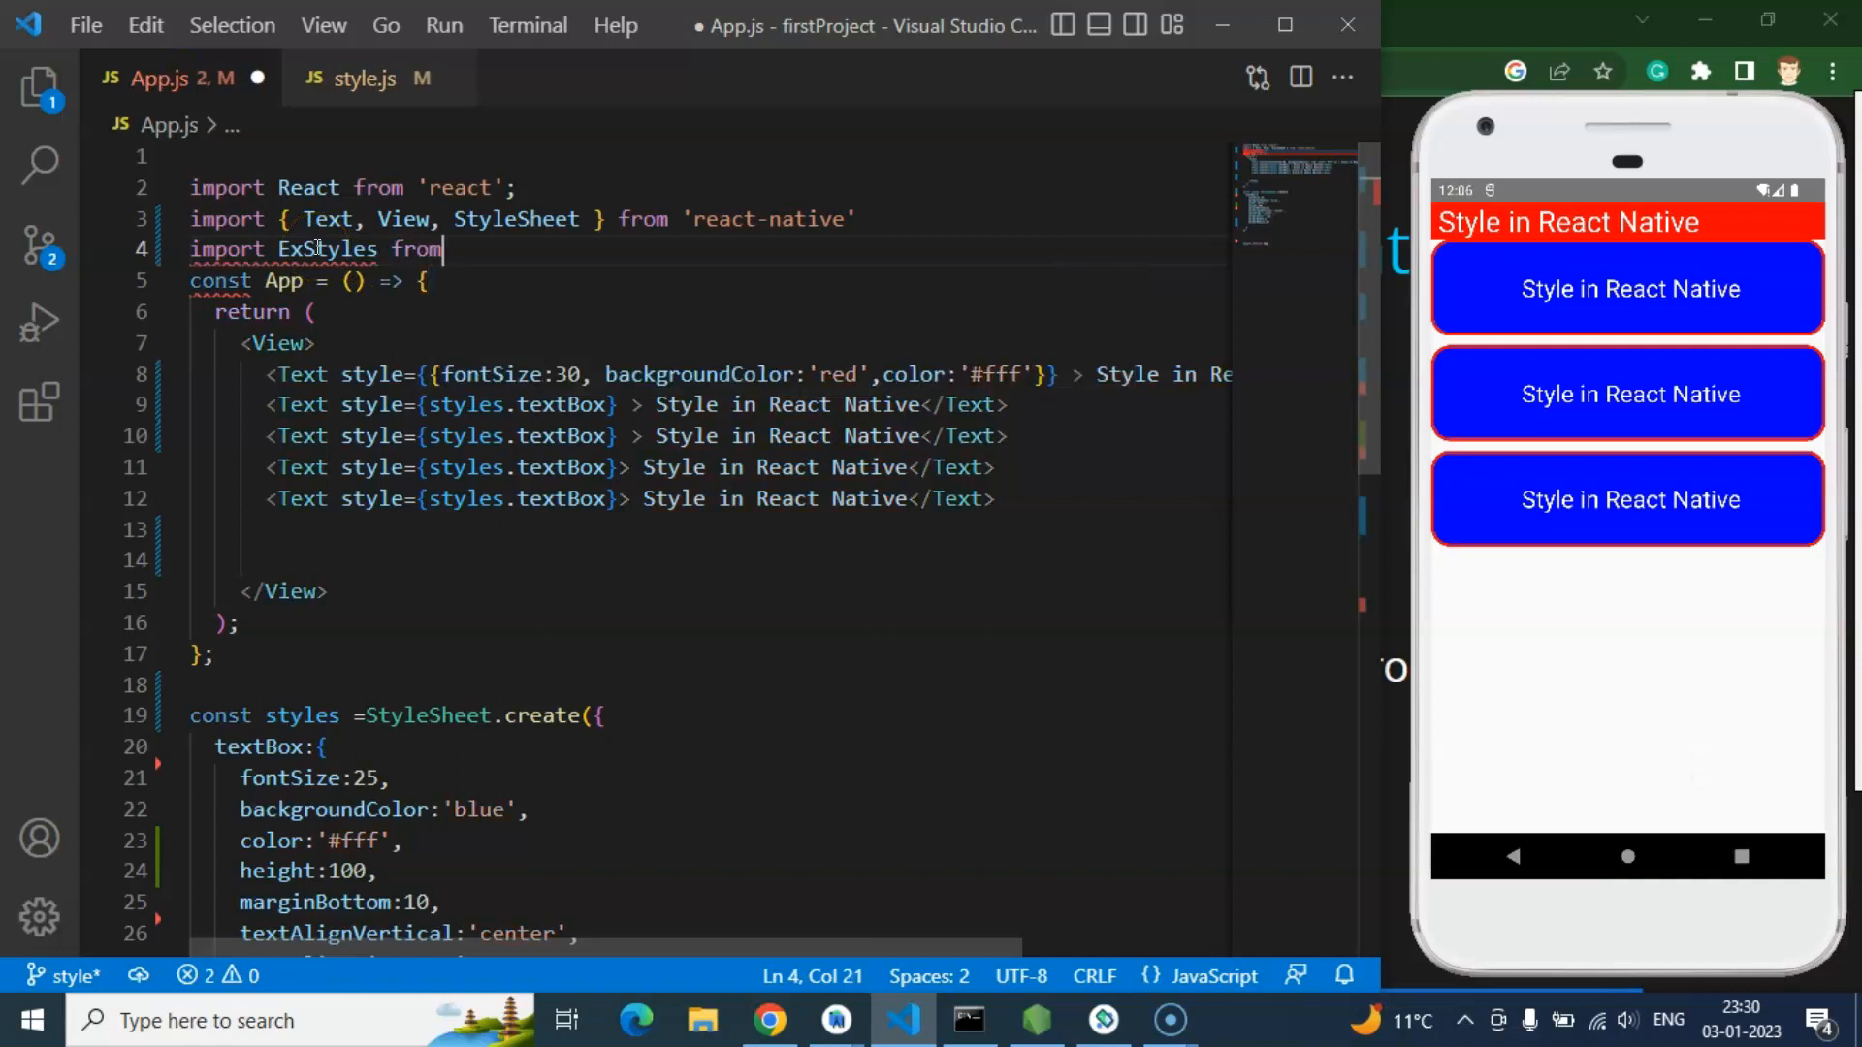
{"action": "type", "text": "'./"}
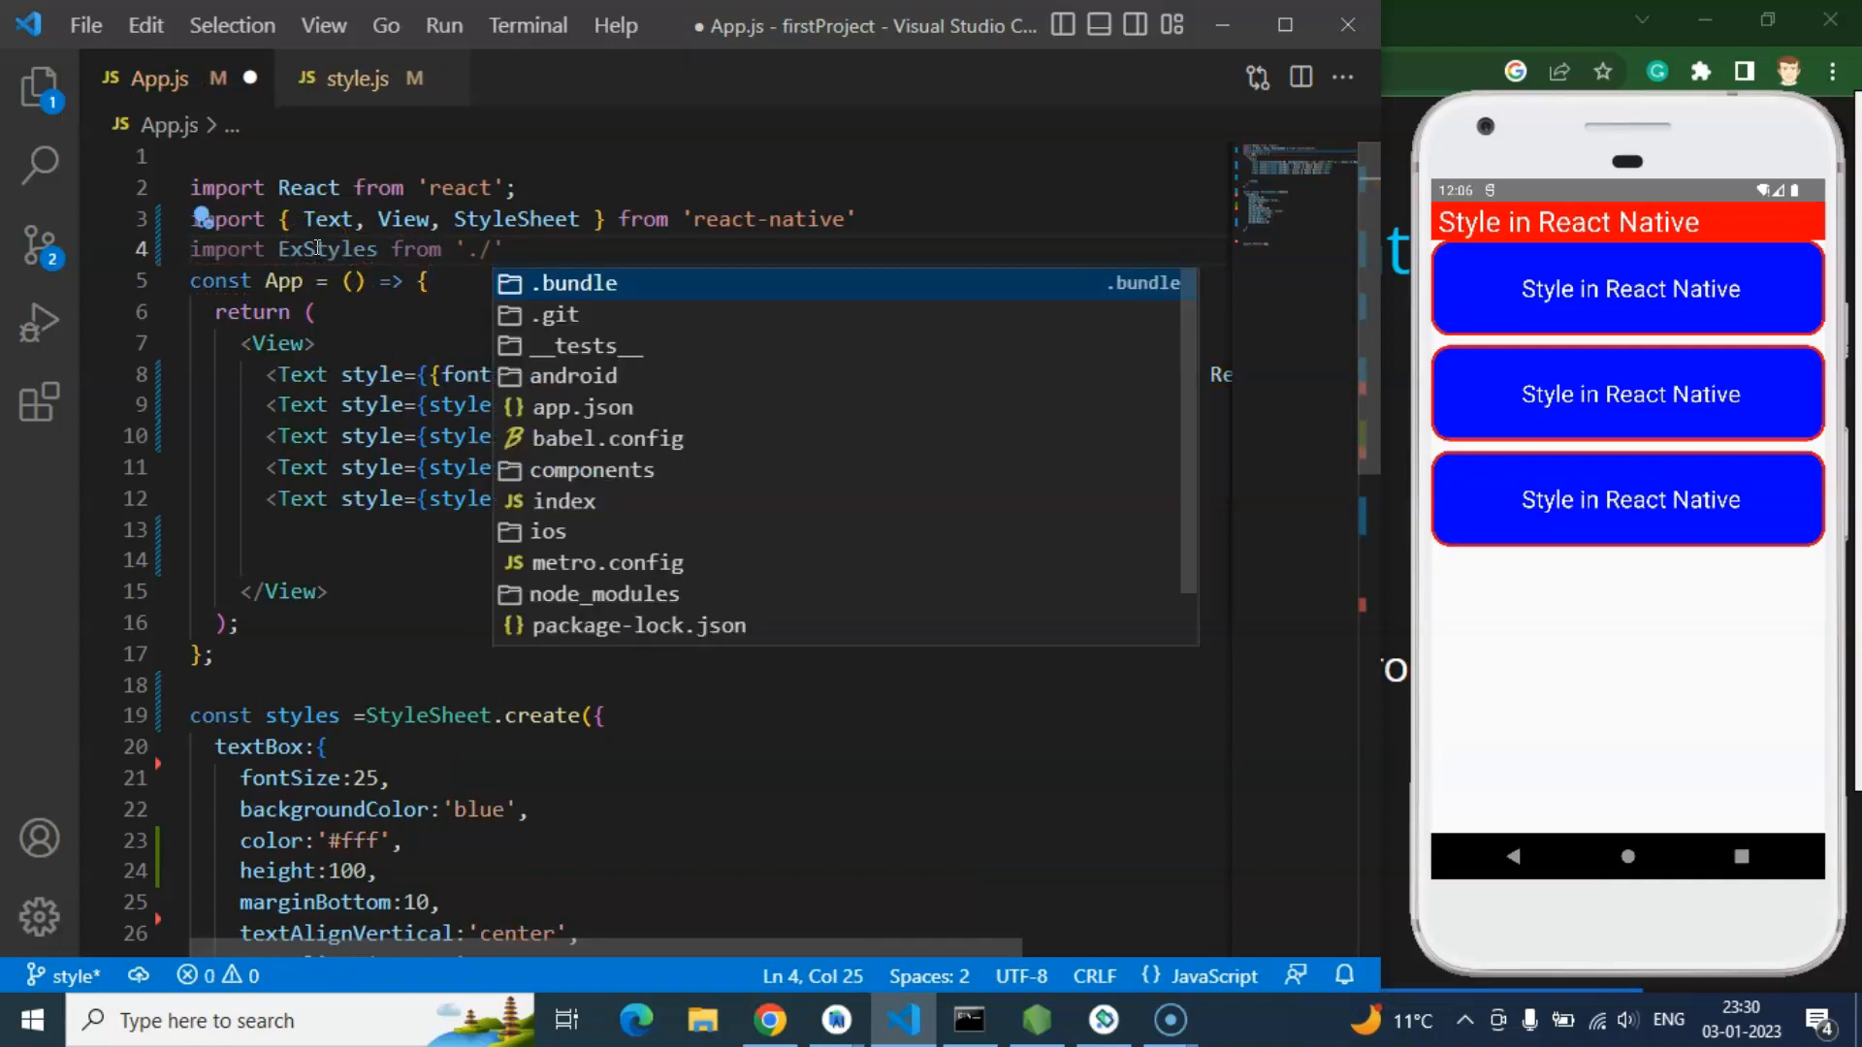
{"action": "type", "text": "s"}
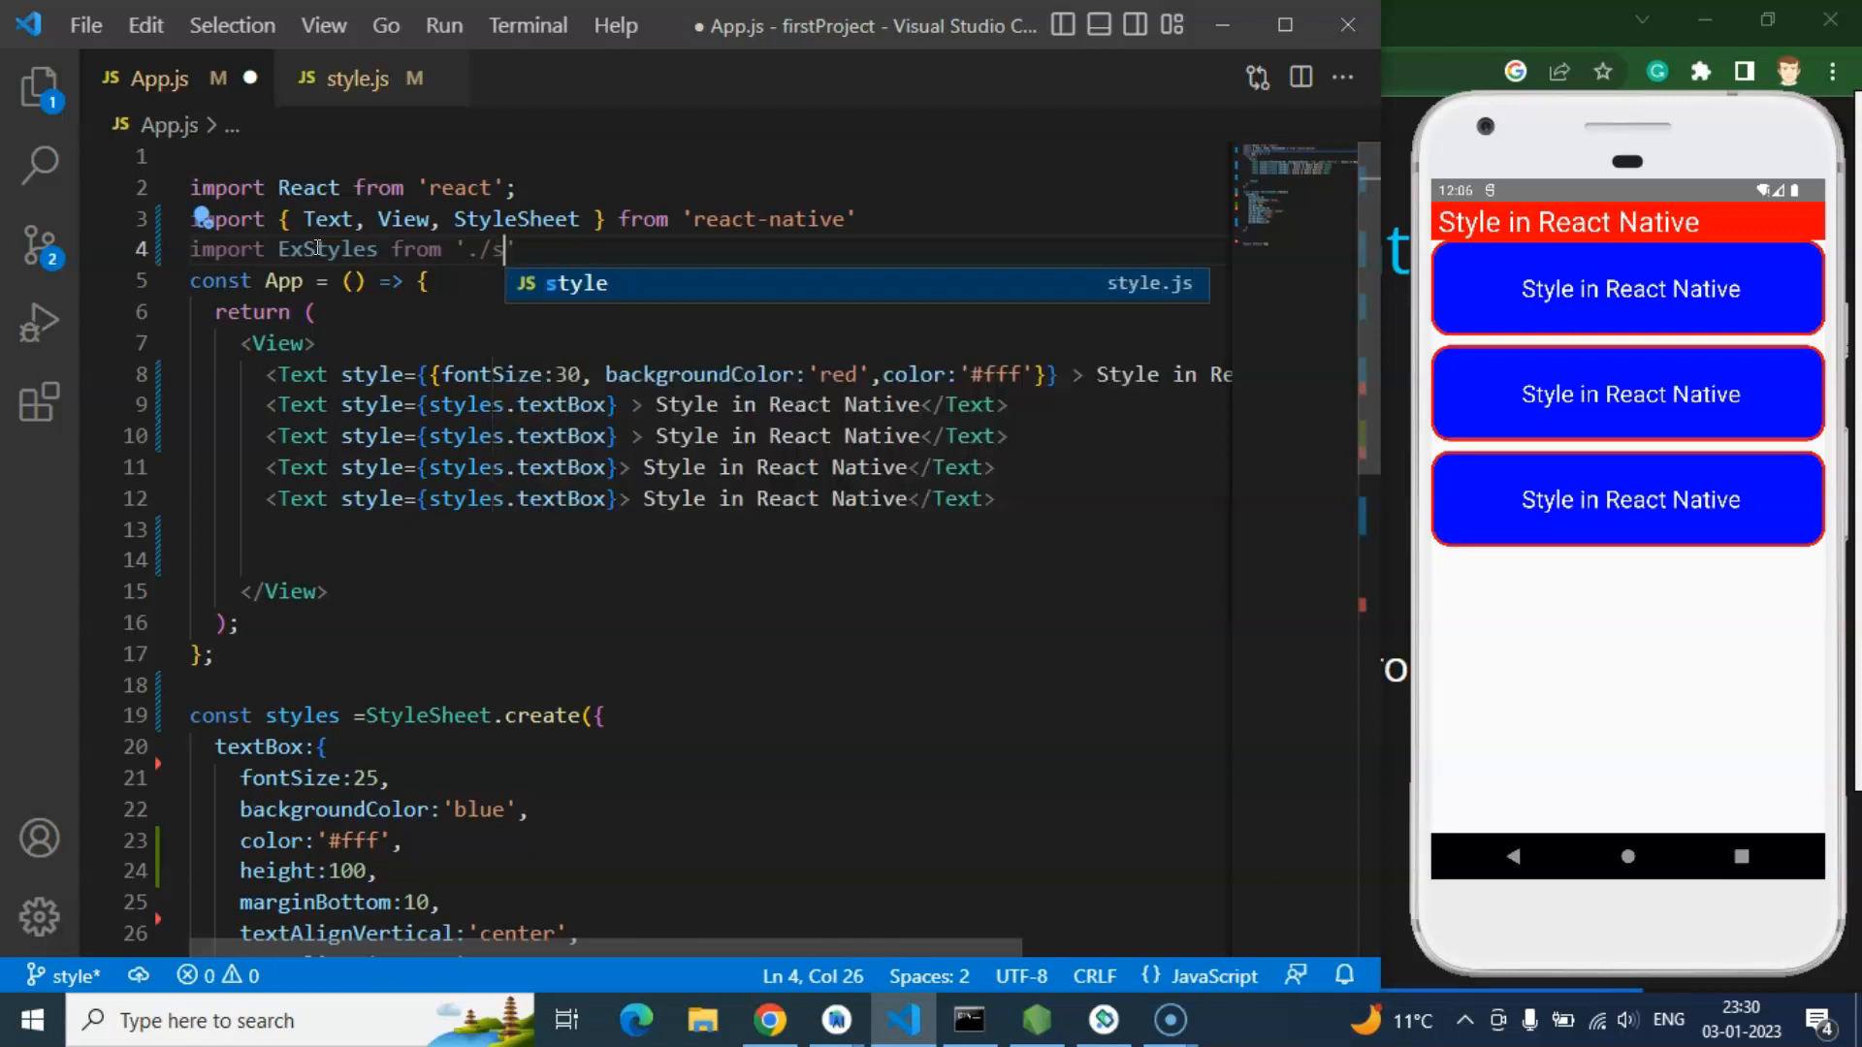
{"action": "type", "text": "tyle'"}
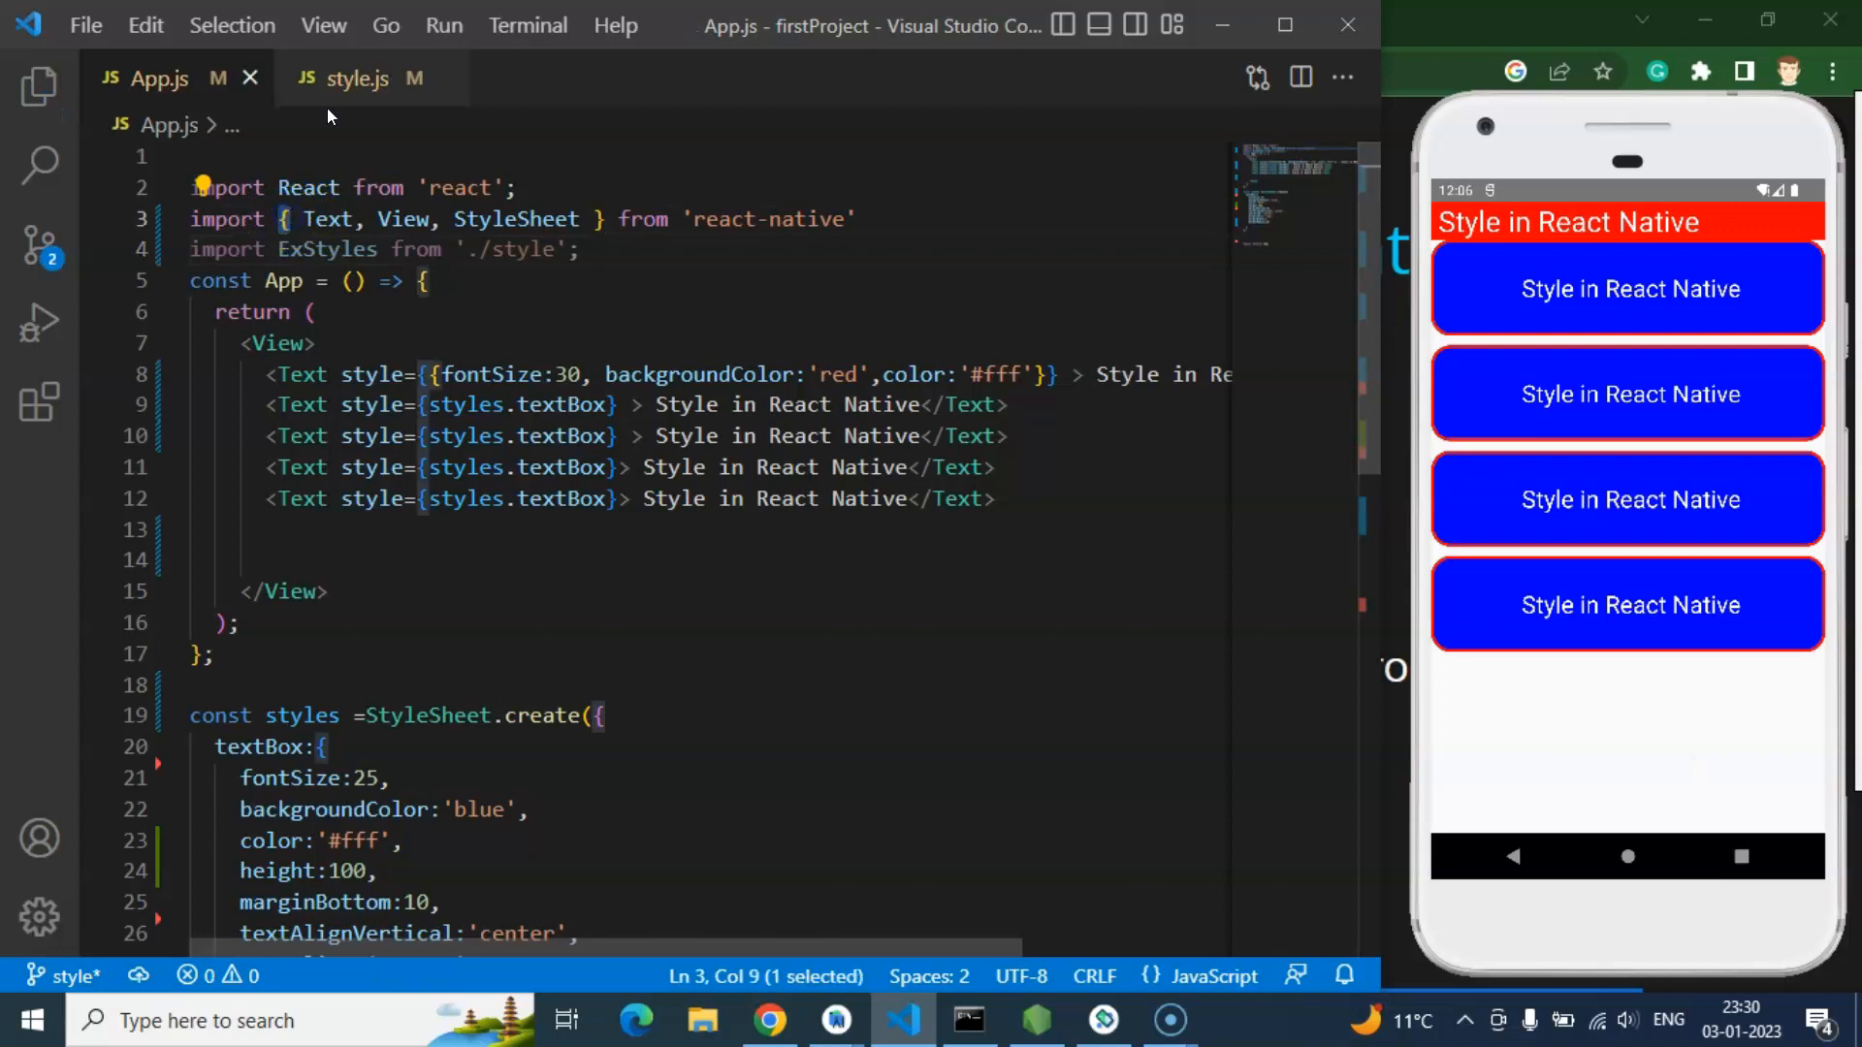
Step: Check the imported ExStyles name in App.js against its definition in style.js
{"action": "left_click", "coordinate": [351, 78]}
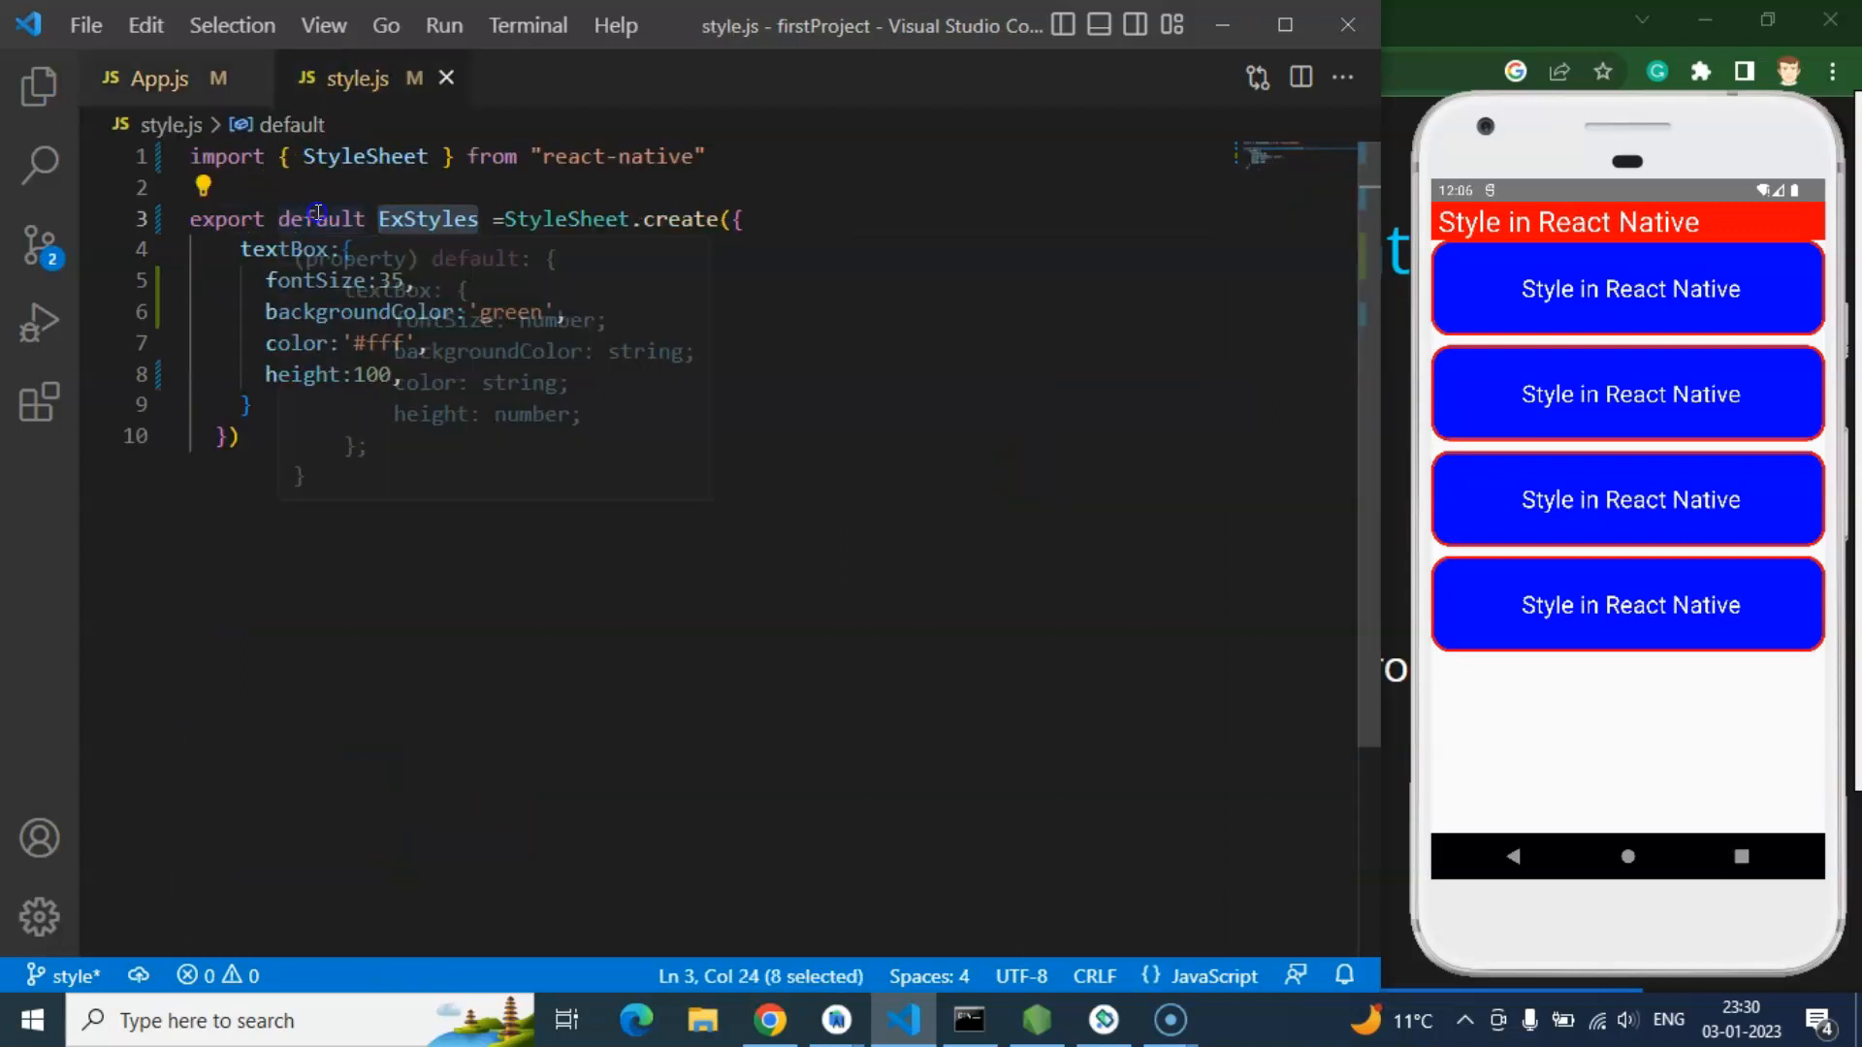
{"action": "left_click", "coordinate": [152, 77]}
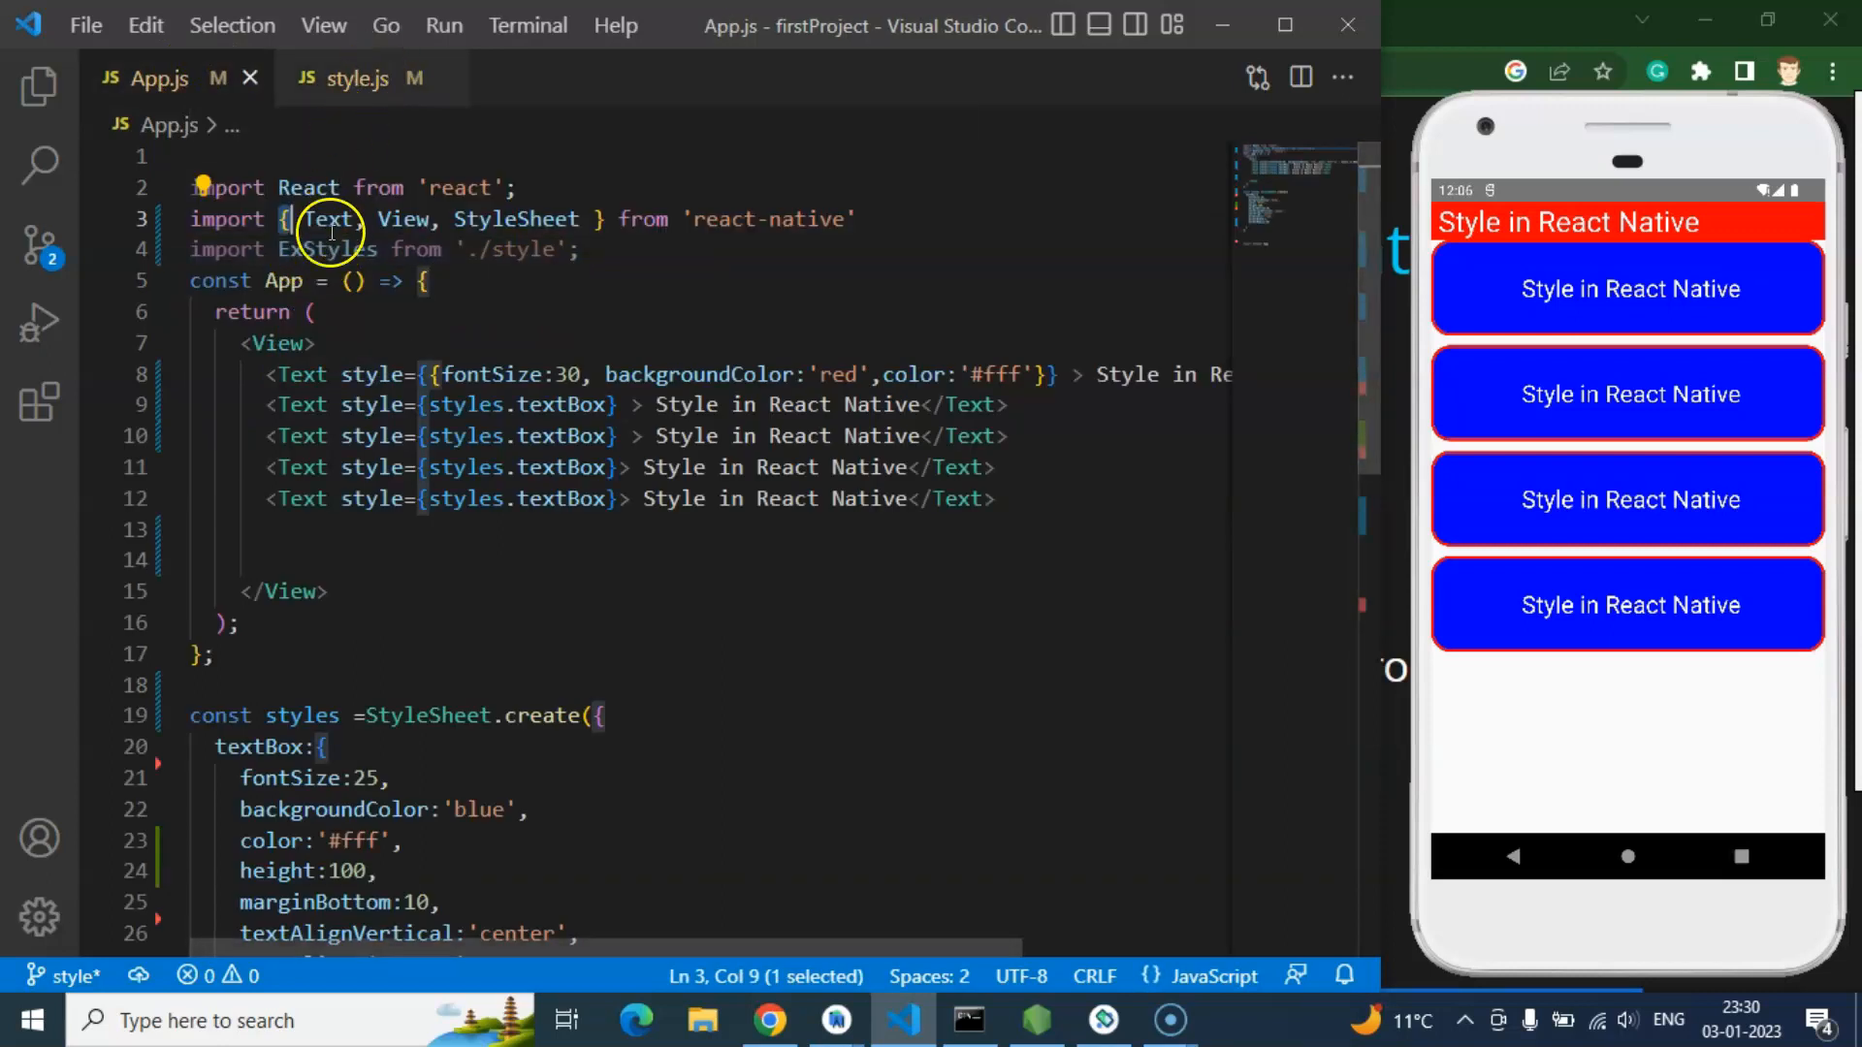
{"action": "double_click", "coordinate": [326, 250]}
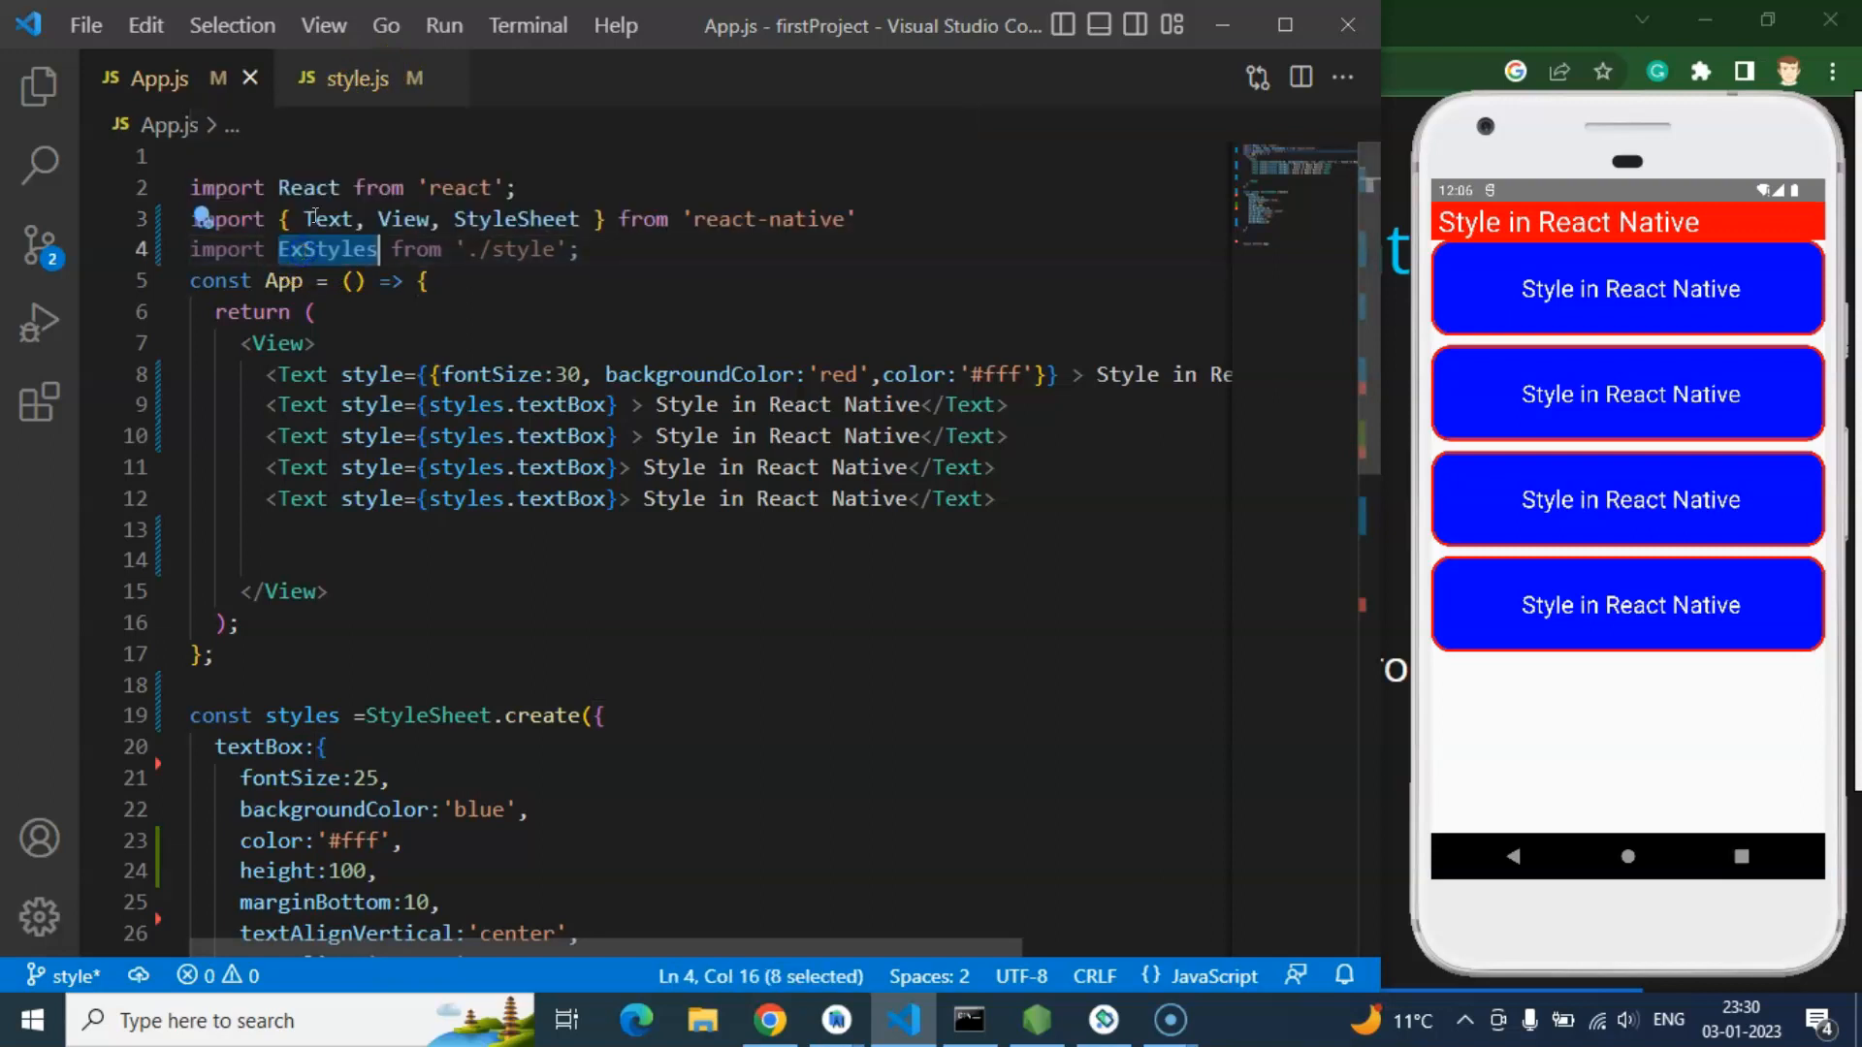
{"action": "left_click", "coordinate": [351, 78]}
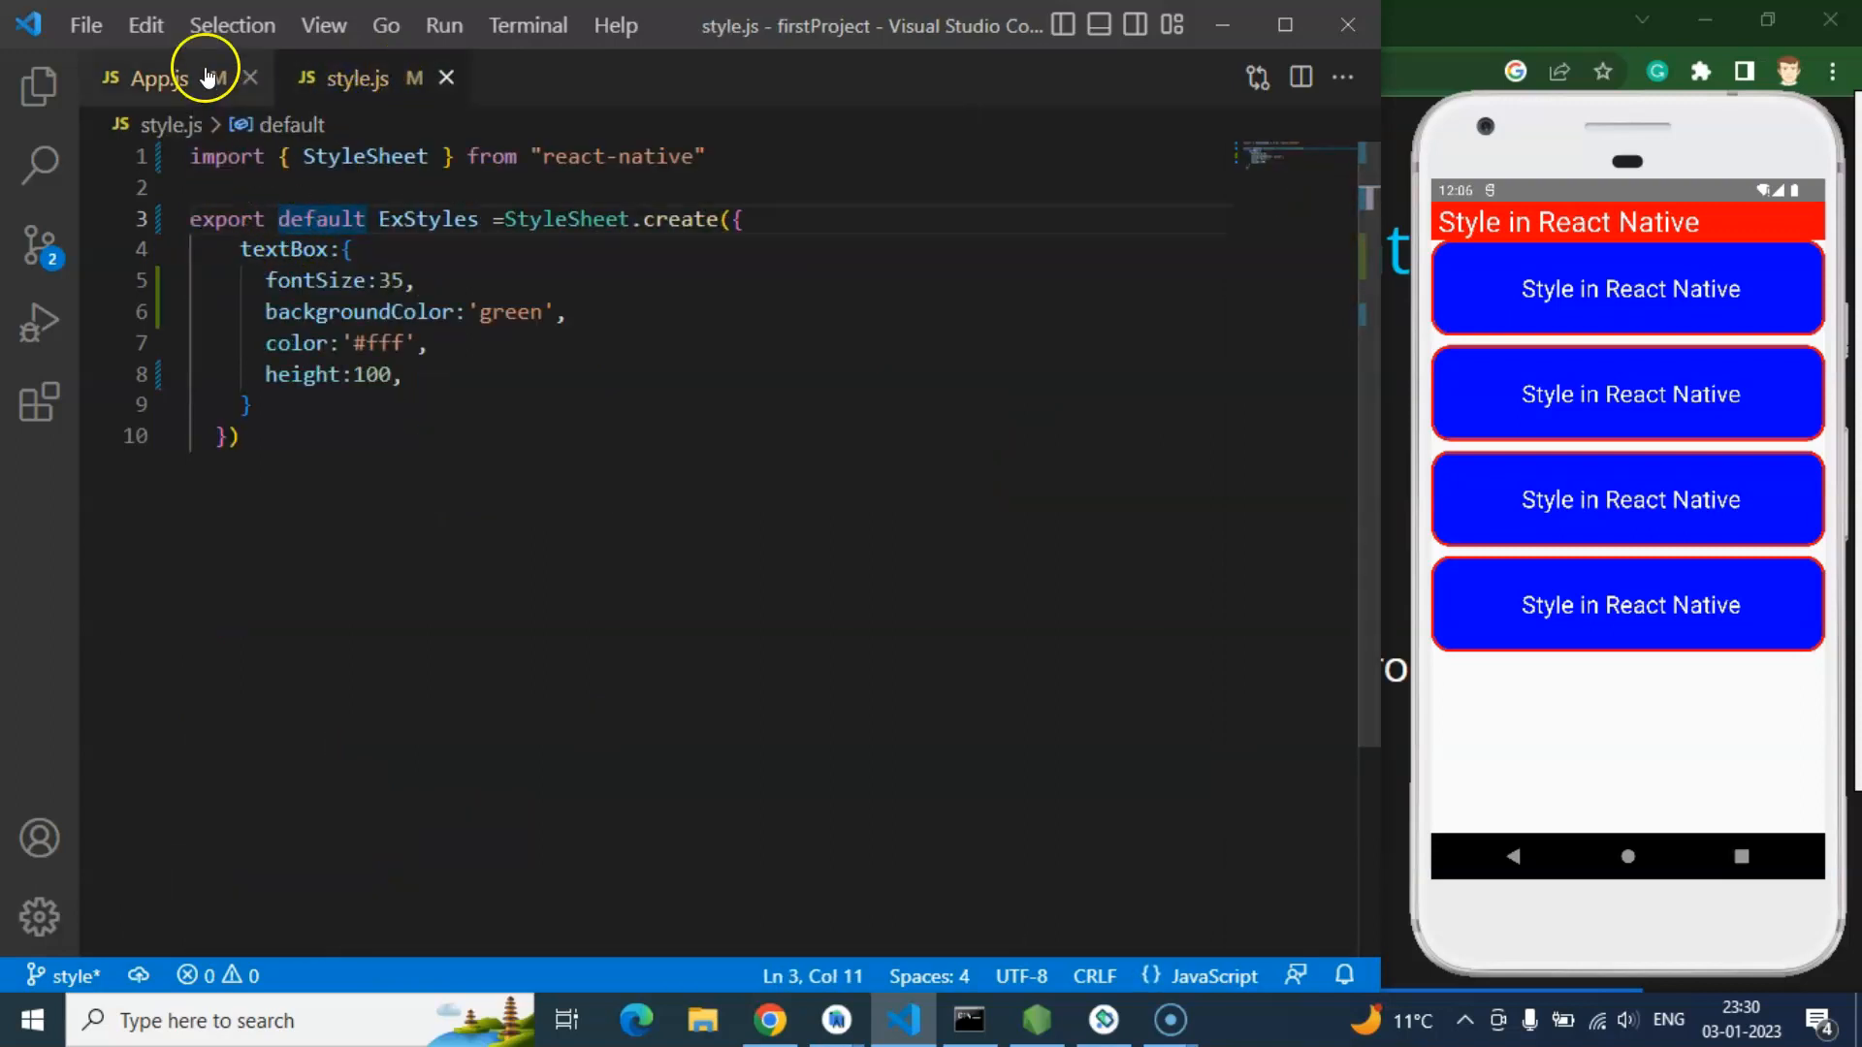
{"action": "left_click", "coordinate": [152, 78]}
{"action": "type", "text": "import ExStyles from './style';"}
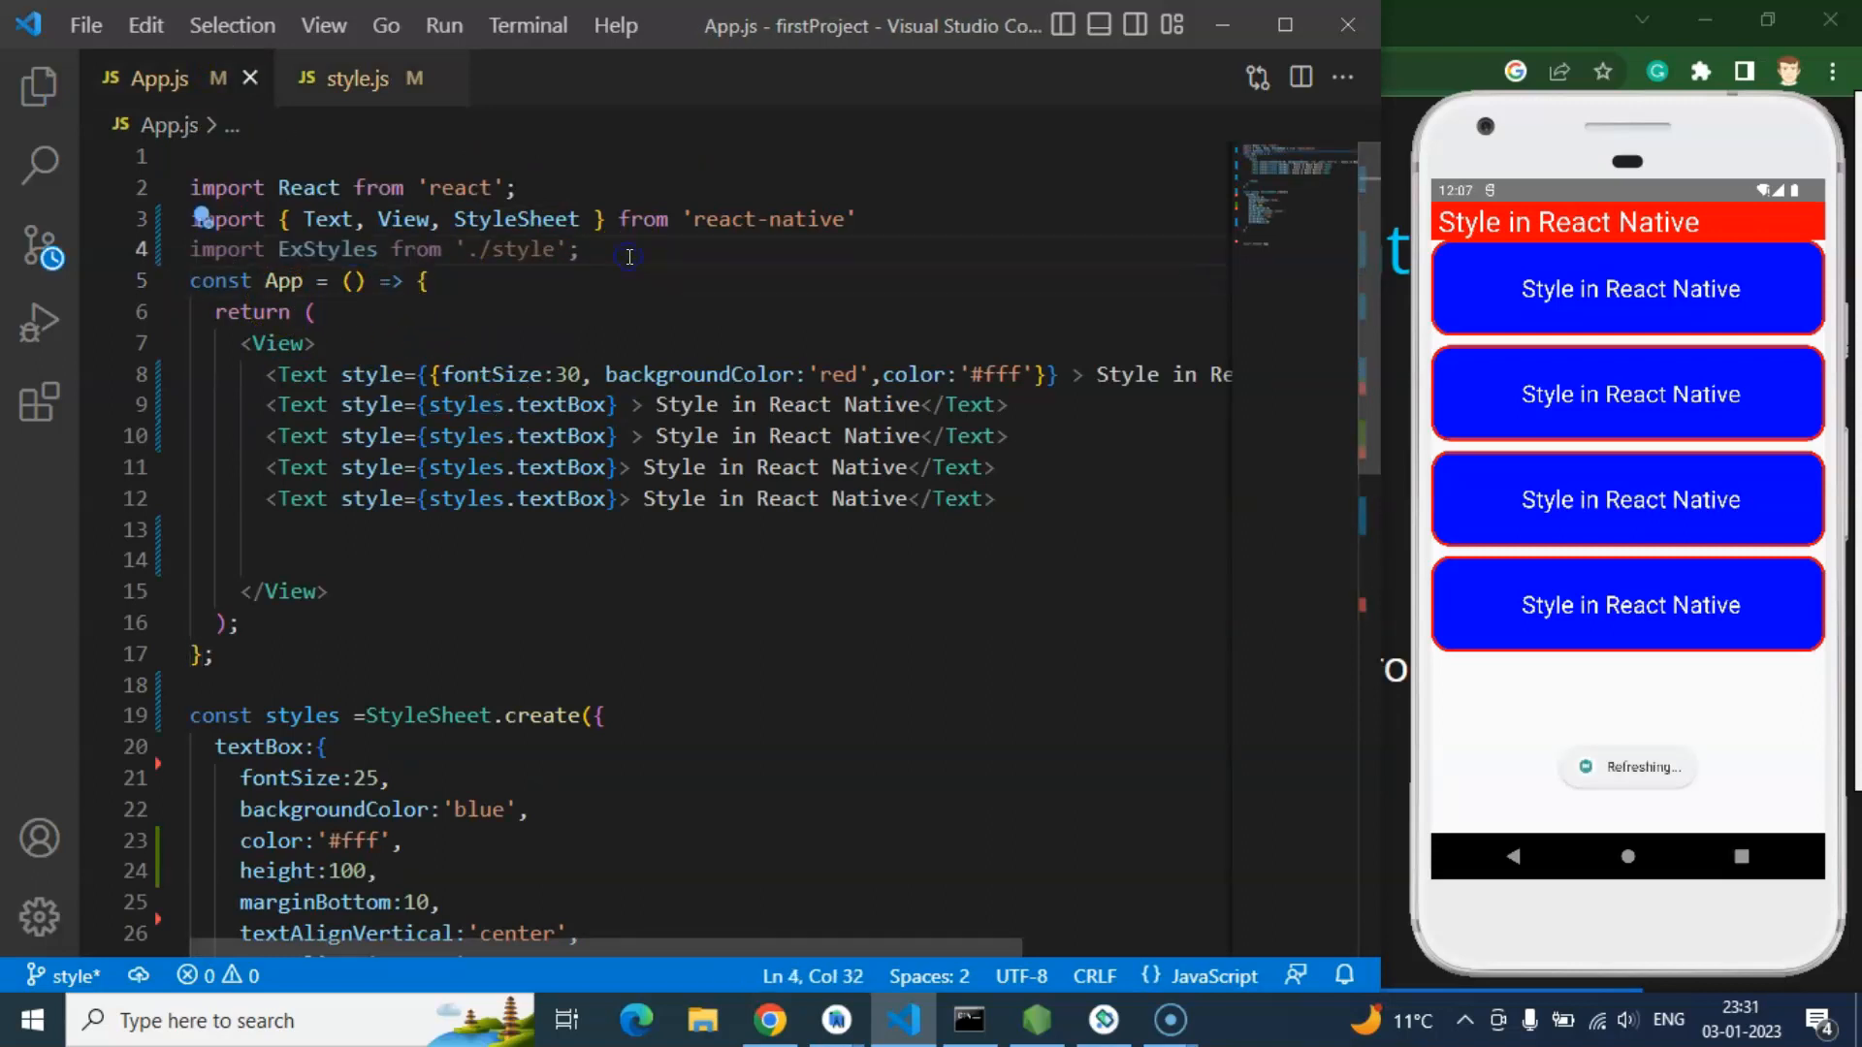
{"action": "double_click", "coordinate": [326, 250]}
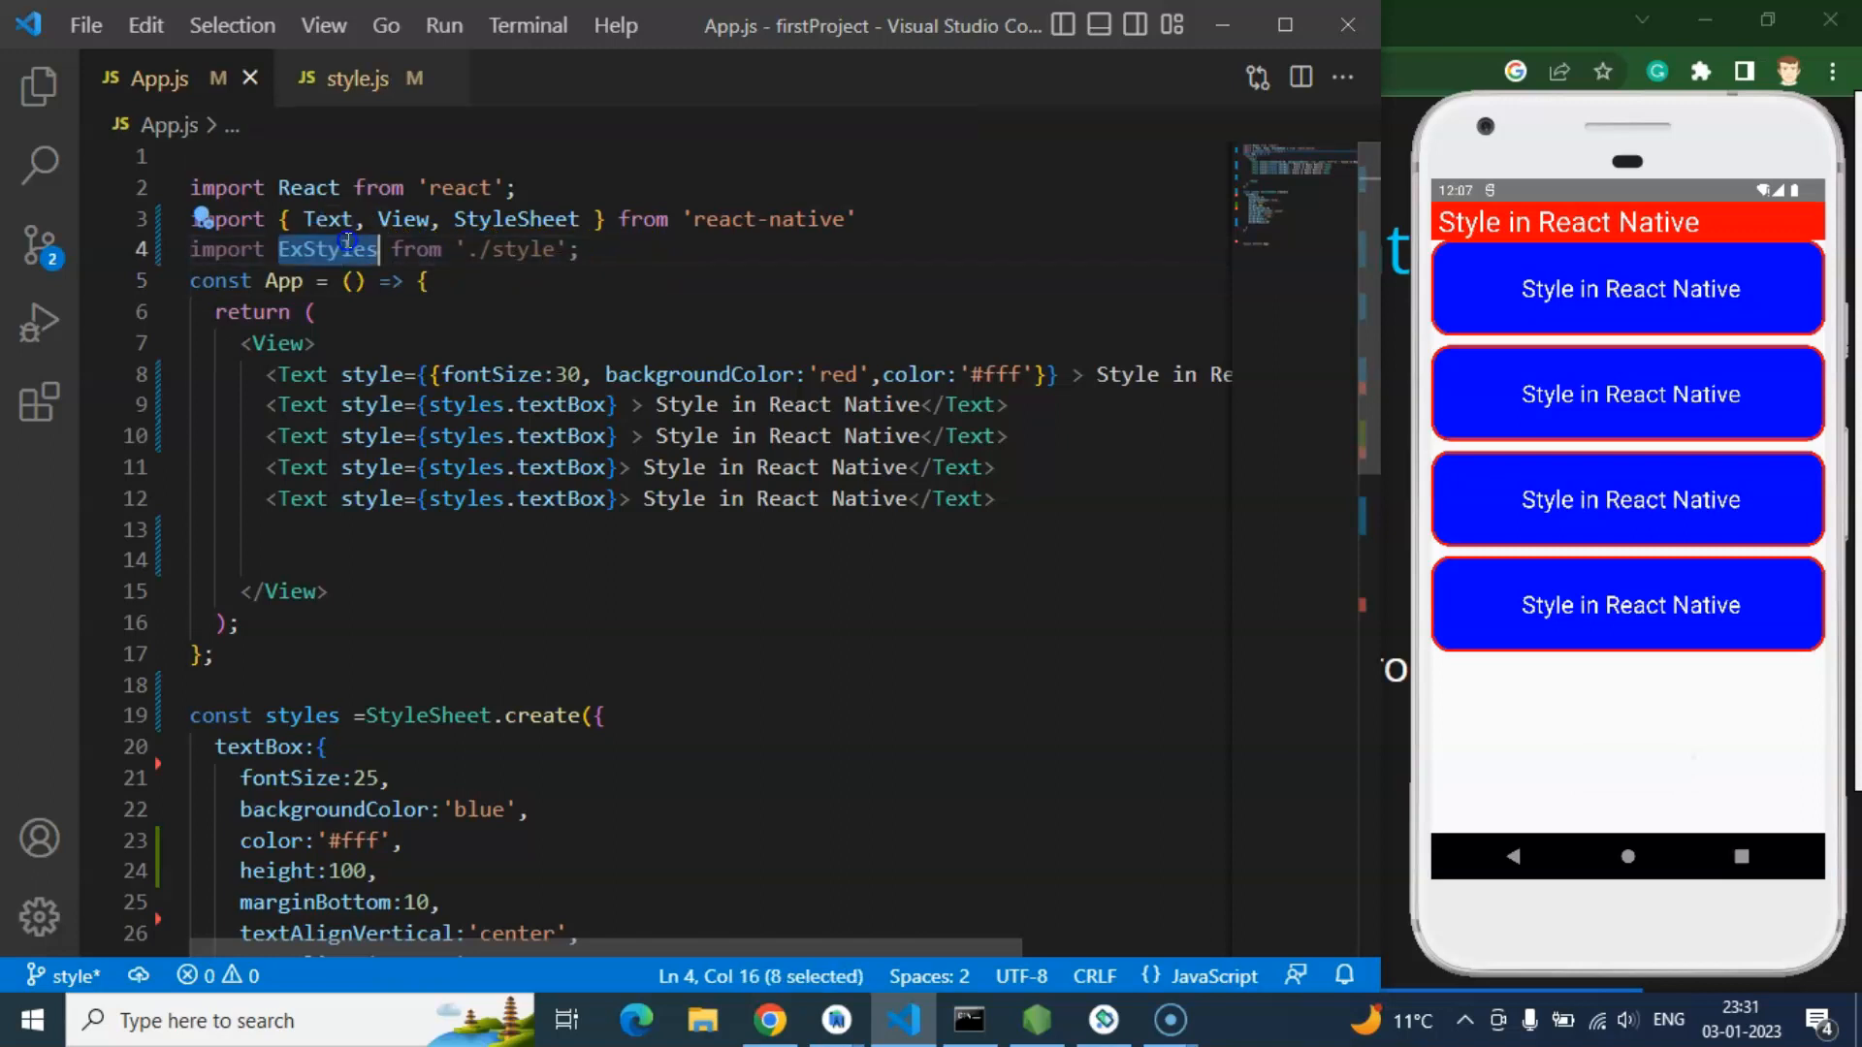
Step: Replace styles.textBox with ExStyles.textBox on the fifth Text element
{"action": "double_click", "coordinate": [463, 498]}
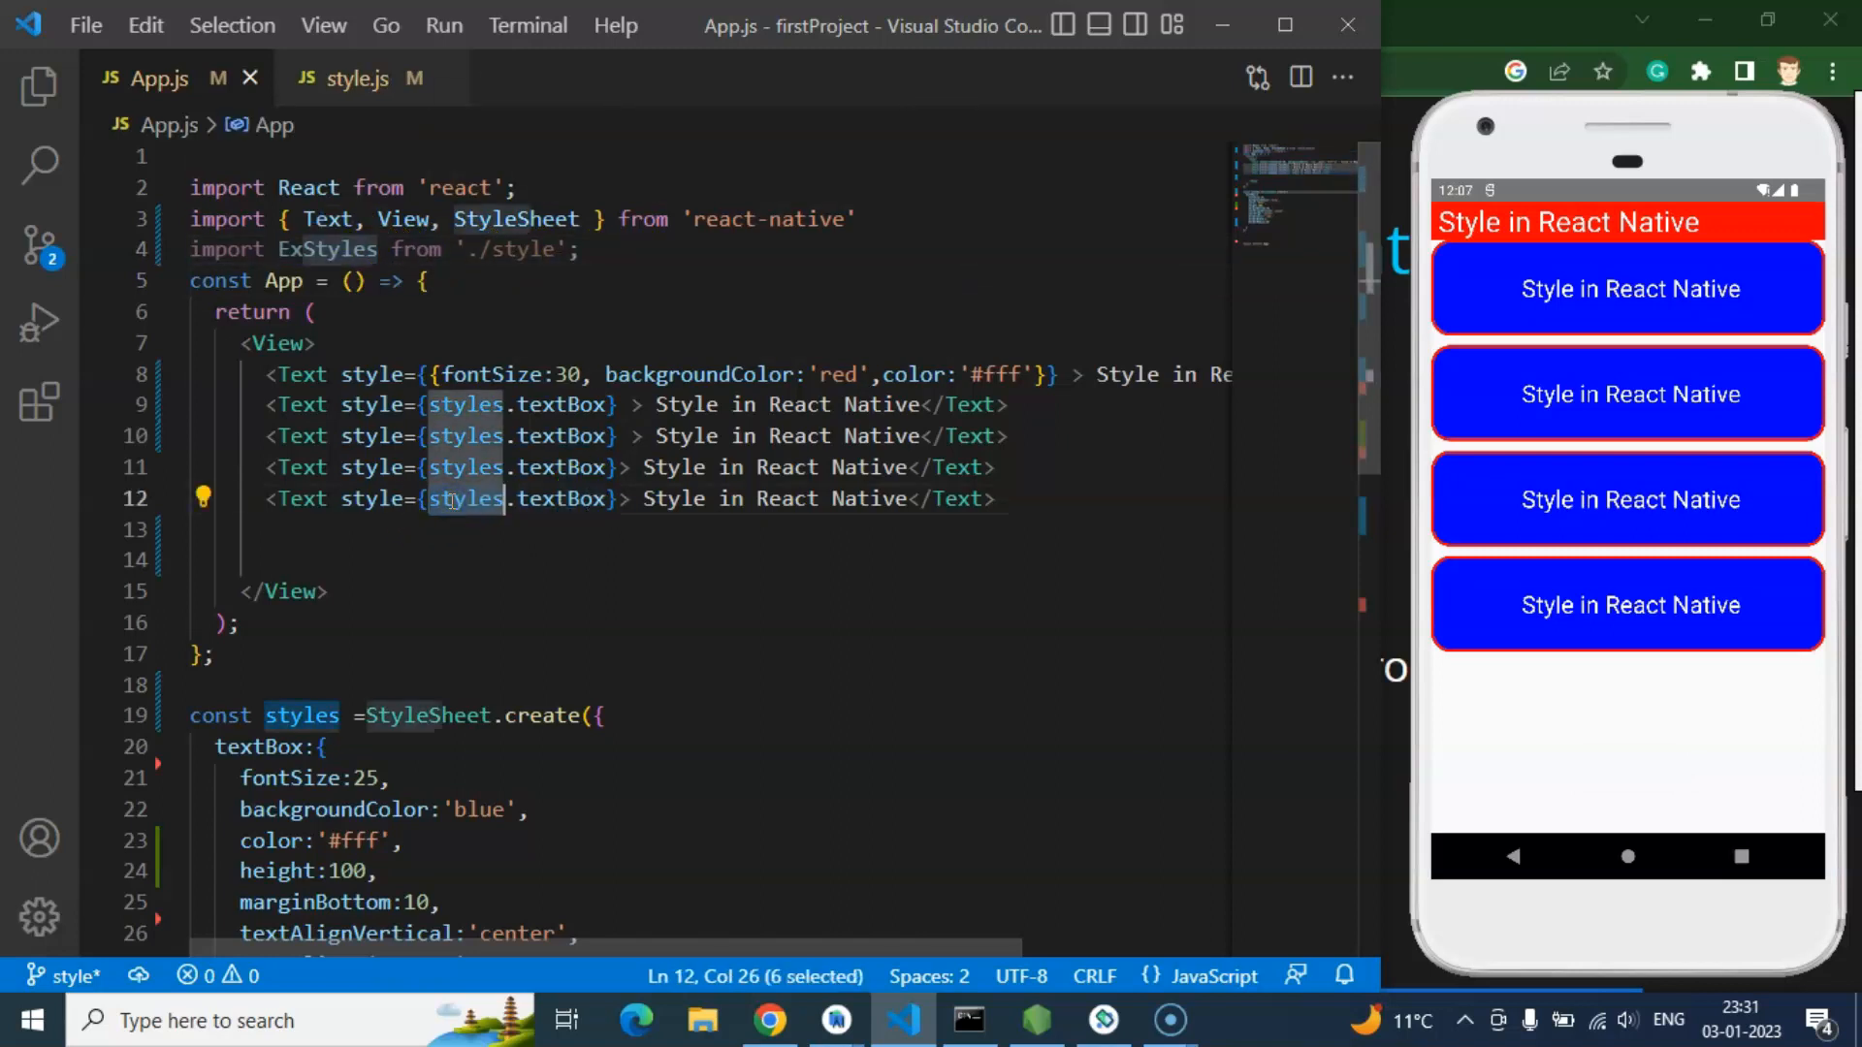
{"action": "type", "text": "ExStyles"}
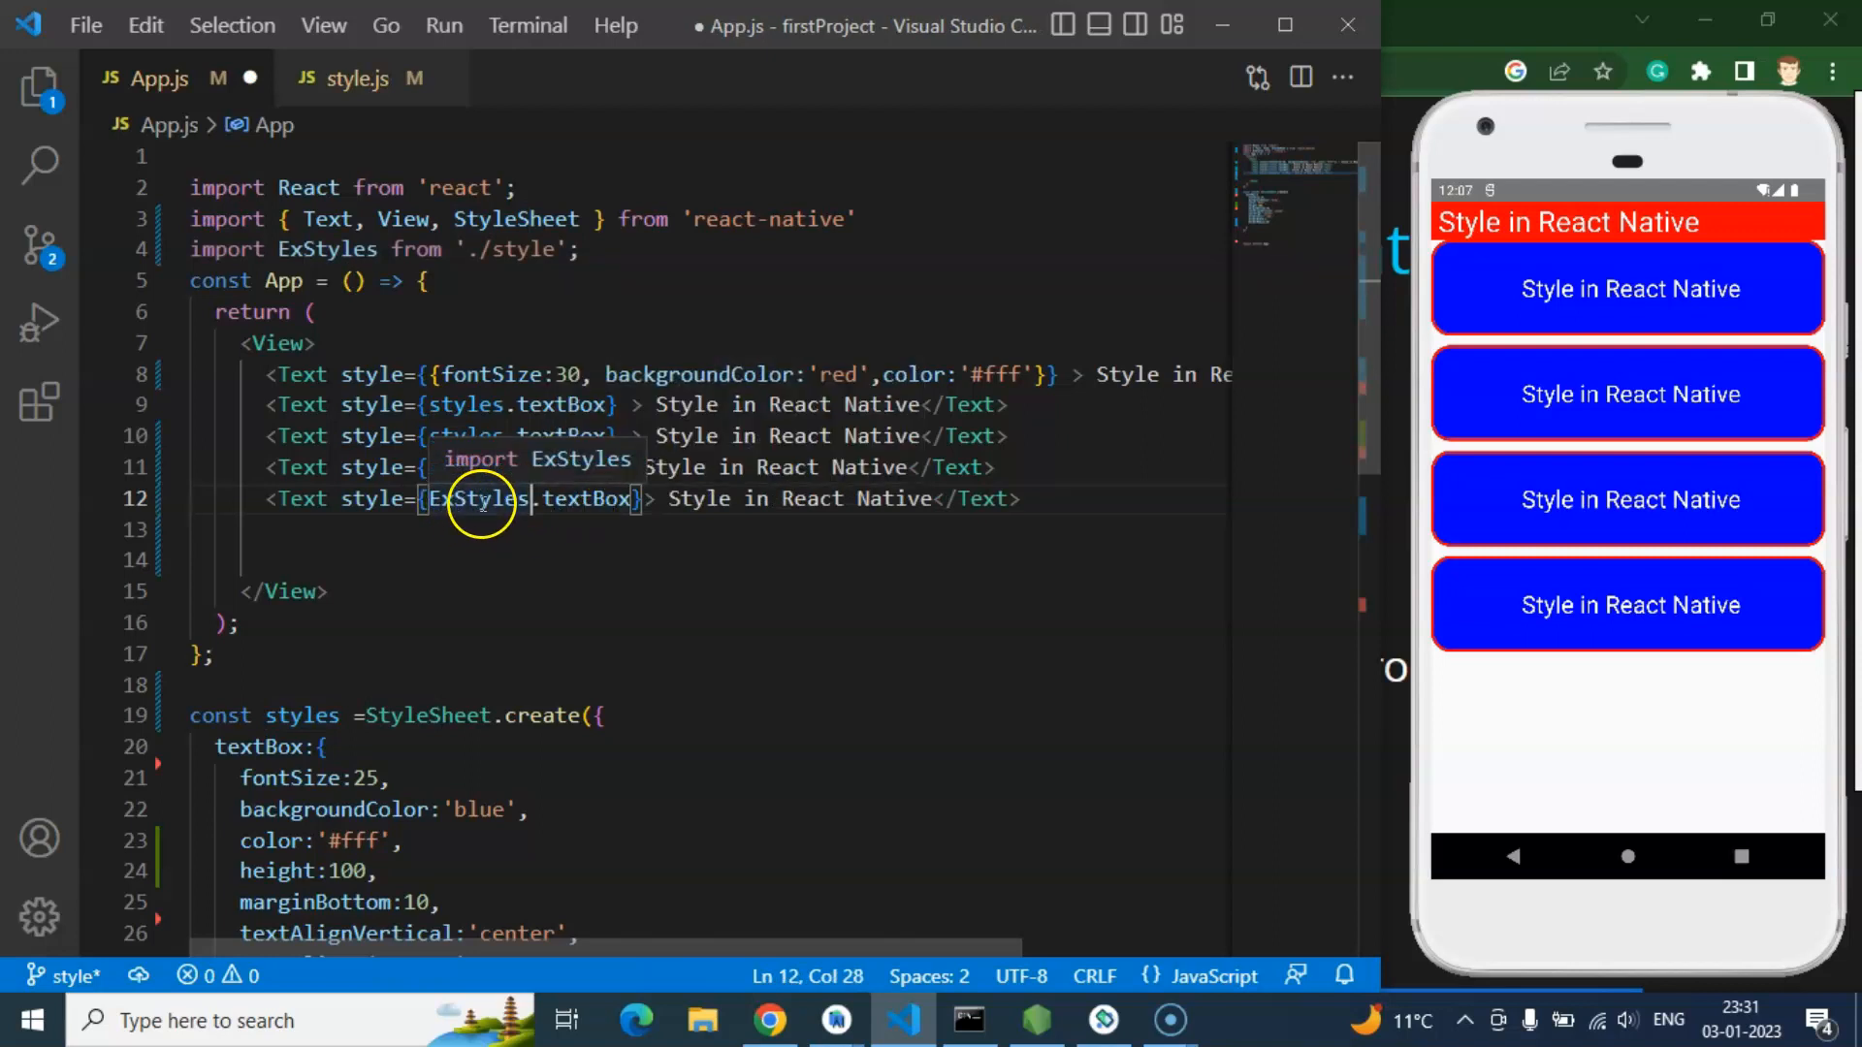
{"action": "left_click", "coordinate": [353, 78]}
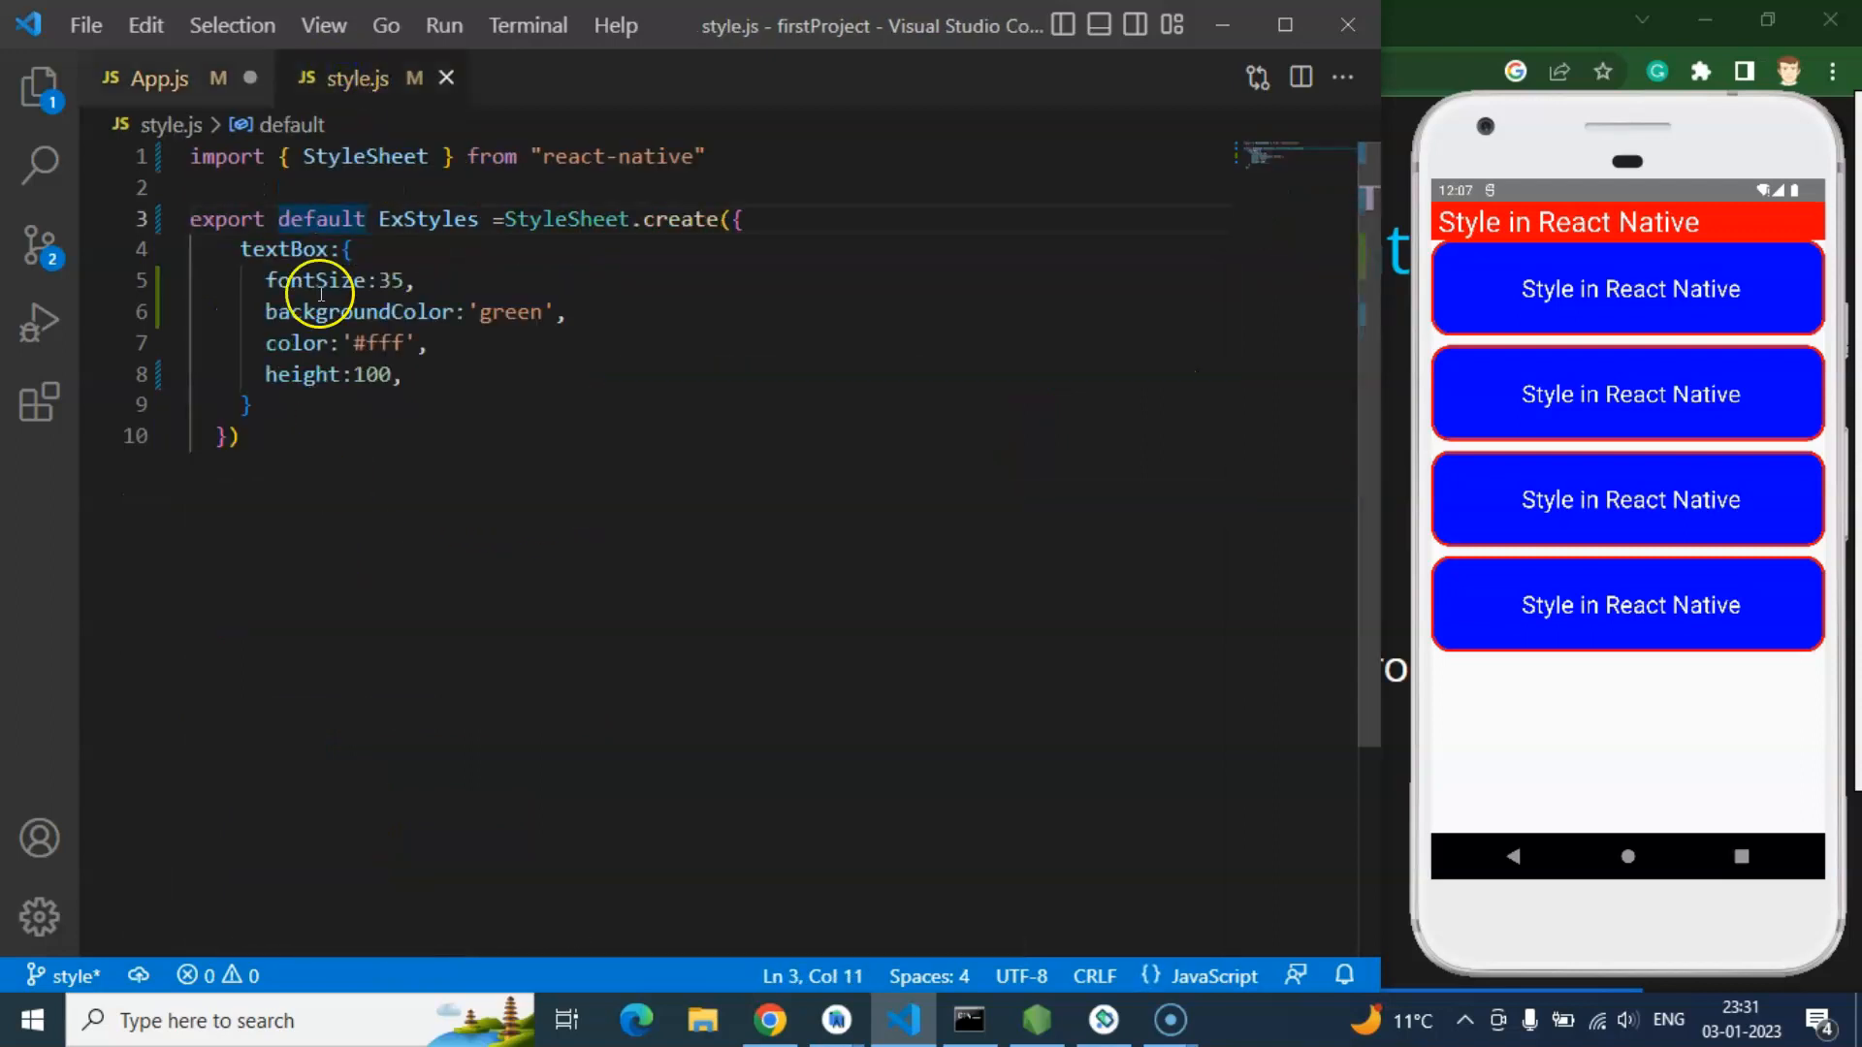
{"action": "left_click", "coordinate": [141, 77]}
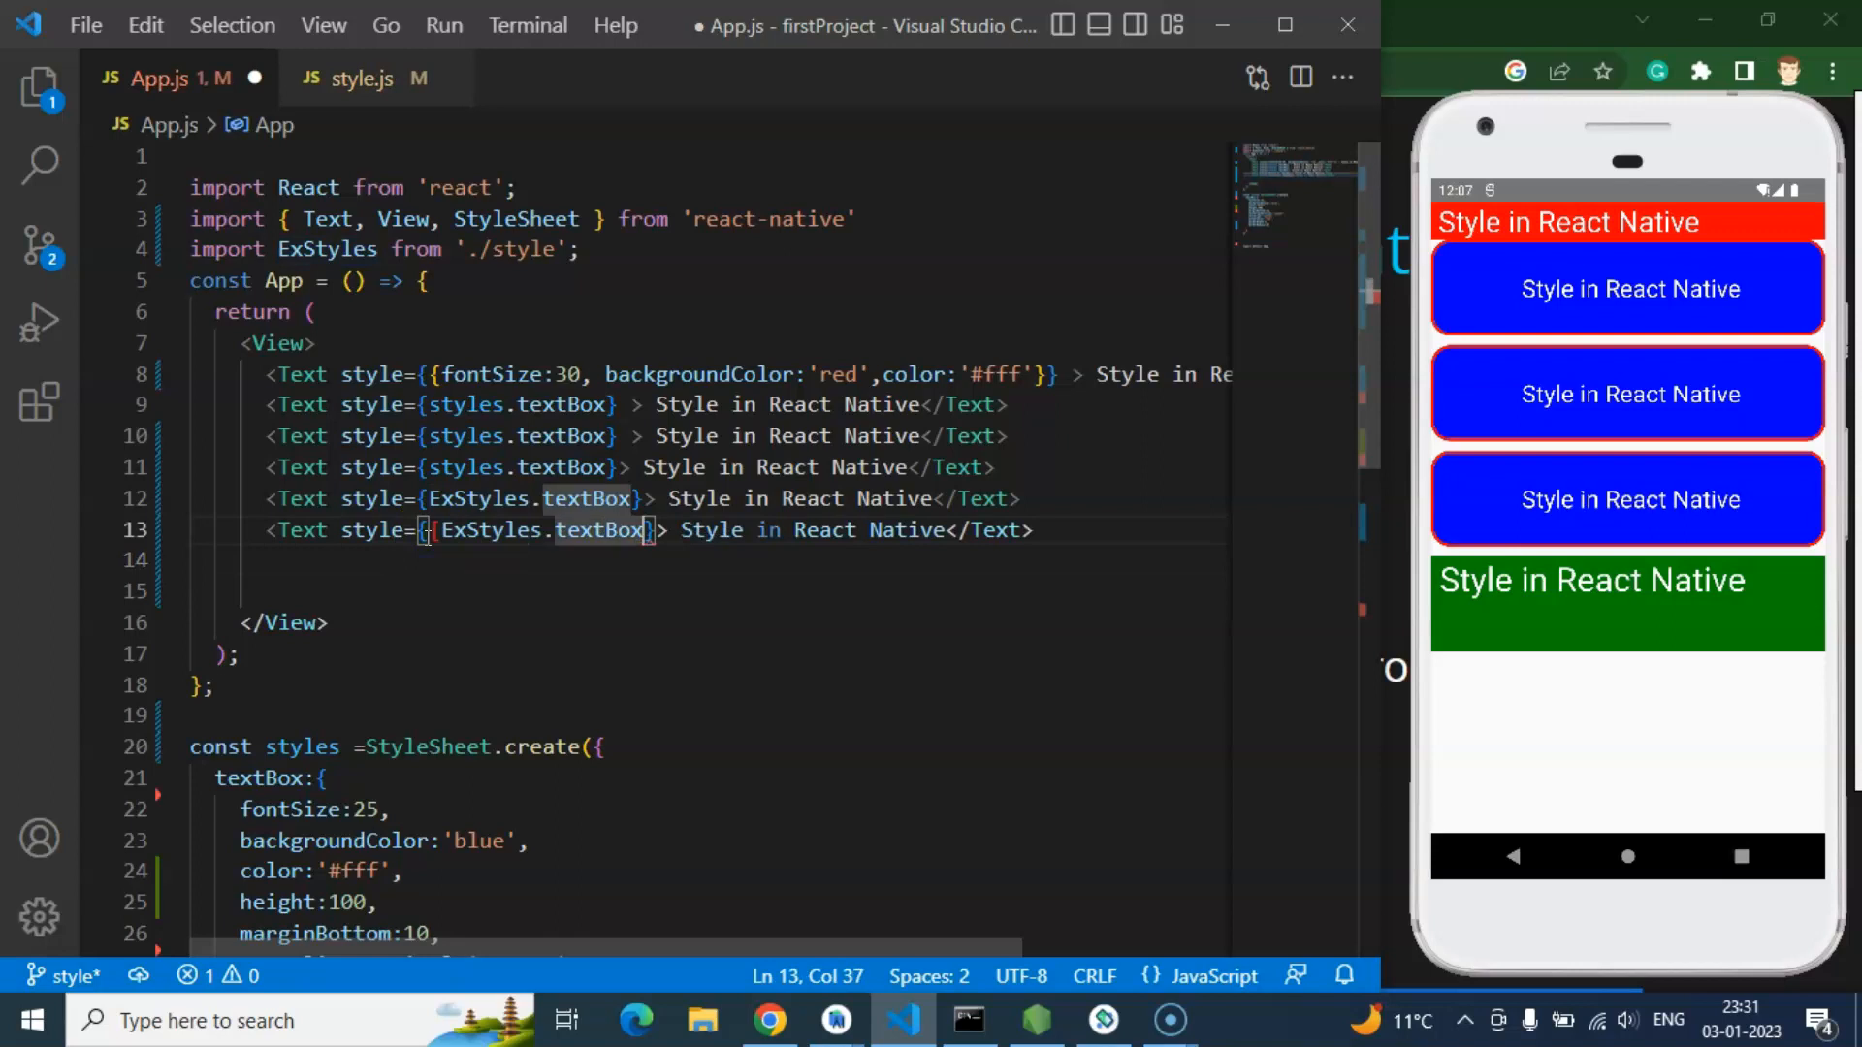
Step: Add a Text element styled with [styles.textBox, ExStyles.textBox, {marginTop: 50}] and save App.js
{"action": "type", "text": "]"}
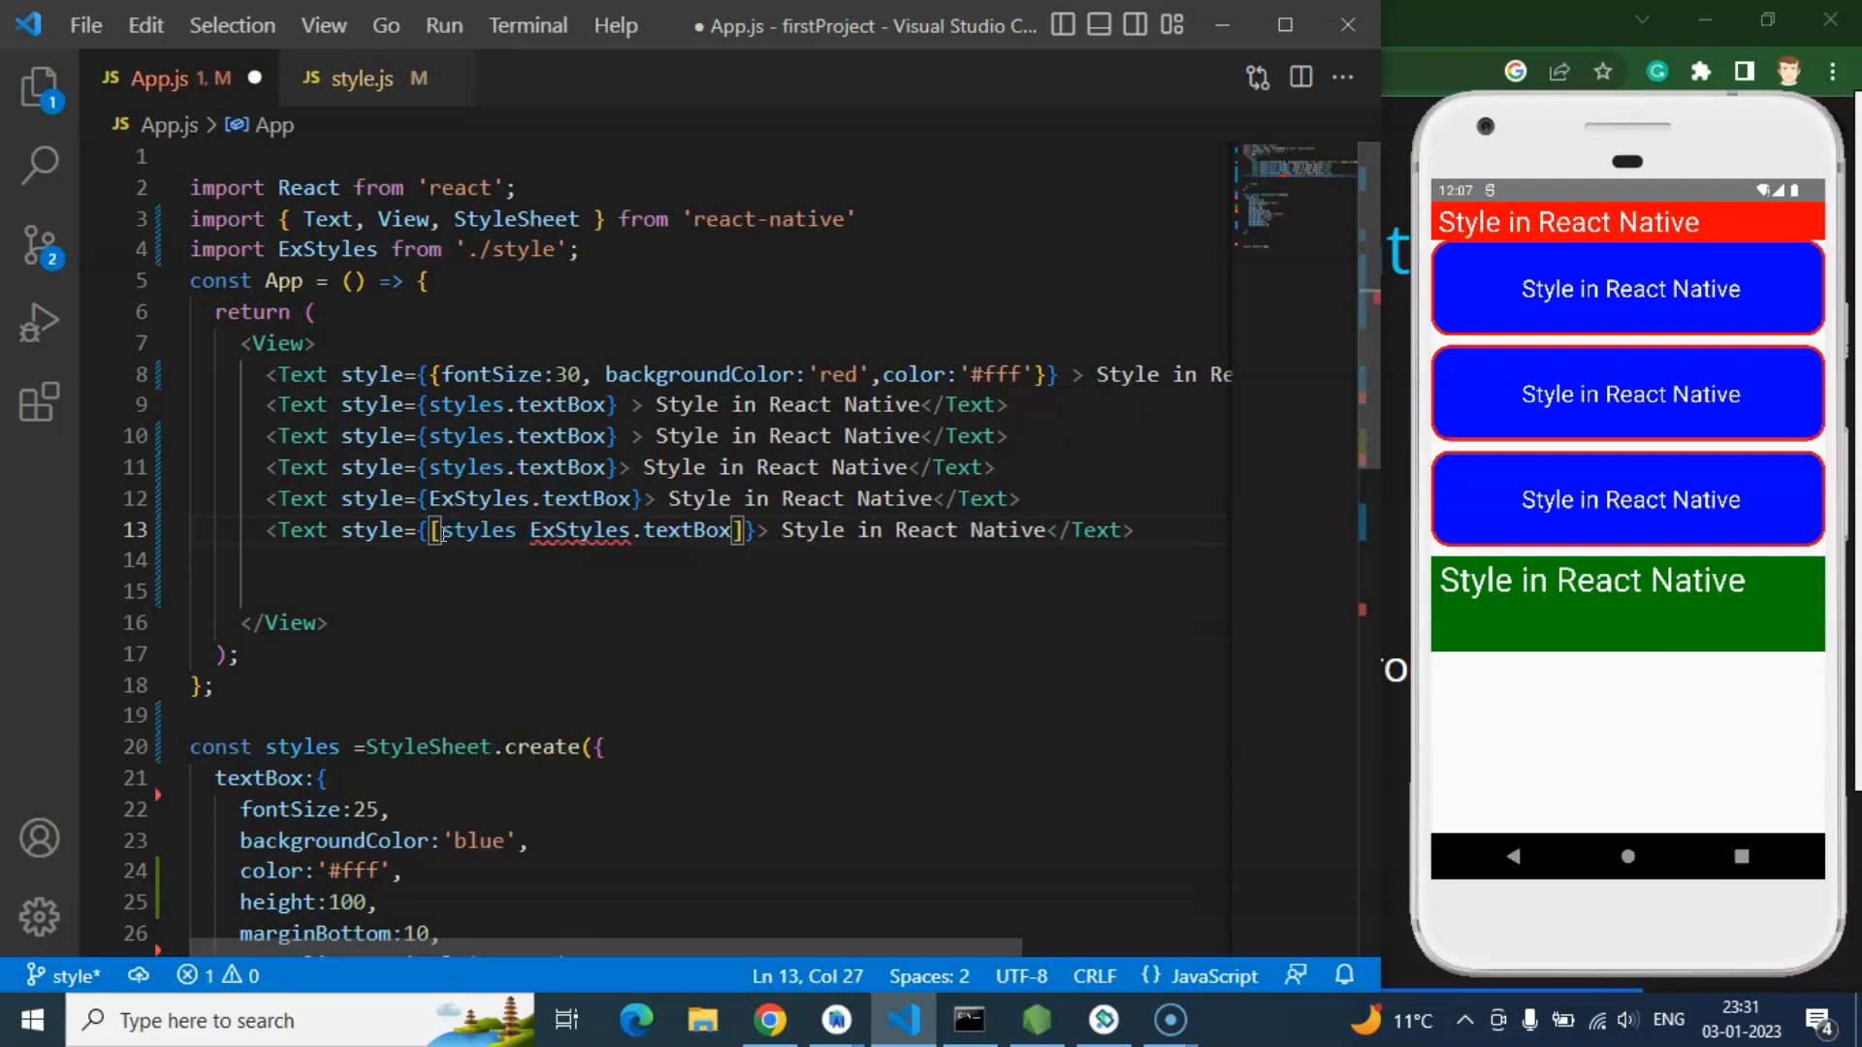
{"action": "type", "text": ".textBox,"}
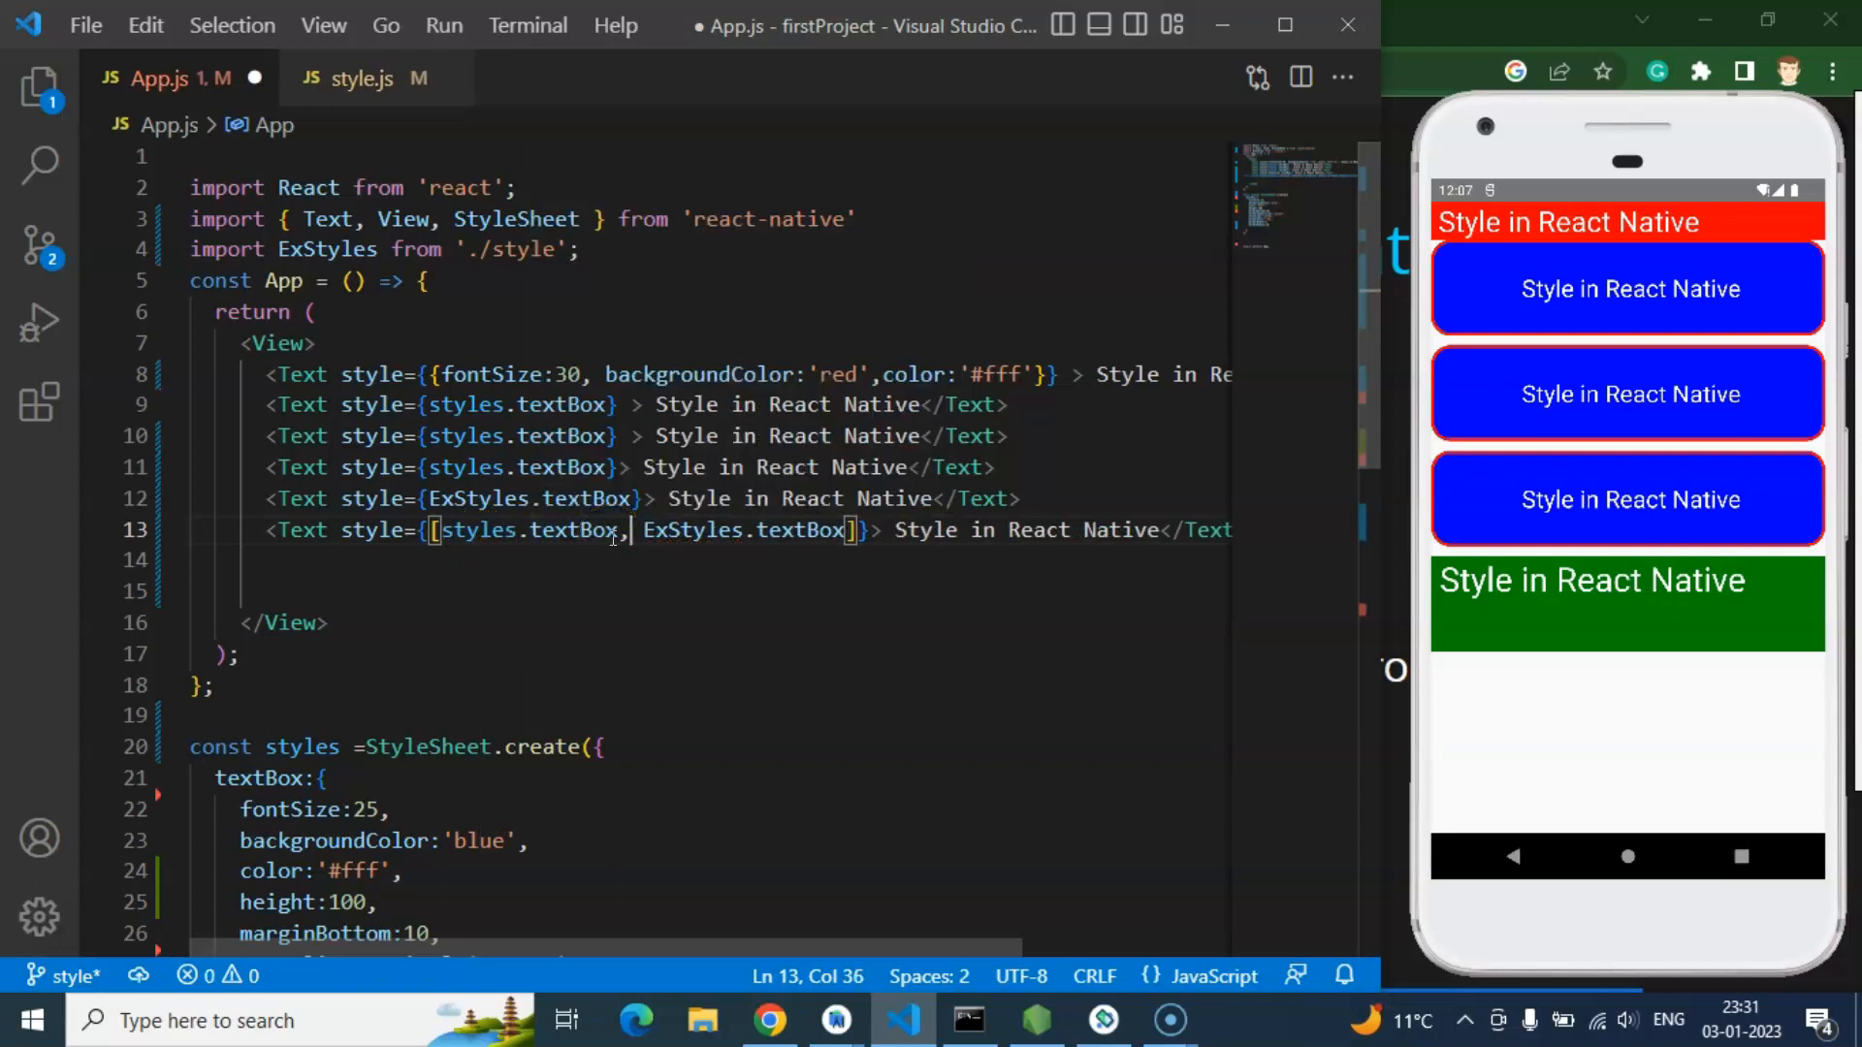
{"action": "mouse_move", "coordinate": [801, 529]}
{"action": "type", "text": ",{"}
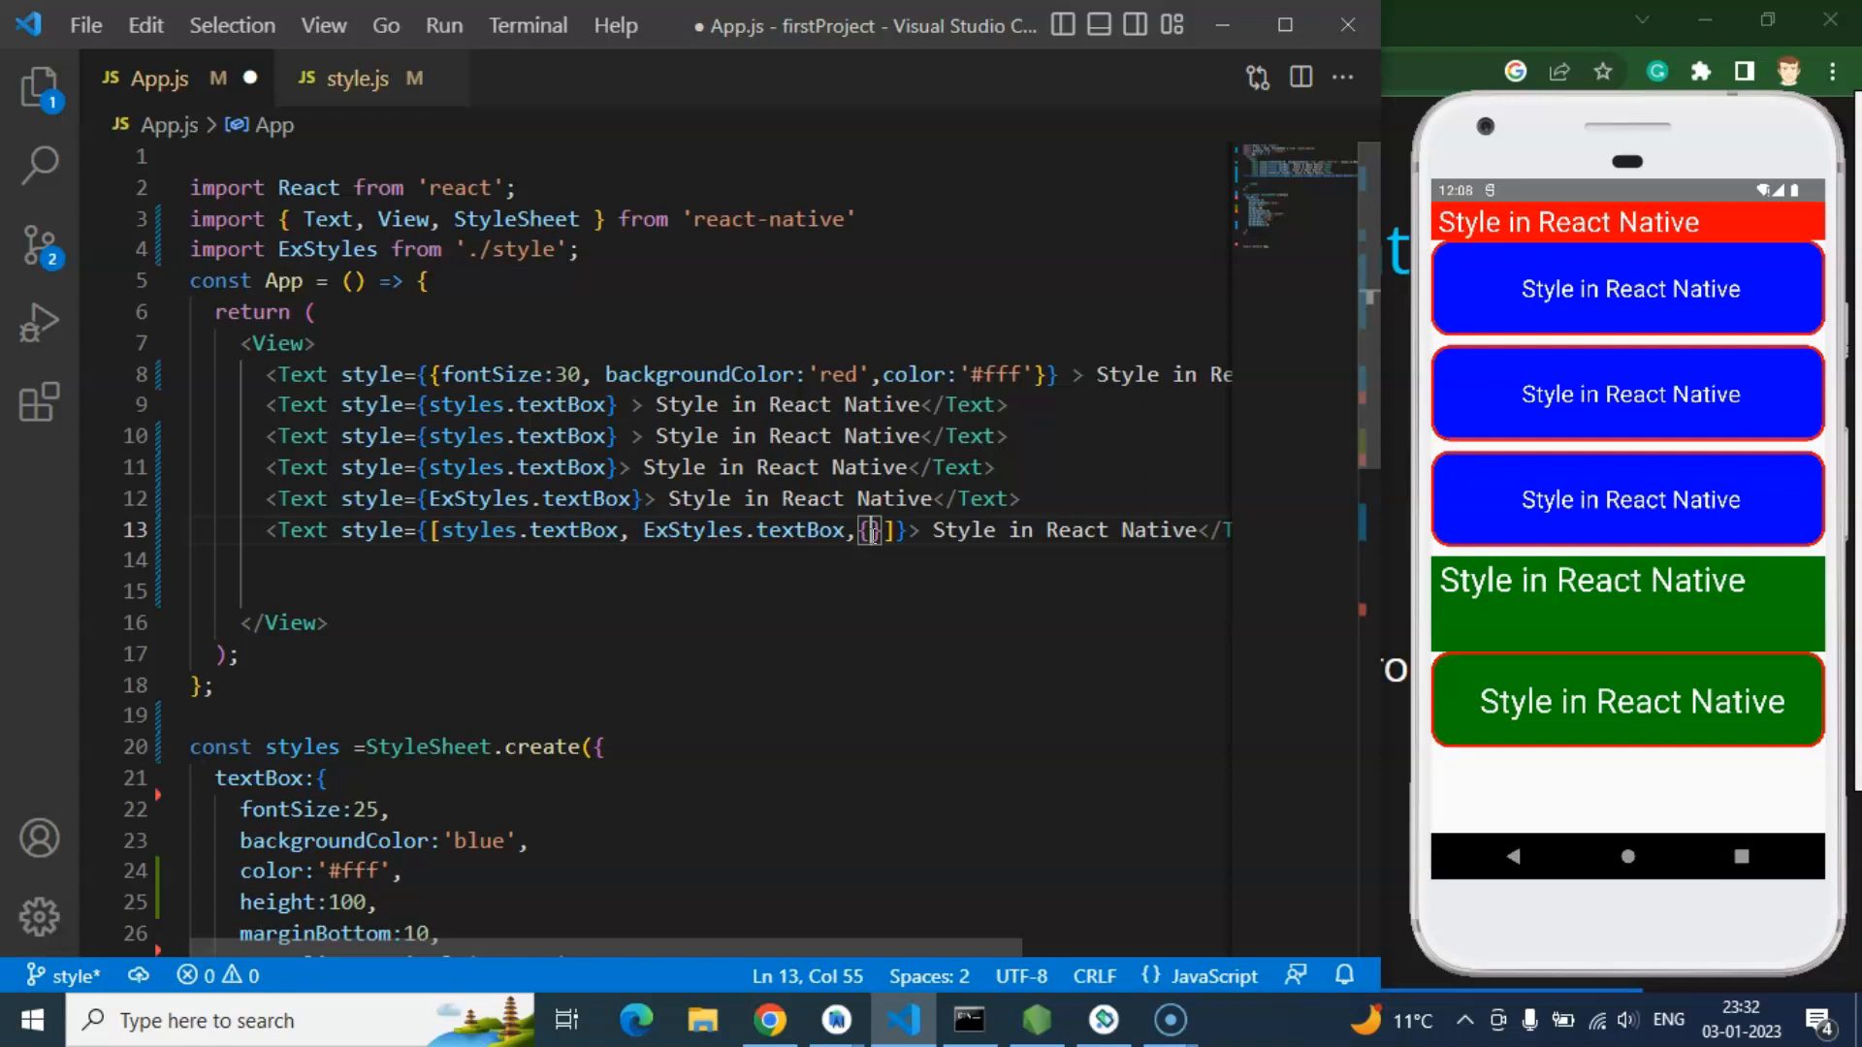
{"action": "type", "text": "back"}
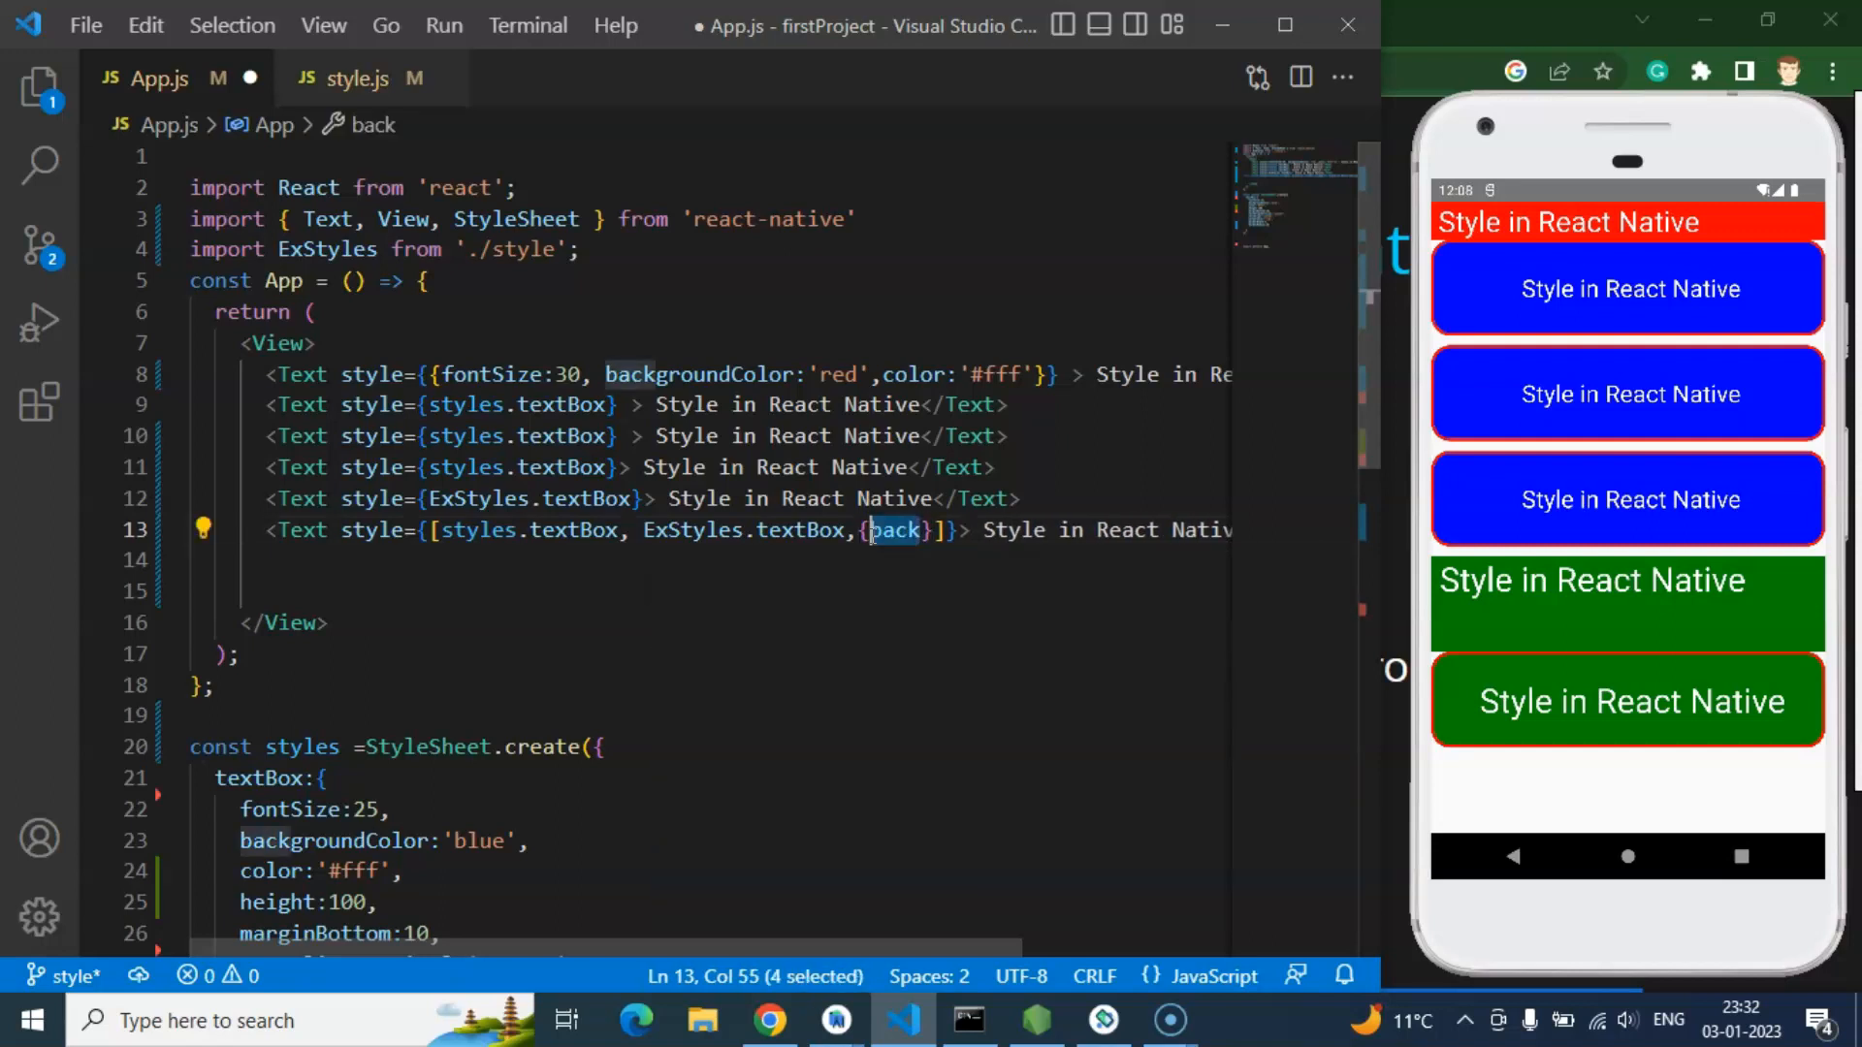
{"action": "type", "text": "margn"}
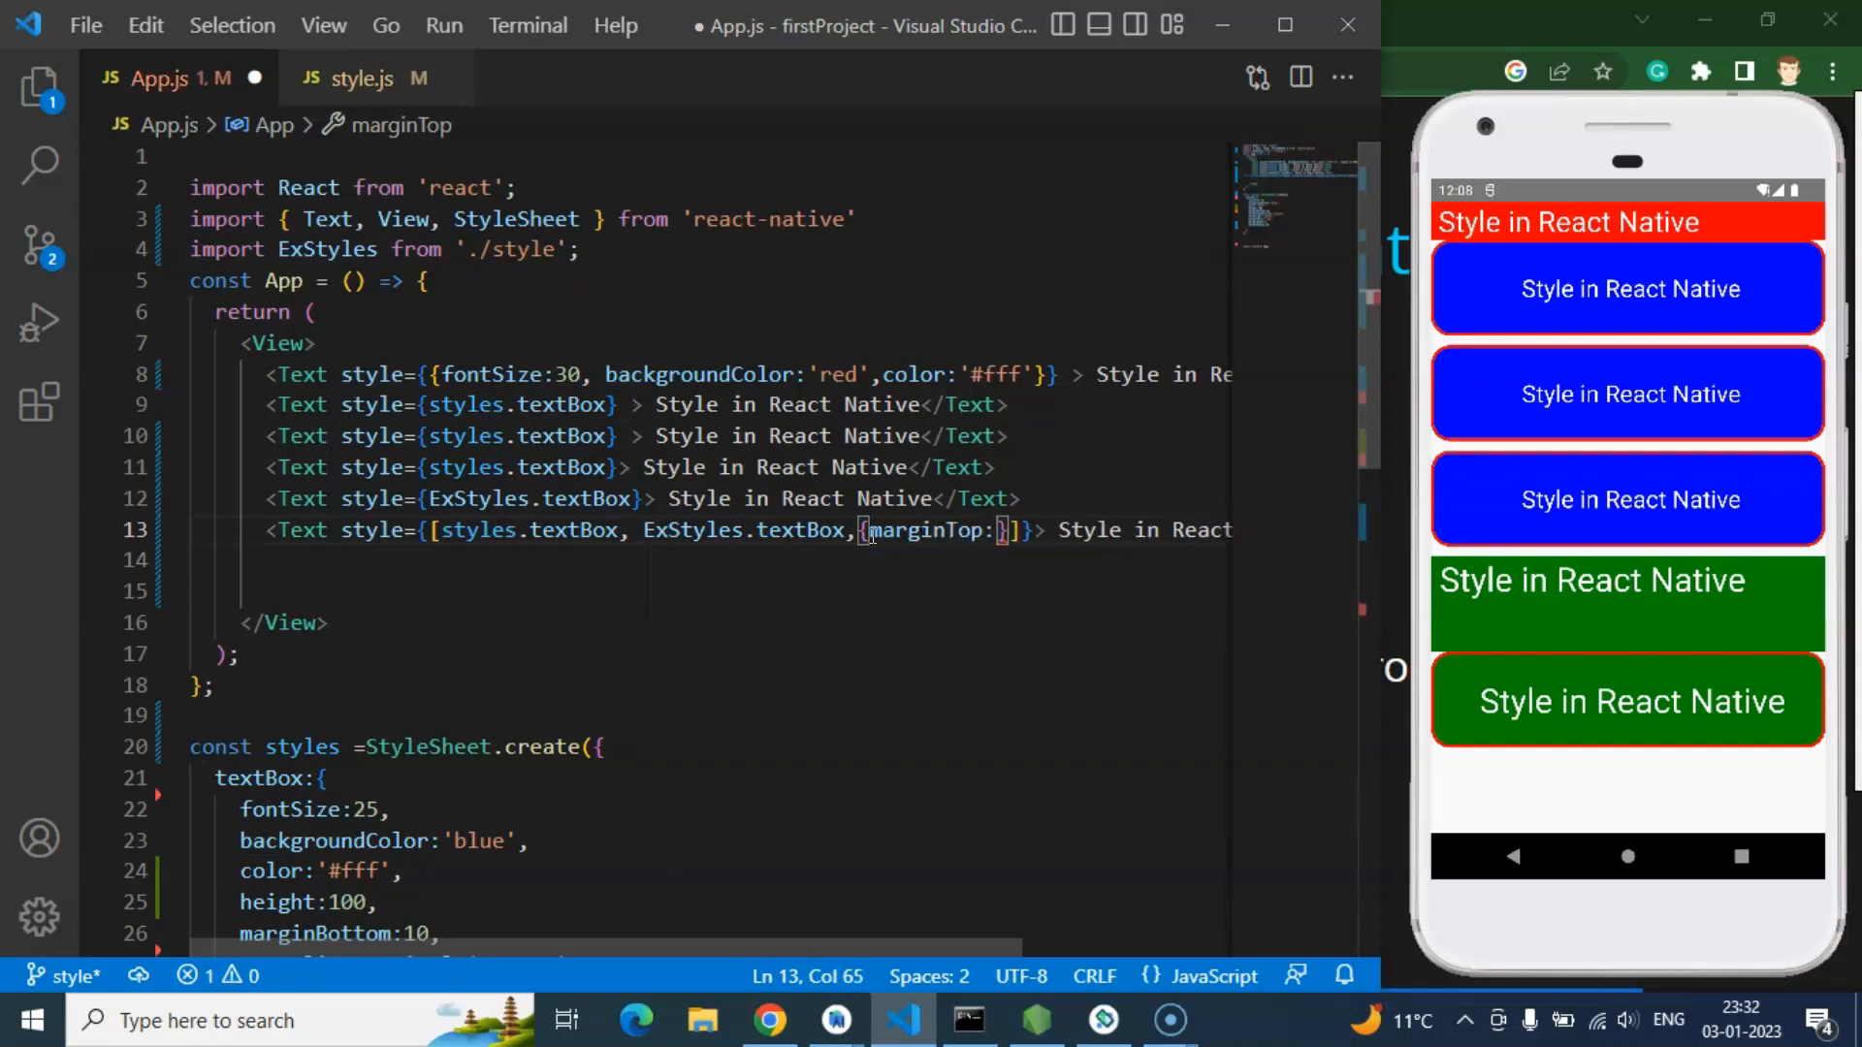
{"action": "type", "text": "50"}
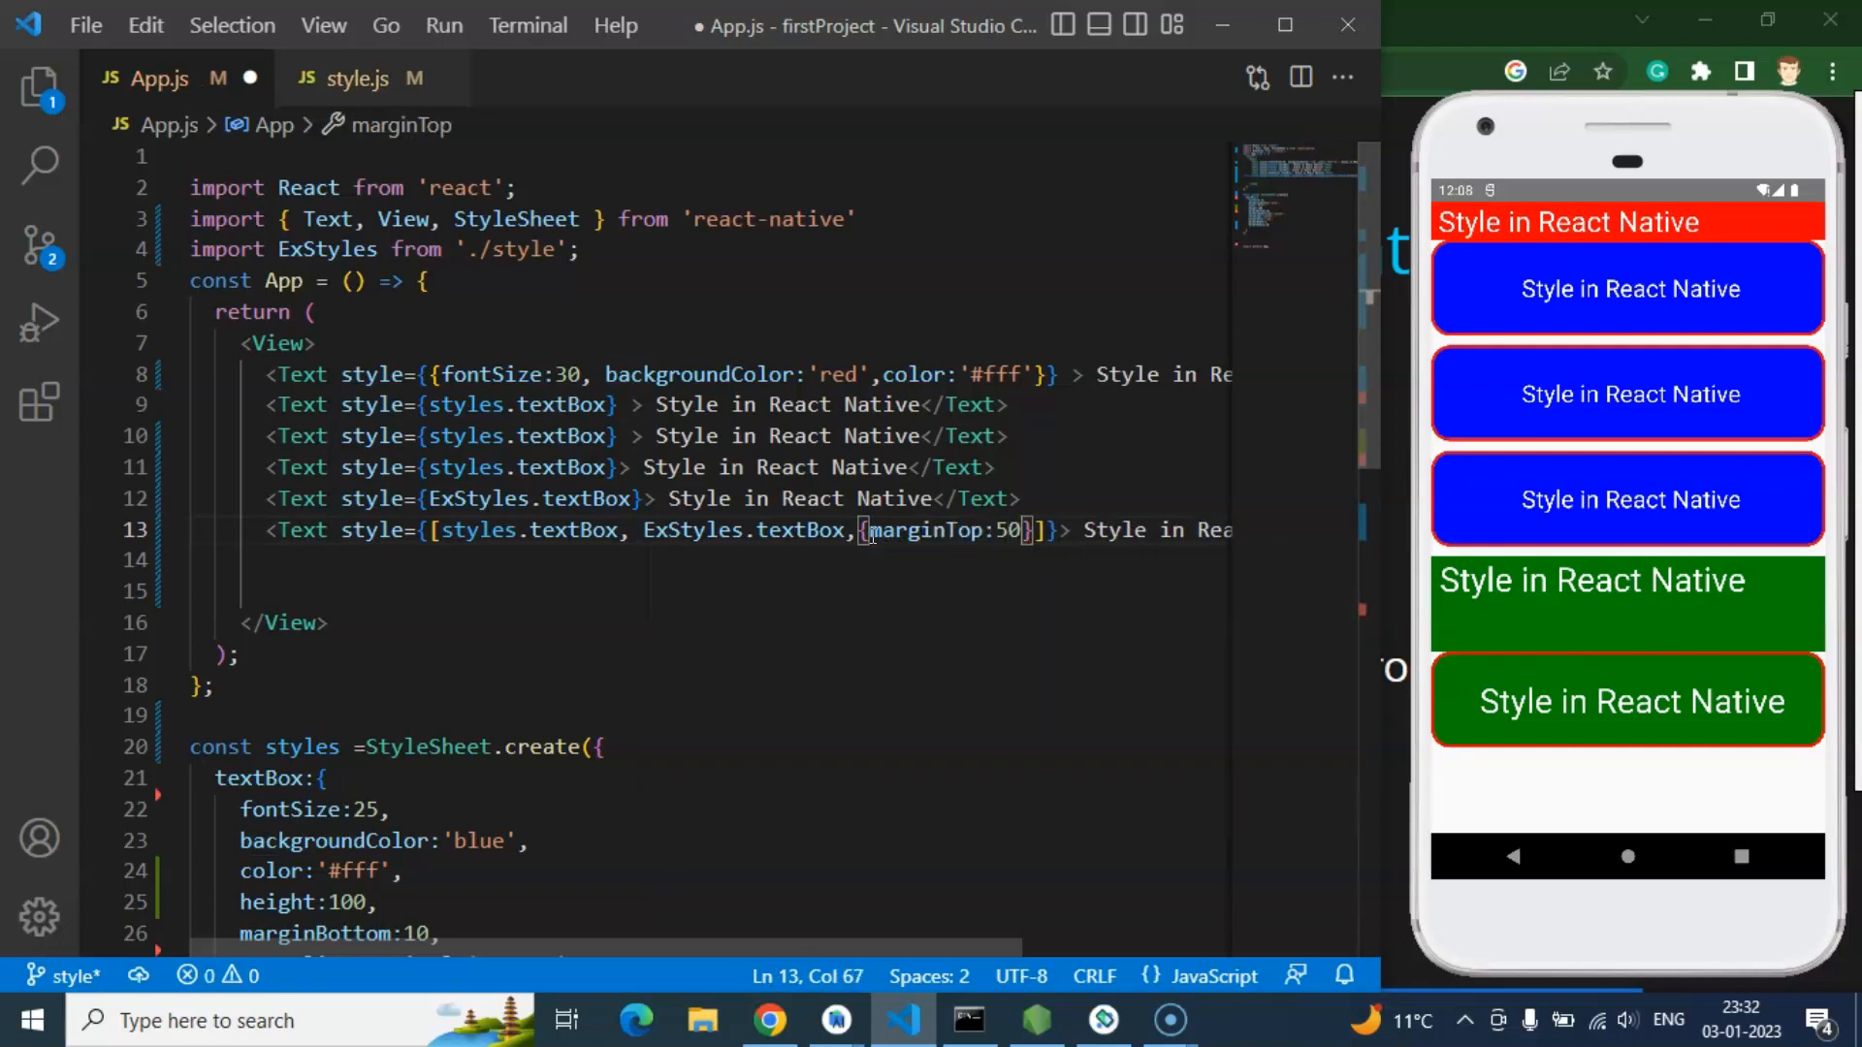
{"action": "key", "text": "ctrl+s"}
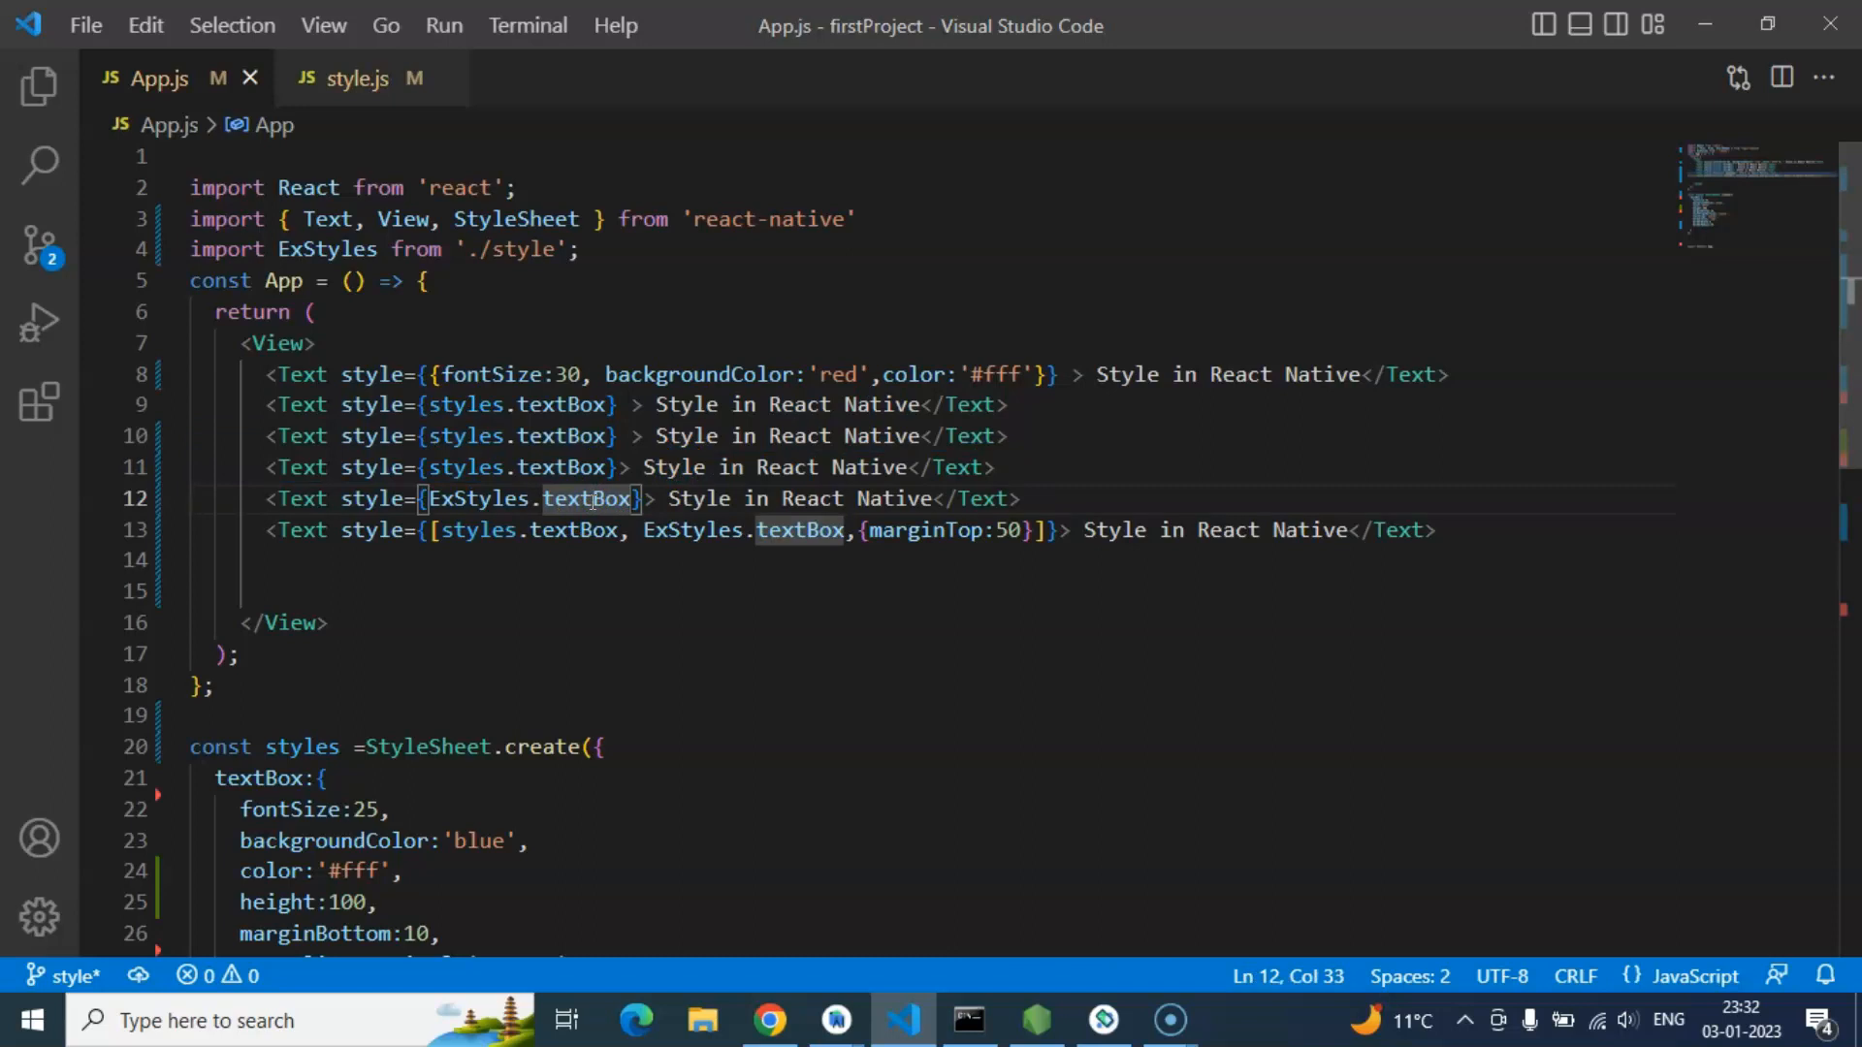
{"action": "mouse_move", "coordinate": [586, 555]}
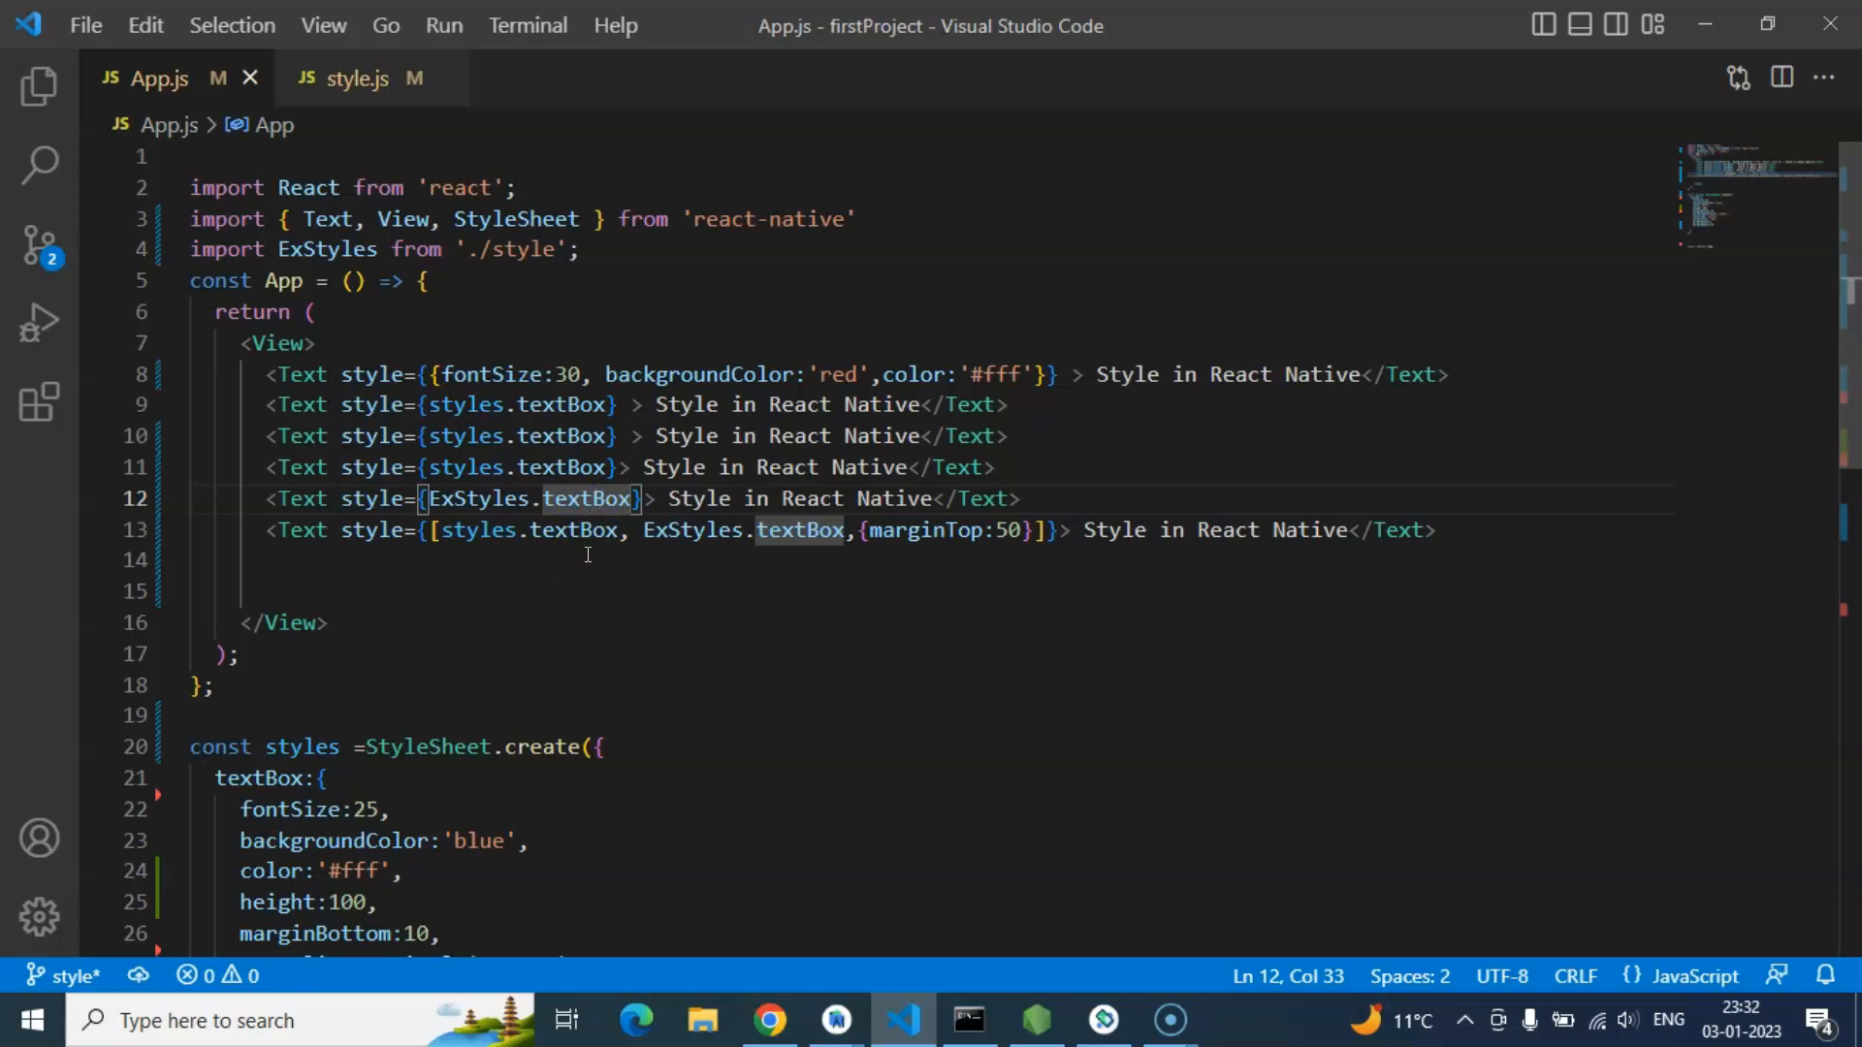
Step: Switch to the Slides.com deck in Chrome and advance to the closing support slide
{"action": "left_click", "coordinate": [770, 1020]}
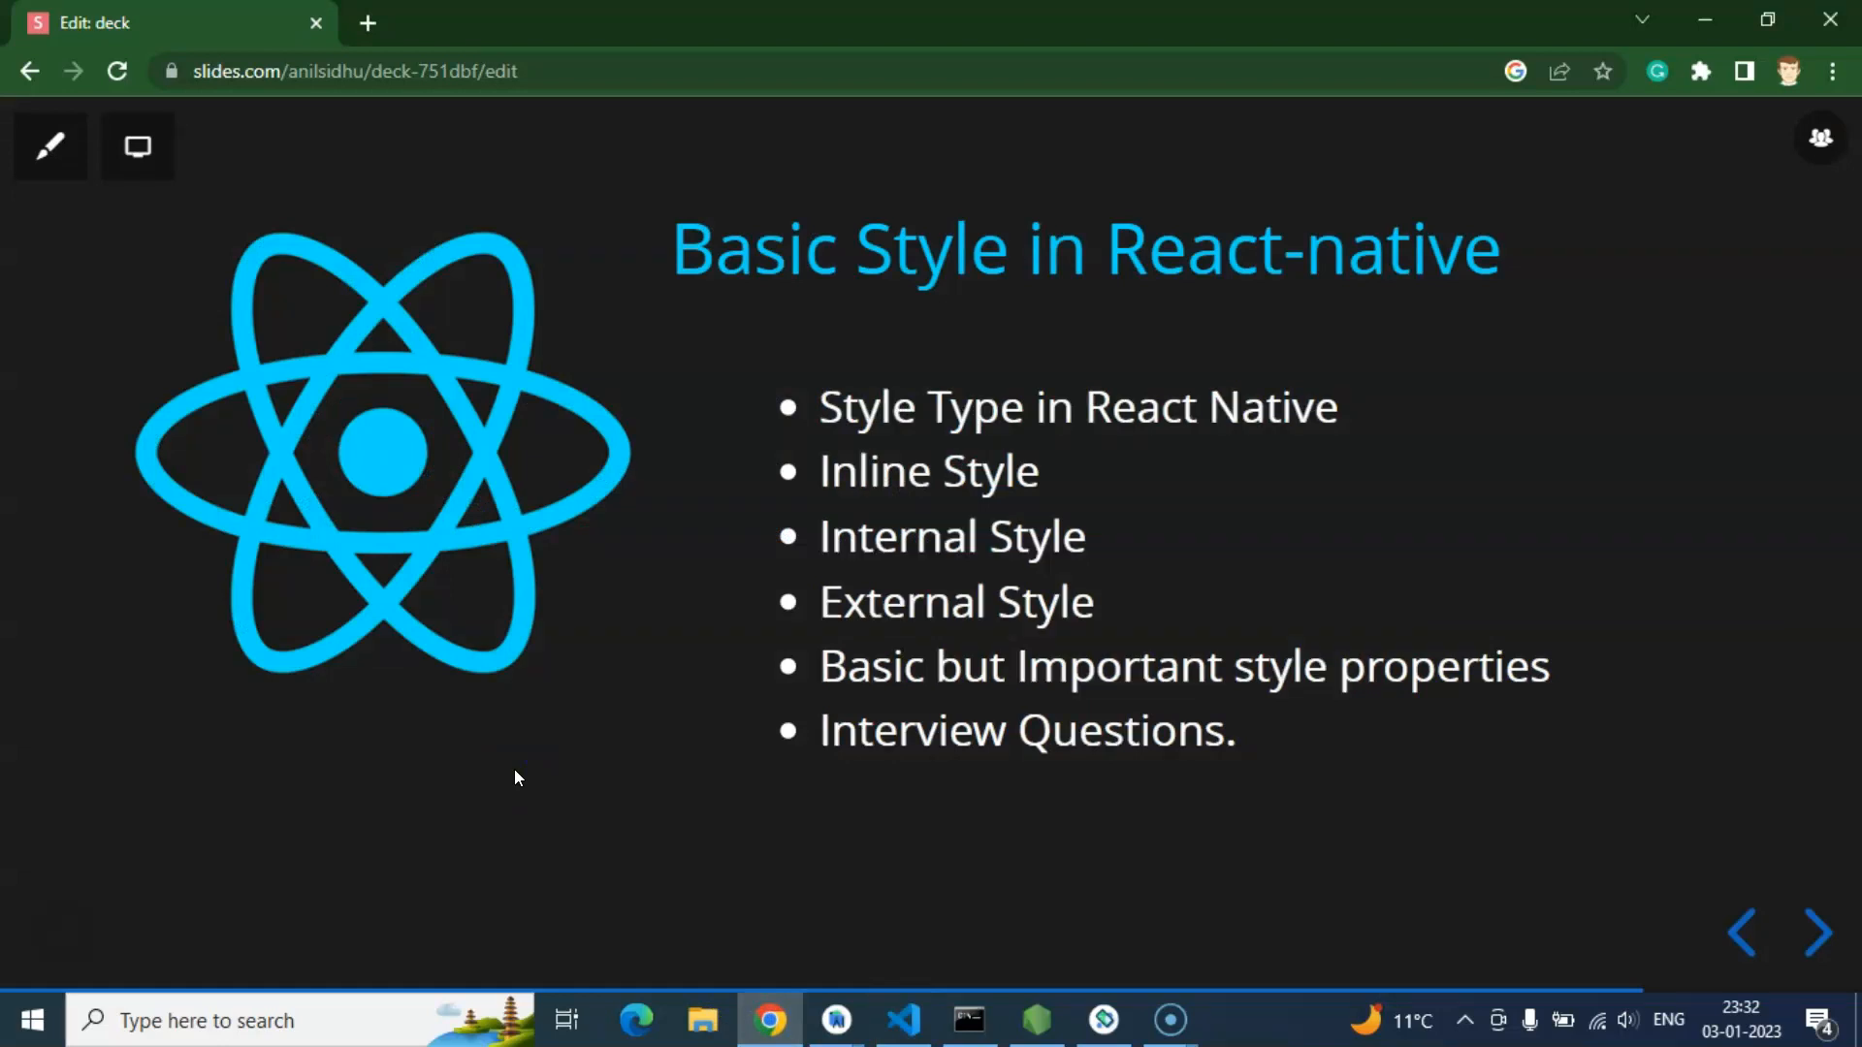
{"action": "left_click", "coordinate": [1816, 933]}
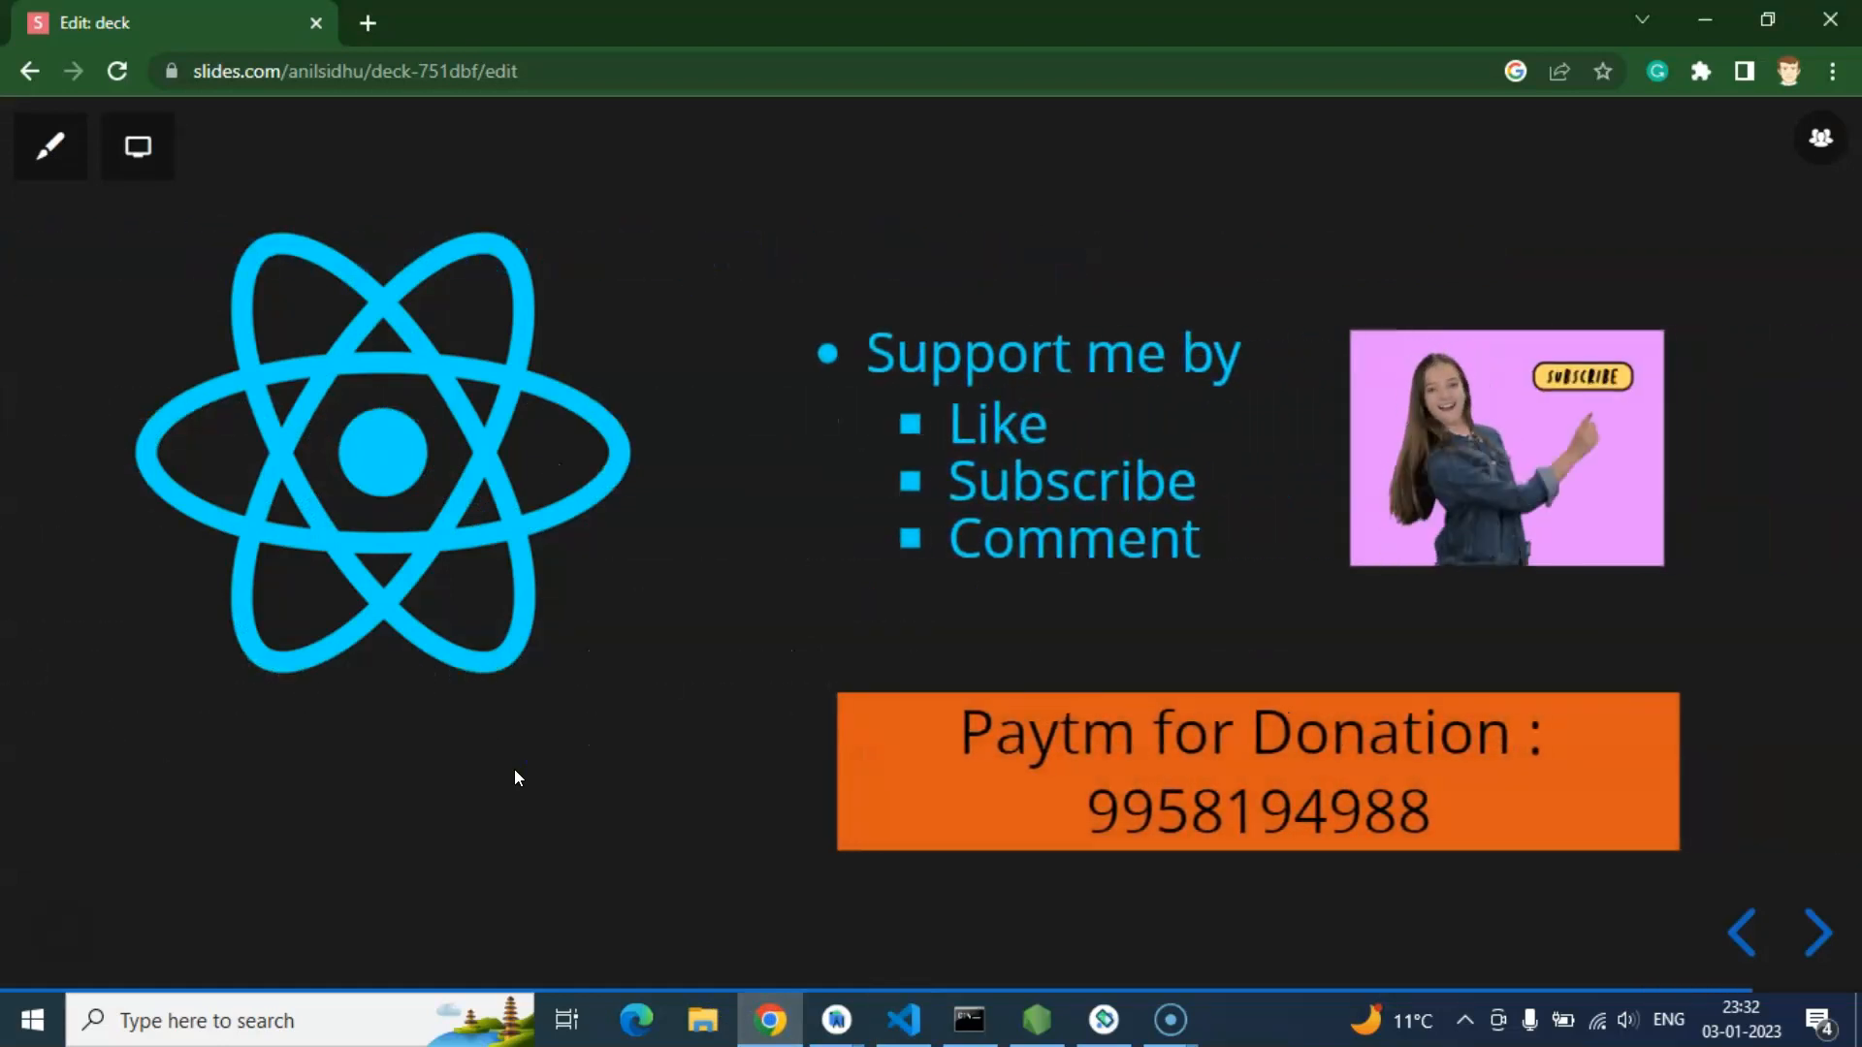